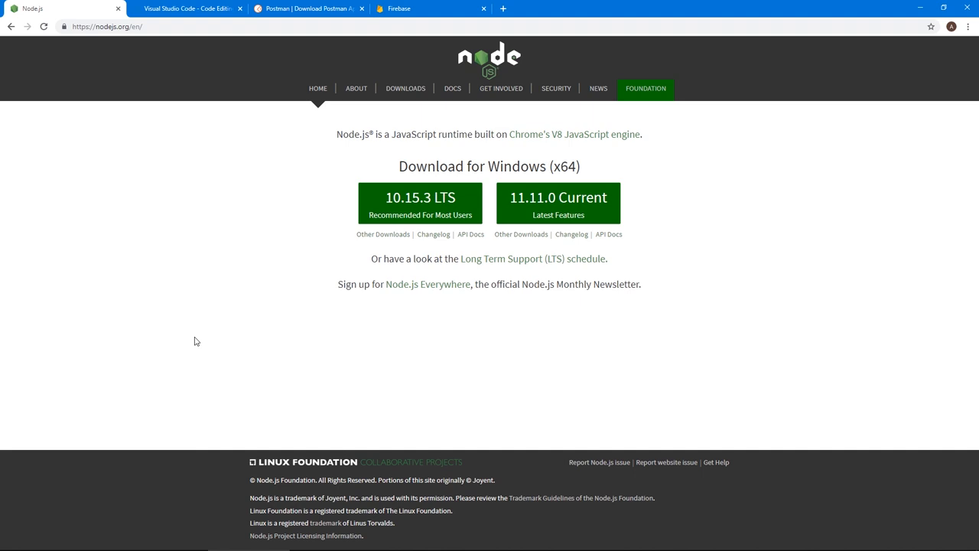
Look over the Visual Studio Code site, then show the Postman for Windows download page
{"action": "left_click", "coordinate": [188, 8]}
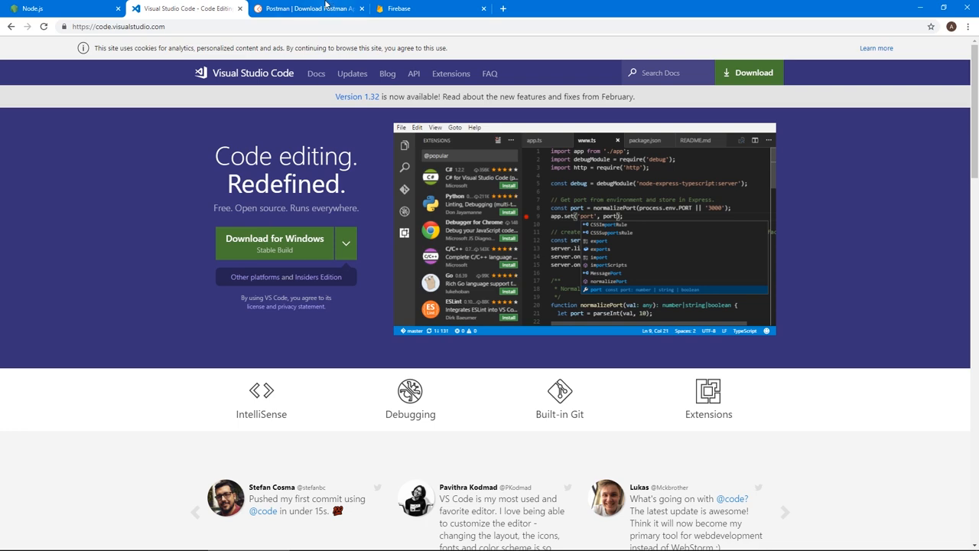
{"action": "left_click", "coordinate": [306, 9]}
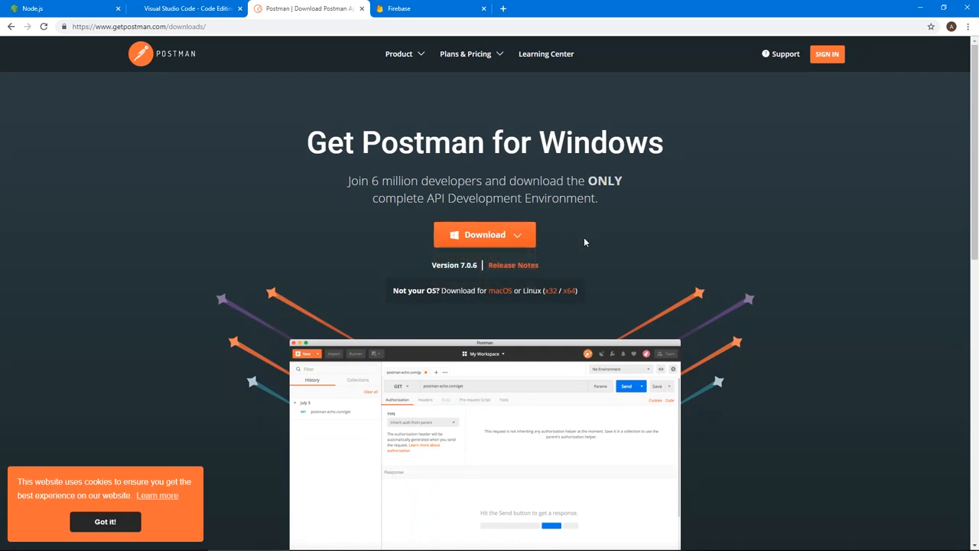
{"action": "mouse_move", "coordinate": [579, 242]}
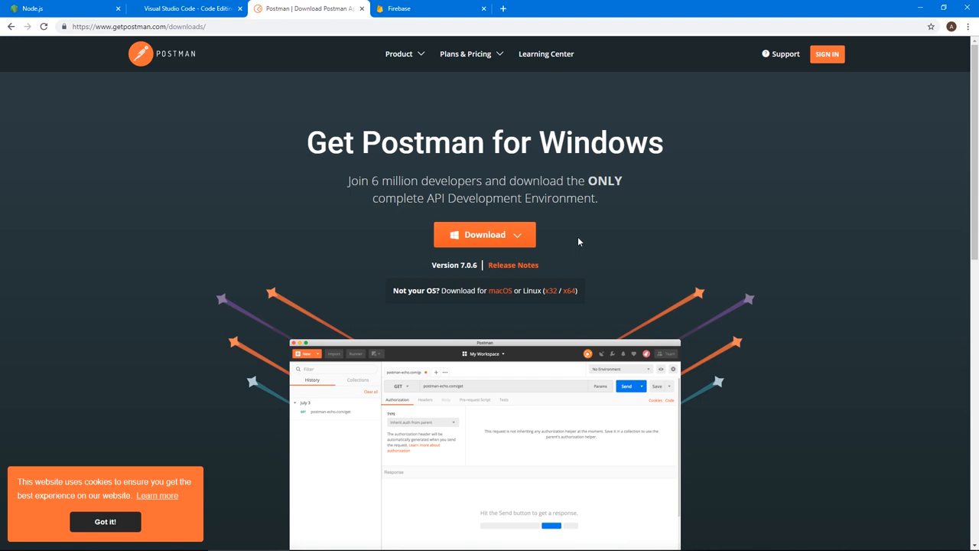
{"action": "mouse_move", "coordinate": [572, 290]}
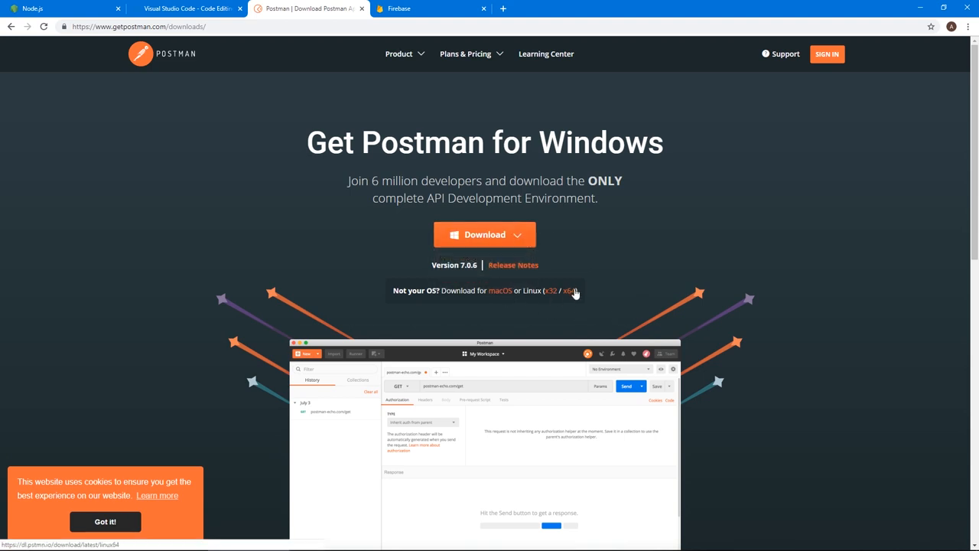
{"action": "mouse_move", "coordinate": [681, 143]}
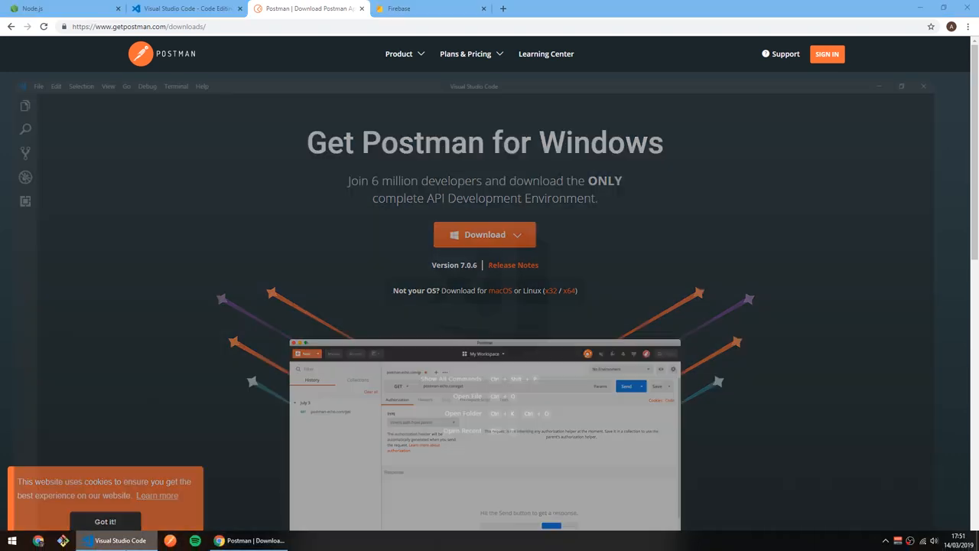
Review the Bracket Pair Colorizer, Prettier and ES7 React/Redux snippets extensions in VS Code
{"action": "left_click", "coordinate": [116, 541]}
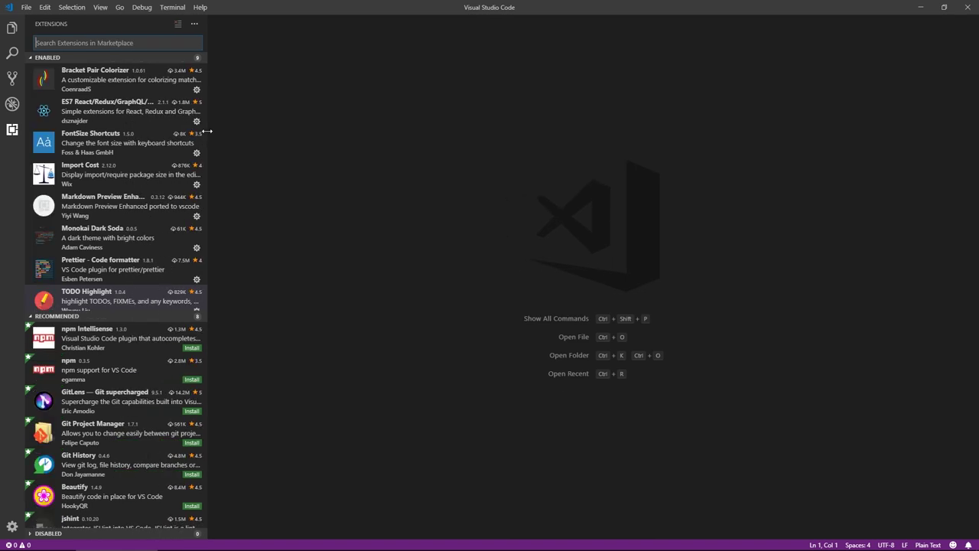
{"action": "left_click", "coordinate": [95, 80]}
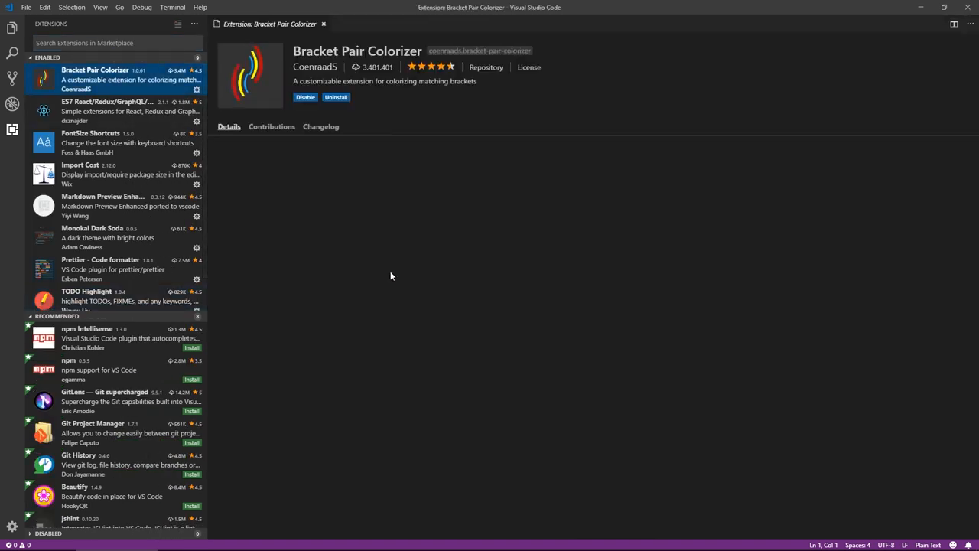
{"action": "left_click", "coordinate": [228, 127]}
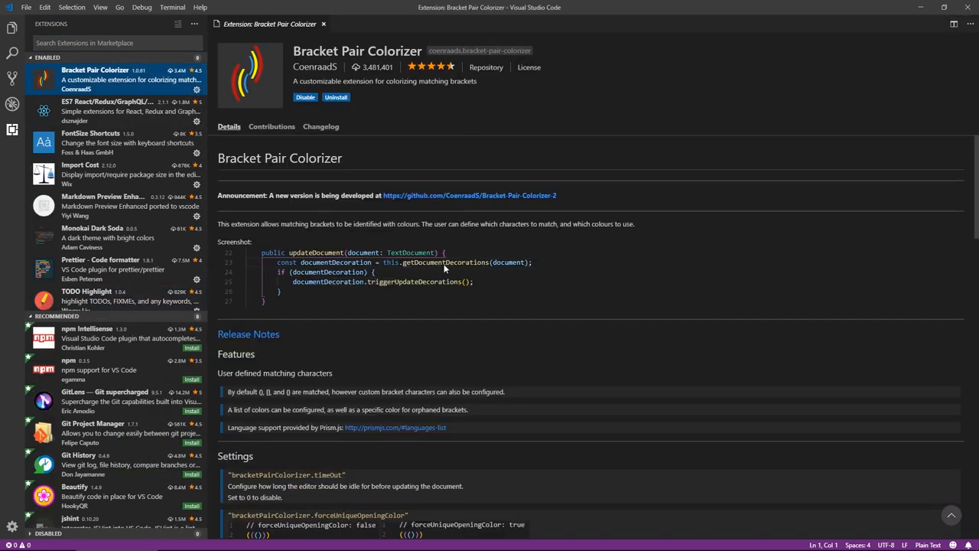
{"action": "mouse_move", "coordinate": [294, 348]}
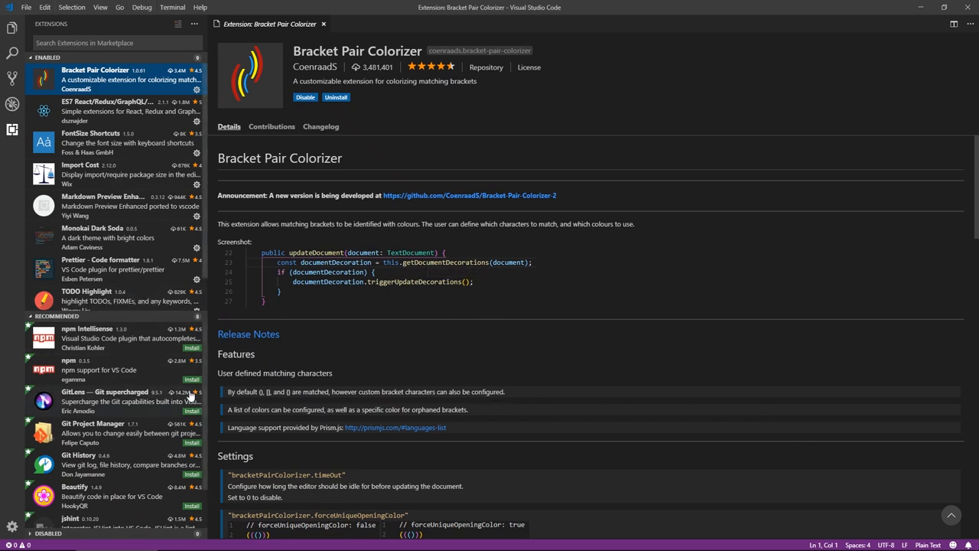
{"action": "left_click", "coordinate": [112, 264]}
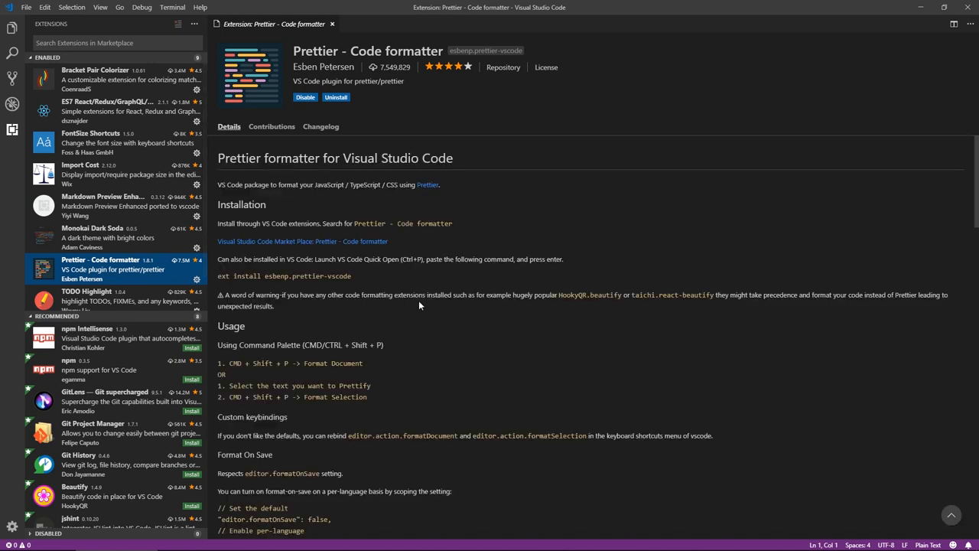
{"action": "mouse_move", "coordinate": [341, 271]}
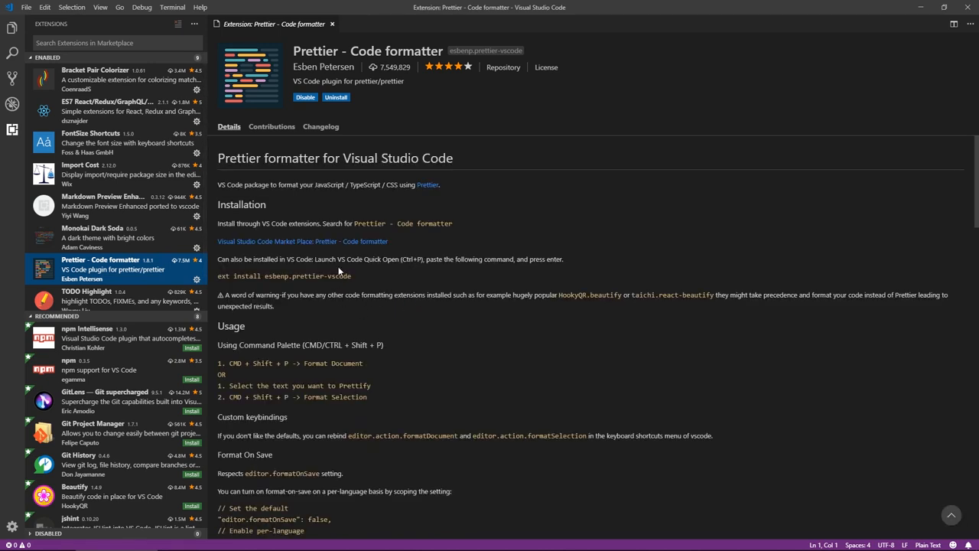
{"action": "mouse_move", "coordinate": [166, 180]}
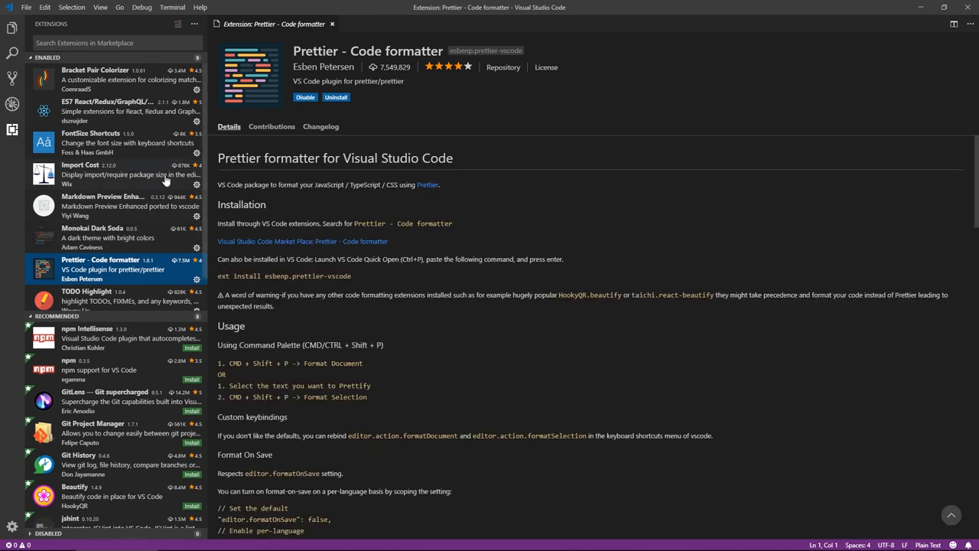
{"action": "left_click", "coordinate": [107, 111]}
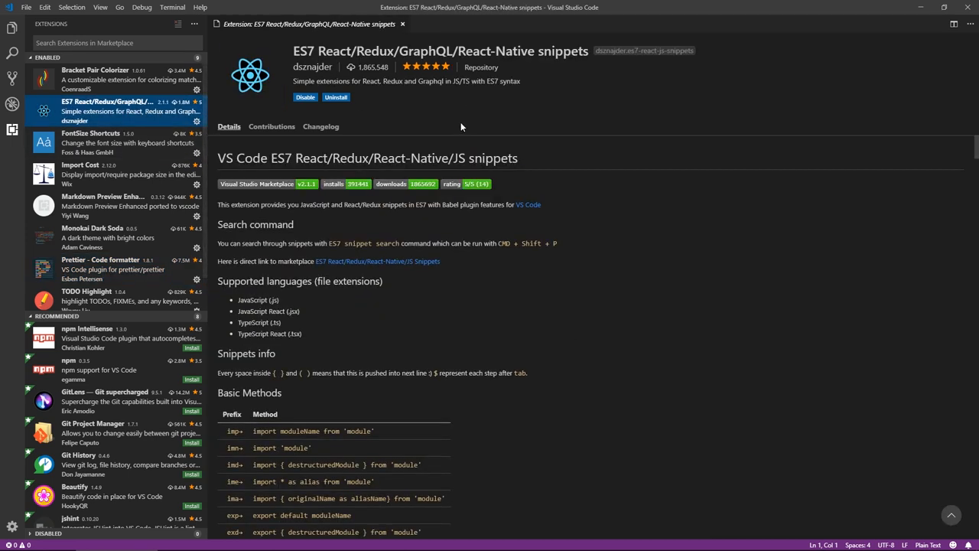
{"action": "mouse_move", "coordinate": [440, 392]}
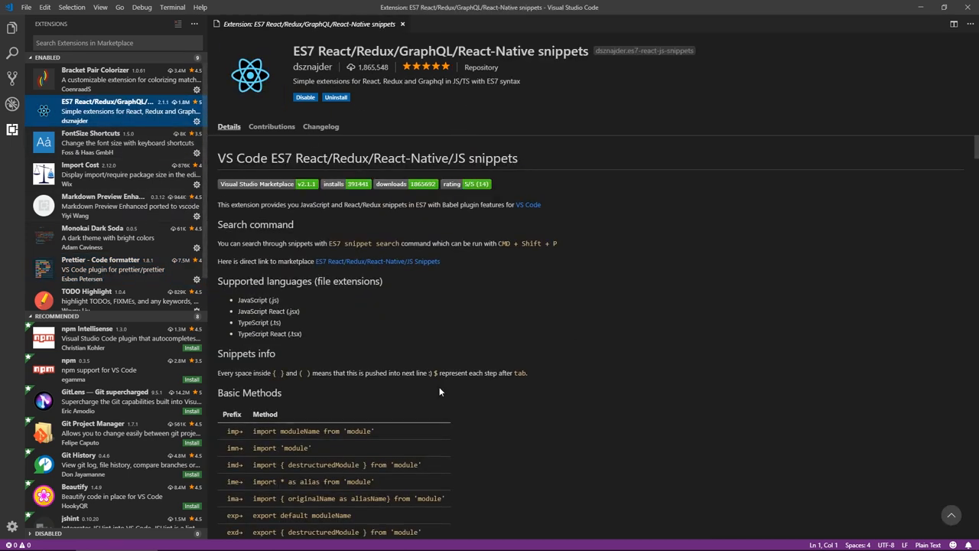
{"action": "mouse_move", "coordinate": [377, 261]}
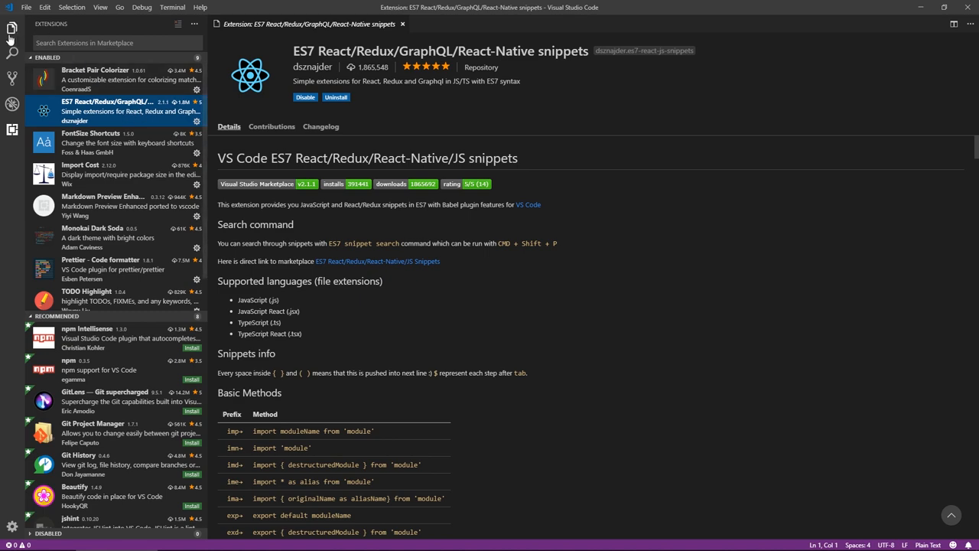
{"action": "left_click", "coordinate": [12, 28]}
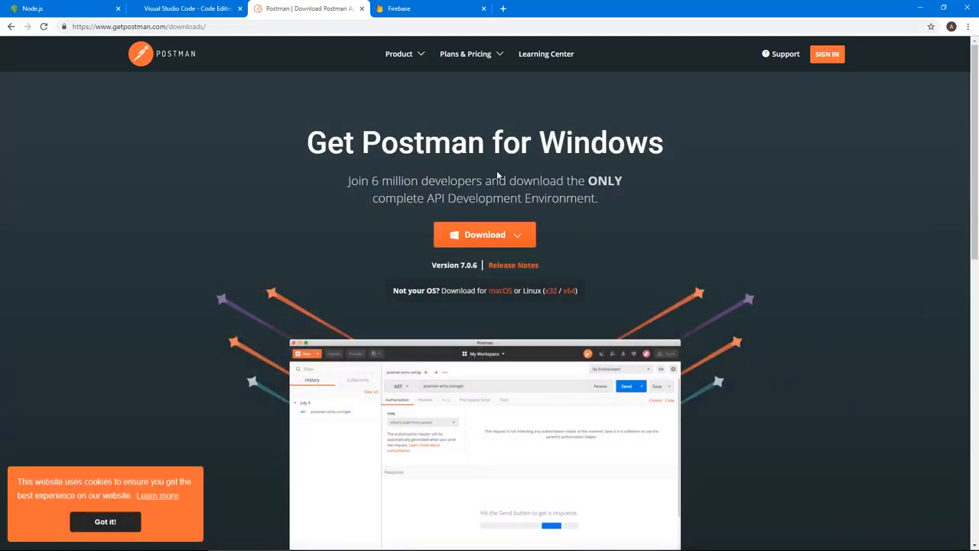
Switch to the Firebase site and go to the Firebase console
{"action": "left_click", "coordinate": [429, 8]}
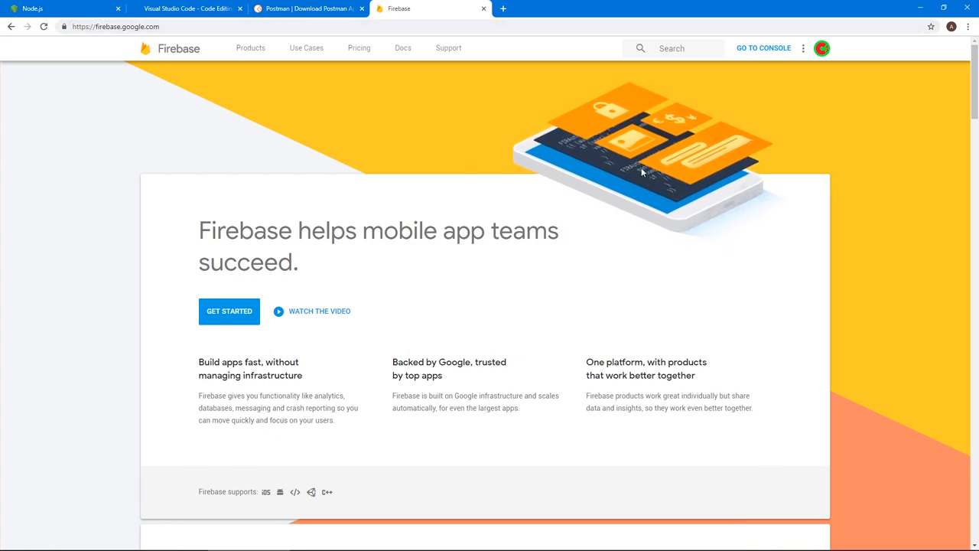
{"action": "left_click", "coordinate": [762, 47]}
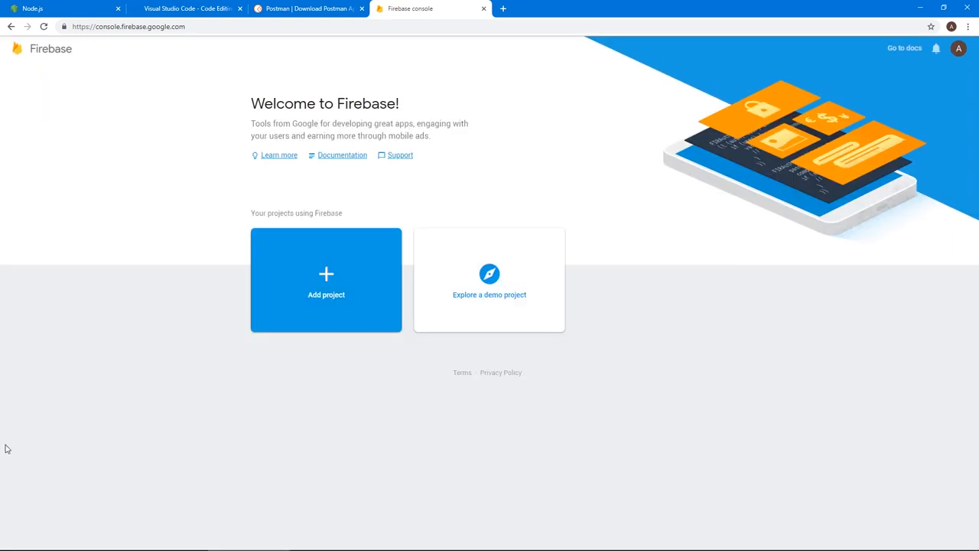
Create project 'socialape' with United Kingdom analytics and eur3 (europe-west) Firestore location
{"action": "left_click", "coordinate": [326, 279]}
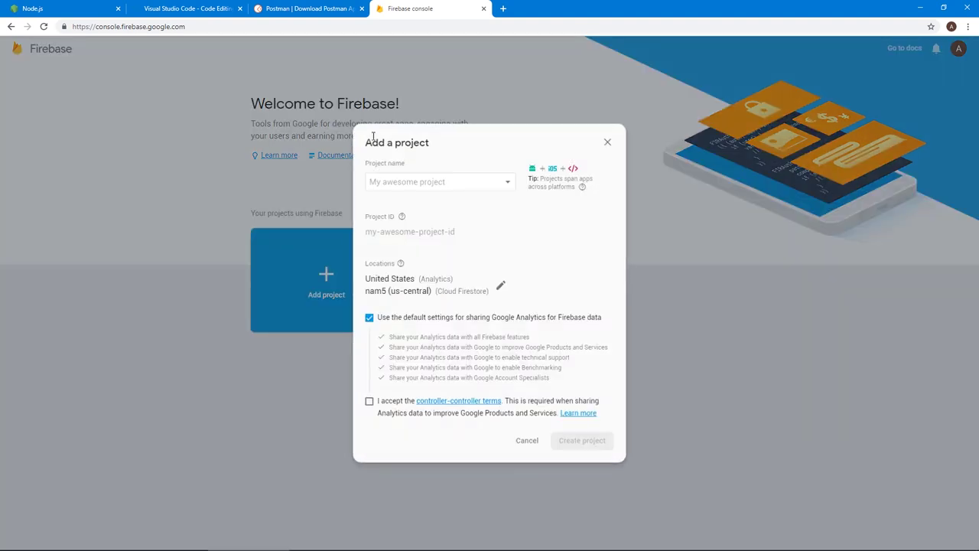
{"action": "type", "text": "socialape"}
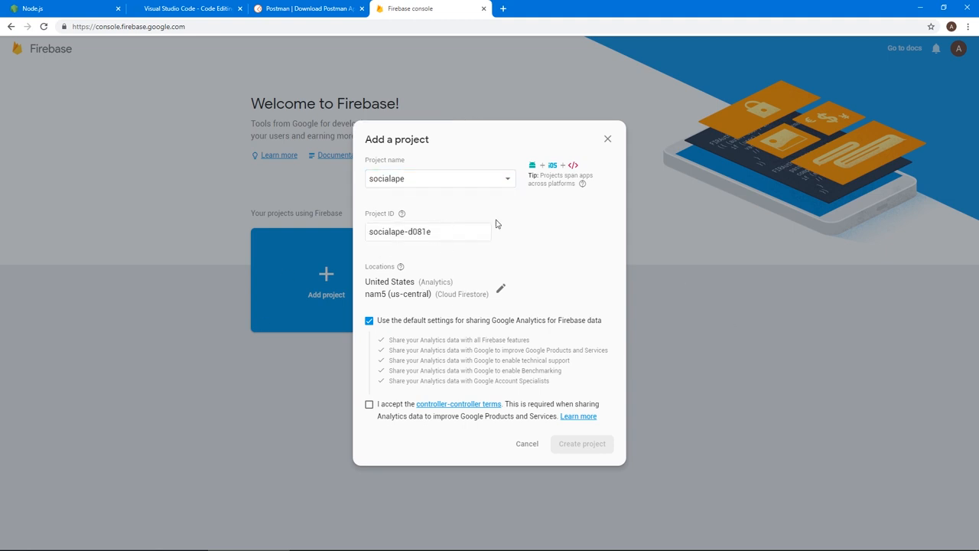
{"action": "left_click", "coordinate": [501, 288]}
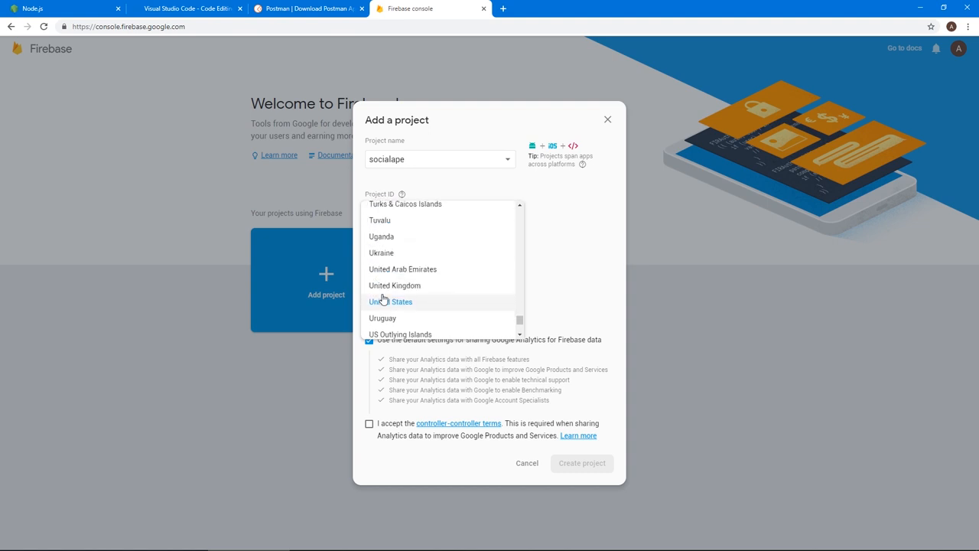
{"action": "left_click", "coordinate": [395, 285]}
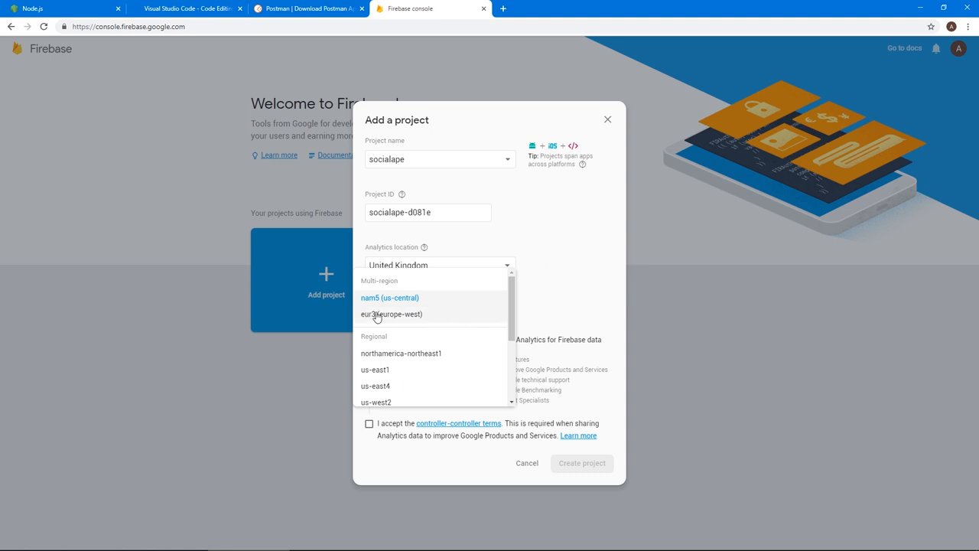
{"action": "left_click", "coordinate": [392, 314]}
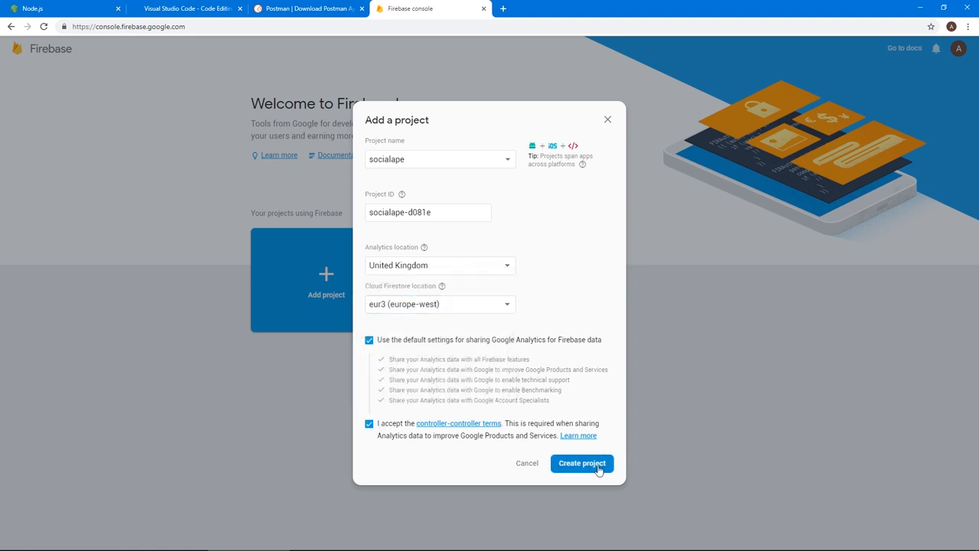
{"action": "left_click", "coordinate": [581, 462]}
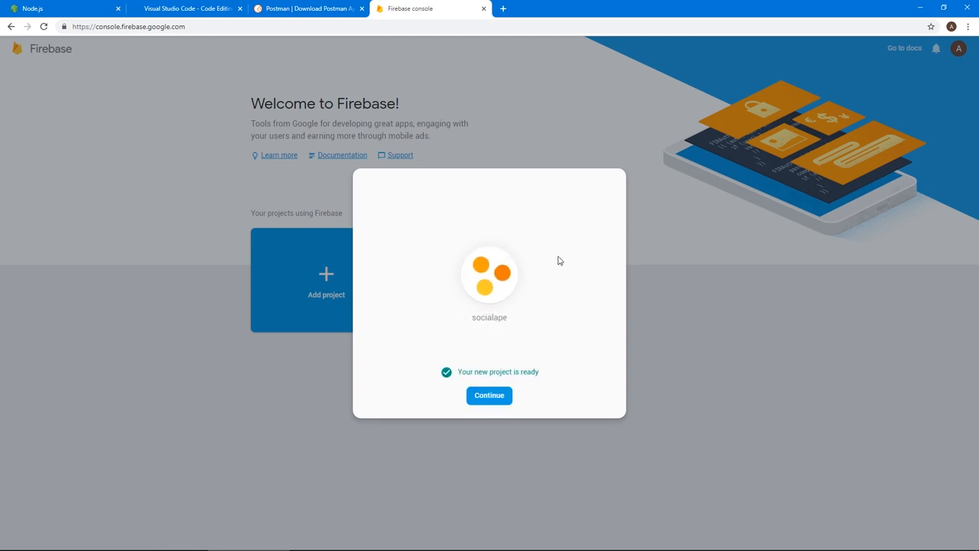
Open socialape's Functions section and step through the setup walkthrough to Finish
{"action": "left_click", "coordinate": [488, 395]}
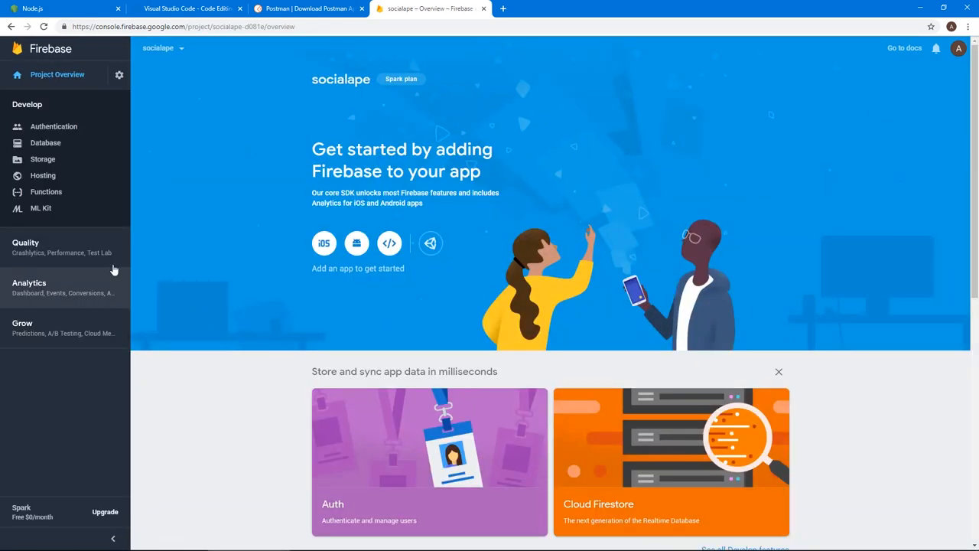
{"action": "left_click", "coordinate": [46, 191]}
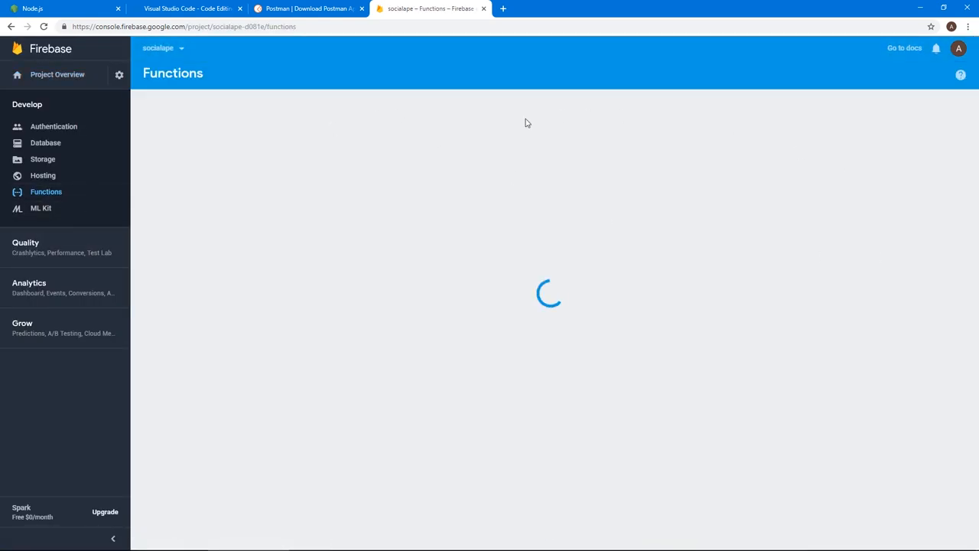
{"action": "mouse_move", "coordinate": [455, 299]}
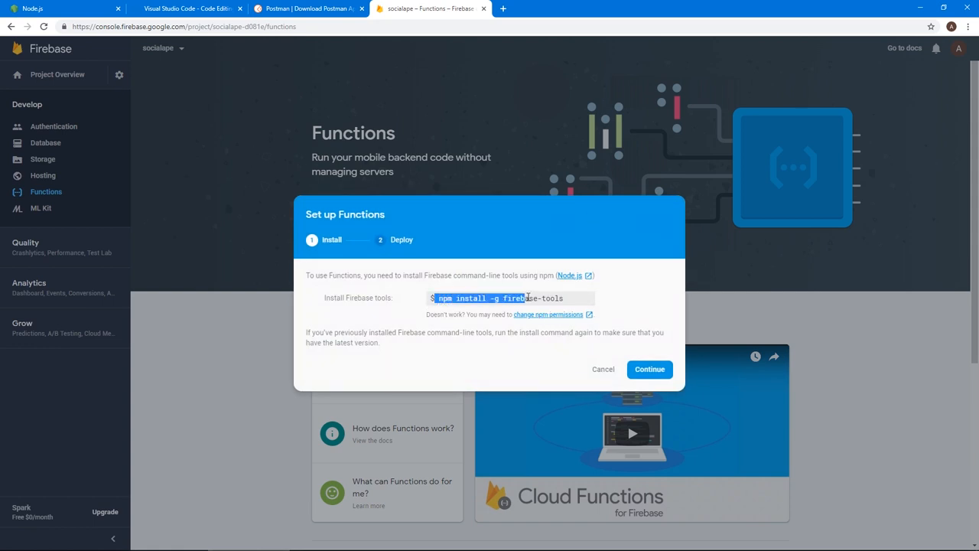
{"action": "left_click", "coordinate": [648, 368]}
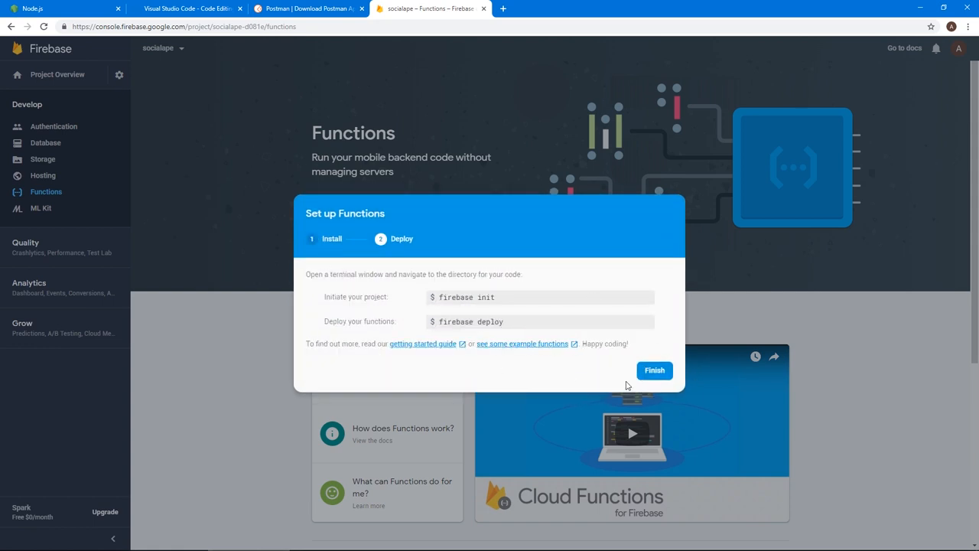
{"action": "left_click", "coordinate": [654, 370]}
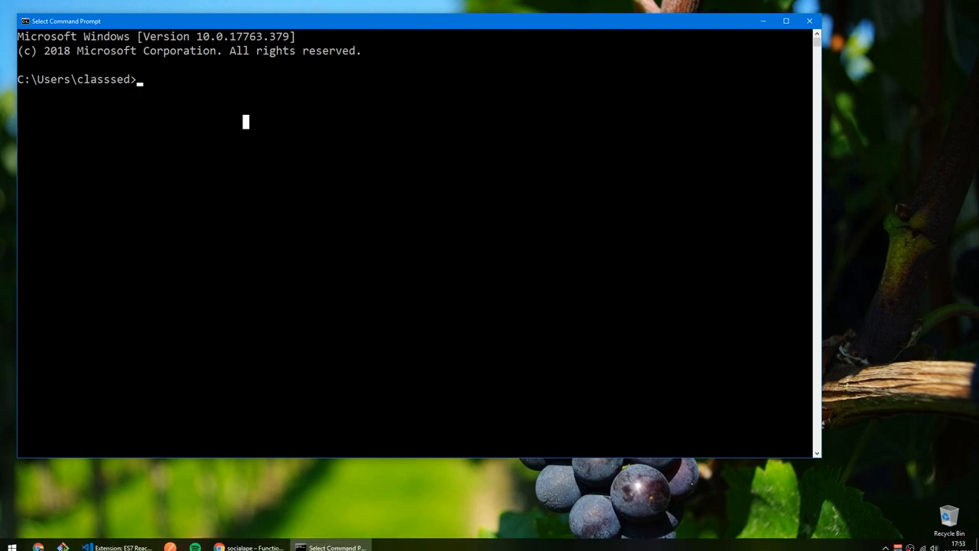
Install the Firebase CLI globally with npm install -g firebase-tools
{"action": "type", "text": "n"}
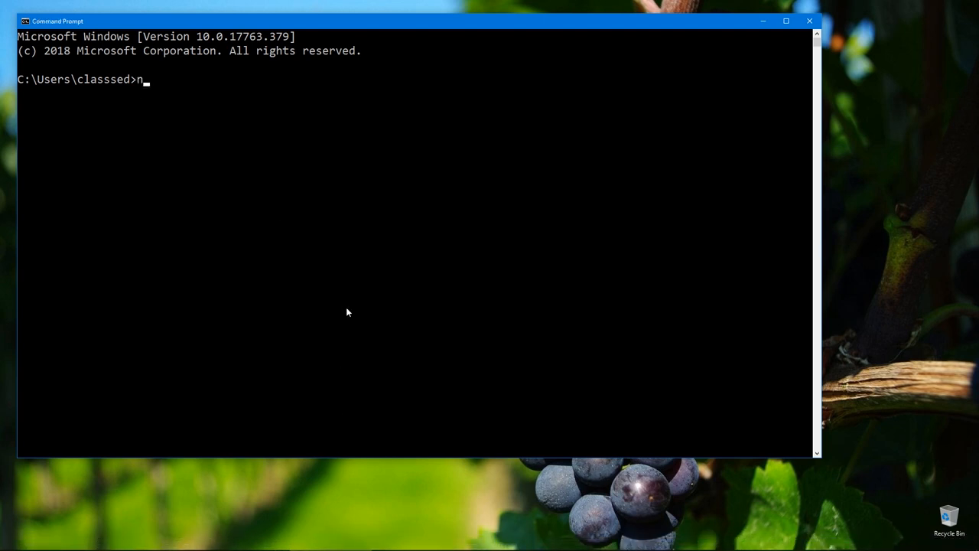
{"action": "type", "text": "pm install"}
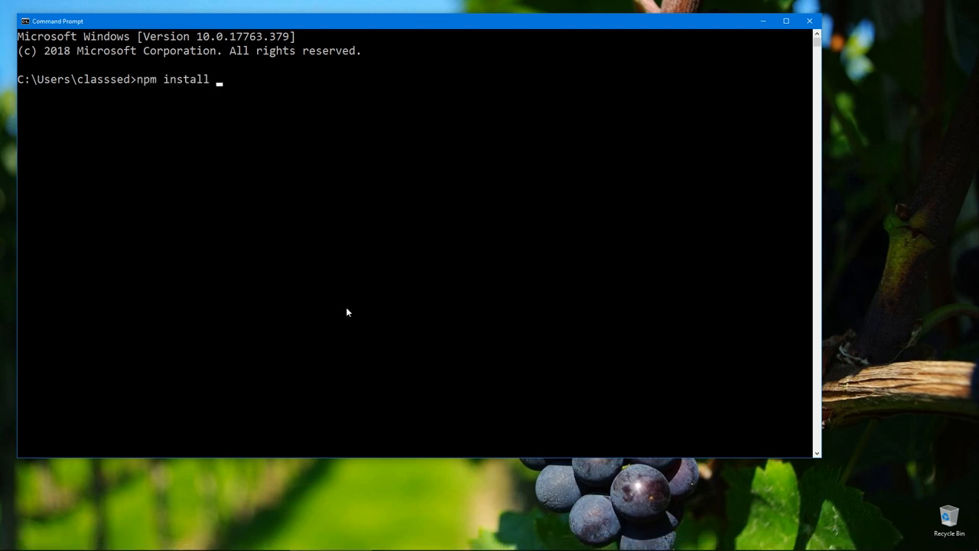
{"action": "type", "text": "-g firebase"}
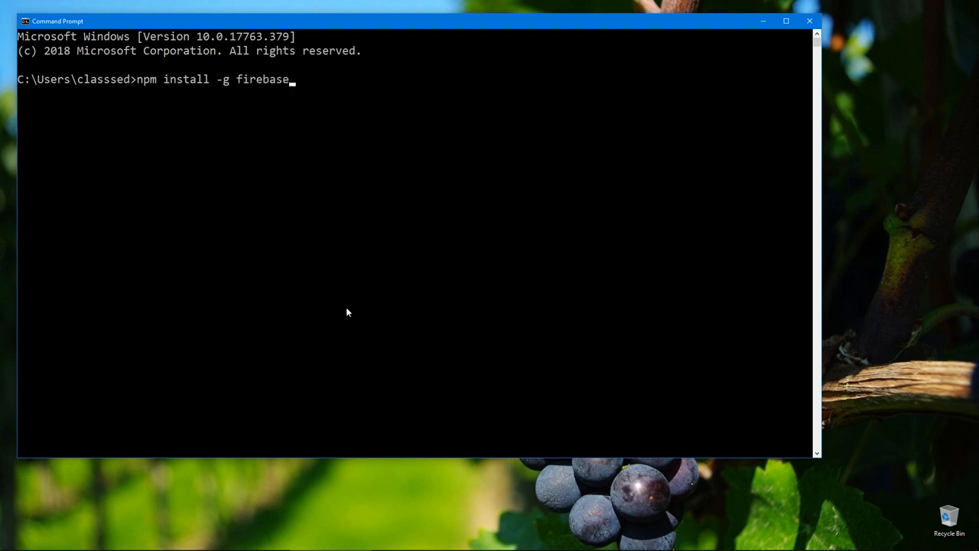
{"action": "type", "text": "-tools"}
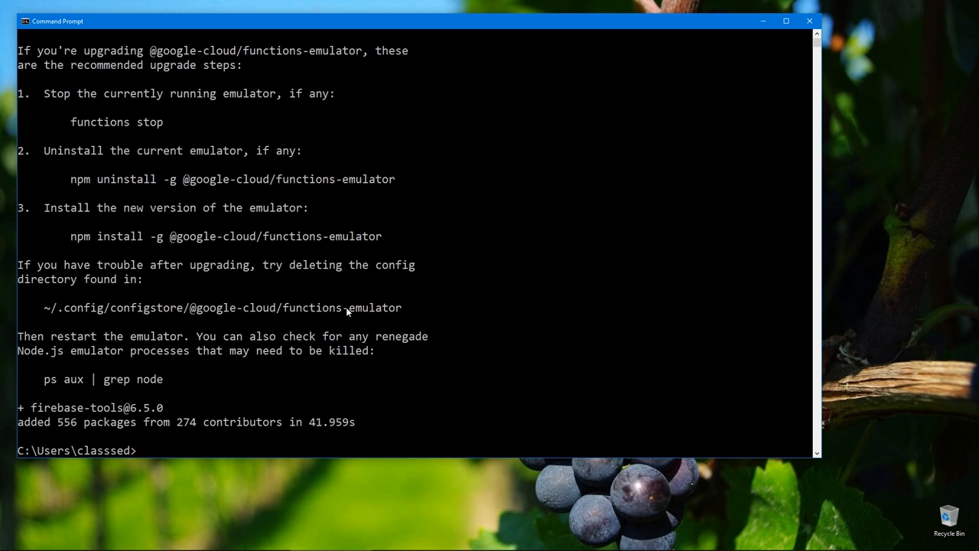
{"action": "scroll", "scroll_direction": "down", "scroll_amount": 3}
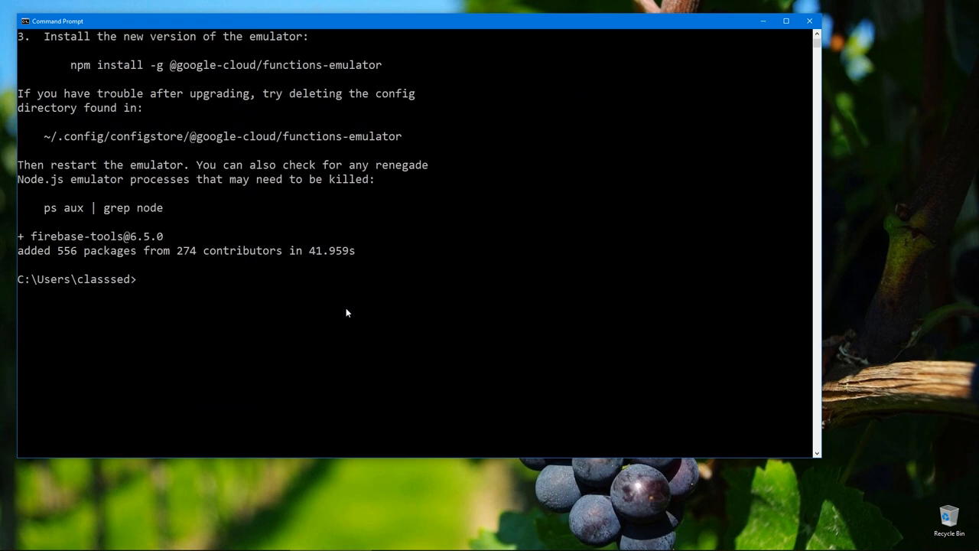
Check the Firebase CLI login with firebase login
{"action": "type", "text": "fire"}
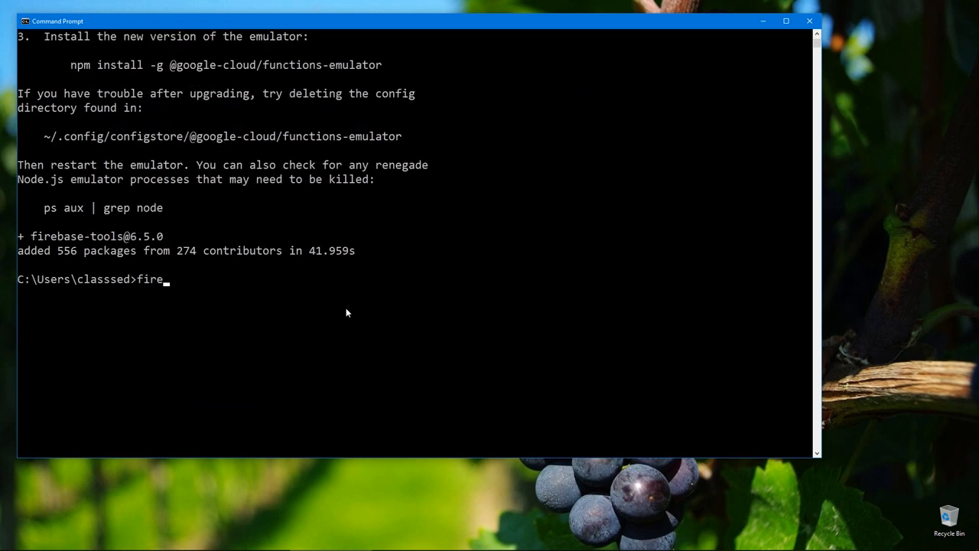
{"action": "type", "text": "base login"}
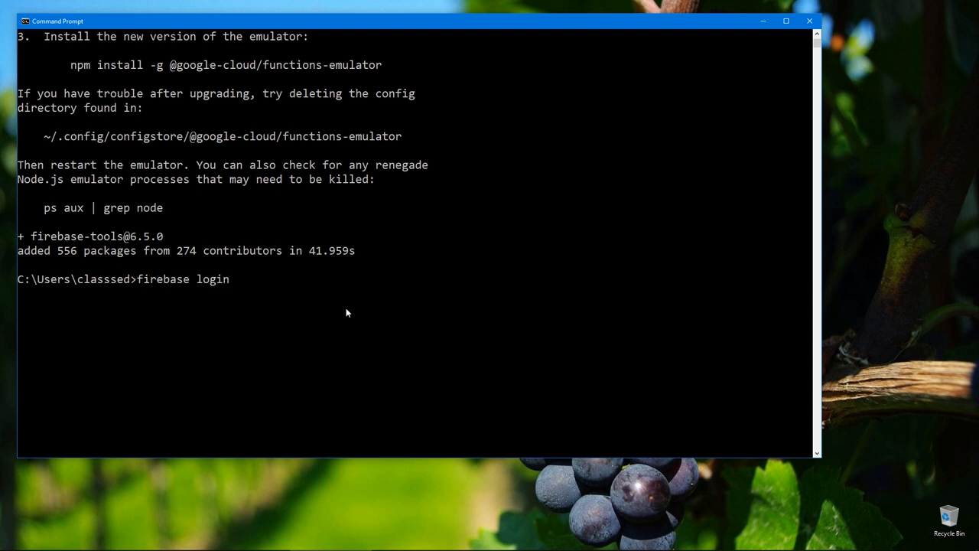
{"action": "key", "text": "Return"}
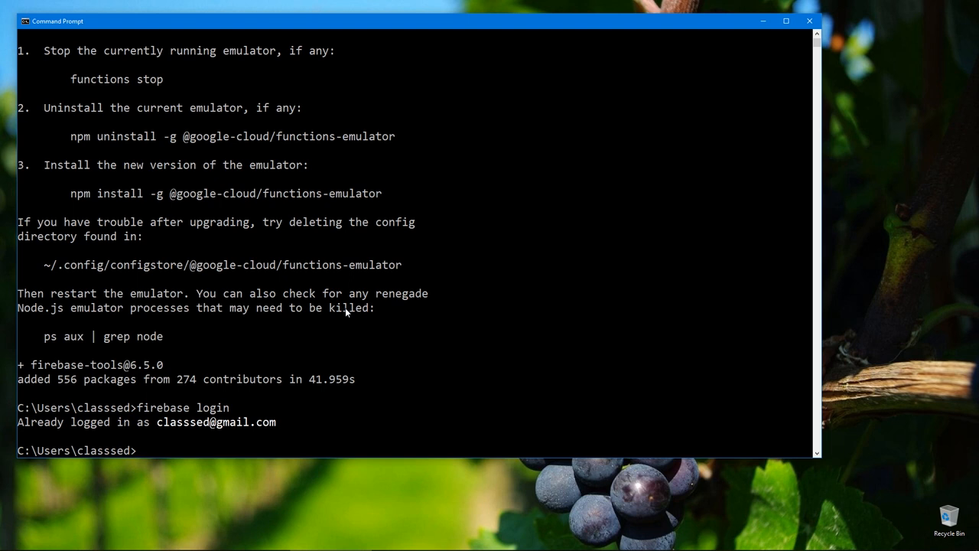
{"action": "mouse_move", "coordinate": [270, 416]}
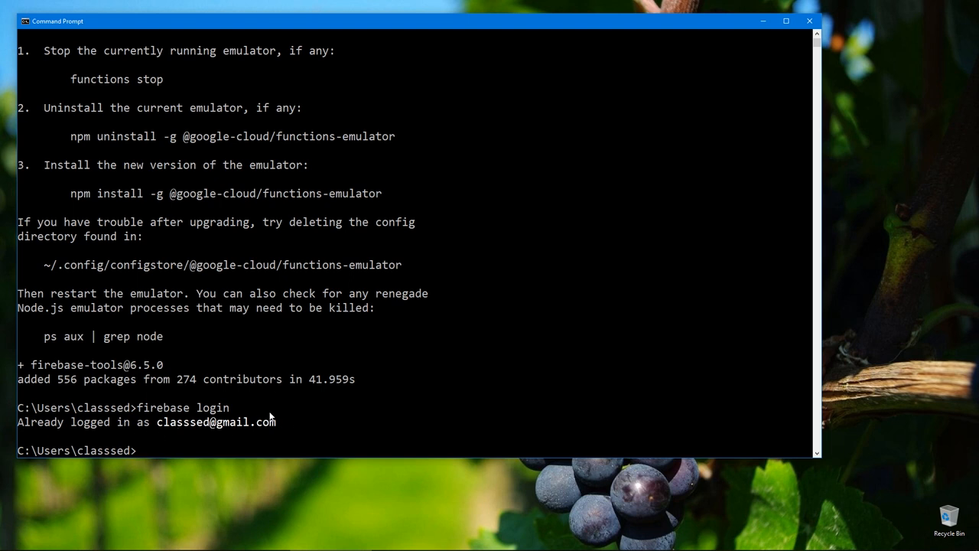
{"action": "mouse_move", "coordinate": [349, 436]}
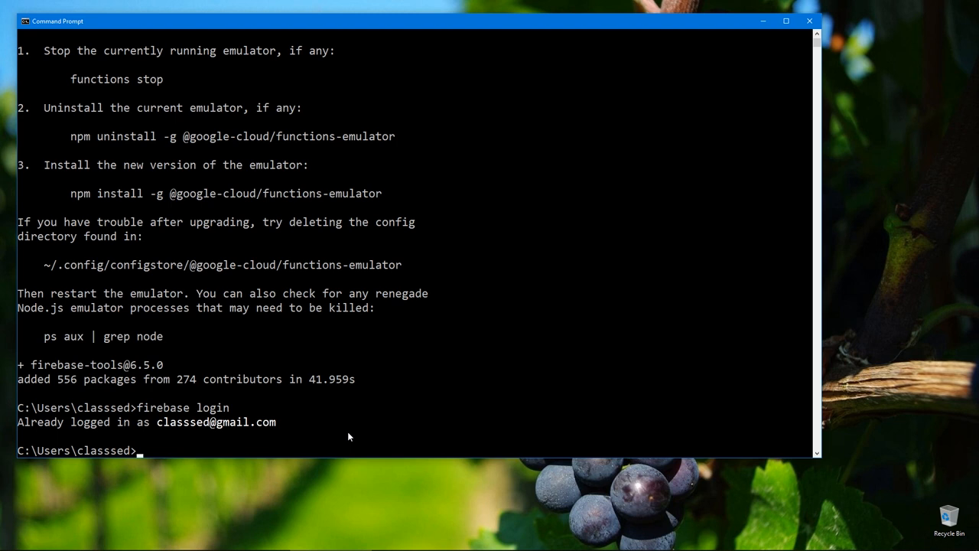
Create a socialape-functions folder on the Desktop and move into it
{"action": "type", "text": "cd"}
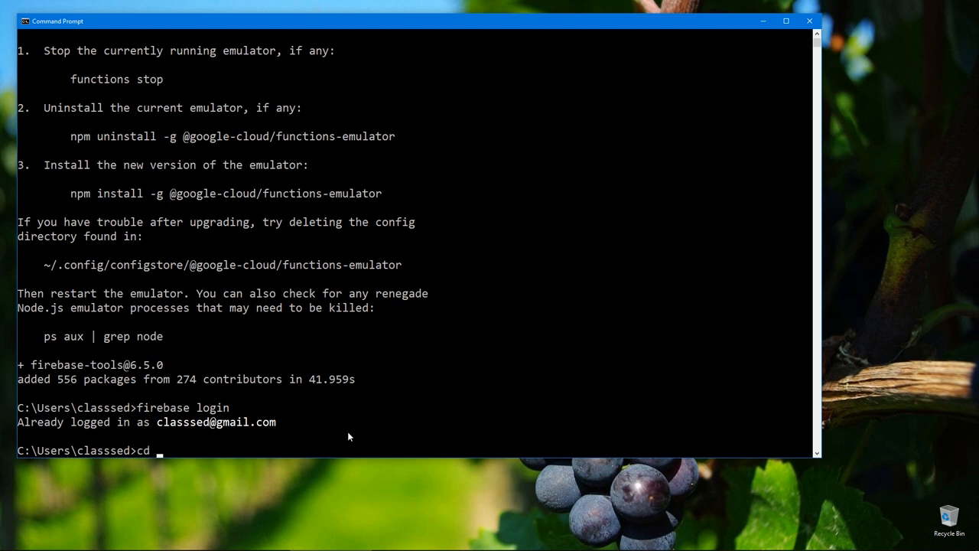
{"action": "type", "text": "desktop"}
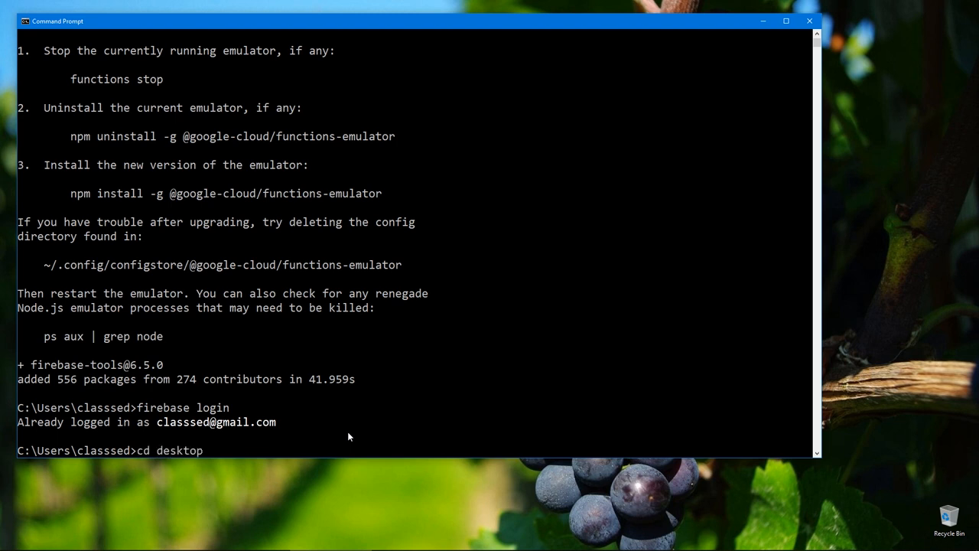
{"action": "type", "text": "mkd"}
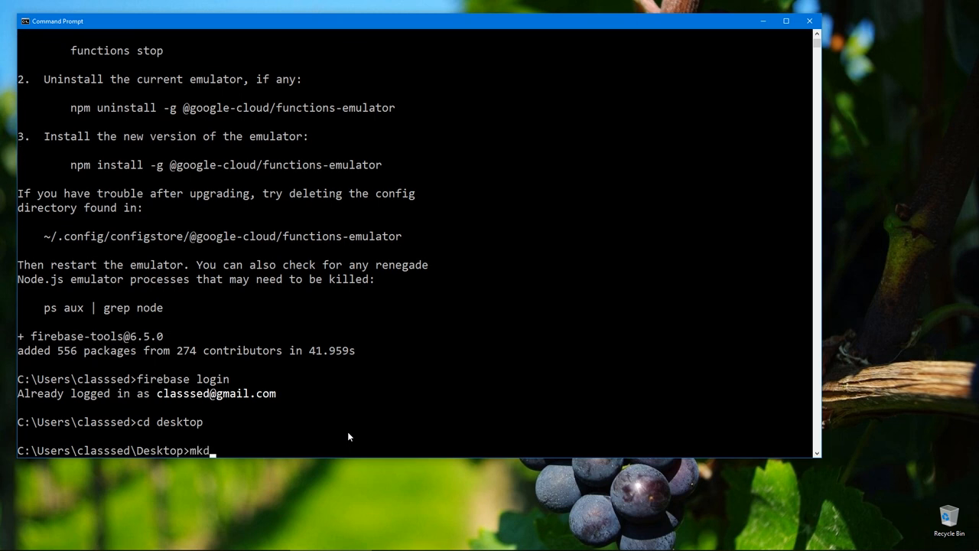
{"action": "type", "text": "ir socia"}
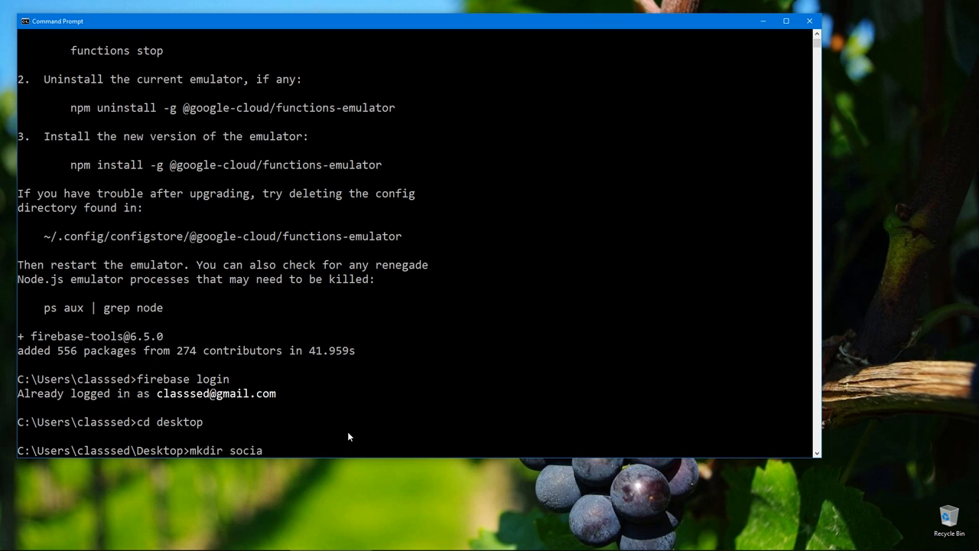
{"action": "type", "text": "lape-fu"}
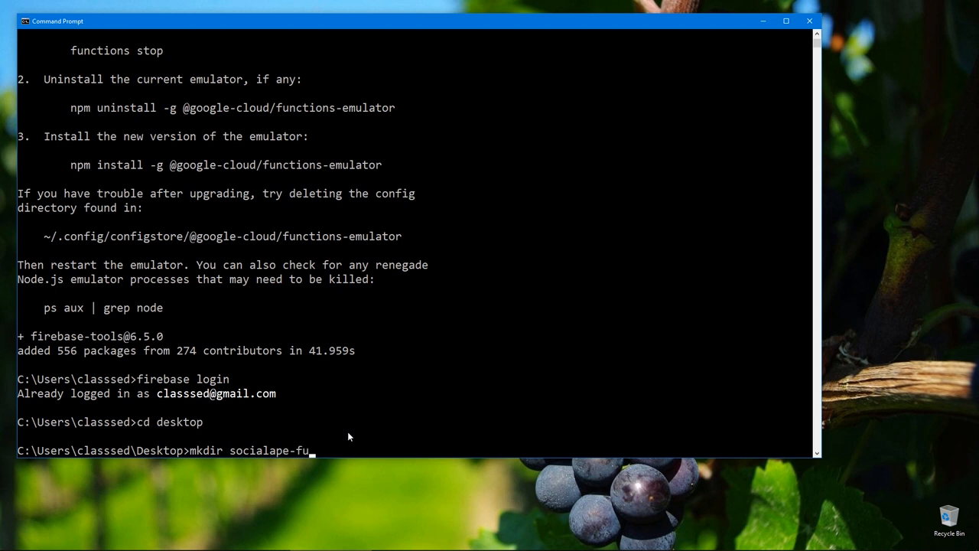
{"action": "key", "text": "Return"}
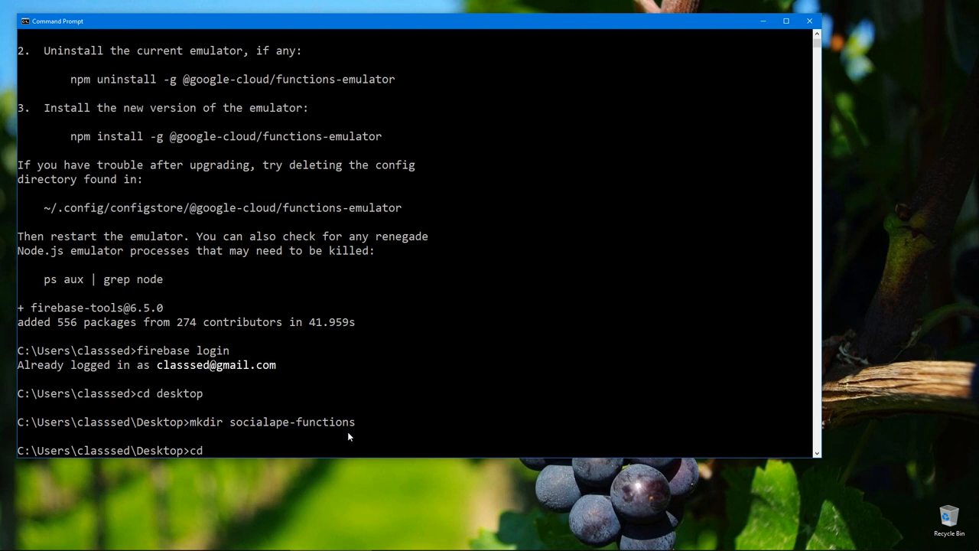
{"action": "type", "text": "sociala"}
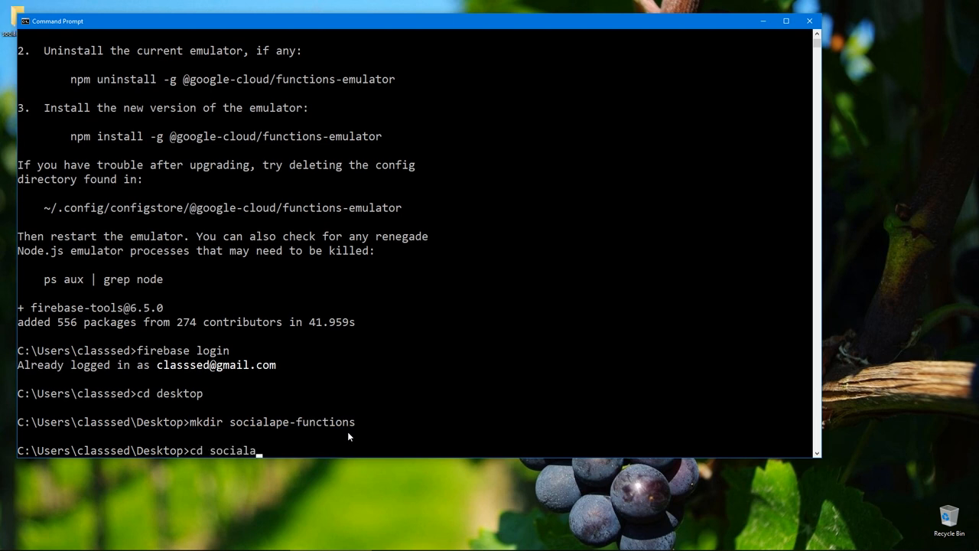
{"action": "type", "text": "pe-functions"}
{"action": "type", "text": "fireb"}
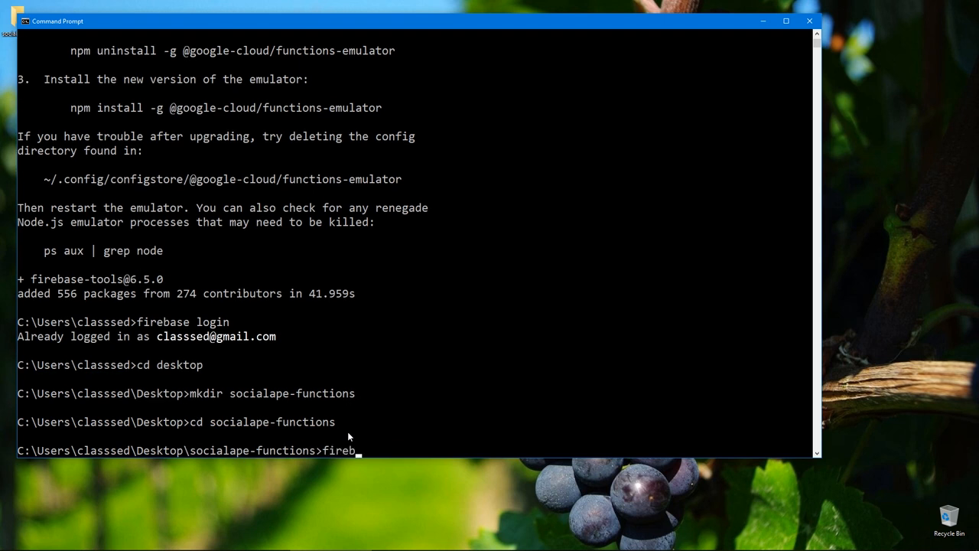
Run firebase init, confirm proceeding, and select the Functions feature
{"action": "type", "text": "ase init"}
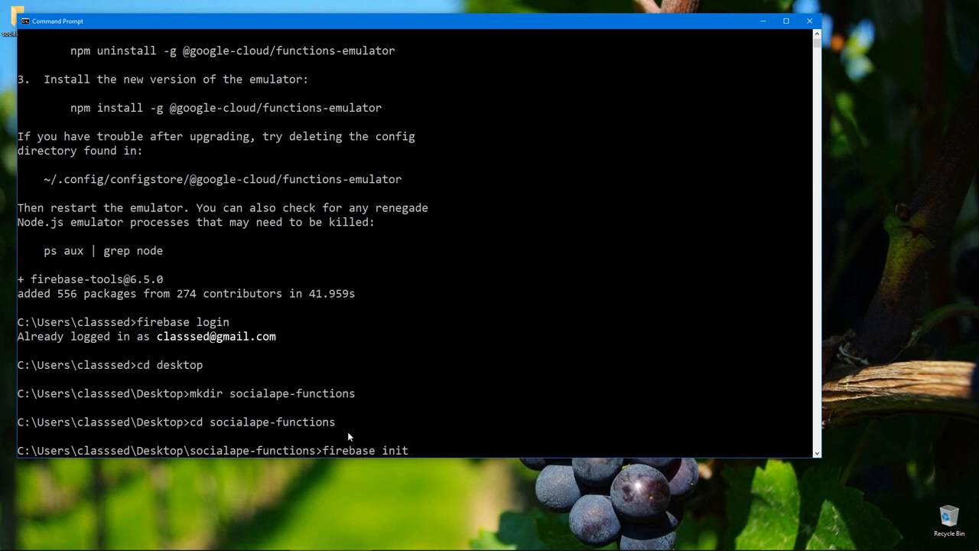
{"action": "key", "text": "Return"}
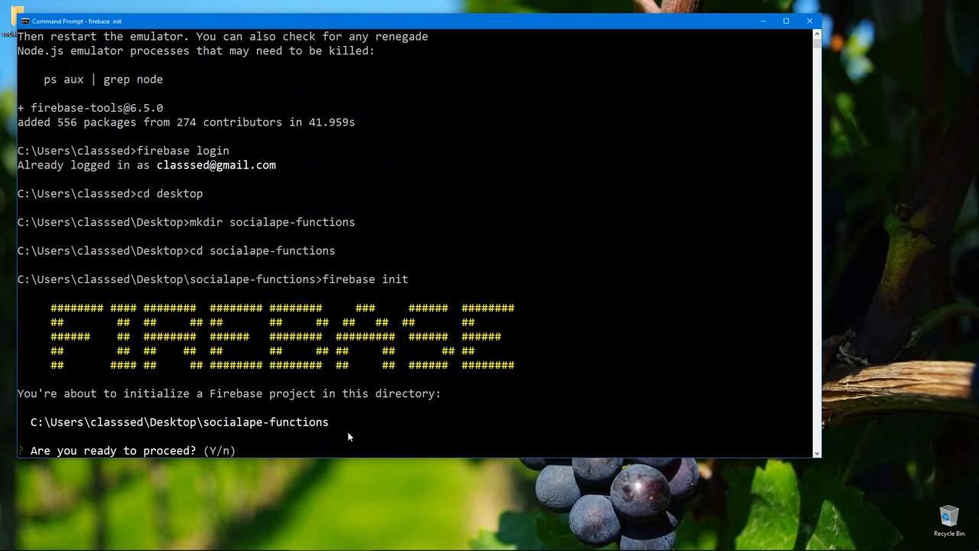
{"action": "key", "text": "Return"}
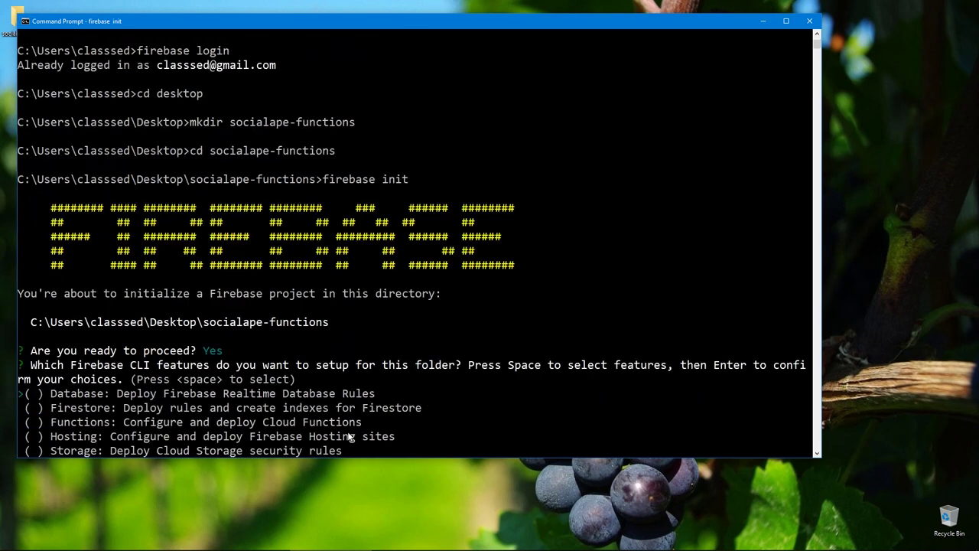
{"action": "key", "text": "space"}
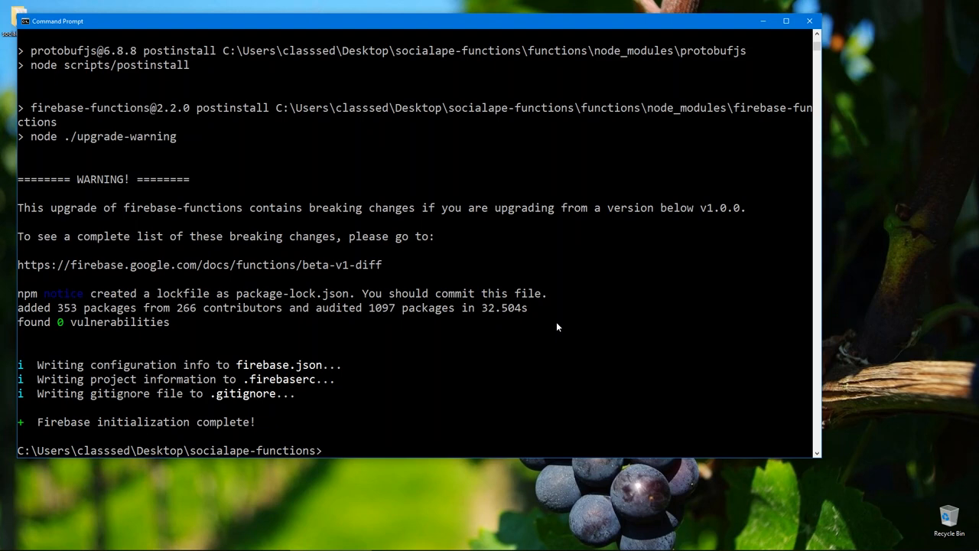
Open the project with code . and uncomment and save the helloWorld example
{"action": "type", "text": "code"}
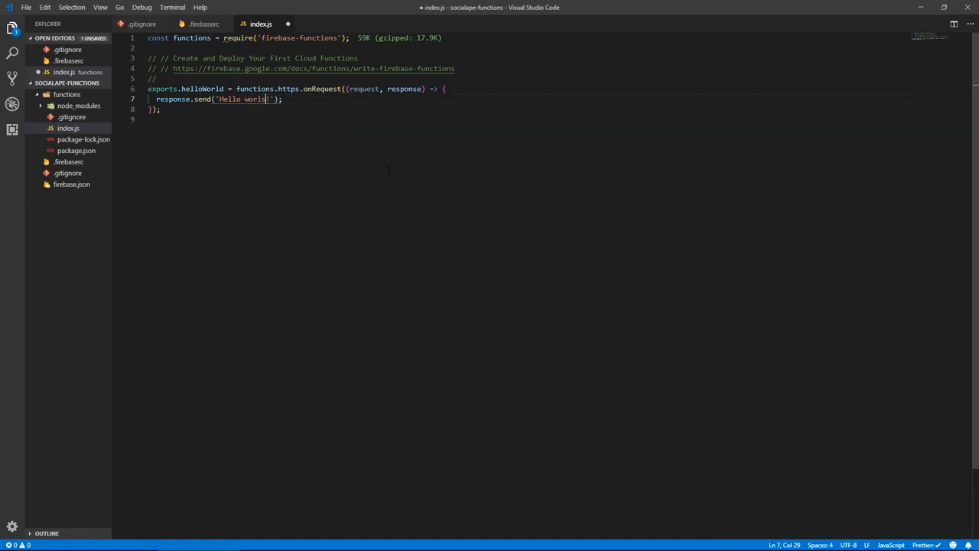
{"action": "type", "text": "s"}
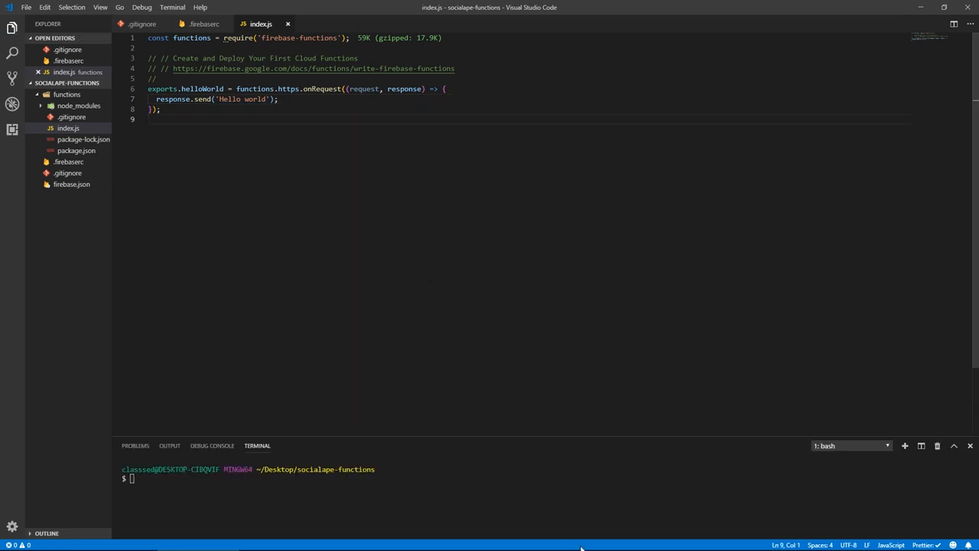
Run firebase deploy in the terminal and select the helloWorld function name
{"action": "type", "text": "firebase deploy"}
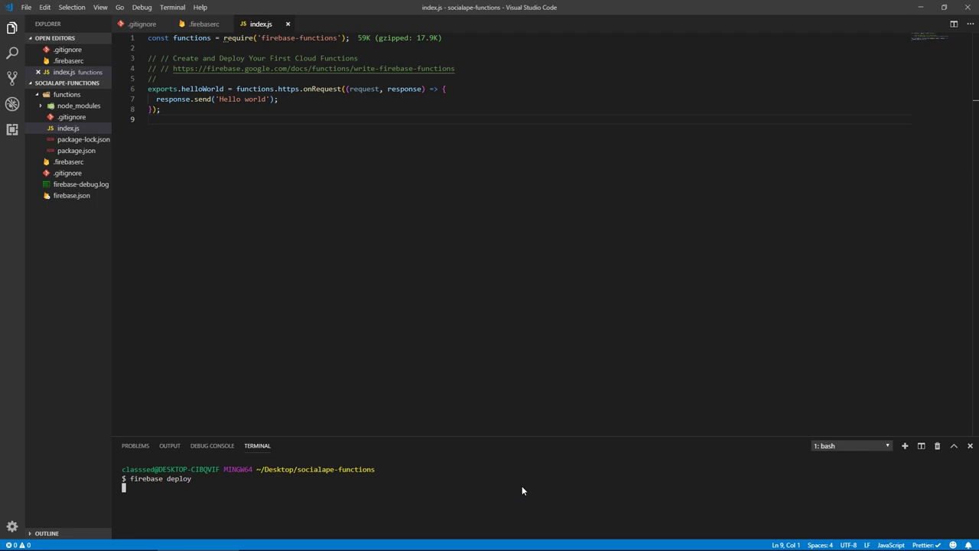
{"action": "key", "text": "Return"}
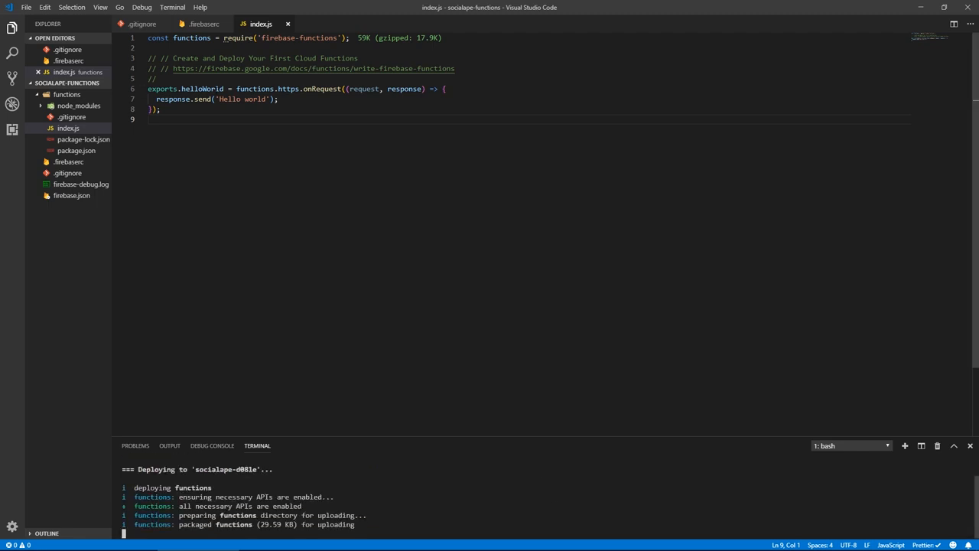
{"action": "double_click", "coordinate": [201, 89]}
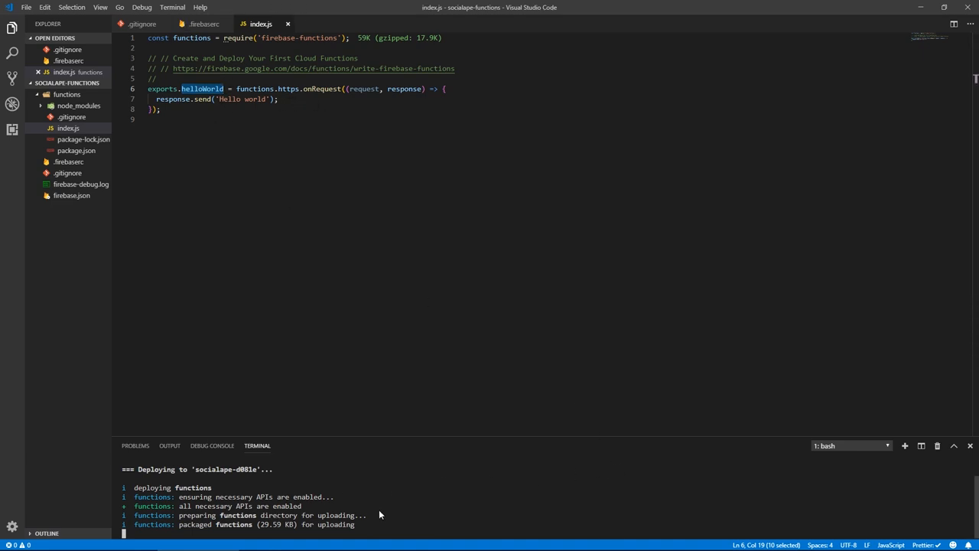
{"action": "mouse_move", "coordinate": [413, 492]}
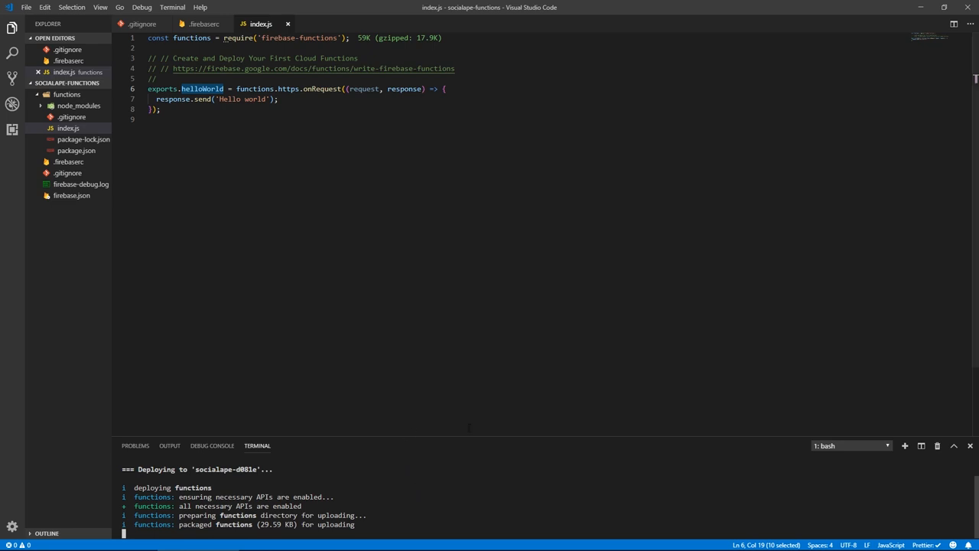
{"action": "mouse_move", "coordinate": [324, 498]}
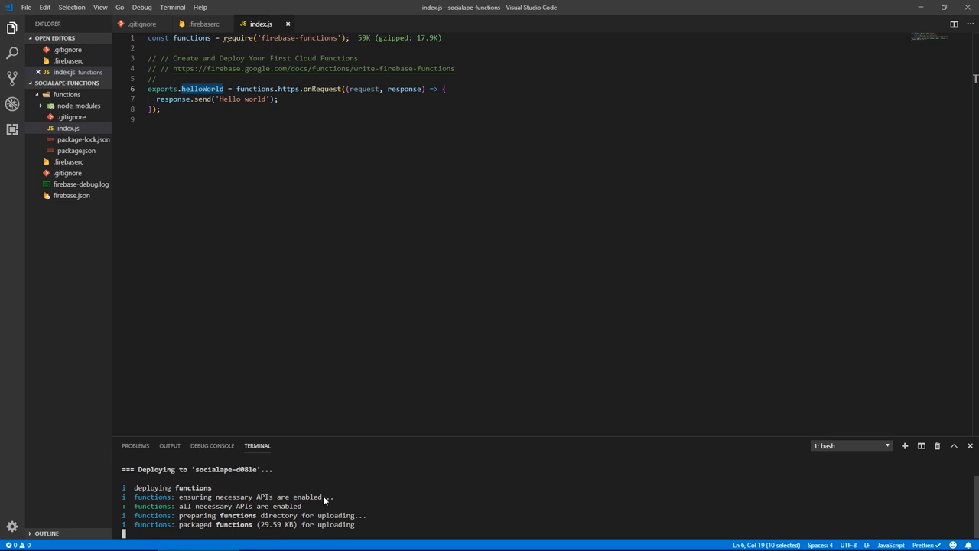
{"action": "mouse_move", "coordinate": [463, 509]}
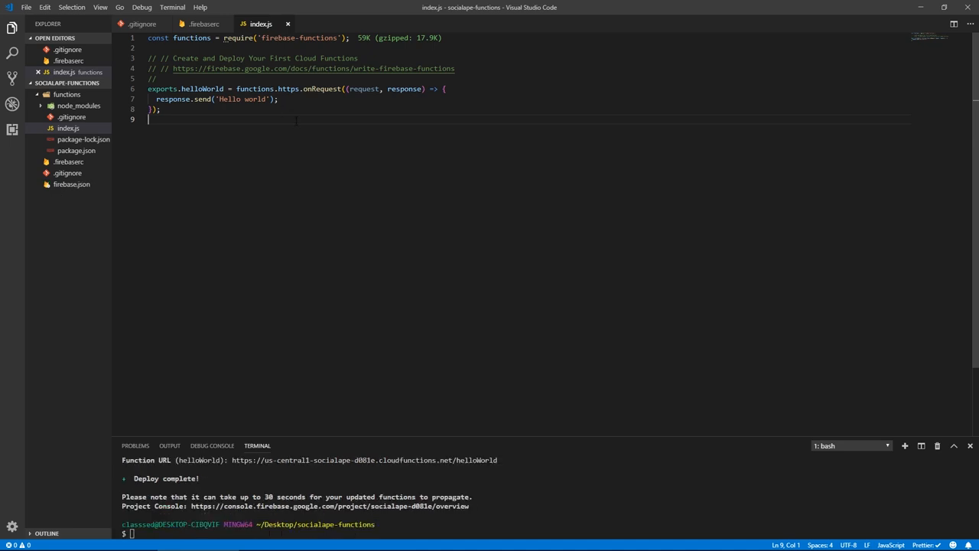
{"action": "mouse_move", "coordinate": [240, 472]}
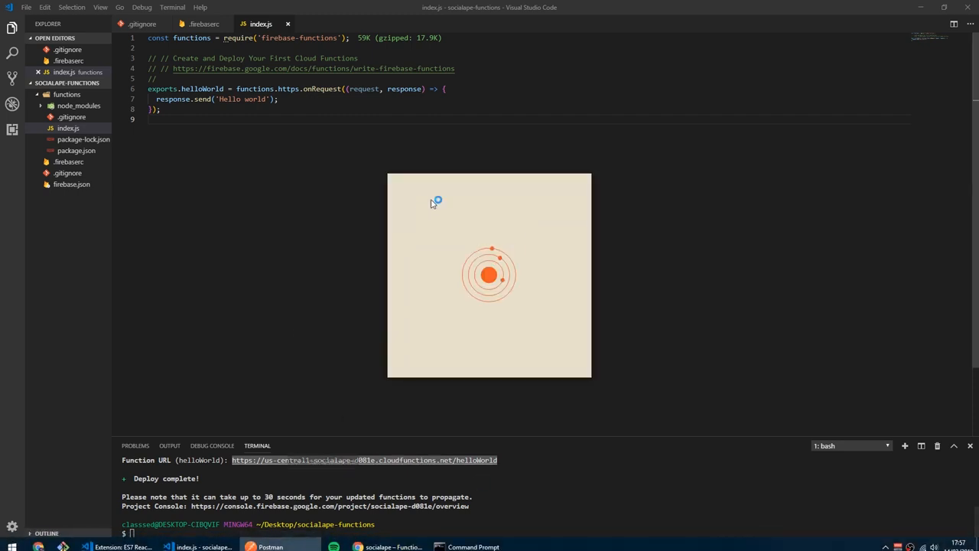
{"action": "mouse_move", "coordinate": [428, 276]}
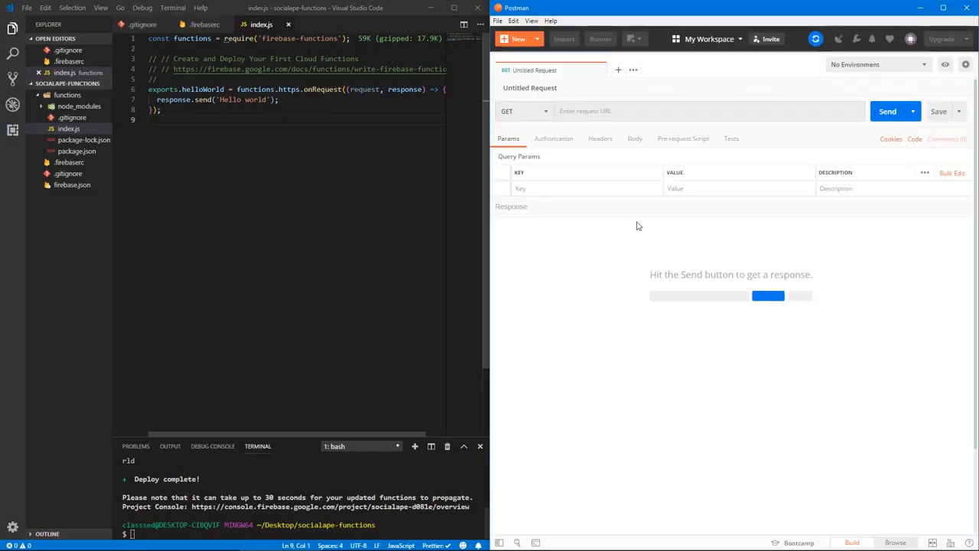
Send a GET request to the deployed helloWorld function URL, returning 'Hello world' with 200 OK
{"action": "type", "text": "https://us-central1-socialape-d081e.cloudfunctions.net/helloWorld"}
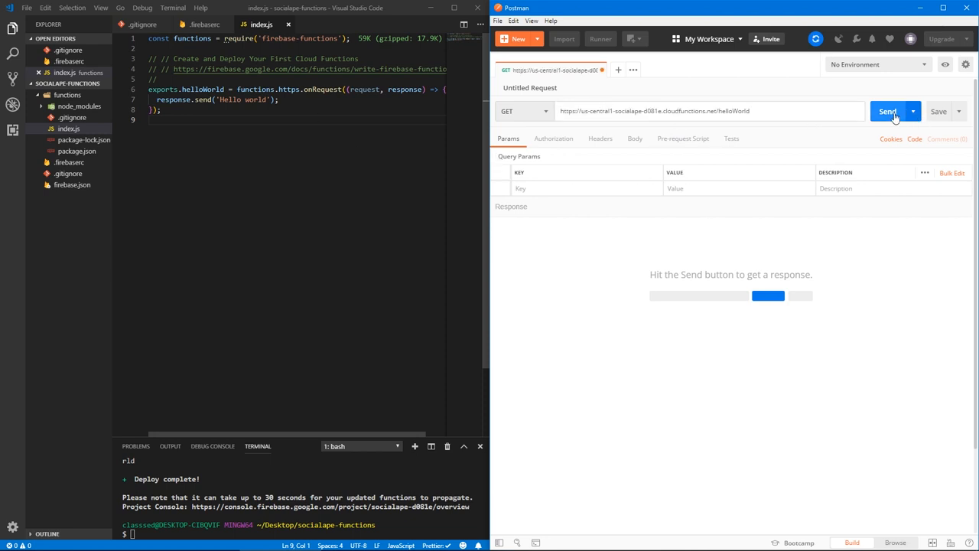
{"action": "left_click", "coordinate": [888, 111]}
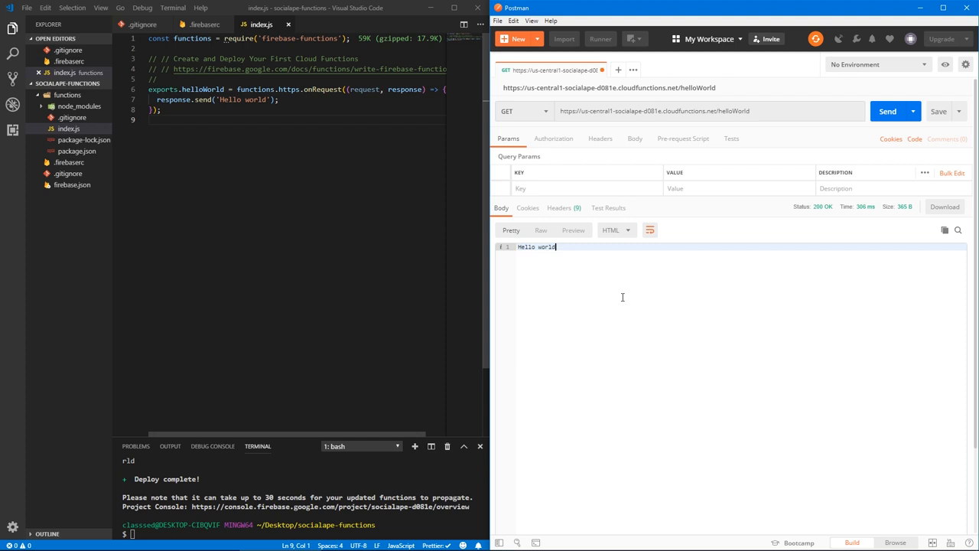
{"action": "mouse_move", "coordinate": [325, 226]}
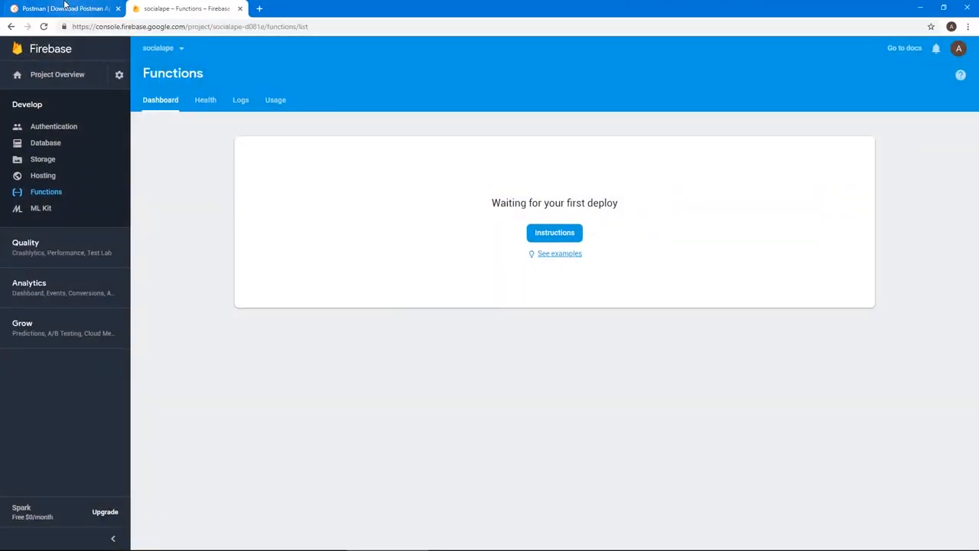
Create a Cloud Firestore database with test-mode security rules for the socialape project
{"action": "left_click", "coordinate": [46, 143]}
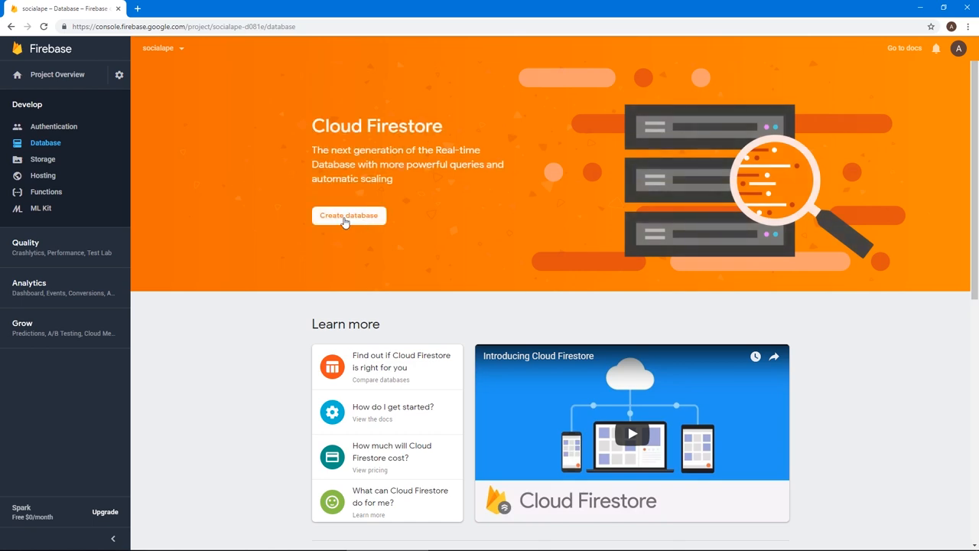
{"action": "left_click", "coordinate": [349, 215]}
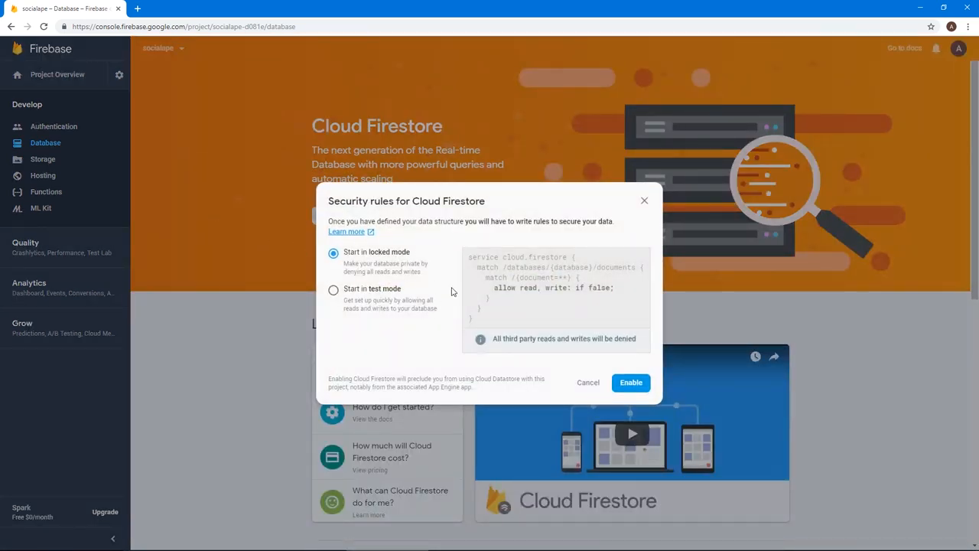
{"action": "mouse_move", "coordinate": [404, 262]}
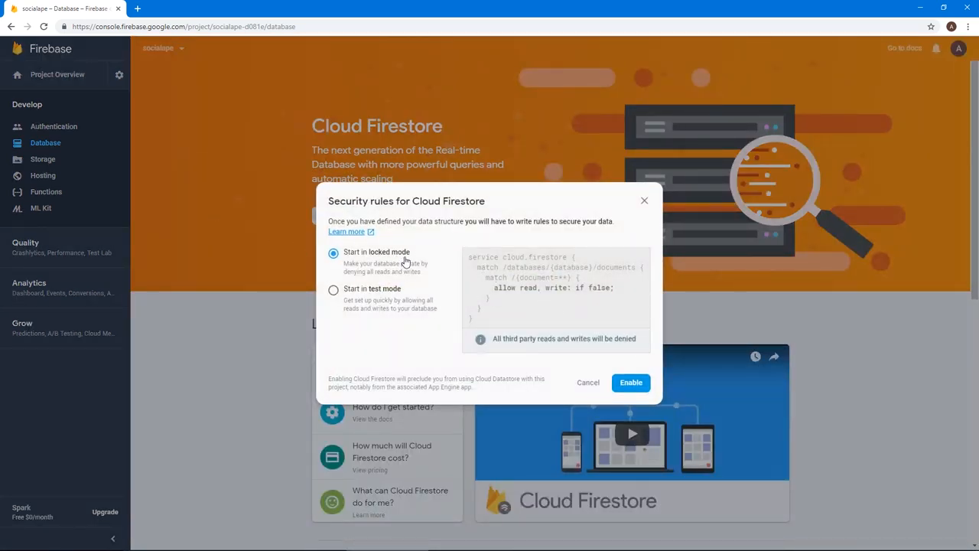
{"action": "left_click", "coordinate": [333, 289]}
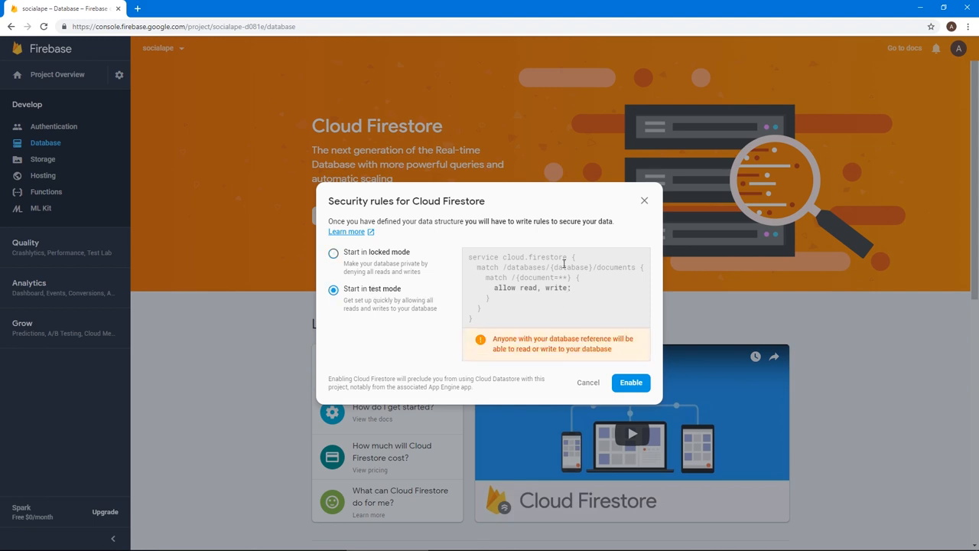
{"action": "mouse_move", "coordinate": [516, 312]}
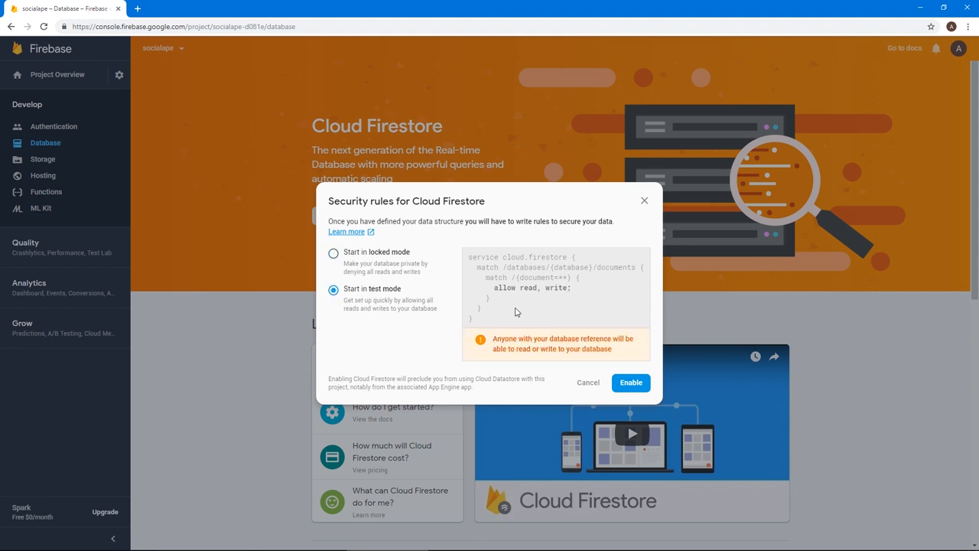
{"action": "mouse_move", "coordinate": [618, 303]}
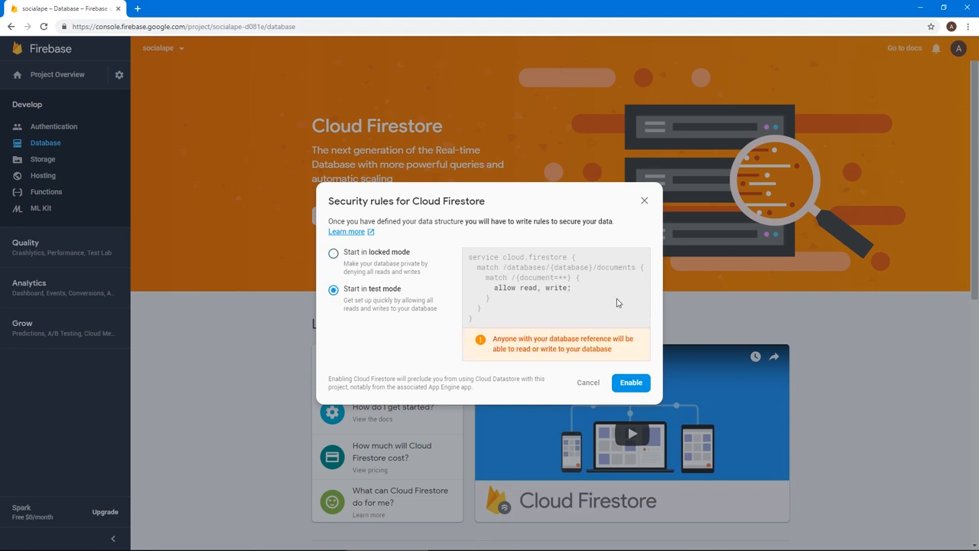
{"action": "mouse_move", "coordinate": [607, 312]}
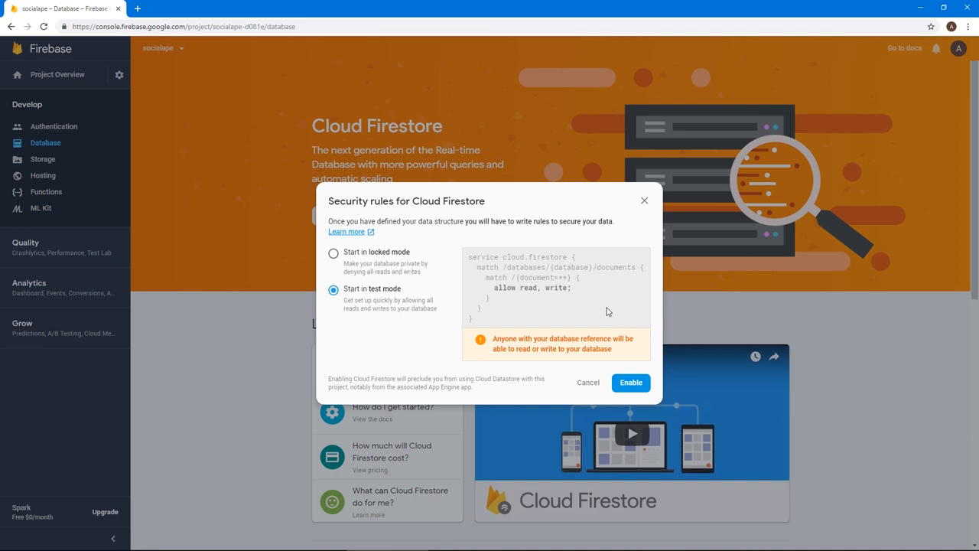
{"action": "left_click", "coordinate": [631, 382]}
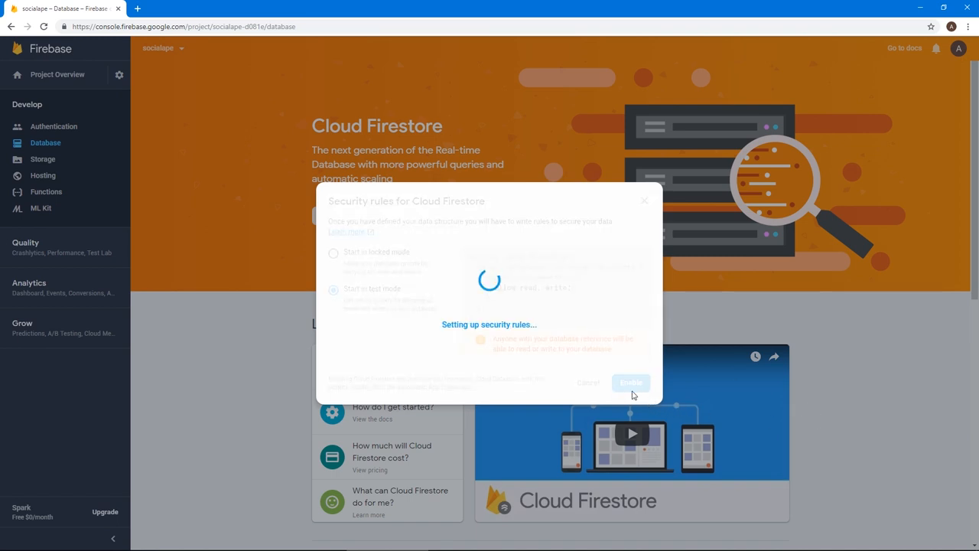
{"action": "mouse_move", "coordinate": [599, 349]}
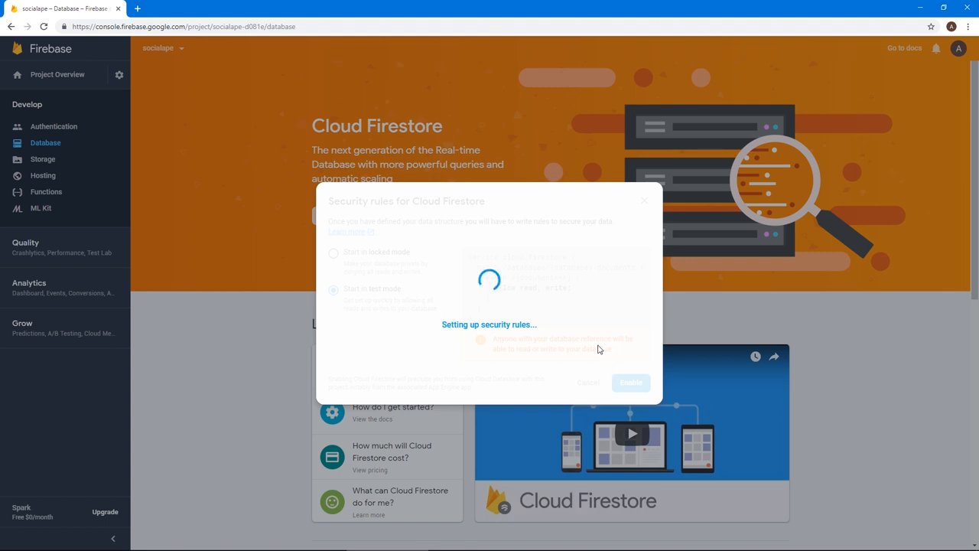
{"action": "mouse_move", "coordinate": [546, 236]}
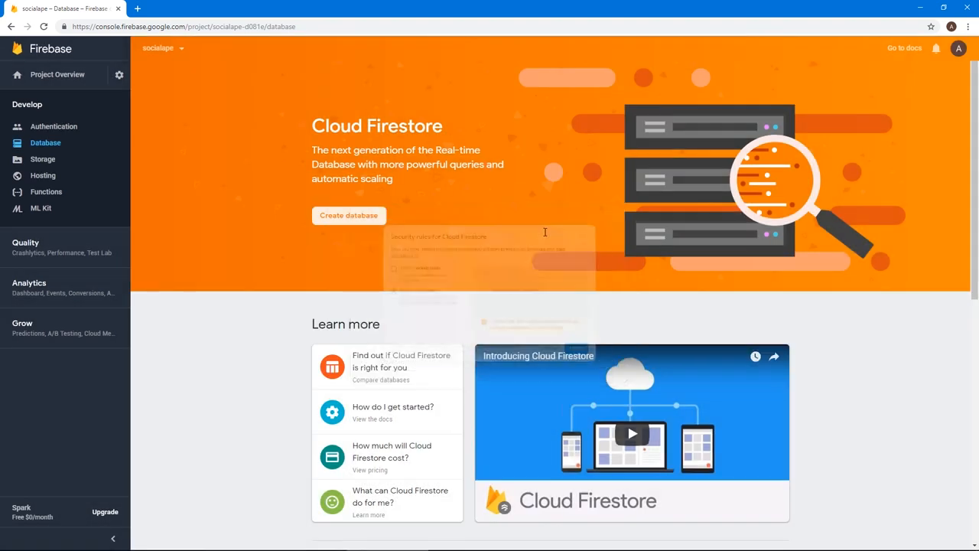
{"action": "left_click", "coordinate": [348, 215]}
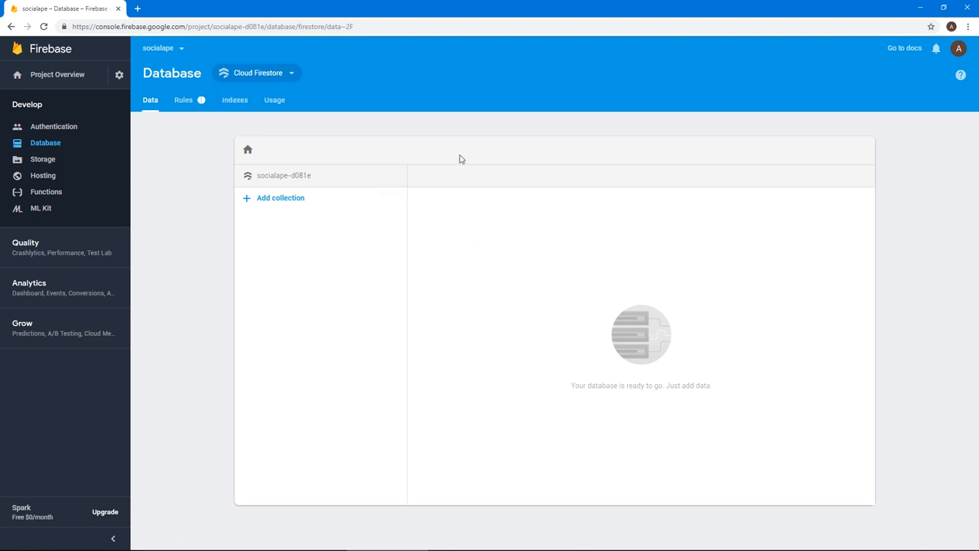
Start a 'screams' collection whose first document has userHandle 'user'
{"action": "left_click", "coordinate": [280, 198]}
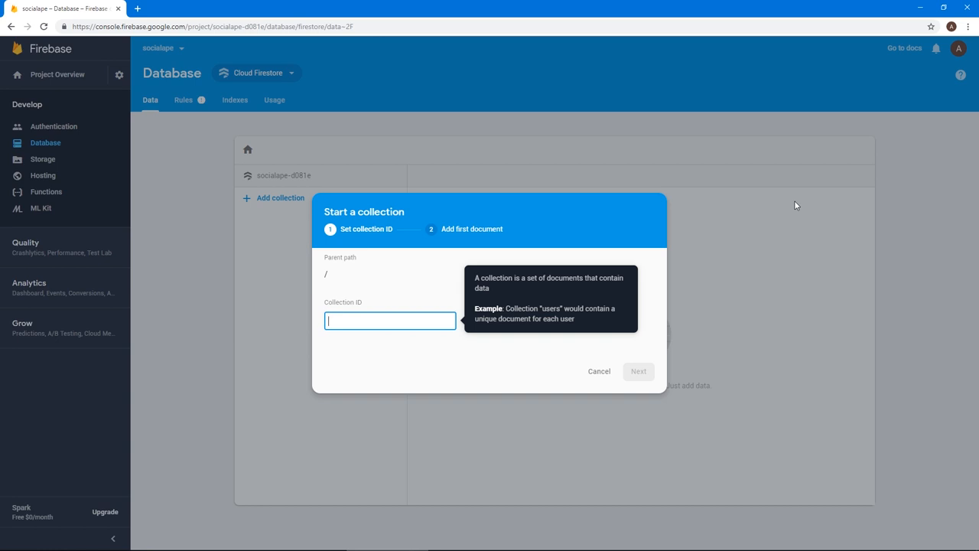
{"action": "type", "text": "sc"}
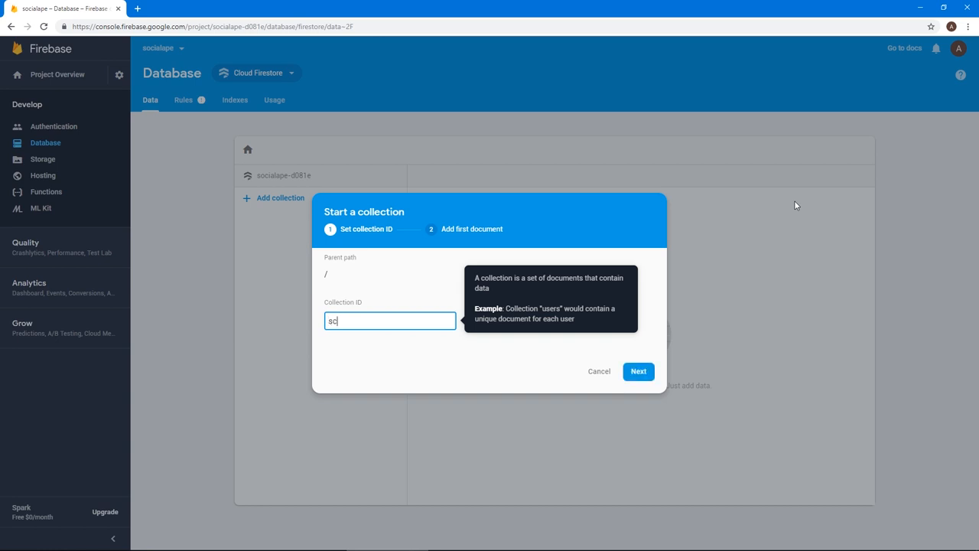
{"action": "type", "text": "reams"}
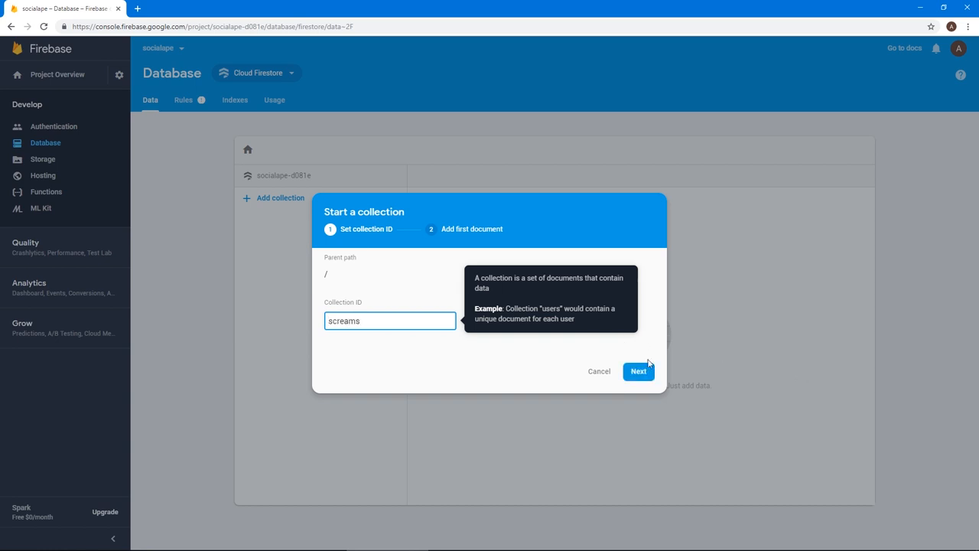
{"action": "left_click", "coordinate": [638, 371]}
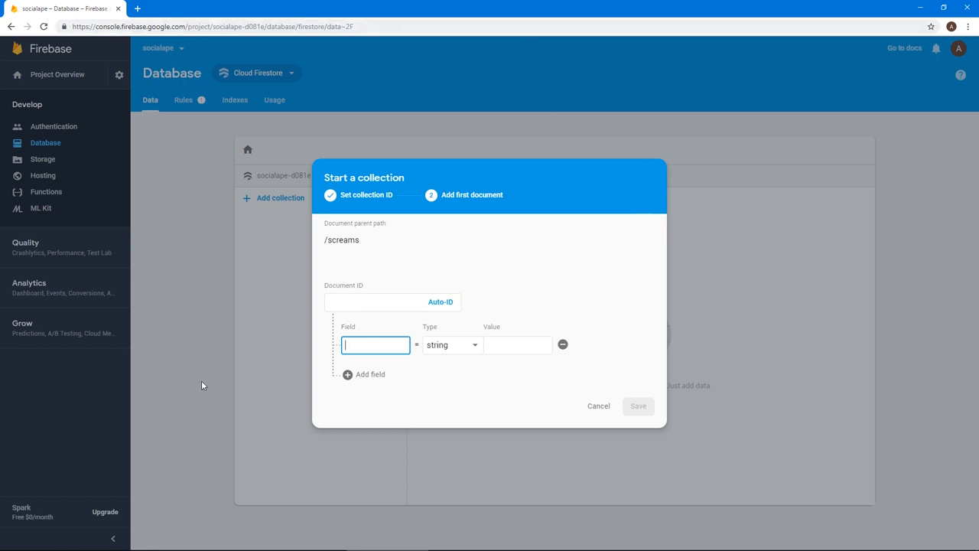
{"action": "mouse_move", "coordinate": [300, 351]}
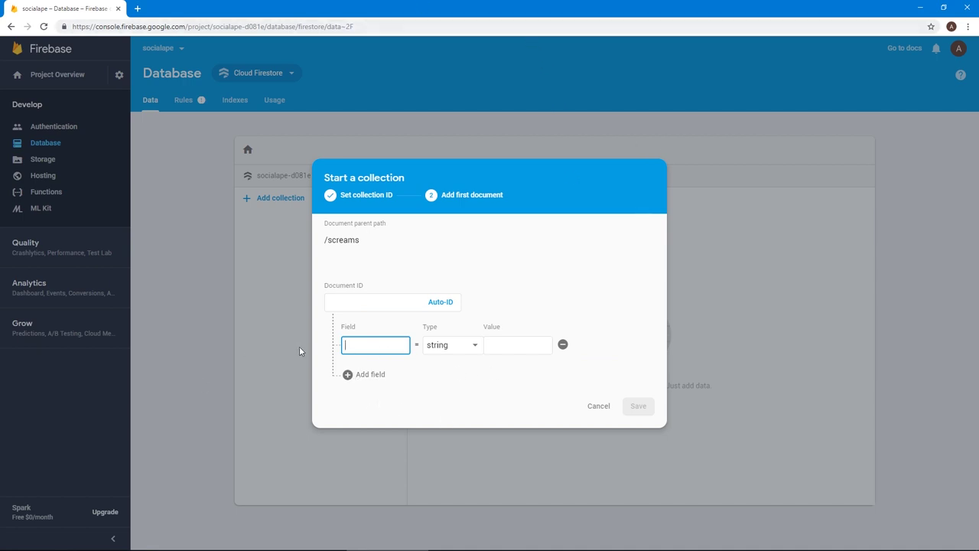
{"action": "mouse_move", "coordinate": [119, 328]}
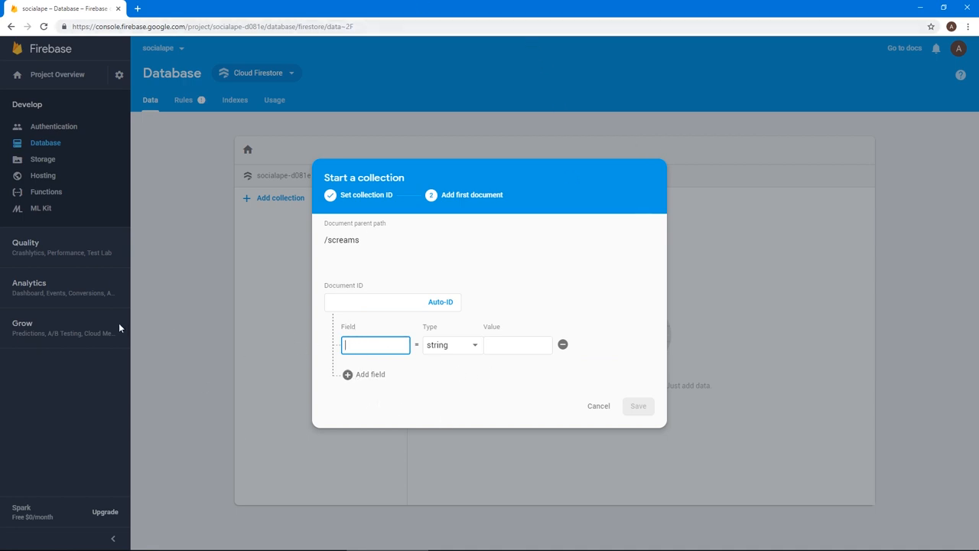
{"action": "type", "text": "userHan"}
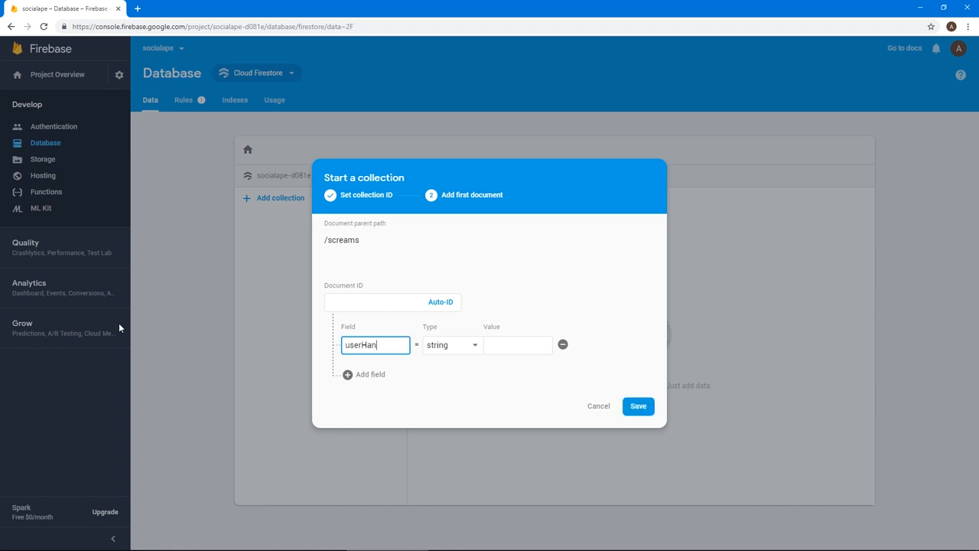
{"action": "left_click", "coordinate": [518, 344]}
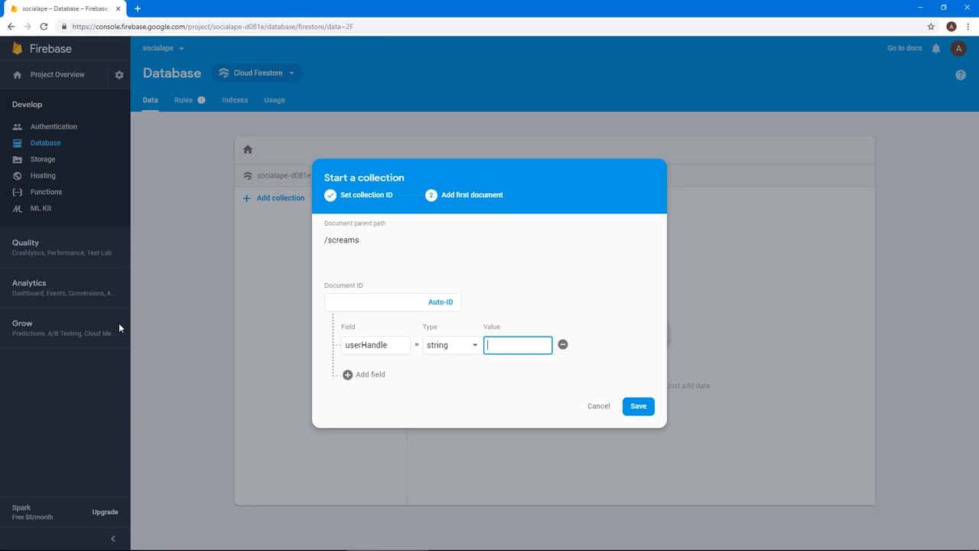
{"action": "type", "text": "user"}
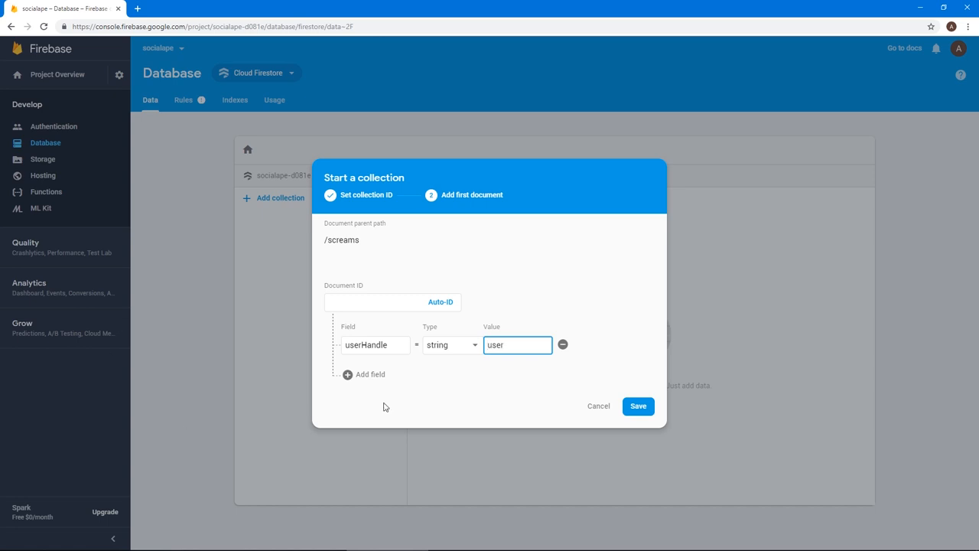
Add a body field with the value 'First scream'
{"action": "left_click", "coordinate": [369, 374]}
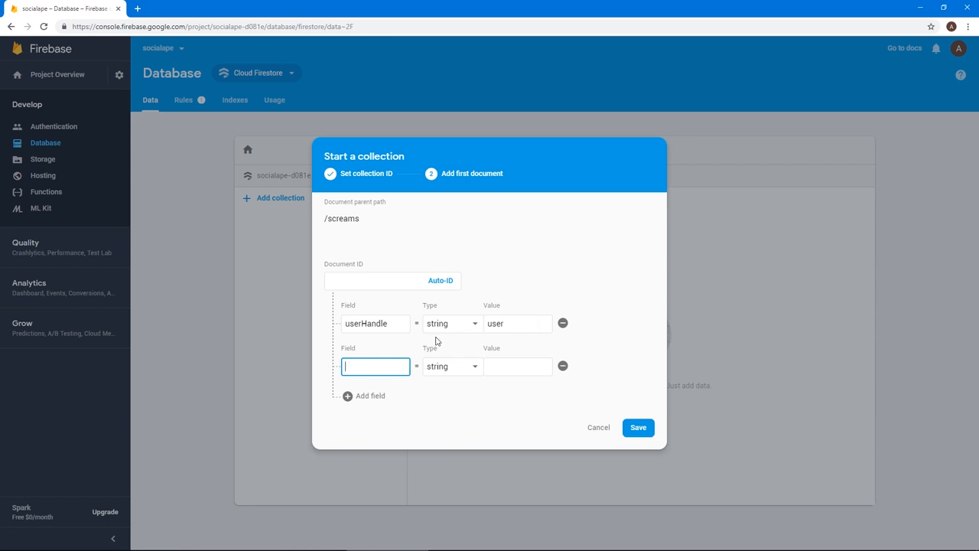
{"action": "type", "text": "body"}
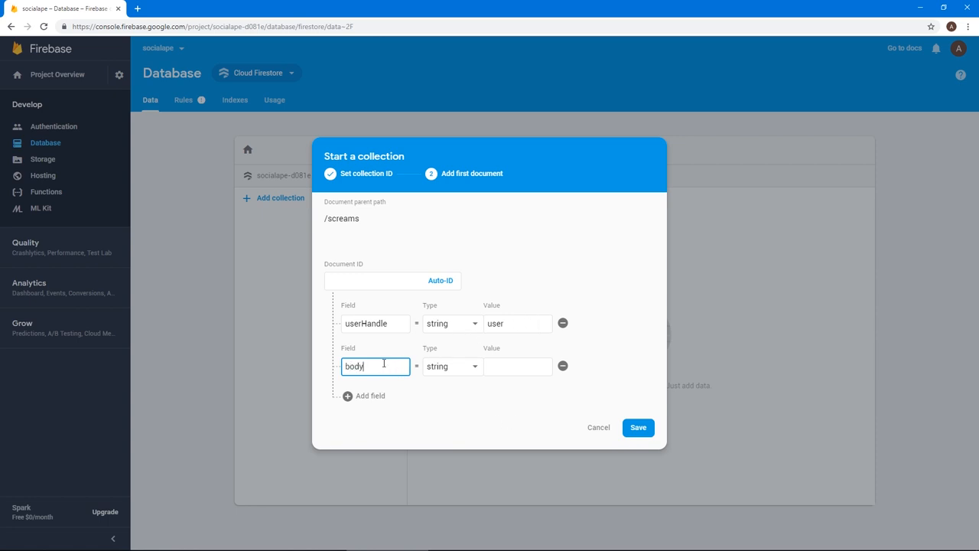
{"action": "left_click", "coordinate": [518, 366]}
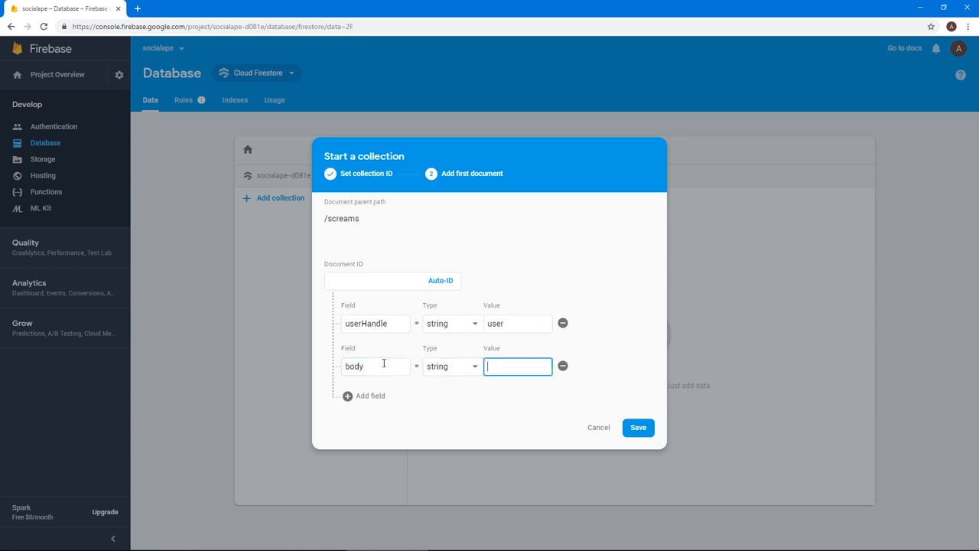
{"action": "type", "text": "F"}
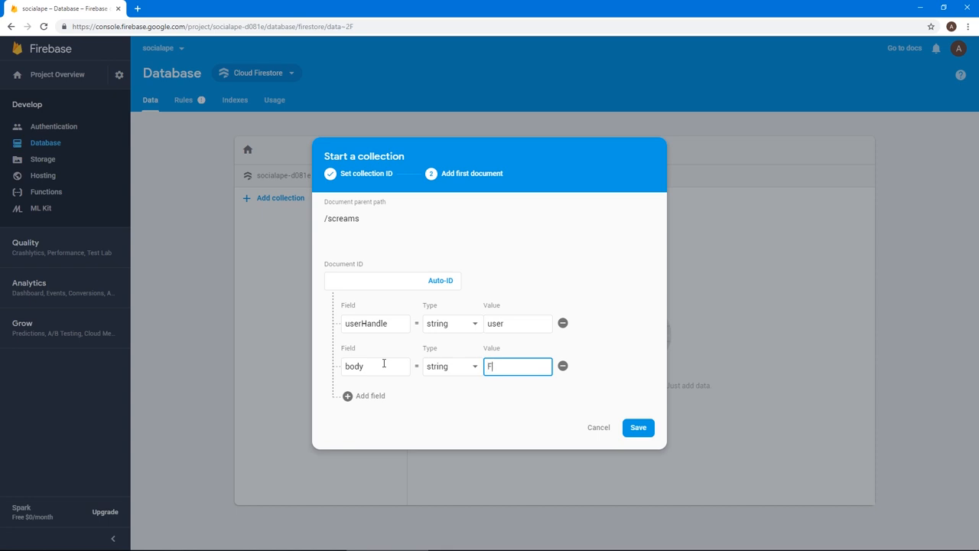
{"action": "type", "text": "irst scream"}
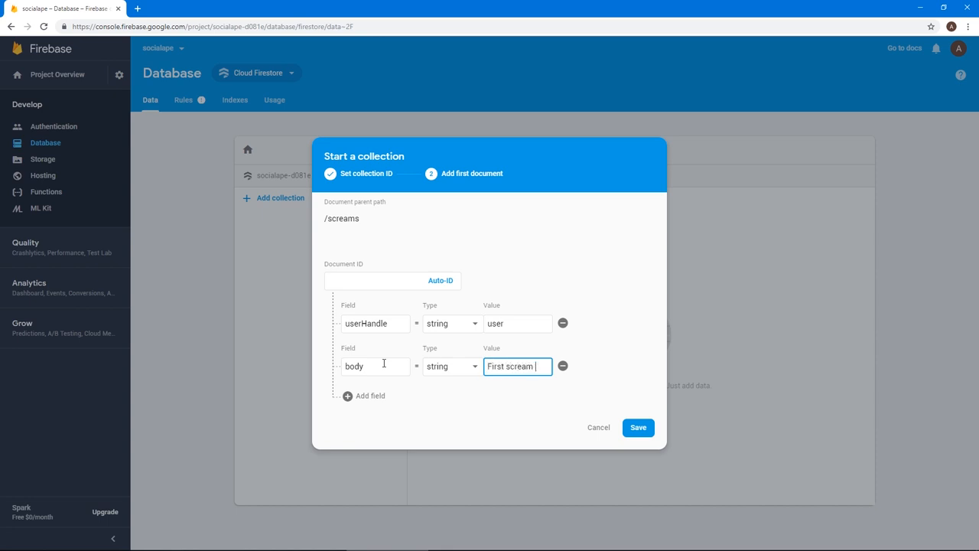
{"action": "type", "text": "scream, Agghhhh"}
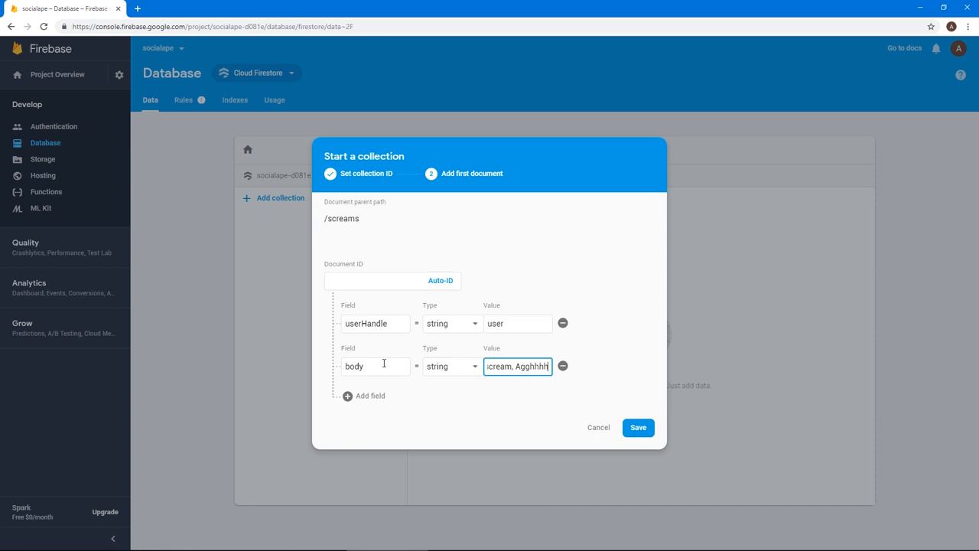
Add a createdAt timestamp field dated 14 March 2019 and save the document
{"action": "left_click", "coordinate": [369, 395]}
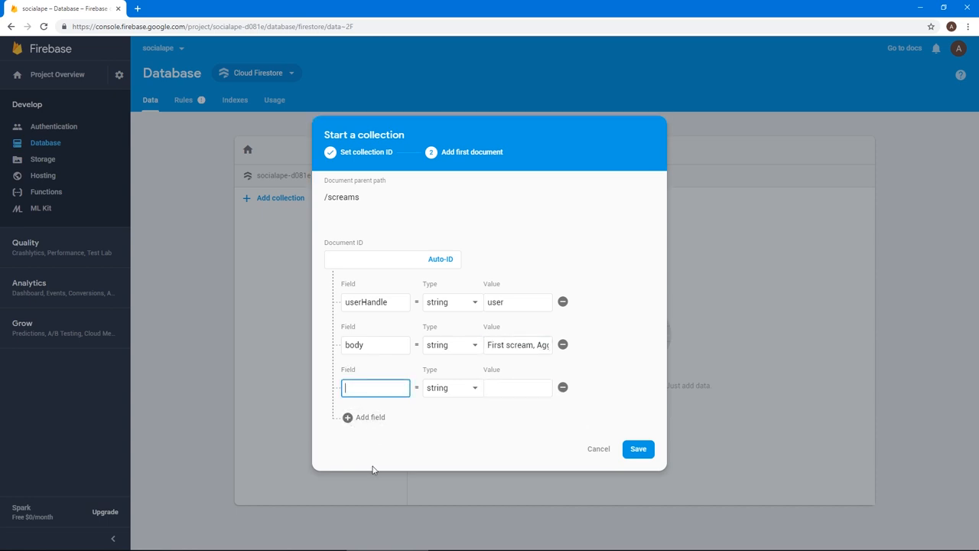
{"action": "type", "text": "createdAt"}
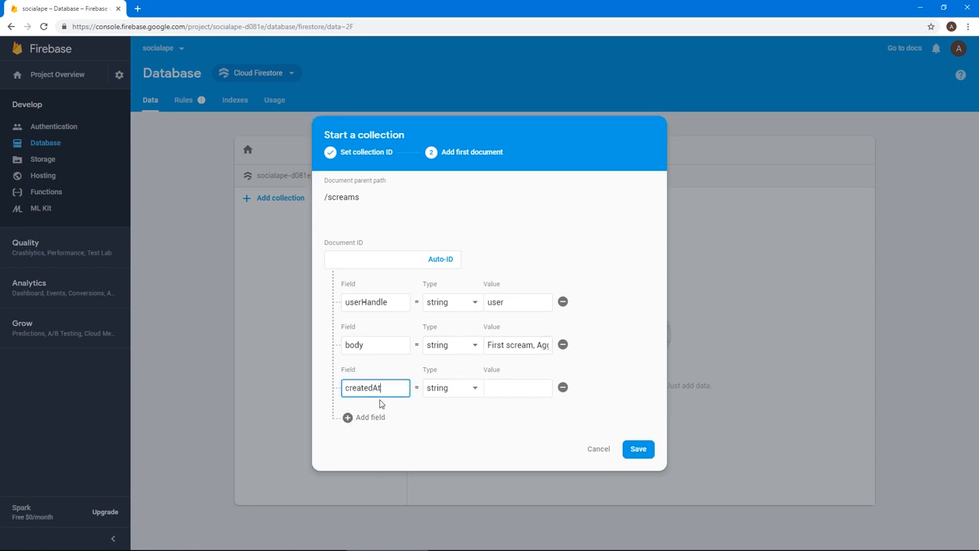
{"action": "left_click", "coordinate": [451, 387]}
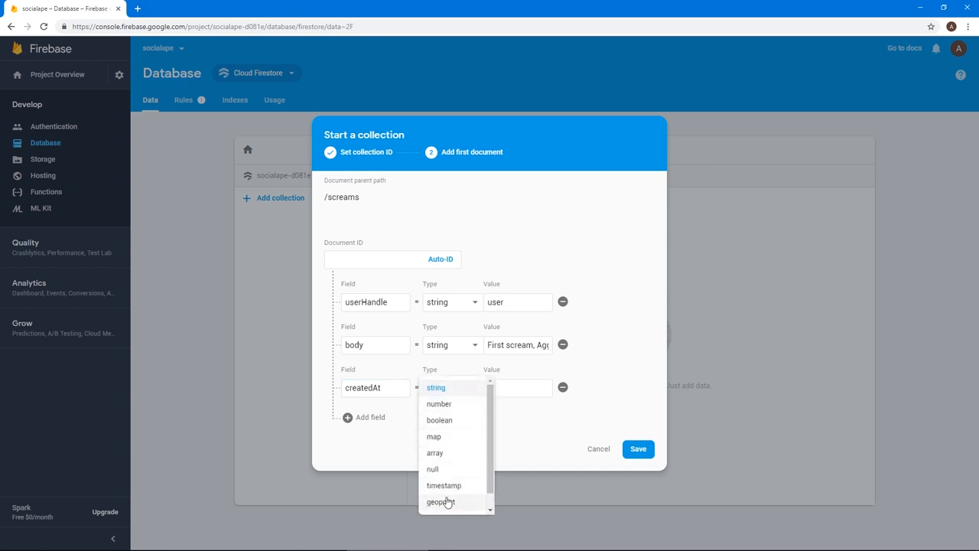
{"action": "left_click", "coordinate": [443, 485]}
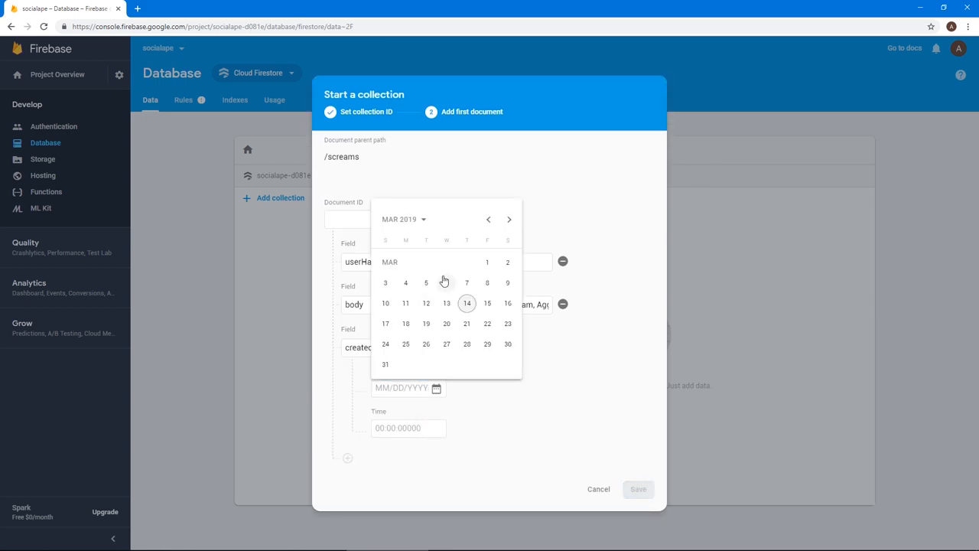
{"action": "left_click", "coordinate": [466, 303]}
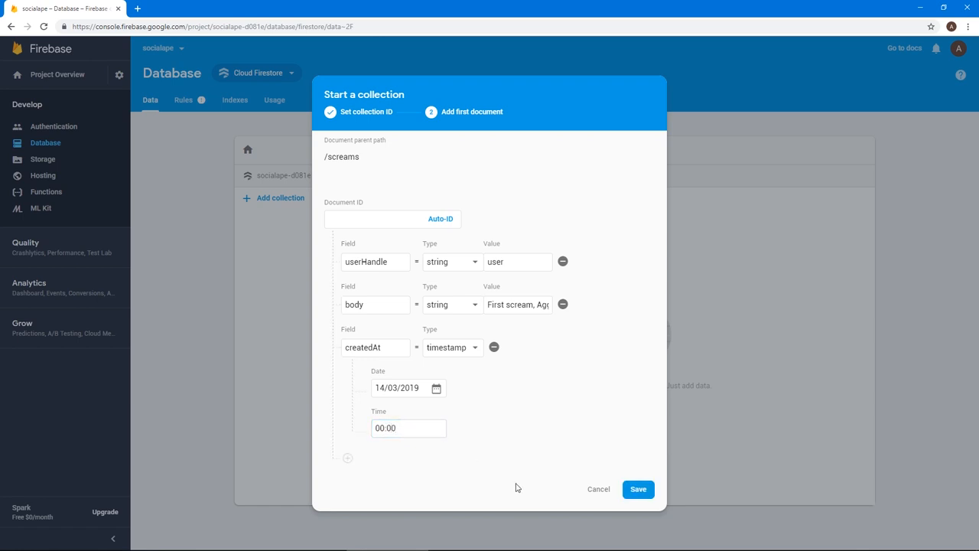
{"action": "left_click", "coordinate": [638, 489]}
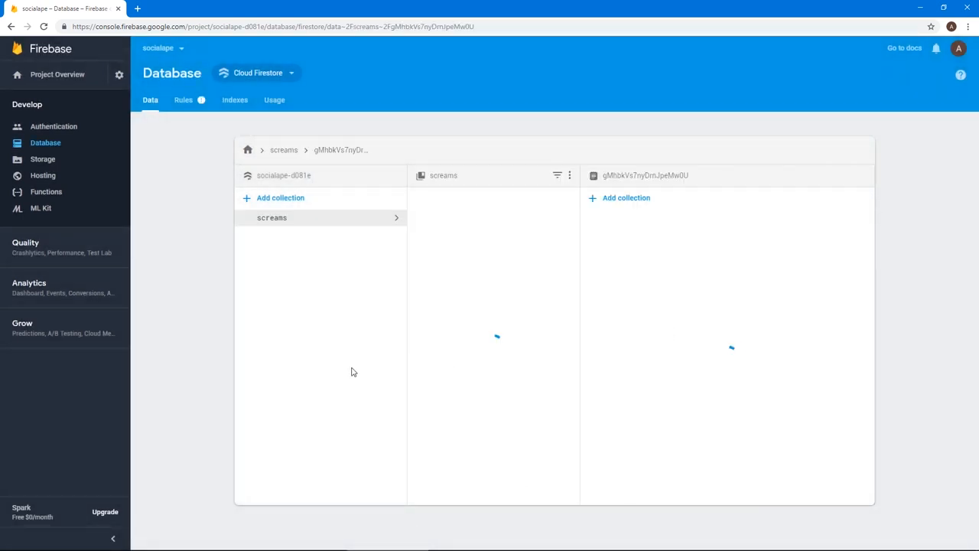
{"action": "mouse_move", "coordinate": [496, 236]}
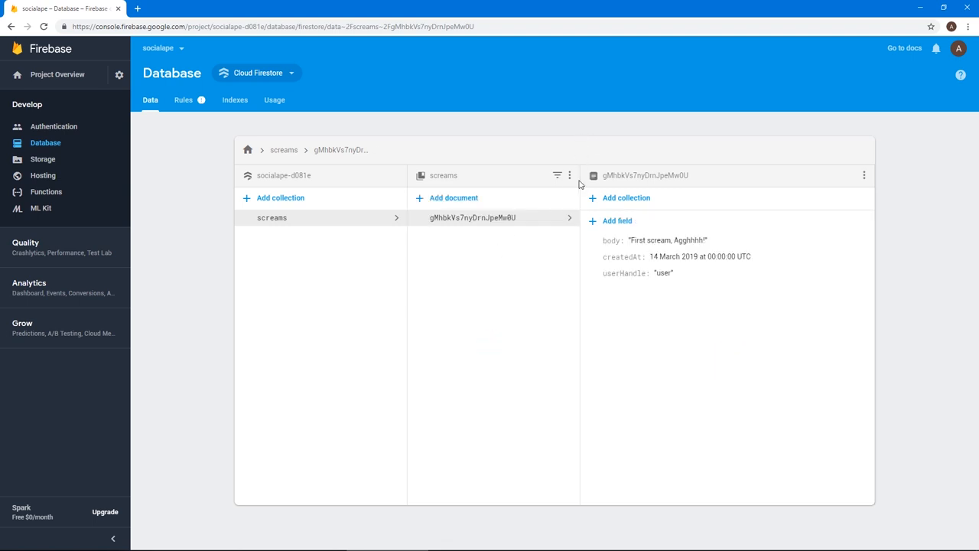
Add a second screams document with userHandle 'user' and body 'Second scream'
{"action": "left_click", "coordinate": [454, 197]}
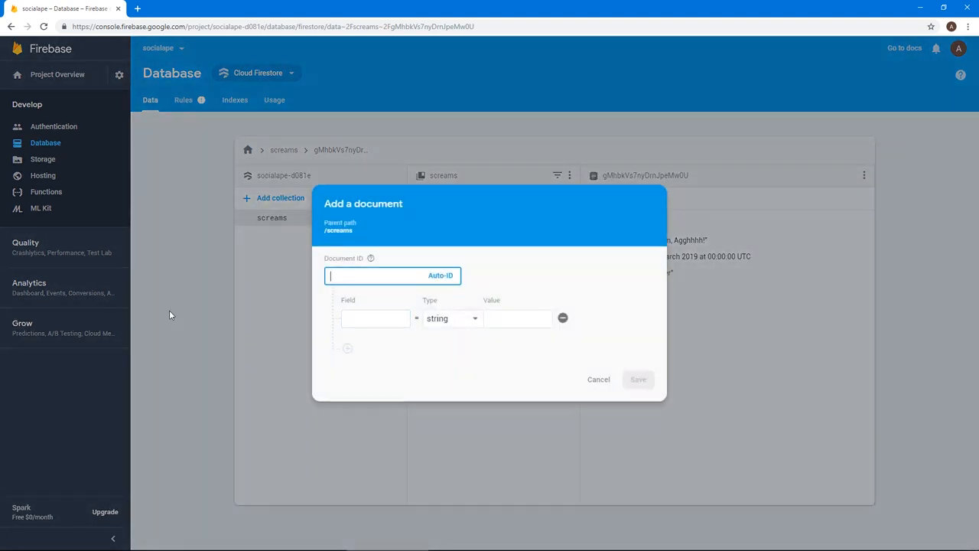
{"action": "type", "text": "user"}
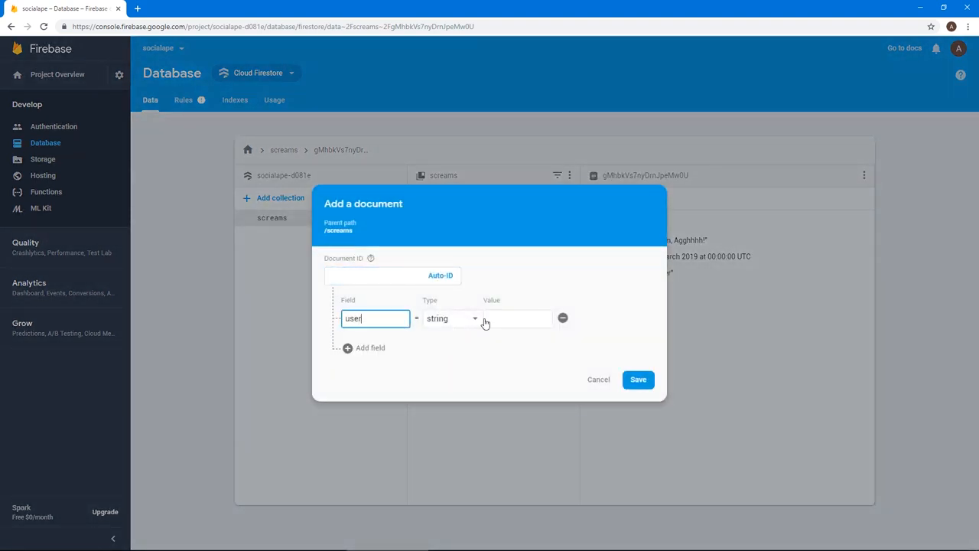
{"action": "type", "text": "Handle"}
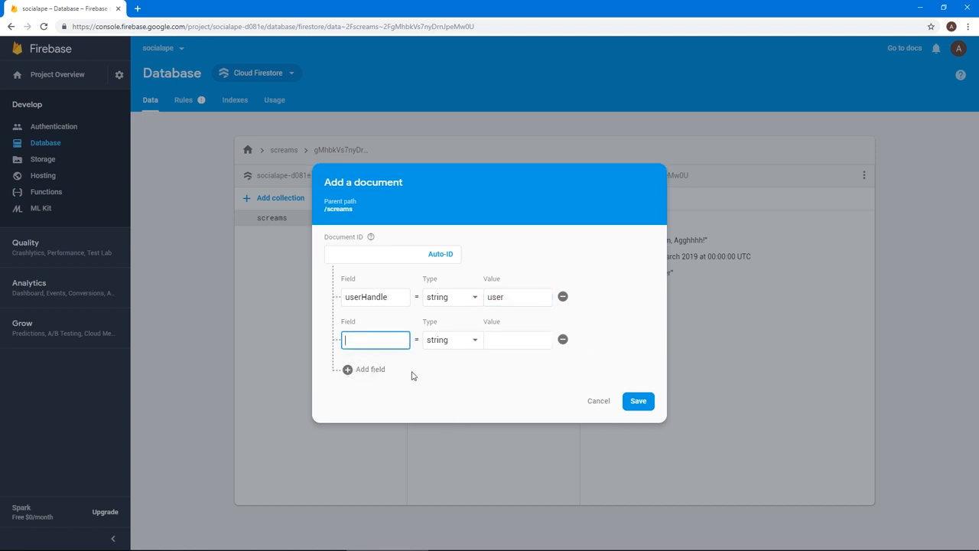
{"action": "type", "text": "body"}
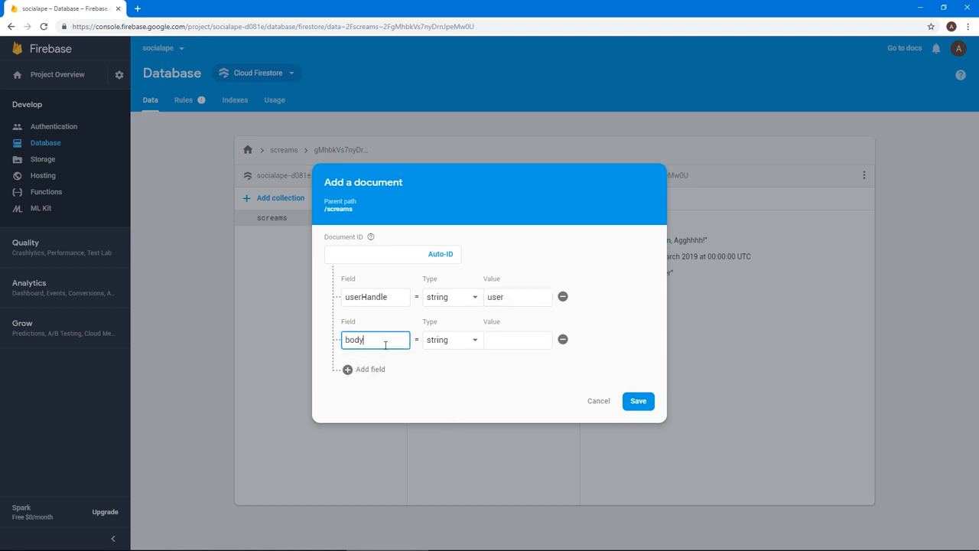
{"action": "type", "text": "Second"}
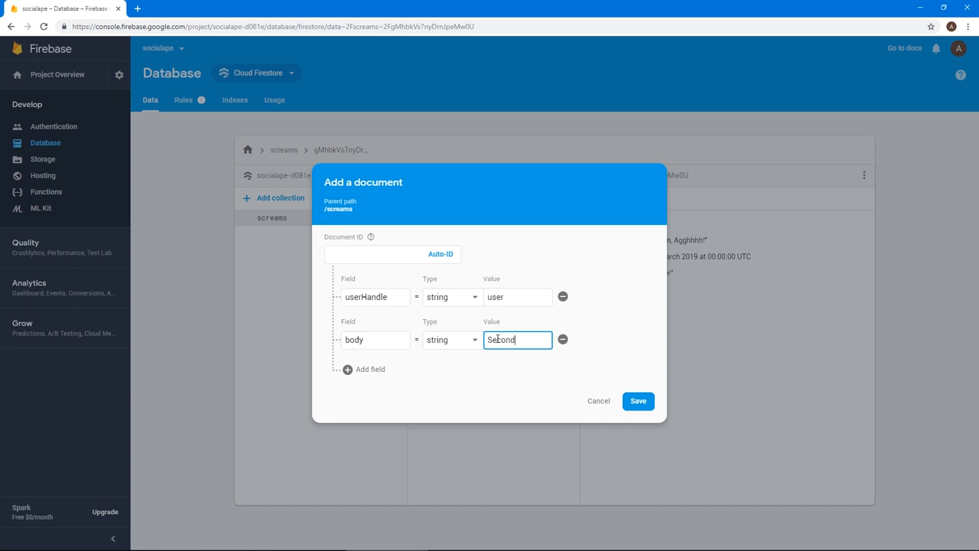
{"action": "type", "text": "scream"}
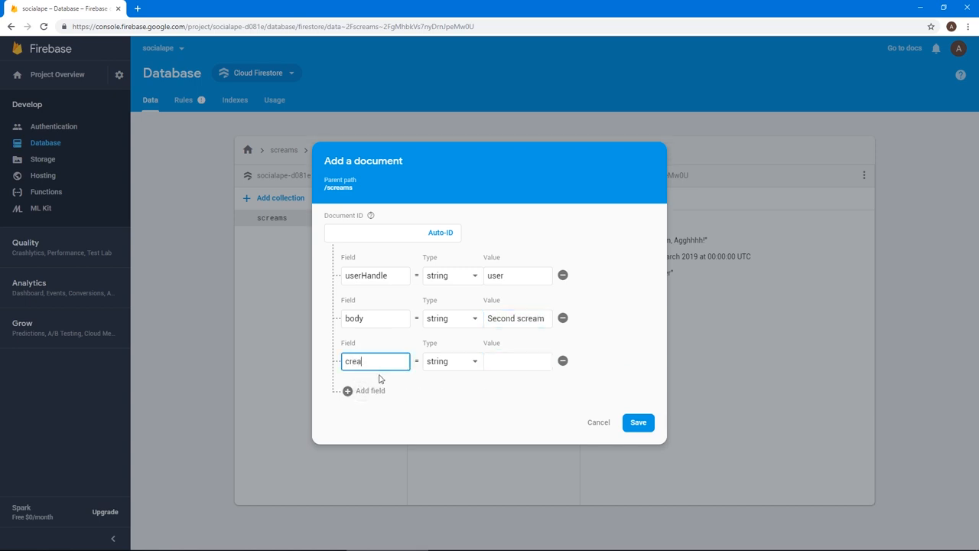
Set its createdAt to a 01:00 timestamp, save, and open the new document
{"action": "left_click", "coordinate": [452, 360]}
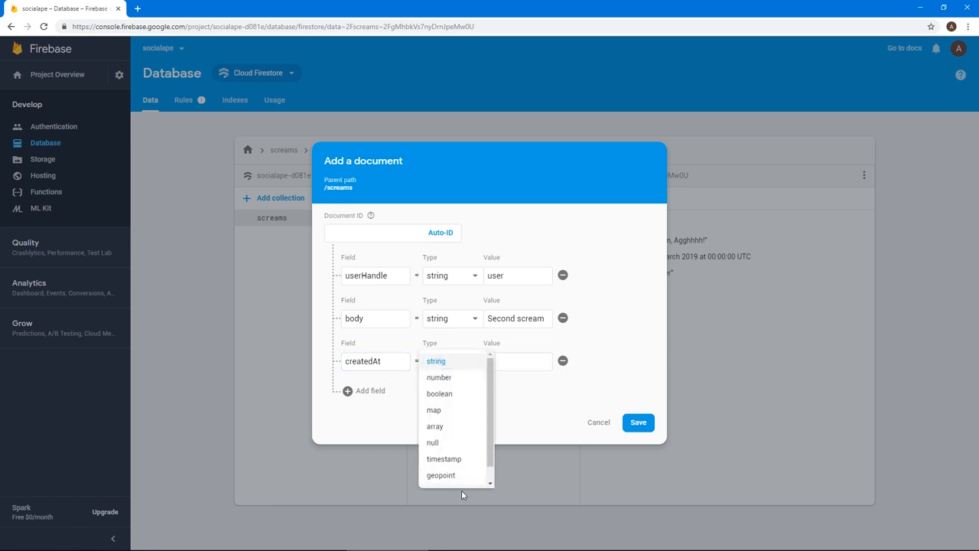
{"action": "left_click", "coordinate": [444, 459]}
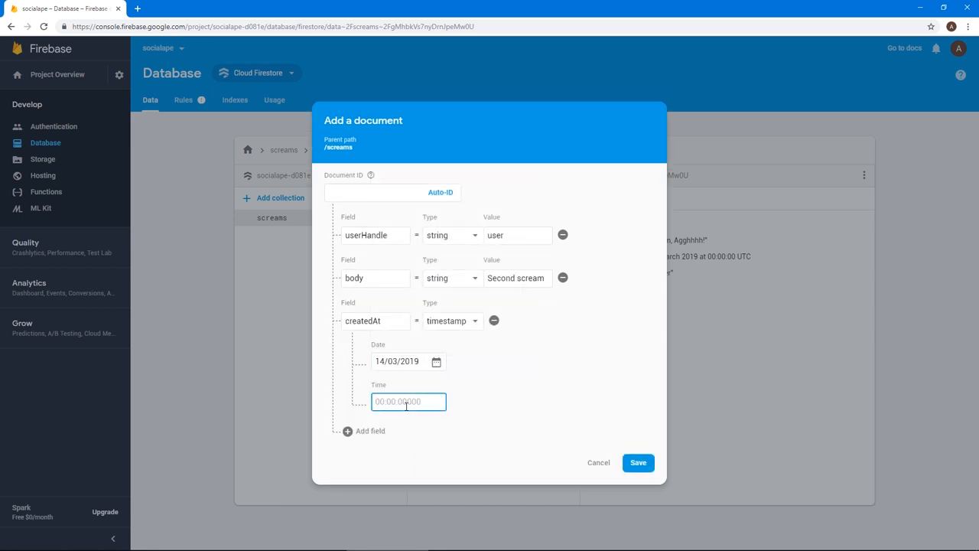
{"action": "type", "text": "01"}
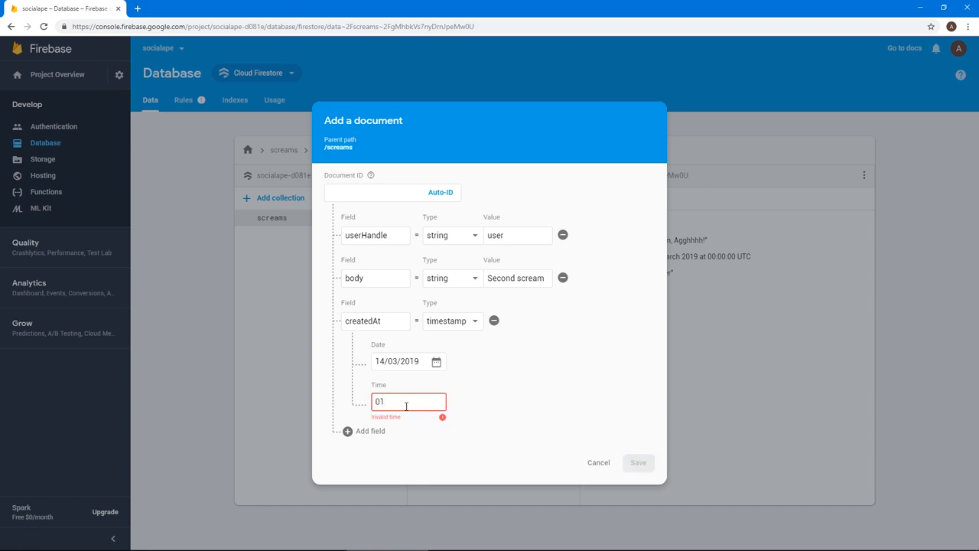
{"action": "type", "text": ":00"}
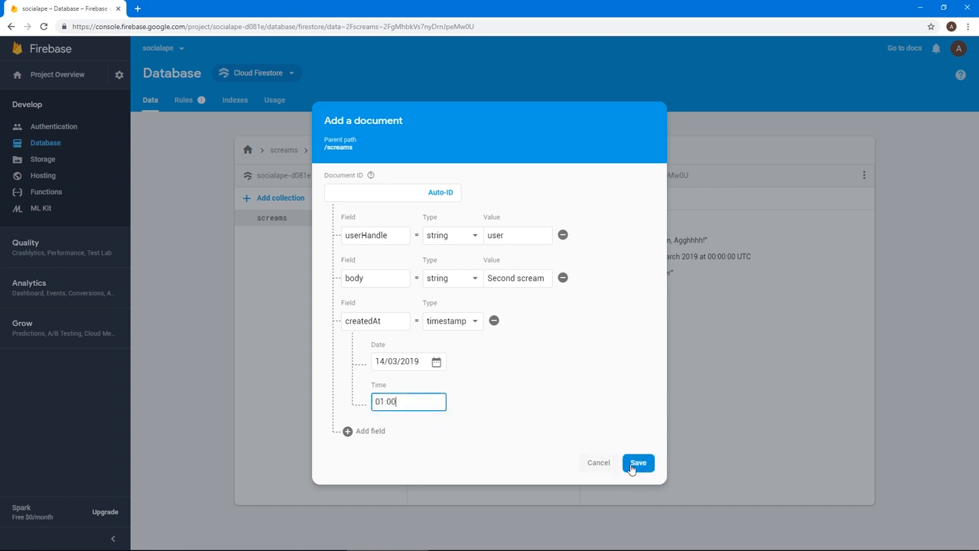
{"action": "left_click", "coordinate": [638, 462]}
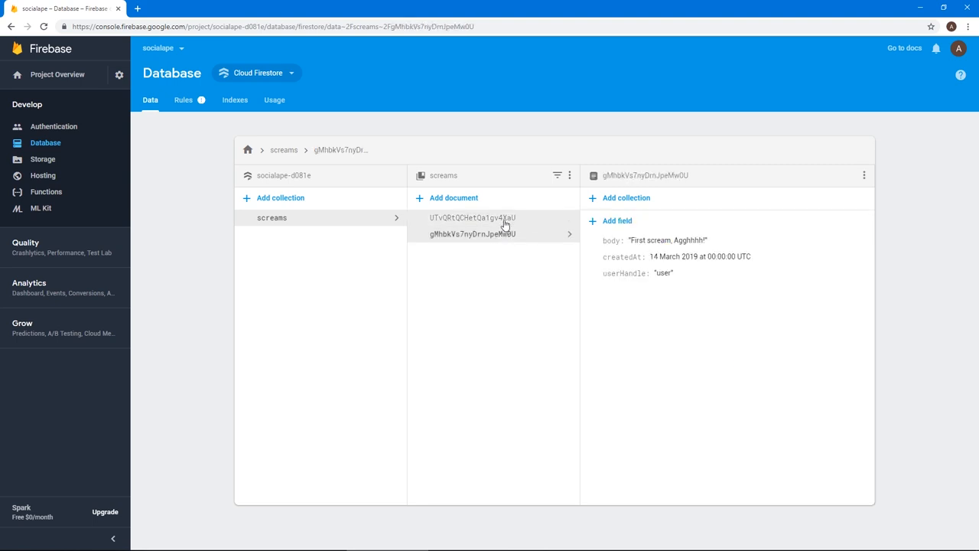
{"action": "left_click", "coordinate": [472, 217]}
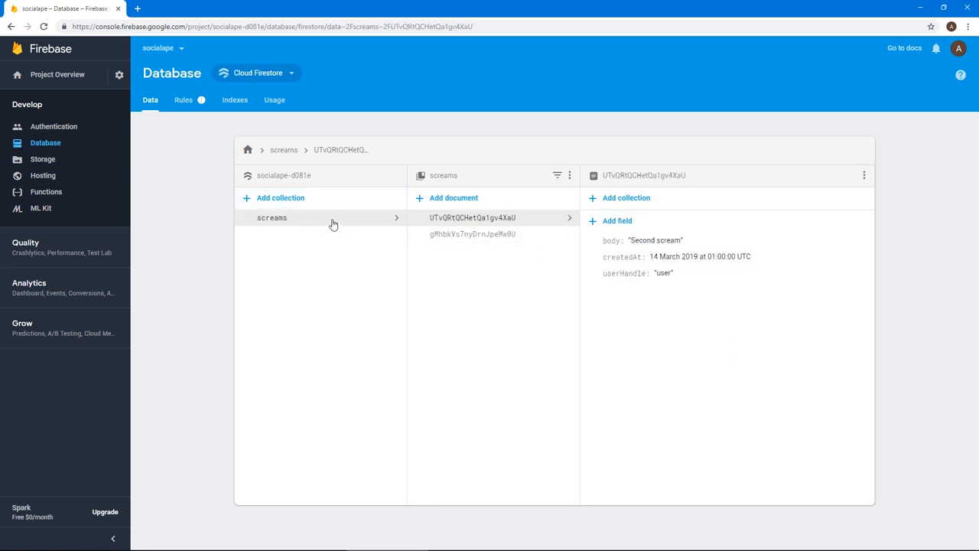
{"action": "mouse_move", "coordinate": [535, 263]}
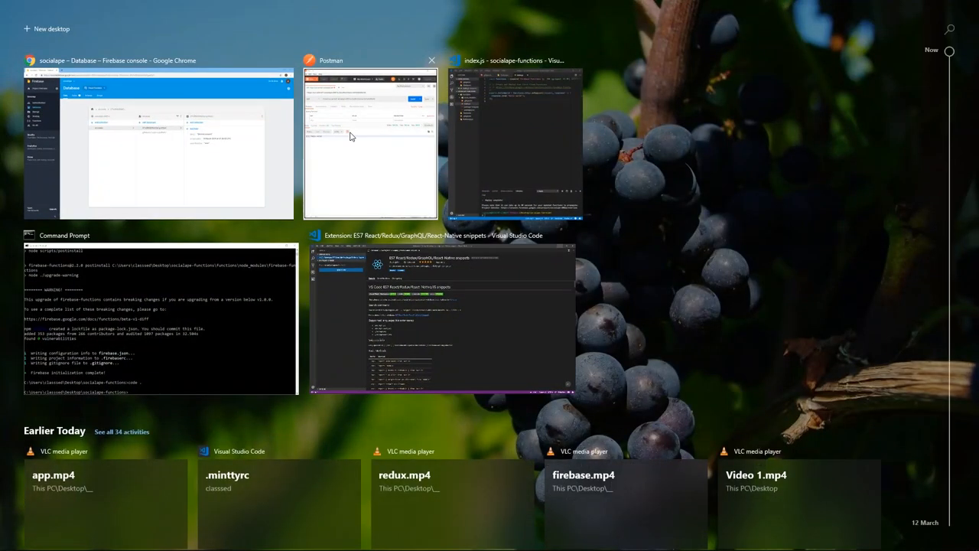
Declare exports.getScreams = functions.https.onRequest((req, res) => {}) in index.js
{"action": "left_click", "coordinate": [513, 145]}
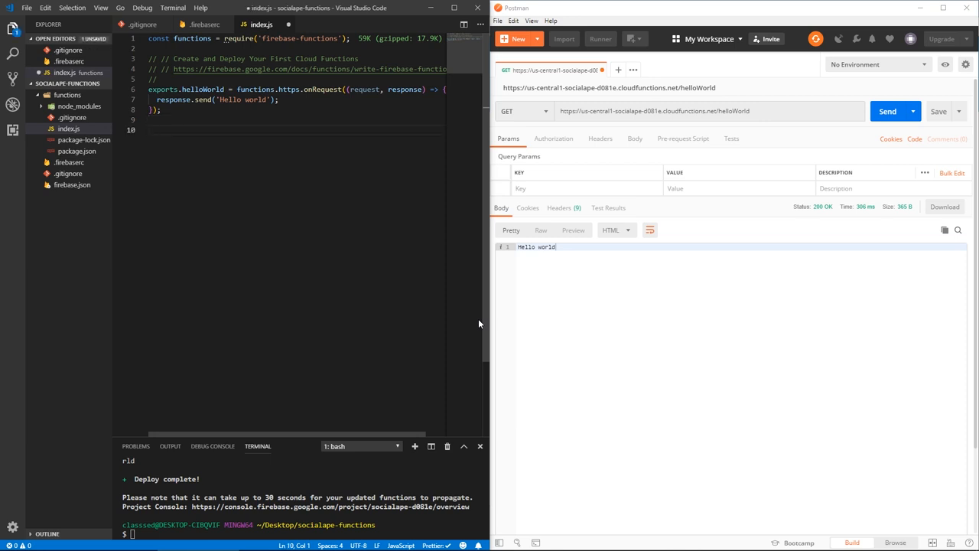
{"action": "type", "text": "exports"}
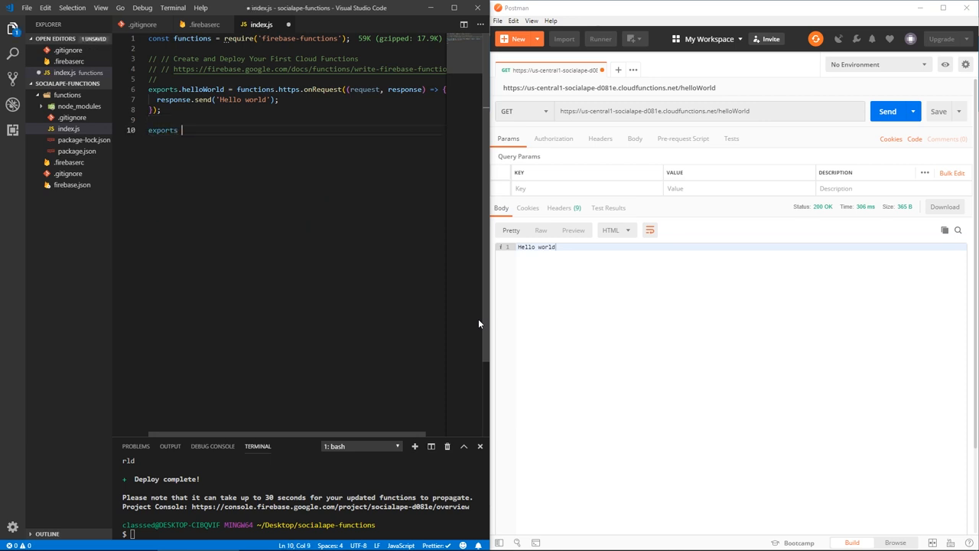
{"action": "type", "text": ".get"}
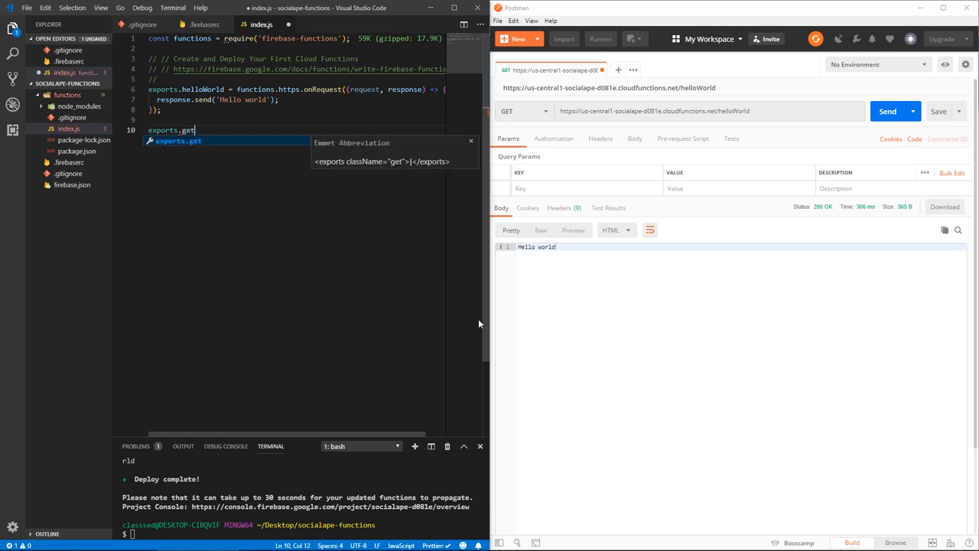
{"action": "type", "text": "Screams ="}
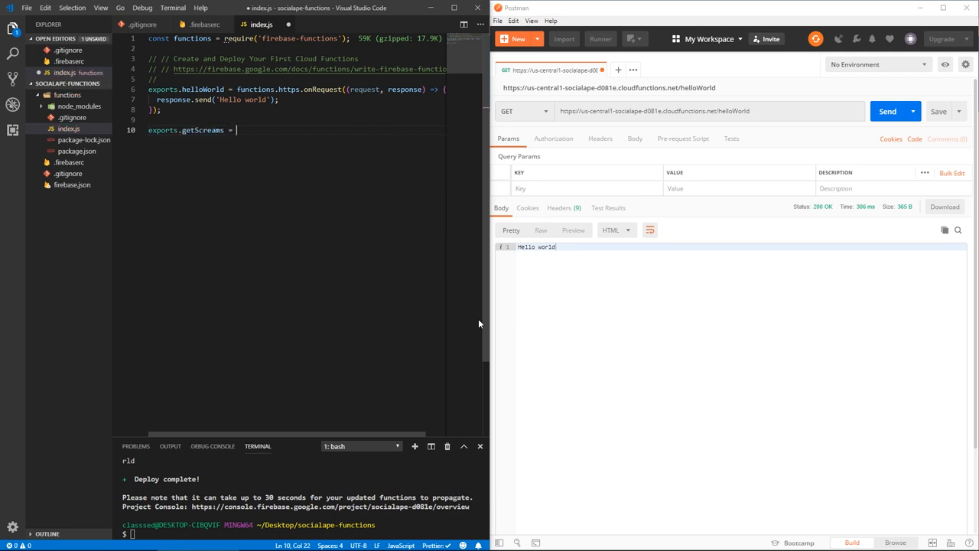
{"action": "type", "text": "functions"}
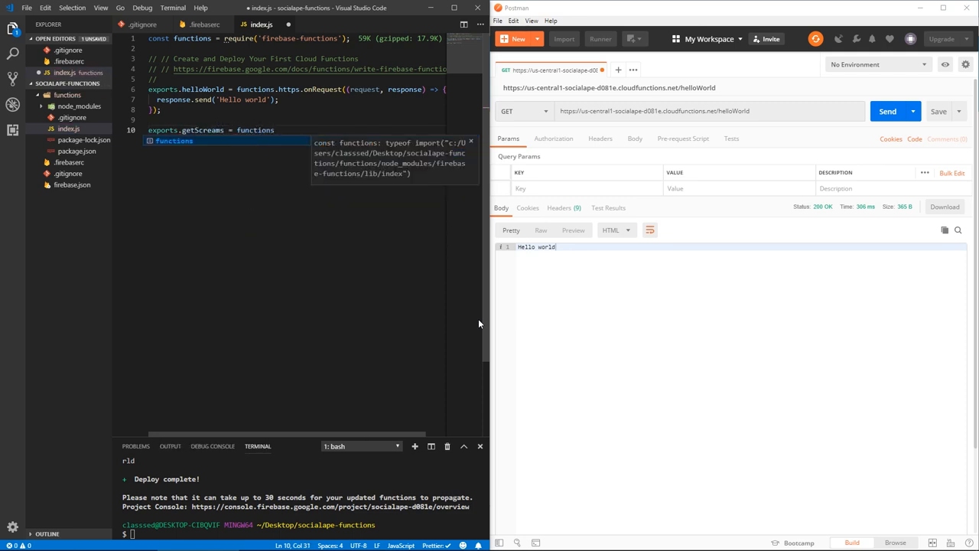
{"action": "type", "text": ".https"}
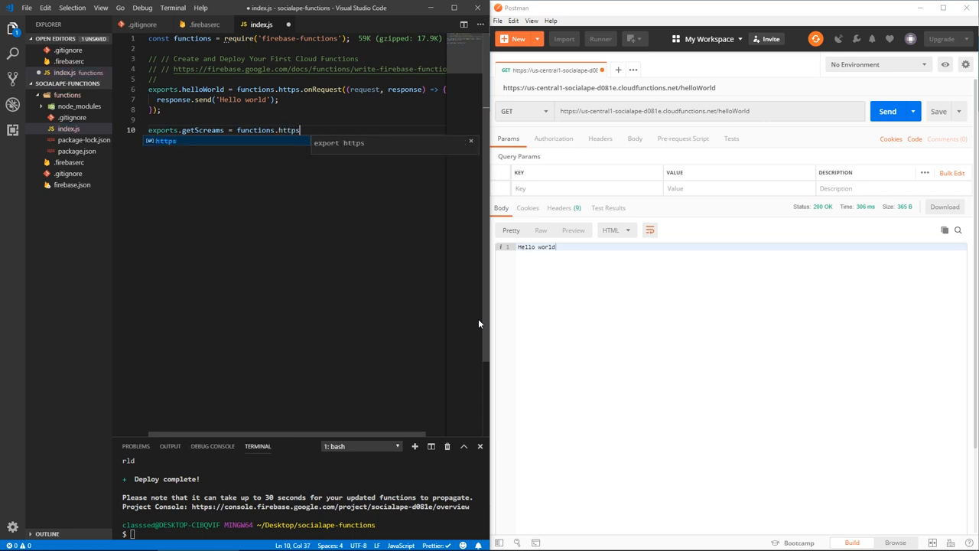
{"action": "type", "text": "."}
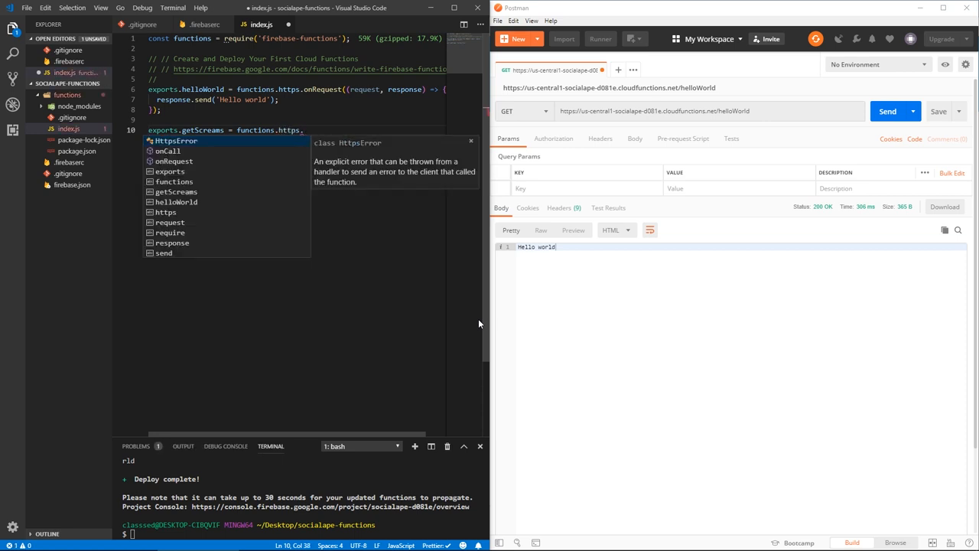
{"action": "type", "text": "onRequest"}
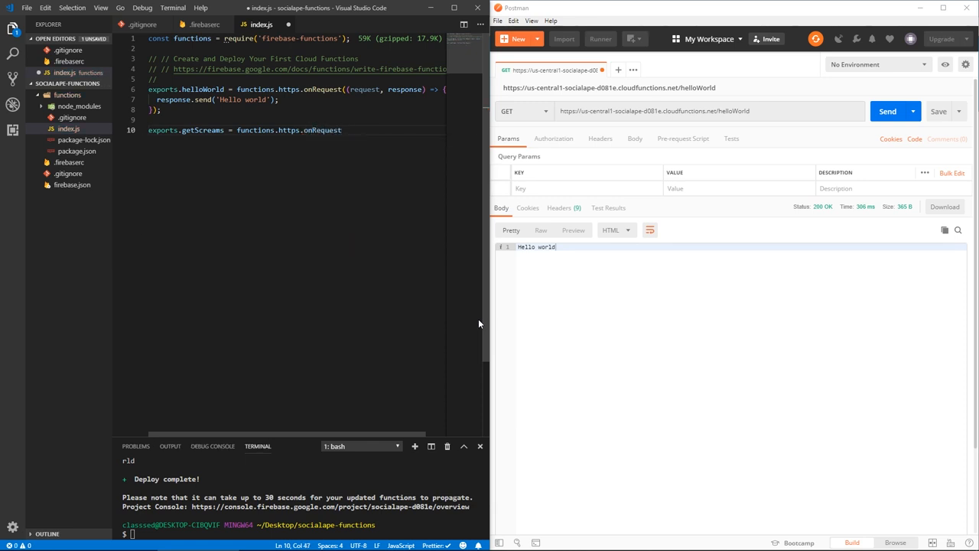
{"action": "type", "text": "()"}
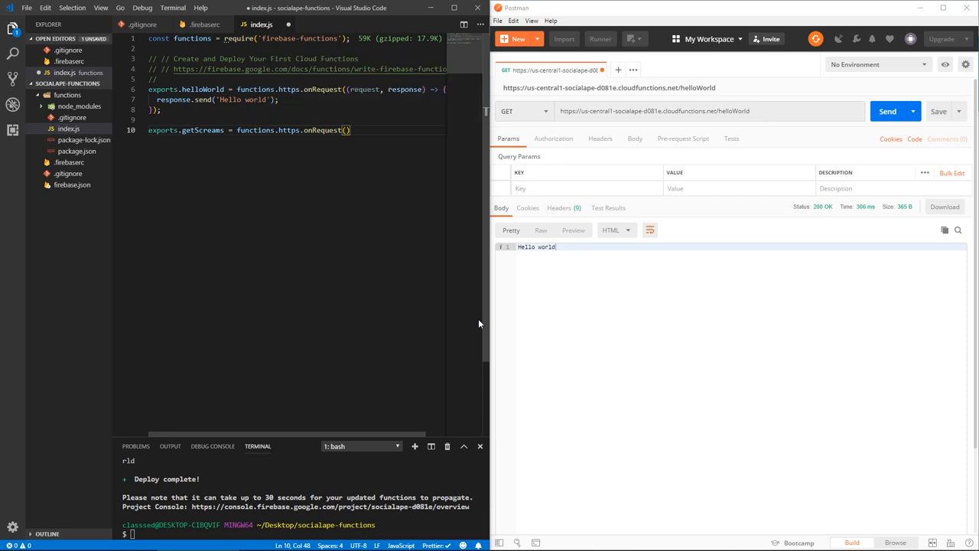
{"action": "type", "text": "("}
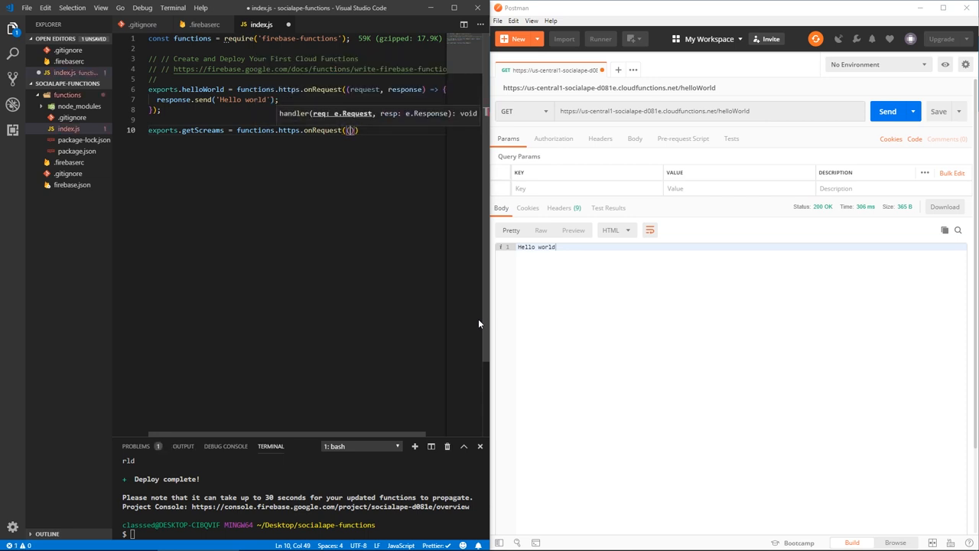
{"action": "type", "text": "readonly"}
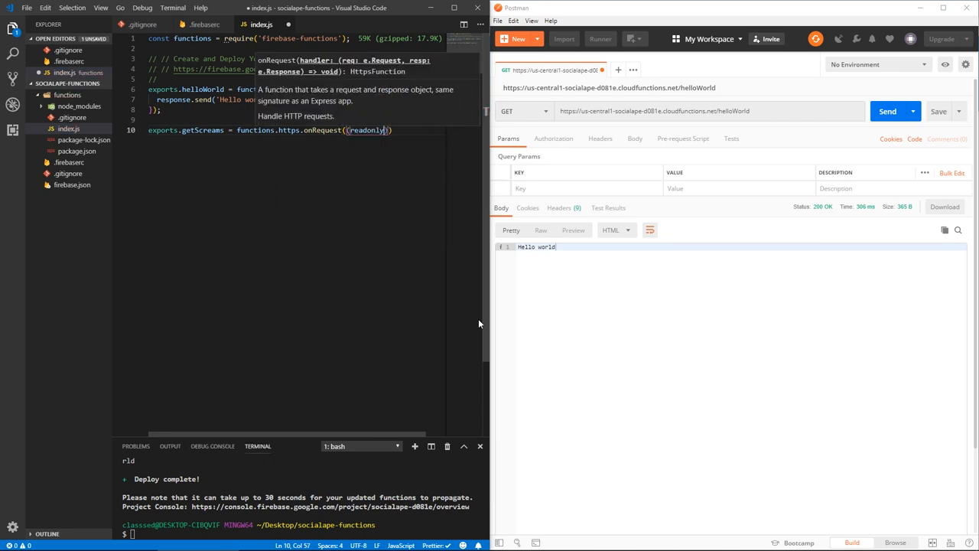
{"action": "type", "text": "req"}
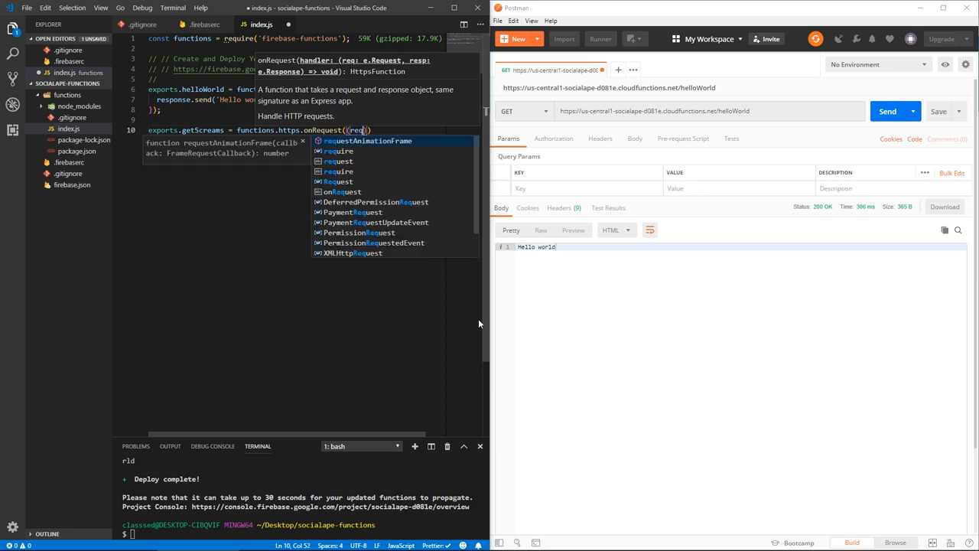
{"action": "type", "text": ", res"}
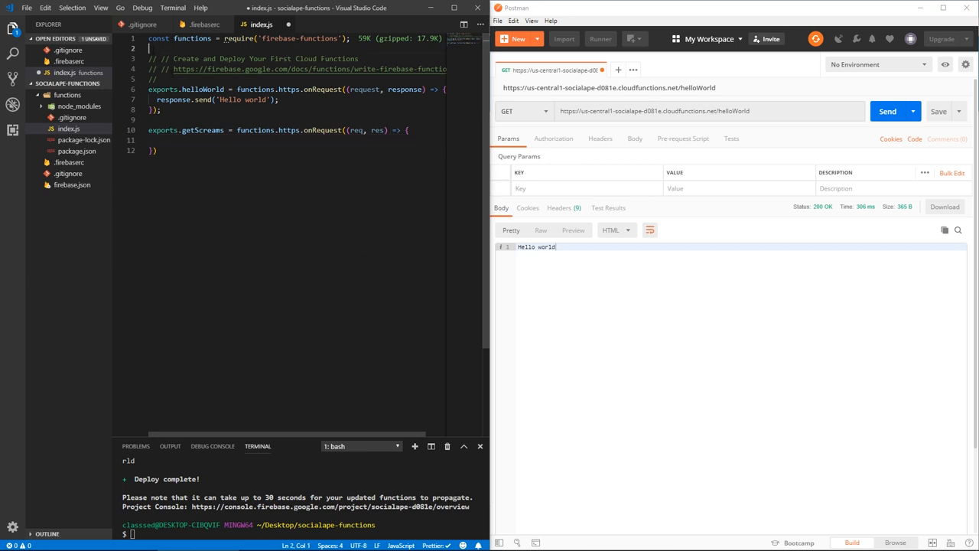
{"action": "mouse_move", "coordinate": [520, 209]}
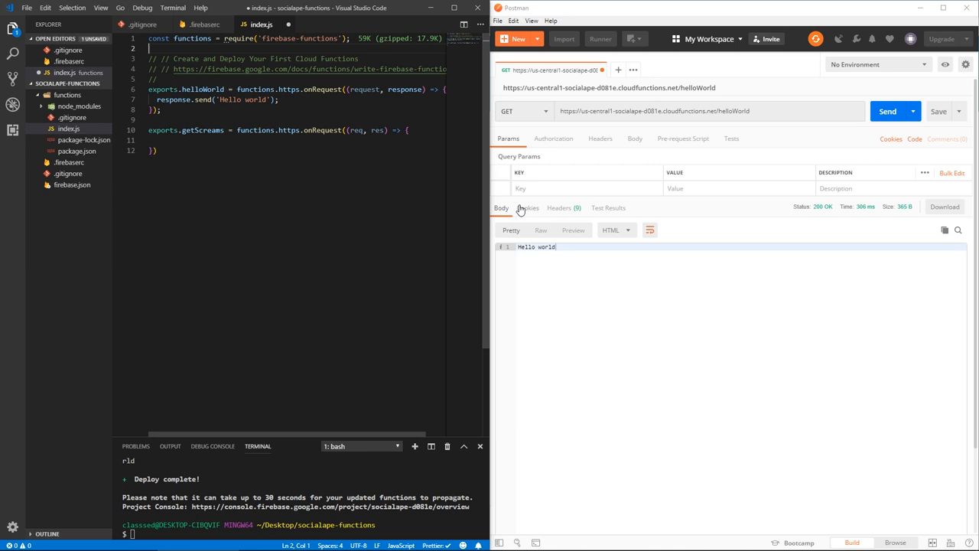
Add const admin = require('firebase-admin') and admin.initializeApp() at the top of index.js
{"action": "type", "text": "const"}
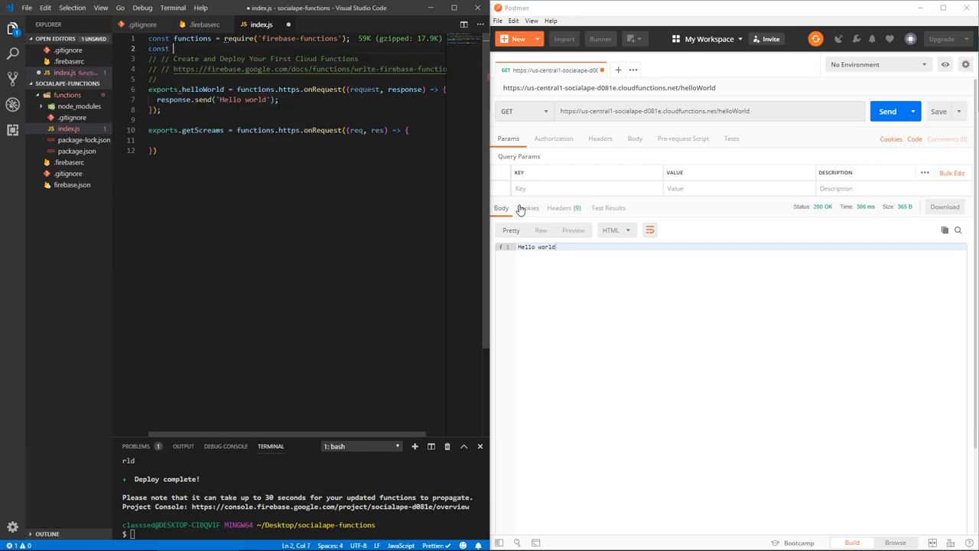
{"action": "type", "text": "admin = require("}
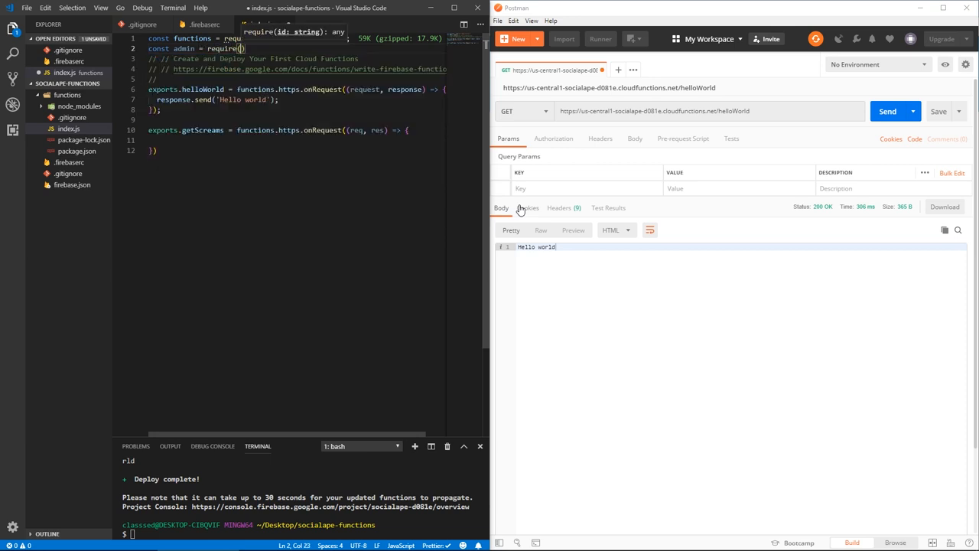
{"action": "type", "text": "'"}
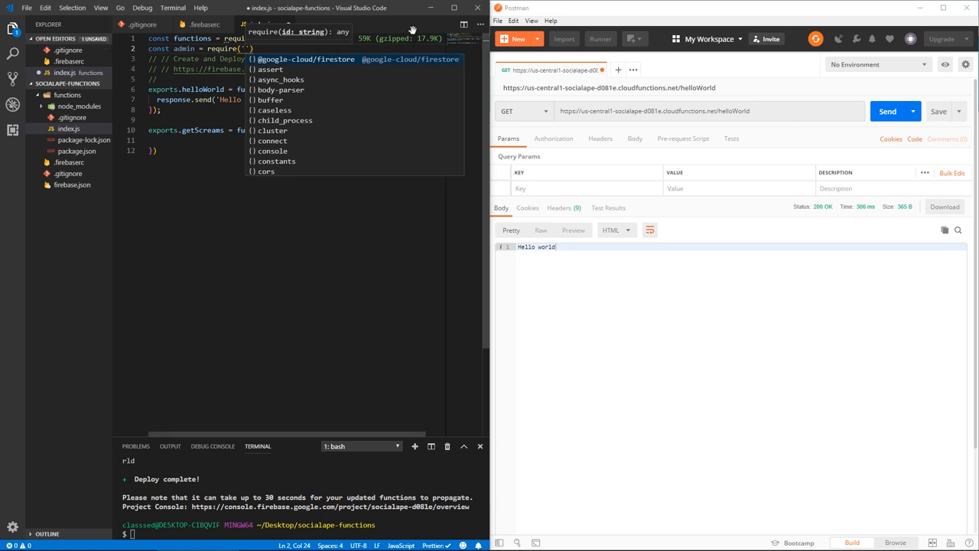
{"action": "mouse_move", "coordinate": [413, 228]}
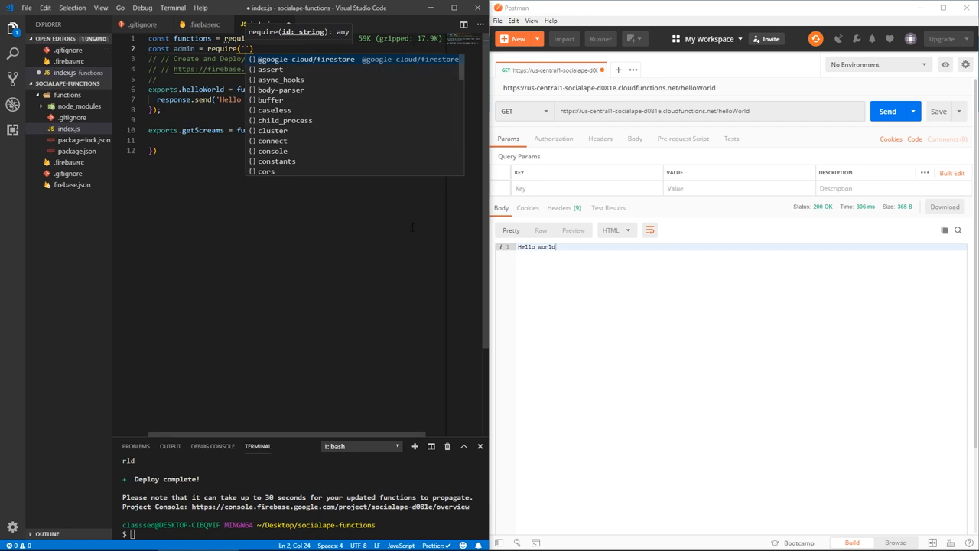
{"action": "type", "text": "firebase-admin"}
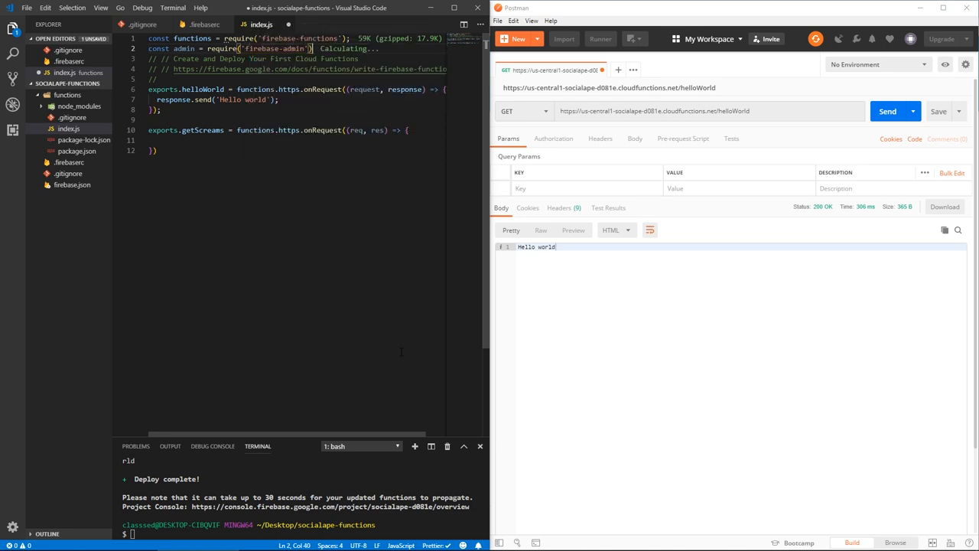
{"action": "type", "text": ";"}
{"action": "key", "text": "enter"}
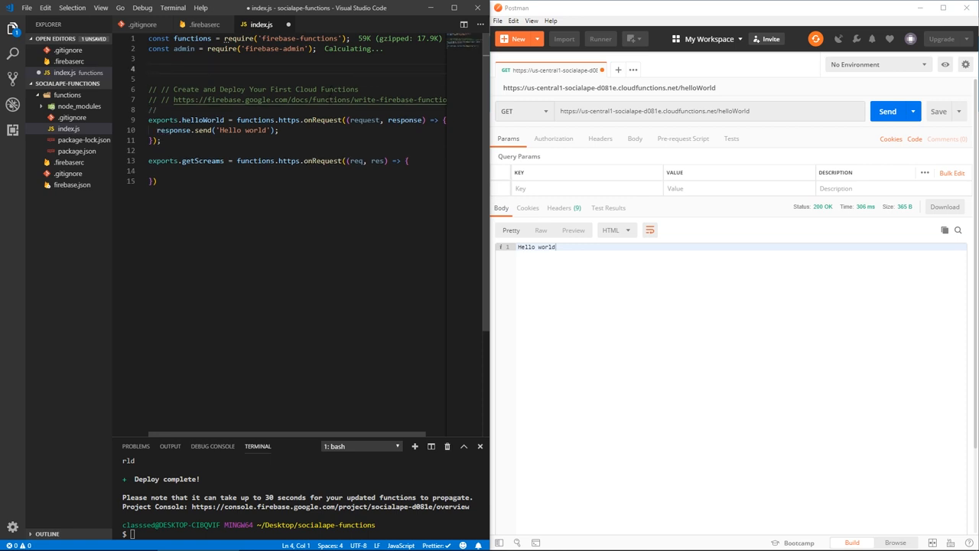
{"action": "type", "text": "admin."}
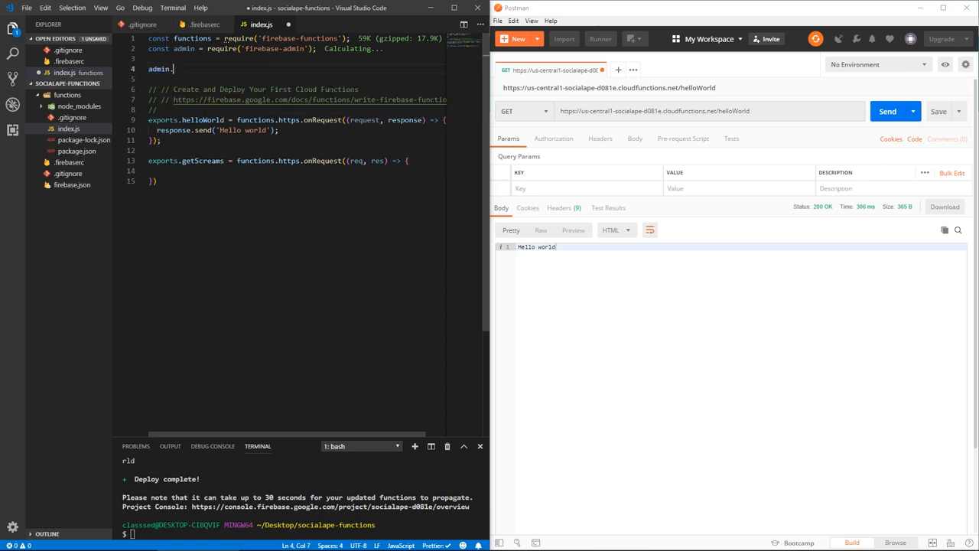
{"action": "type", "text": "initializeApp("}
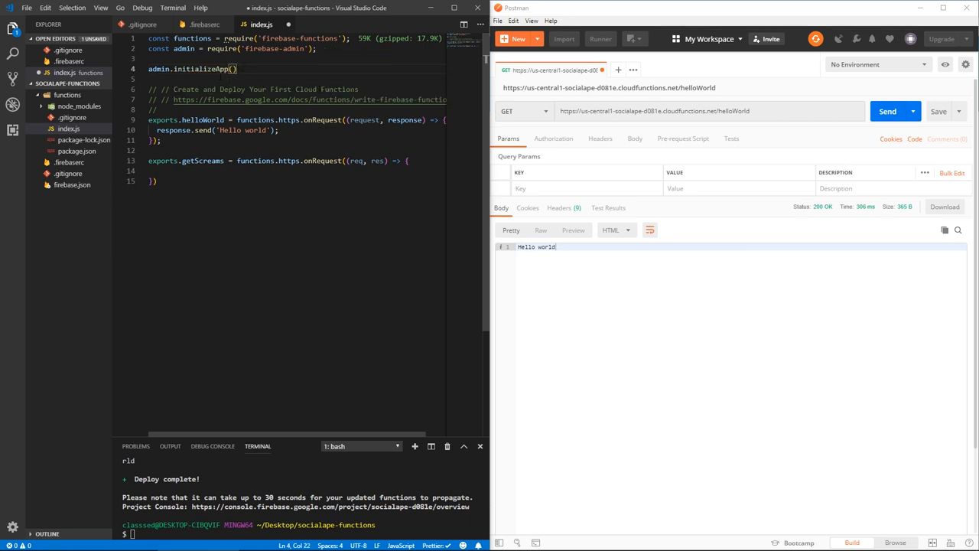
{"action": "left_click", "coordinate": [201, 24]}
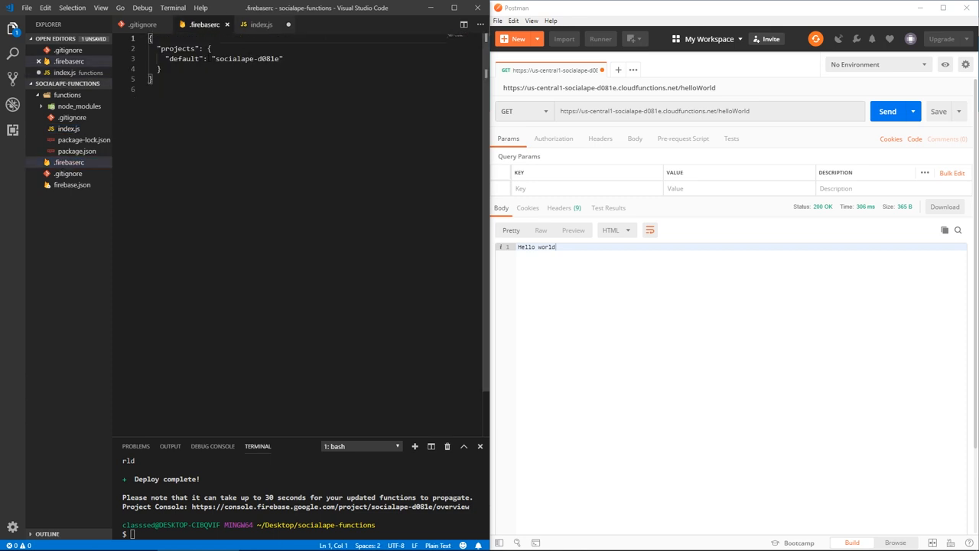
{"action": "left_click", "coordinate": [260, 24]}
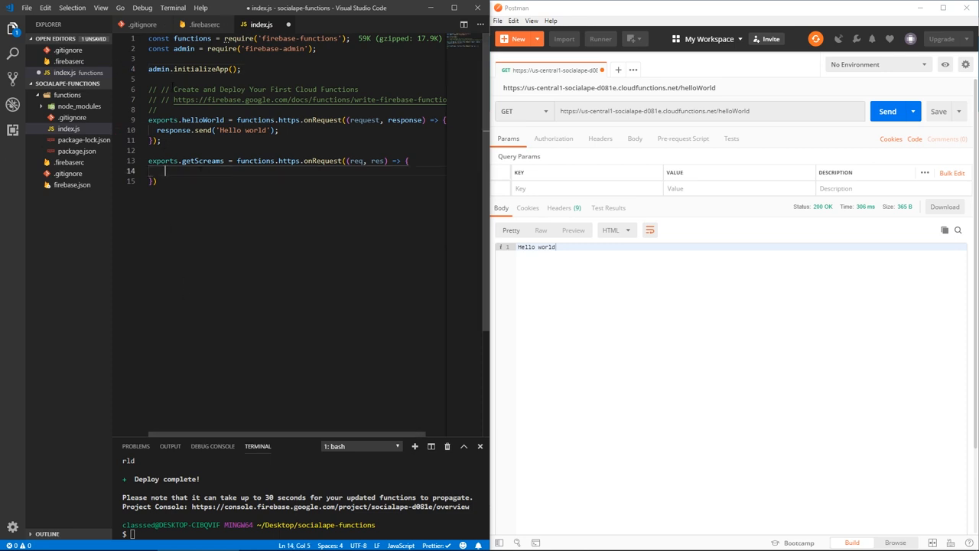
{"action": "mouse_move", "coordinate": [376, 161]}
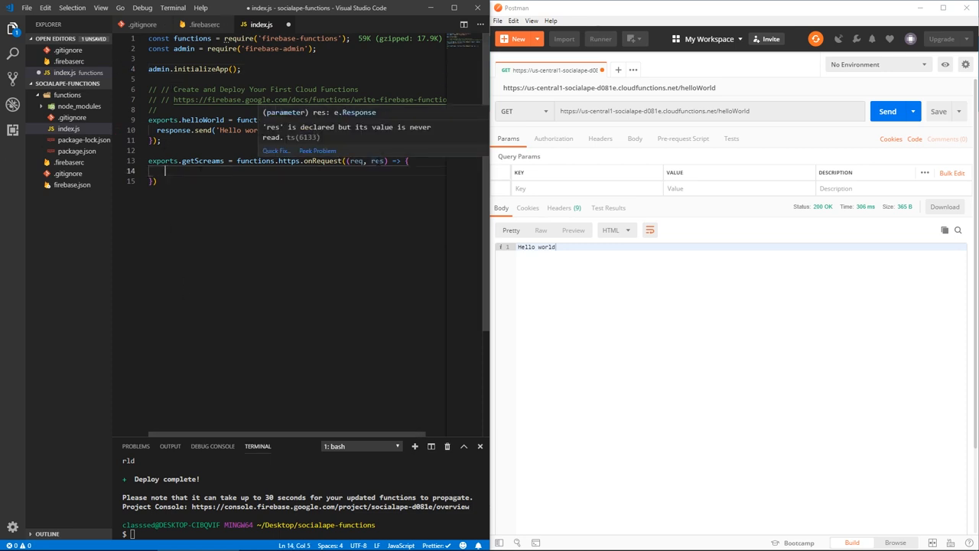
Begin getScreams' body with admin.firestore().collection('')
{"action": "type", "text": "admin."}
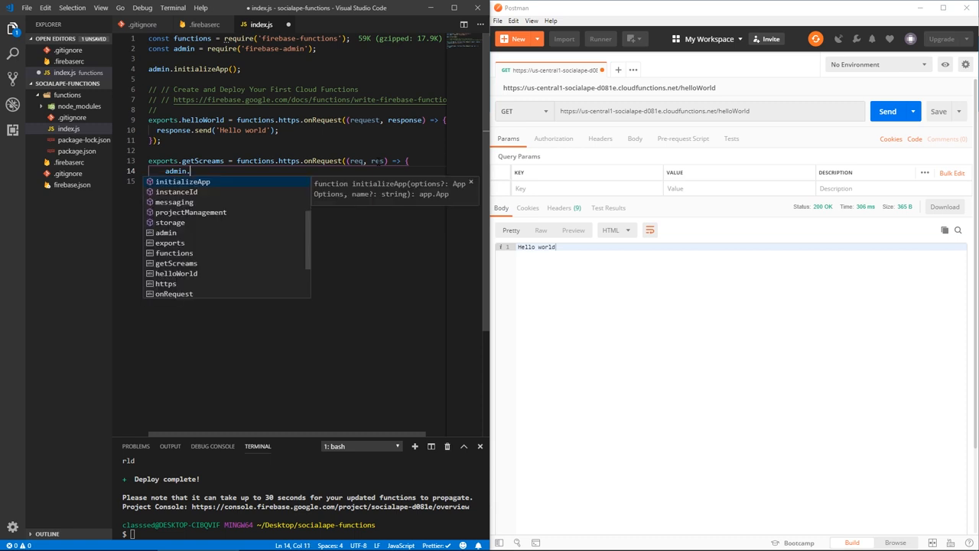
{"action": "type", "text": "firestore"}
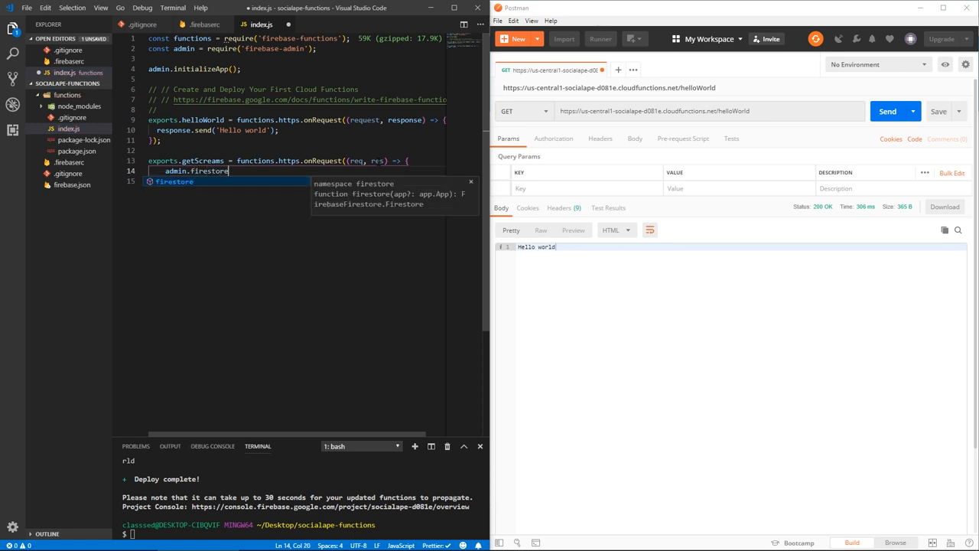
{"action": "type", "text": "().collection("}
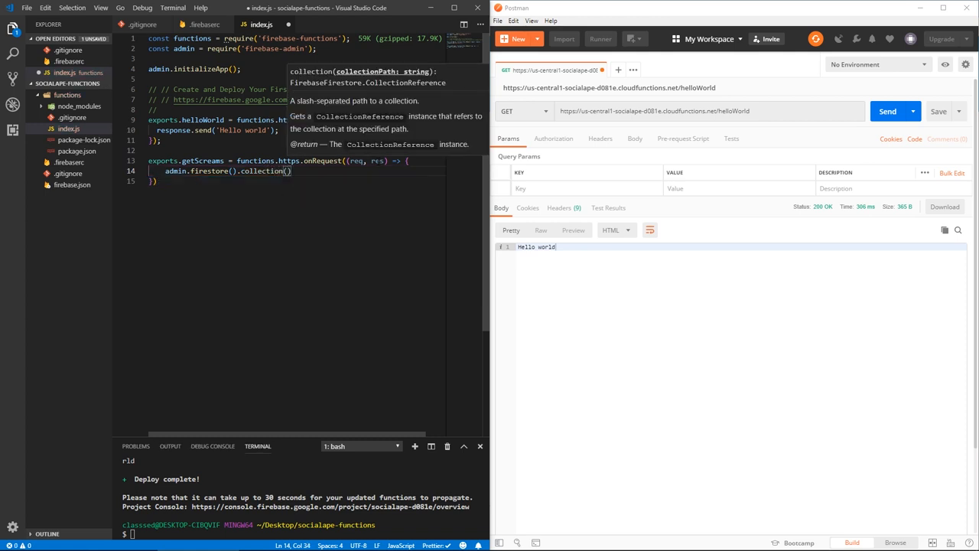
{"action": "type", "text": "''"}
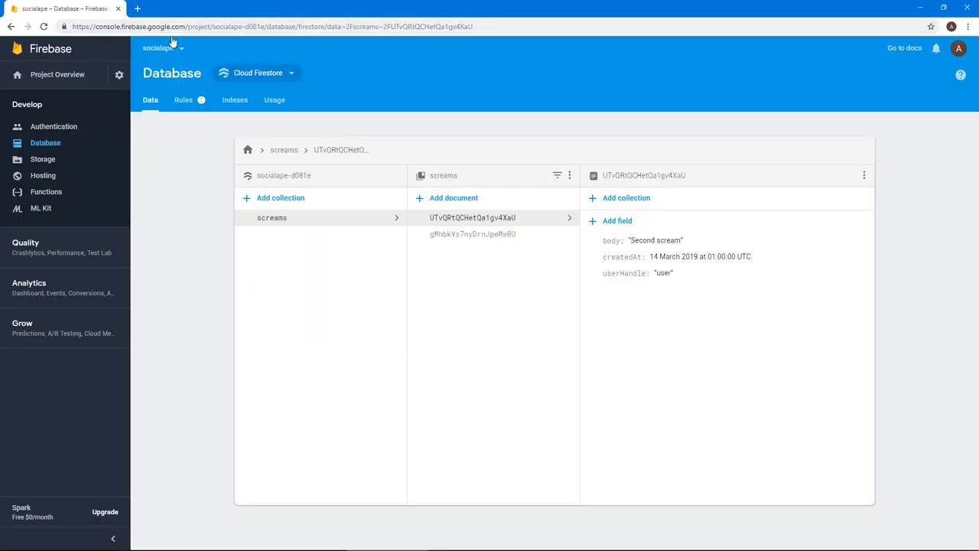
{"action": "left_click", "coordinate": [272, 26]}
{"action": "type", "text": "fire"}
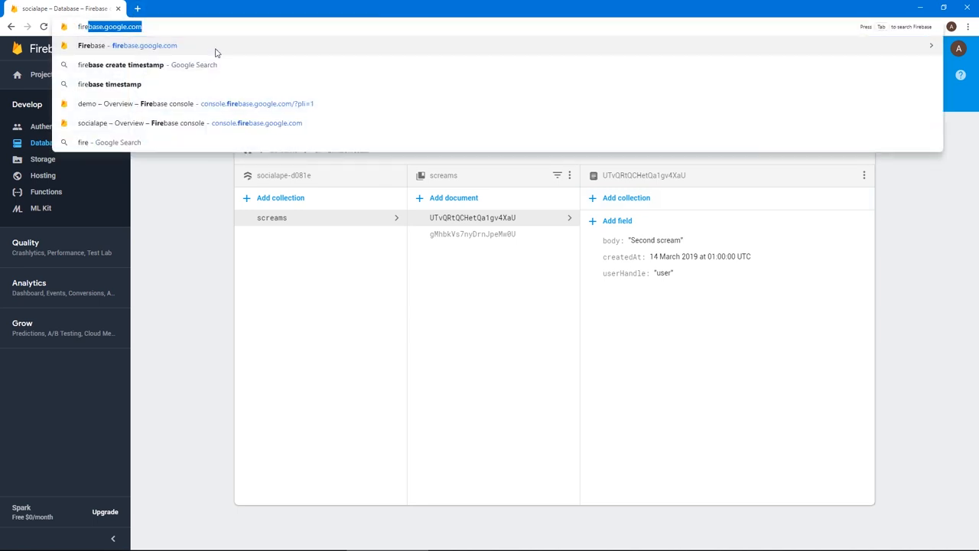
Duplicate the Firebase console tab and search Google for 'firebase firestore'
{"action": "type", "text": "f"}
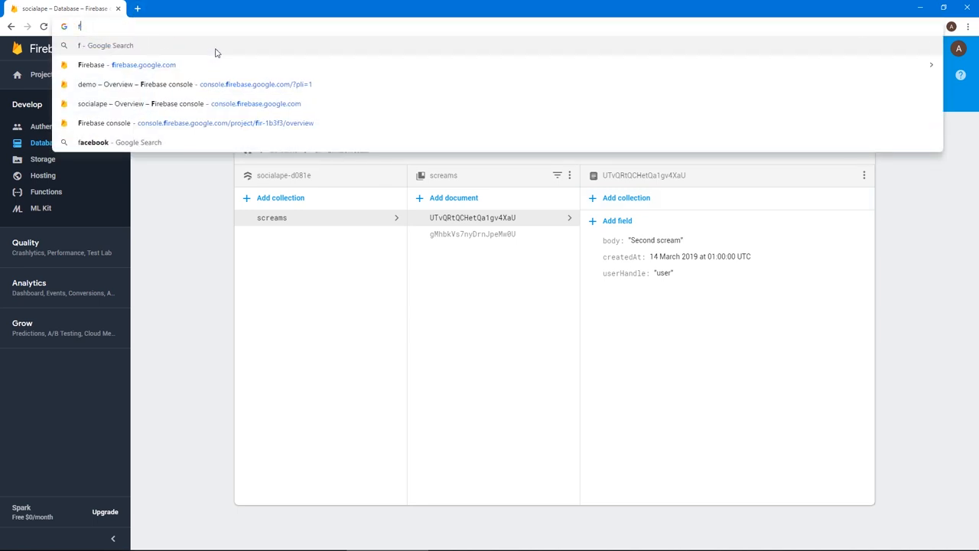
{"action": "right_click", "coordinate": [65, 9]}
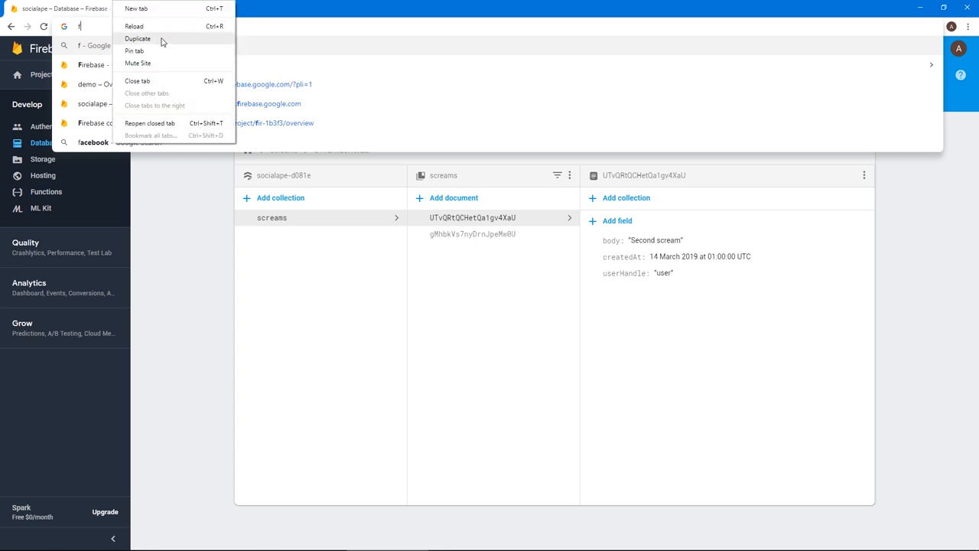
{"action": "left_click", "coordinate": [138, 38]}
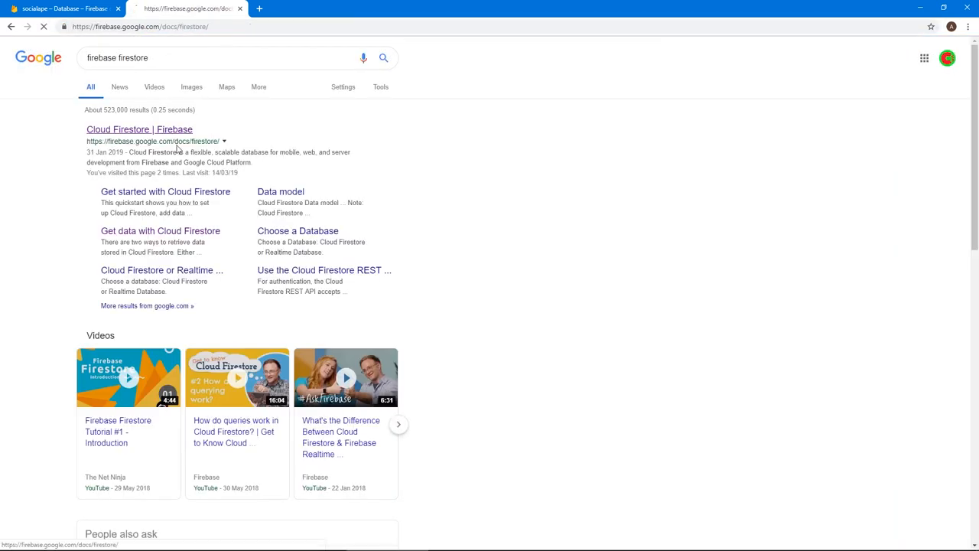
Open the Firestore 'Get data once' guide and study the 'Get all documents in a collection' example
{"action": "left_click", "coordinate": [139, 130]}
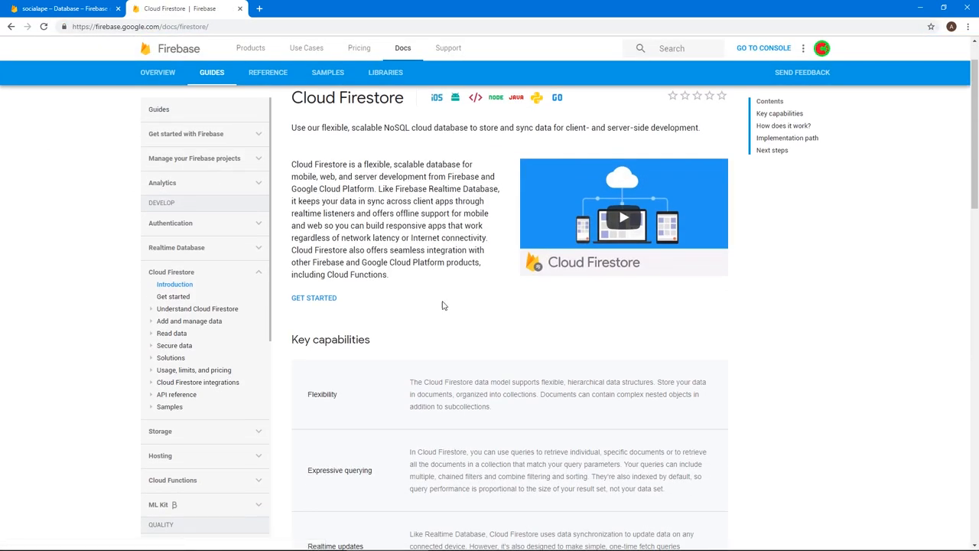
{"action": "scroll", "scroll_direction": "down", "scroll_amount": 3}
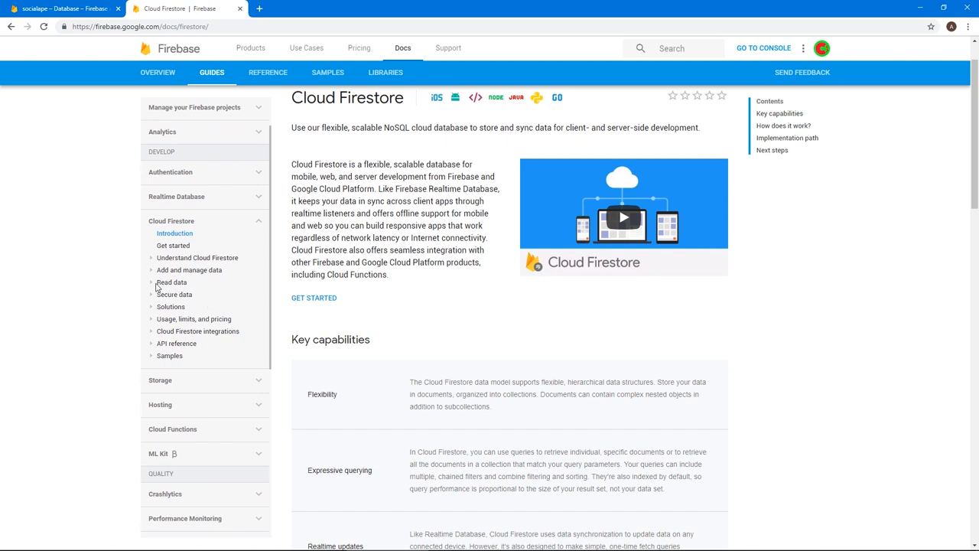
{"action": "left_click", "coordinate": [171, 282]}
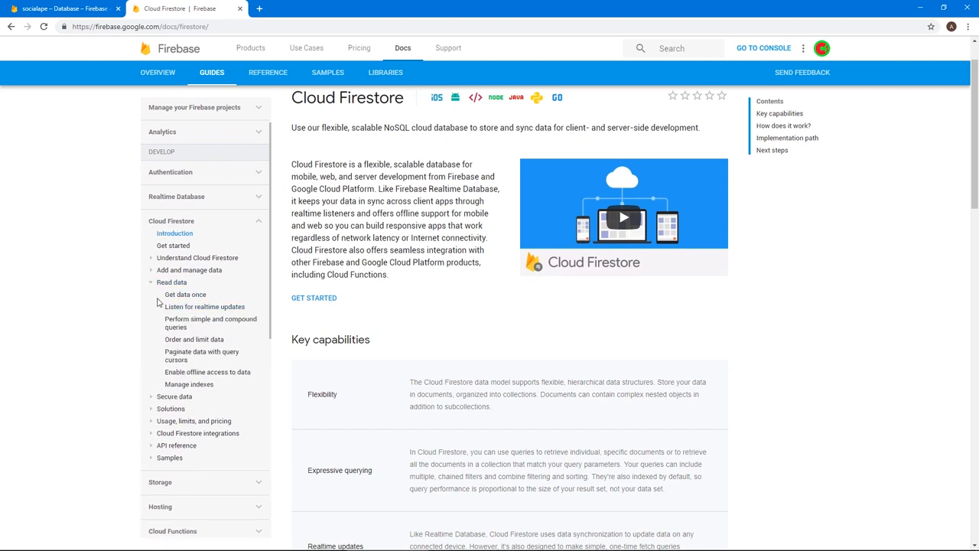
{"action": "left_click", "coordinate": [184, 293]}
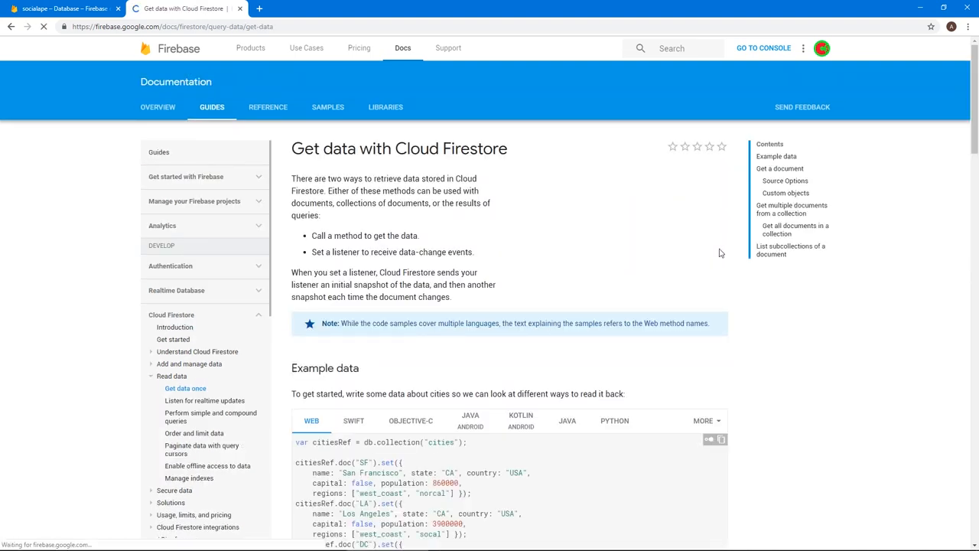
{"action": "scroll", "scroll_direction": "down", "scroll_amount": 3}
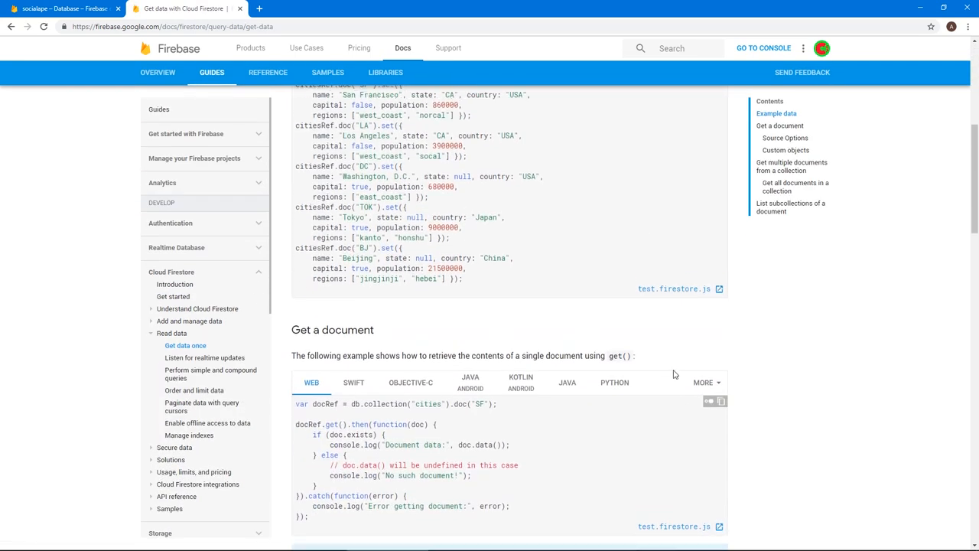
{"action": "scroll", "scroll_direction": "up", "scroll_amount": 3}
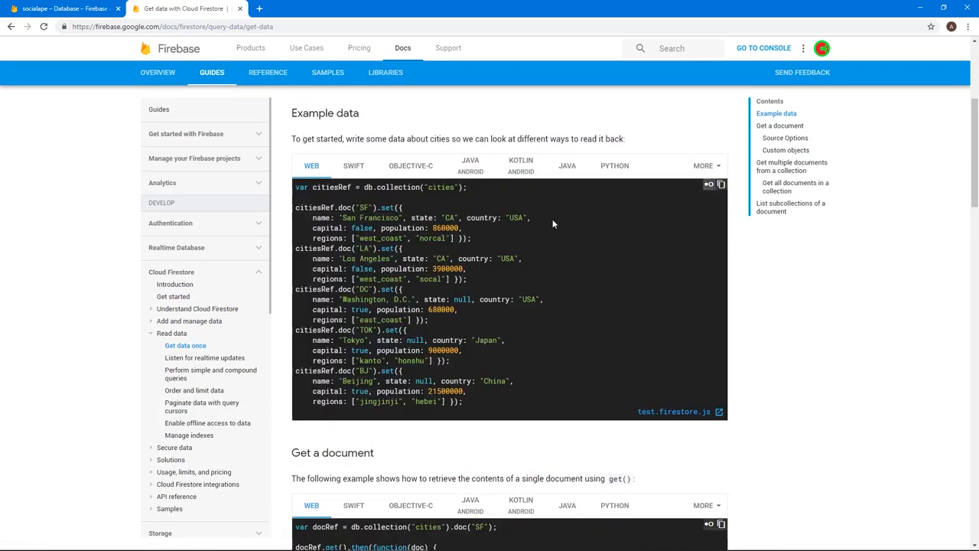
{"action": "scroll", "scroll_direction": "down", "scroll_amount": 3}
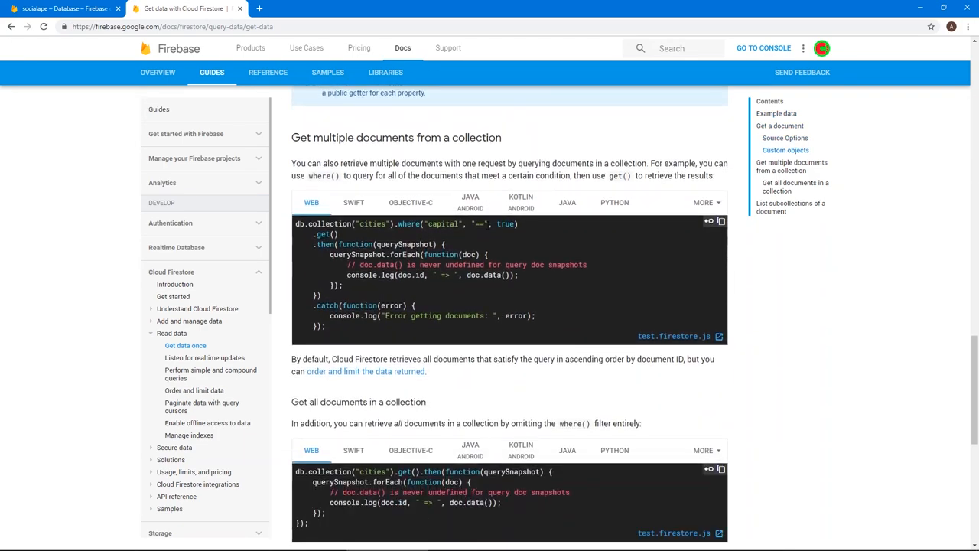
{"action": "scroll", "scroll_direction": "down", "scroll_amount": 3}
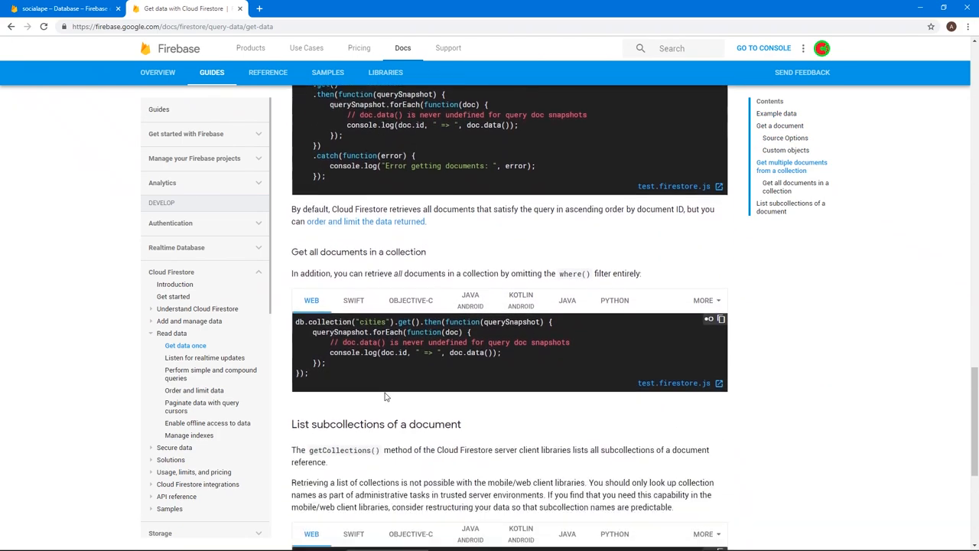
{"action": "scroll", "scroll_direction": "down", "scroll_amount": 3}
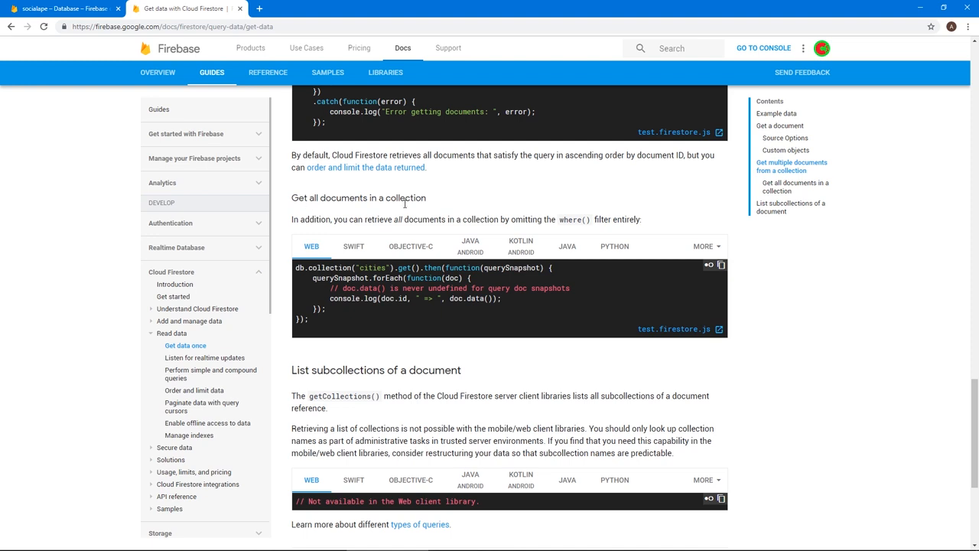
{"action": "mouse_move", "coordinate": [402, 343]}
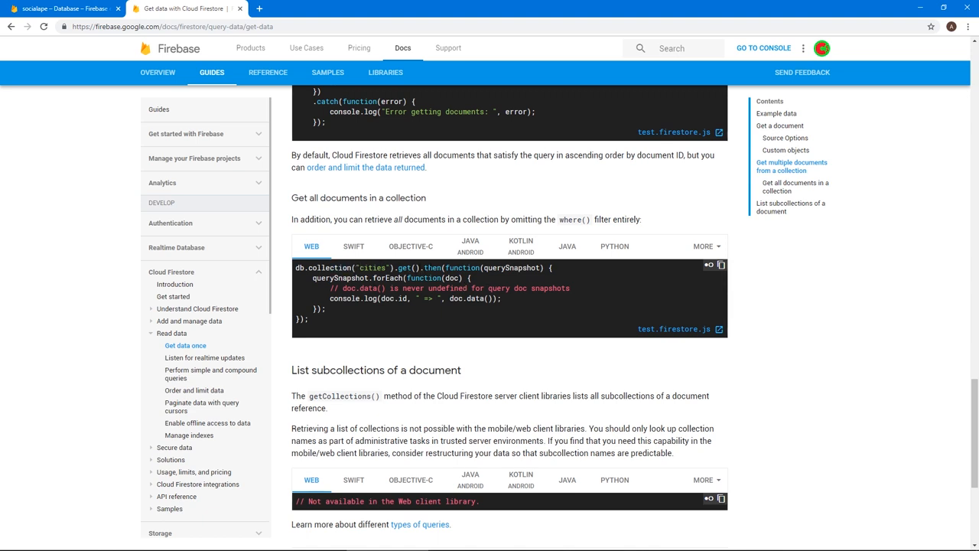
{"action": "double_click", "coordinate": [511, 267]}
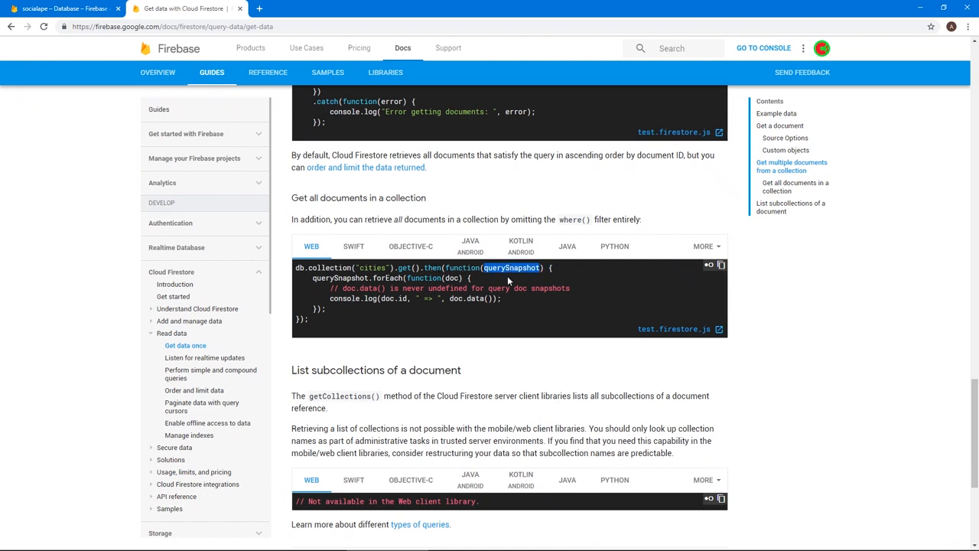
{"action": "double_click", "coordinate": [339, 277]}
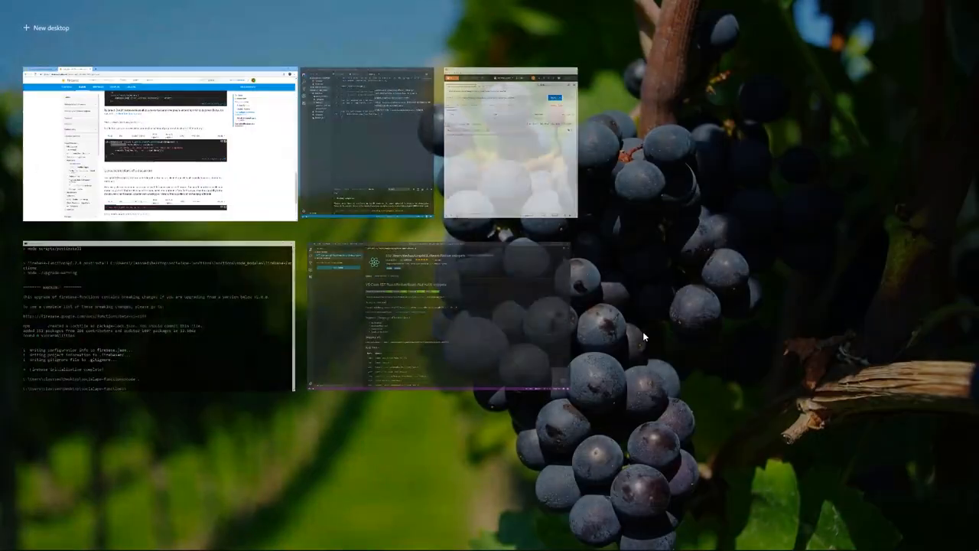
{"action": "mouse_move", "coordinate": [493, 147]}
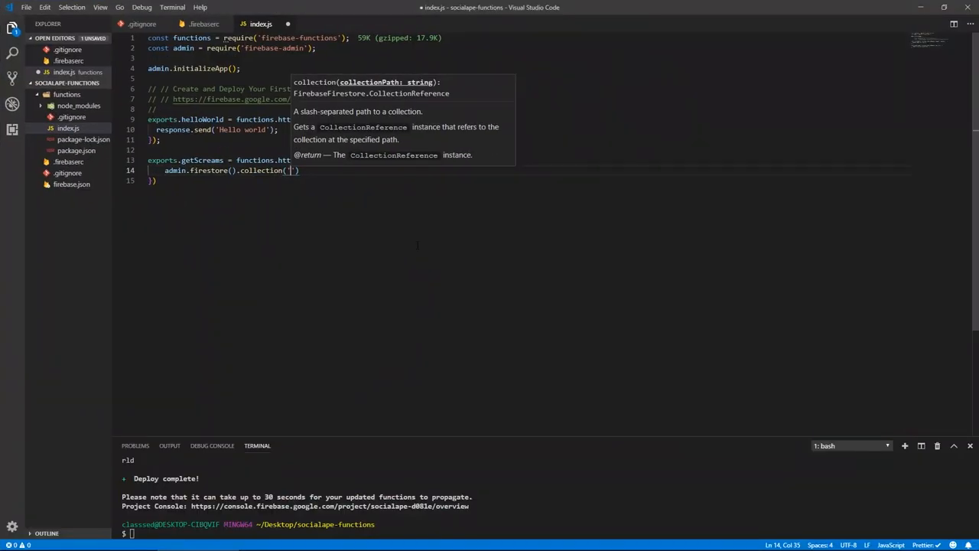
Make getScreams call collection('screams').get().then(data => …) and start using data.docs
{"action": "type", "text": "screams"}
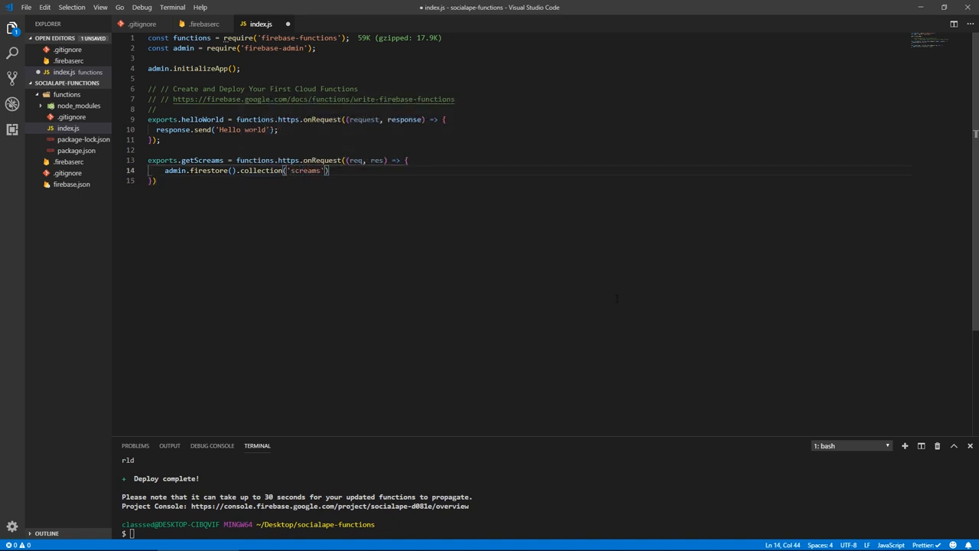
{"action": "type", "text": ".get()"}
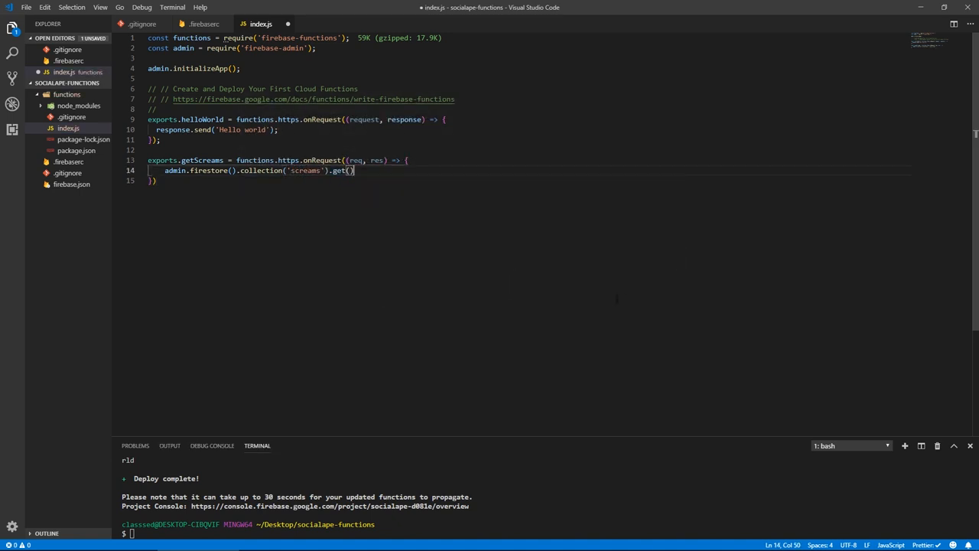
{"action": "type", "text": ".then()"}
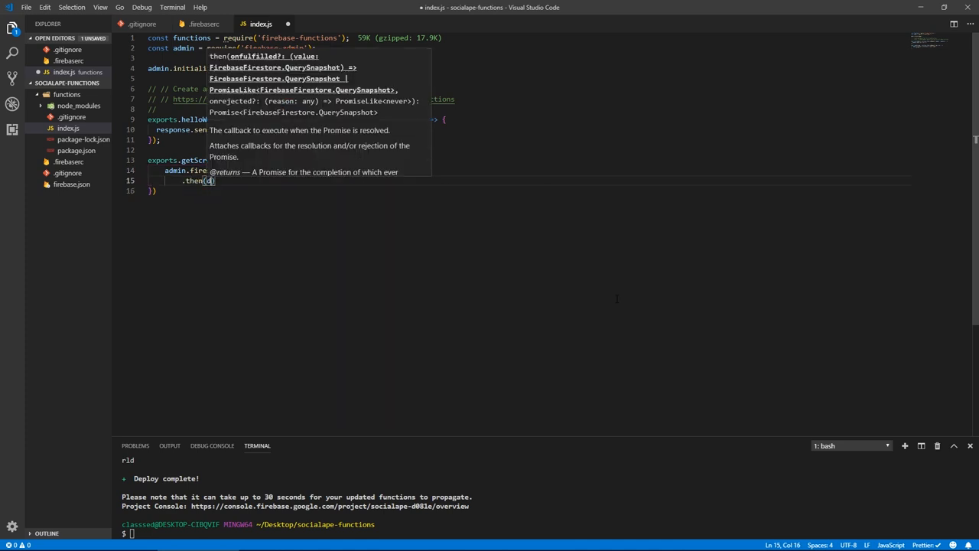
{"action": "type", "text": "data => {"}
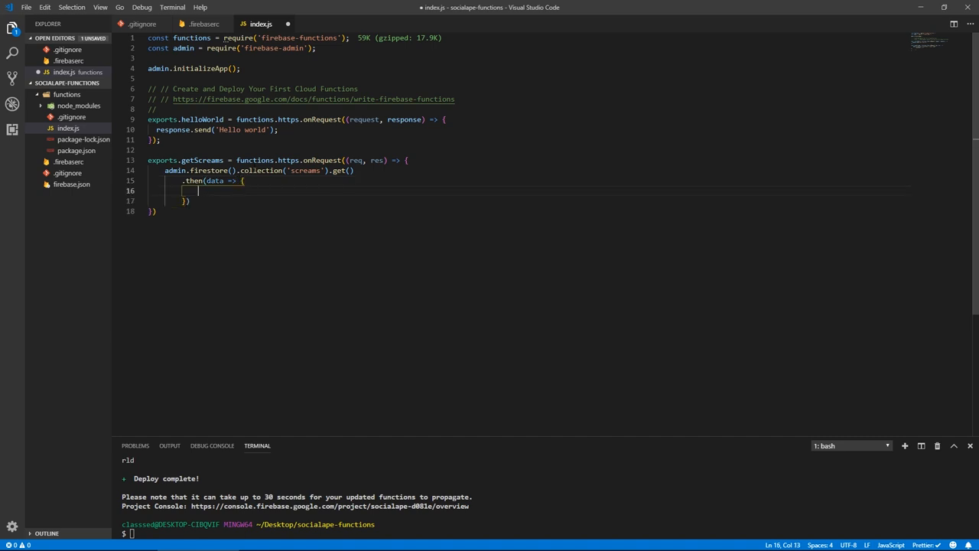
{"action": "mouse_move", "coordinate": [218, 181]}
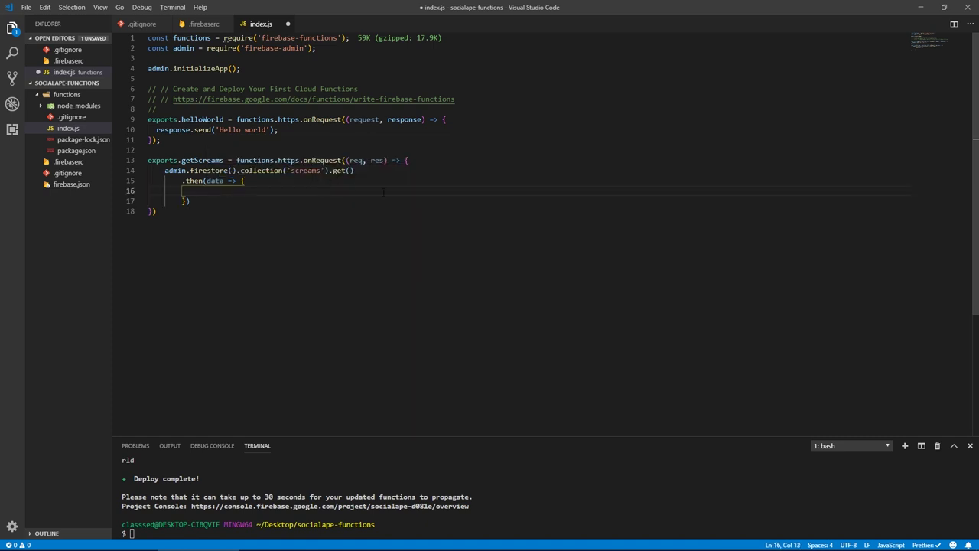
{"action": "type", "text": "data.doc"}
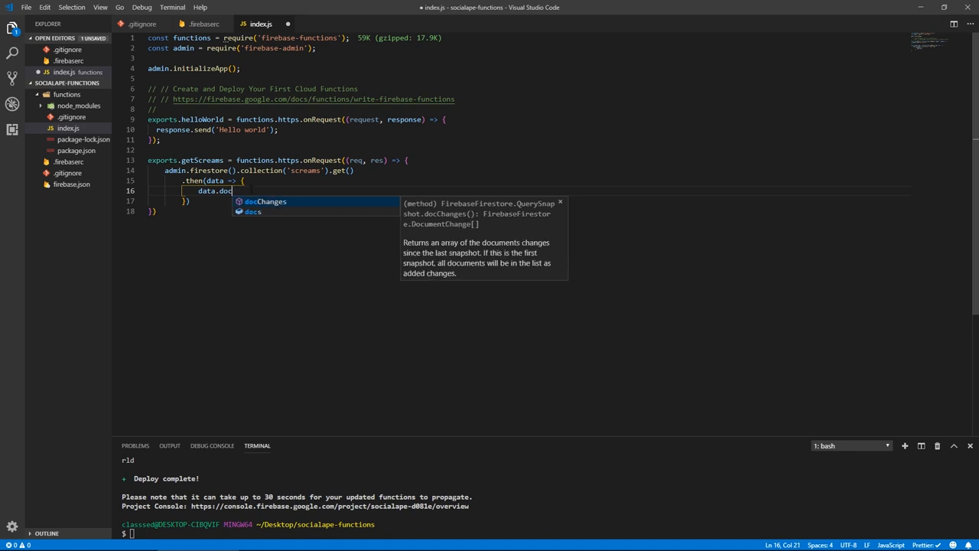
Declare let screams = [] and push each doc.data() inside a data.forEach loop
{"action": "key", "text": "Backspace"}
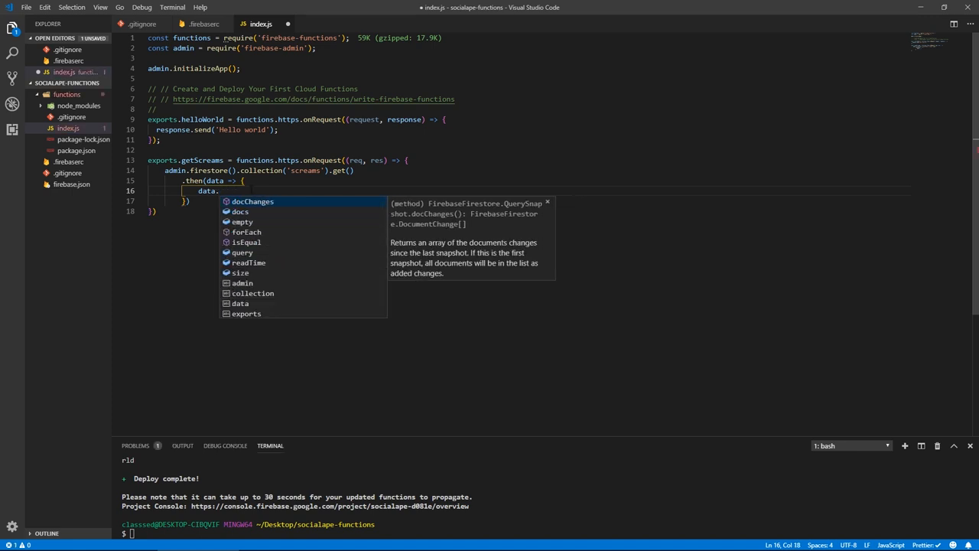
{"action": "type", "text": "forEach(doc => {"}
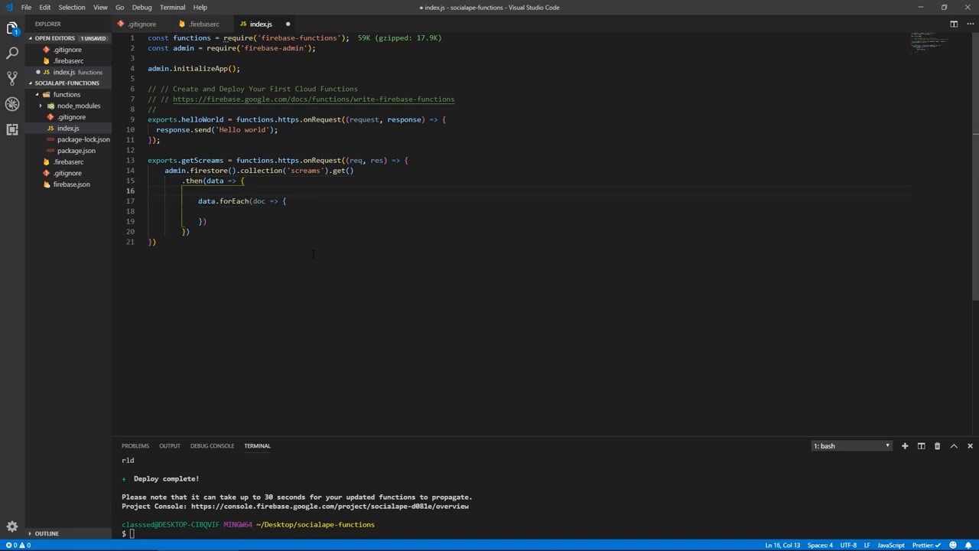
{"action": "type", "text": "let screams = [];"}
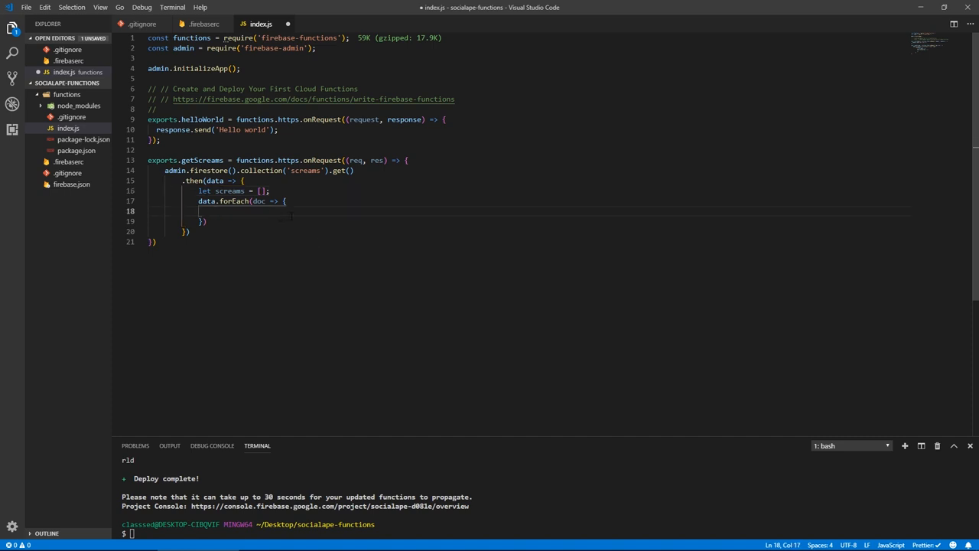
{"action": "type", "text": "screams.push"}
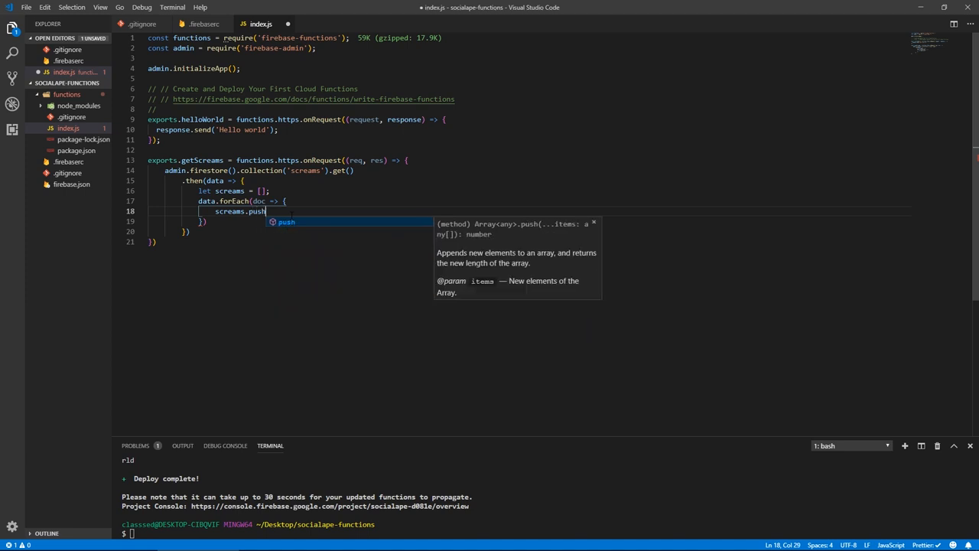
{"action": "type", "text": "(doc"}
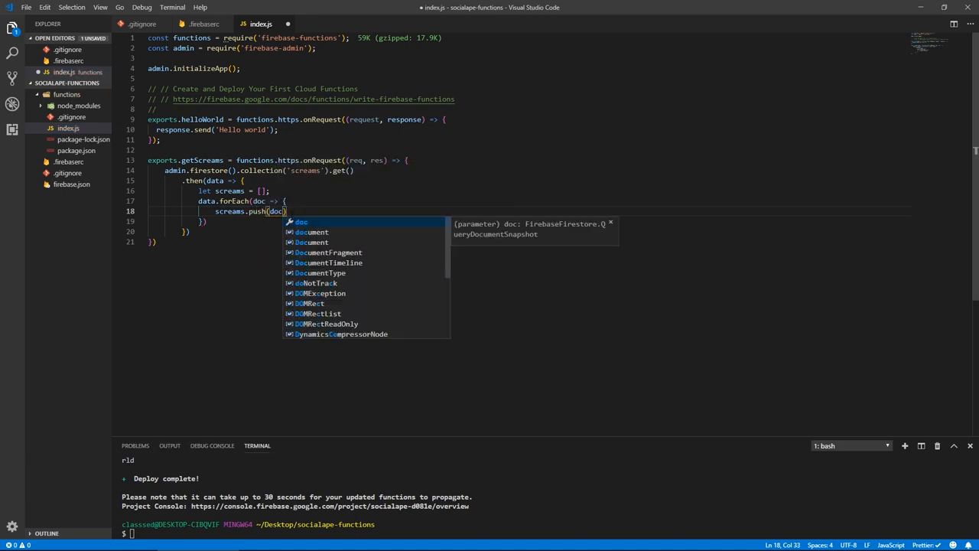
{"action": "type", "text": ".data()"}
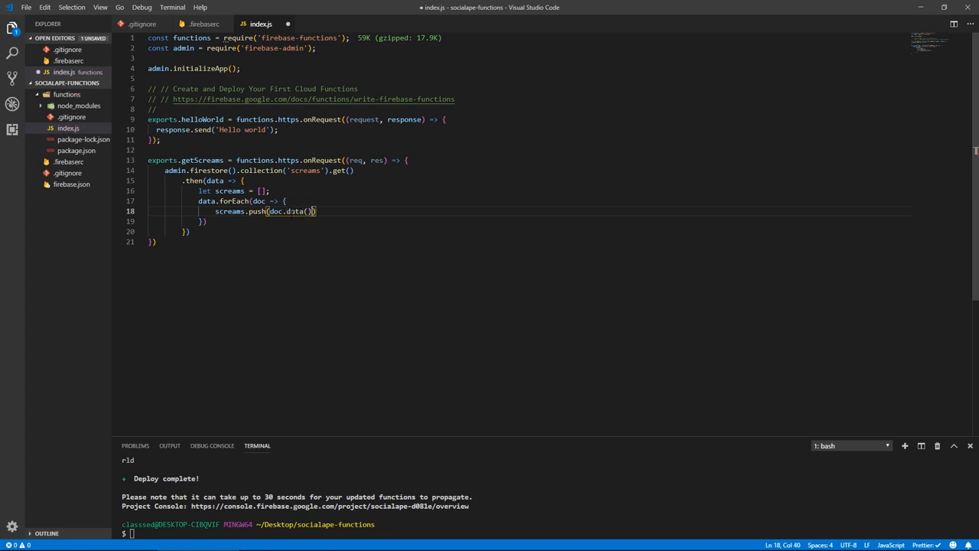
{"action": "type", "text": ";"}
{"action": "left_click", "coordinate": [529, 221]}
{"action": "type", "text": ";"}
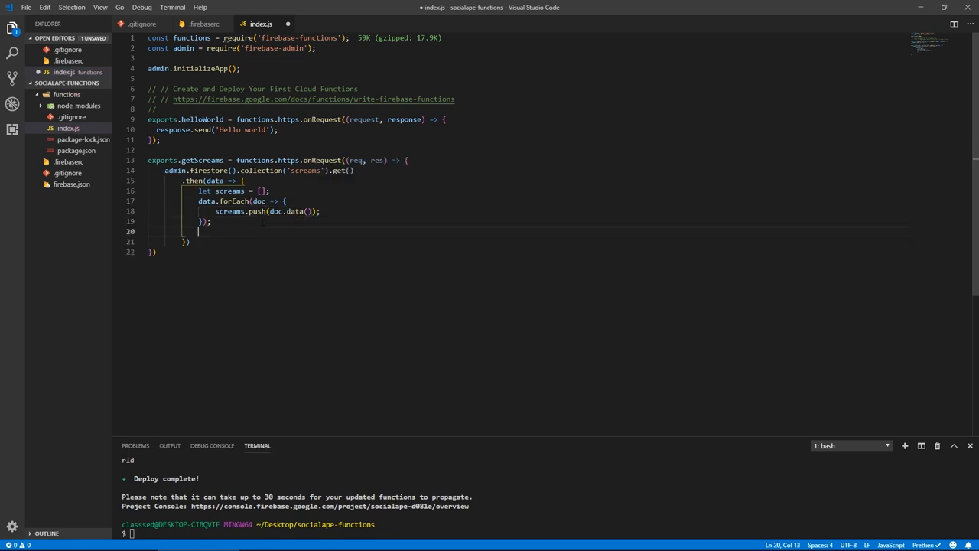
{"action": "double_click", "coordinate": [229, 191]}
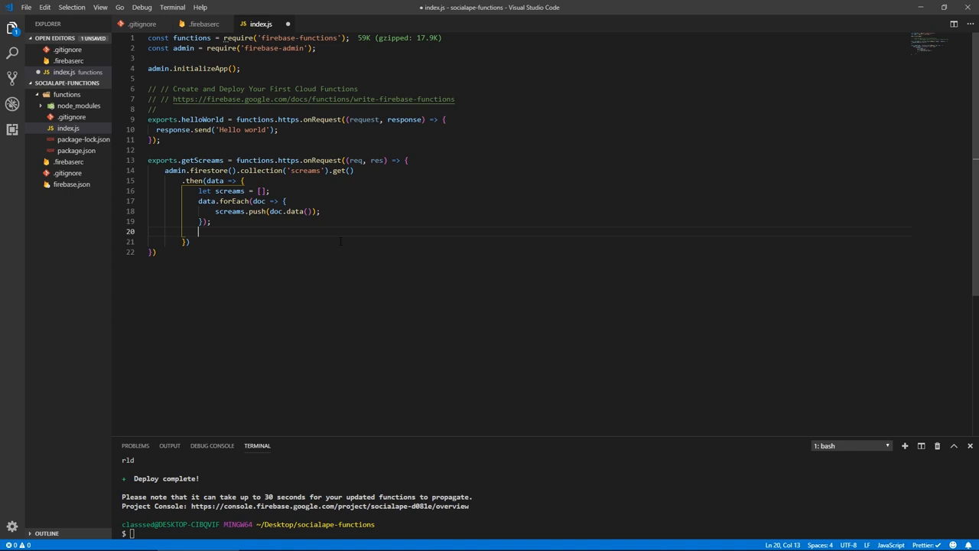
Return res.json(screams) and add a .catch that logs errors with console.error
{"action": "type", "text": "return"}
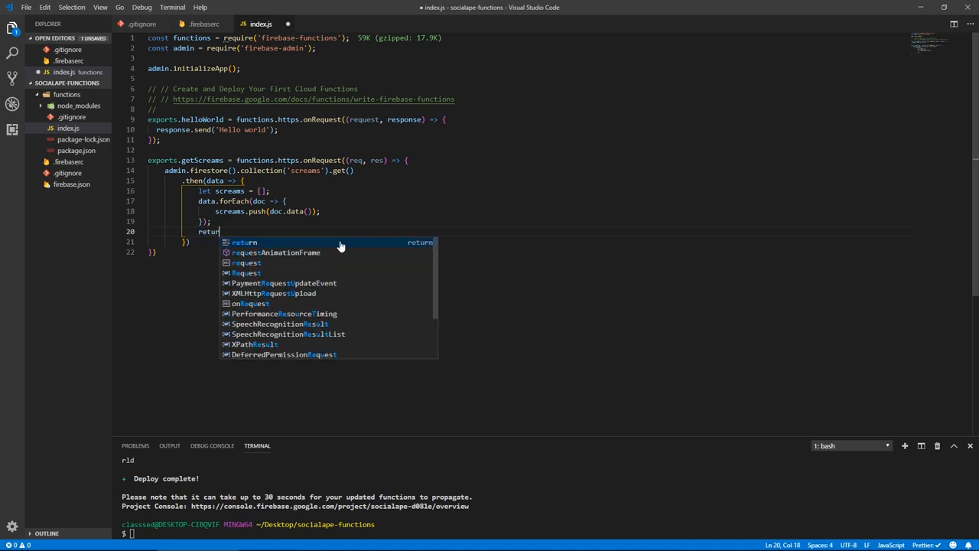
{"action": "type", "text": "res.json("}
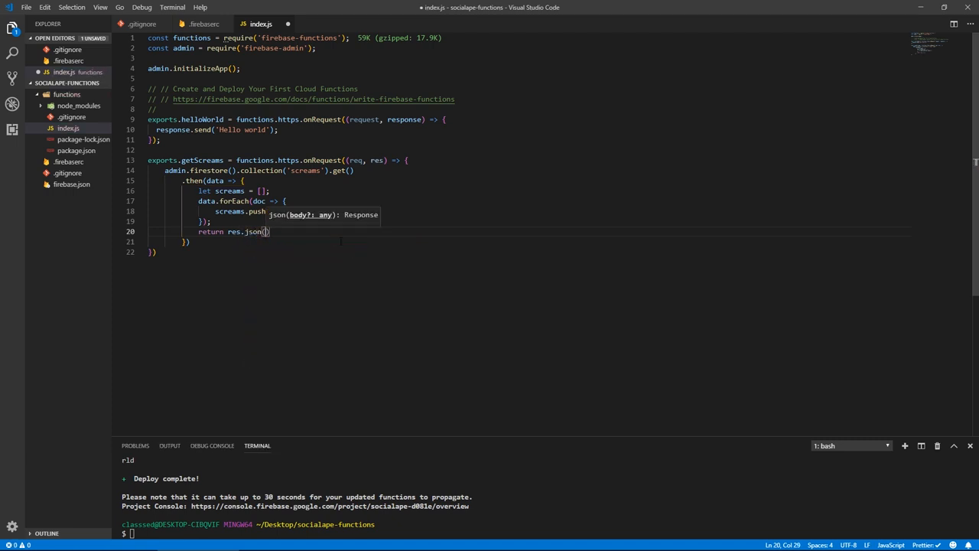
{"action": "type", "text": "scre"}
{"action": "type", "text": ".catch("}
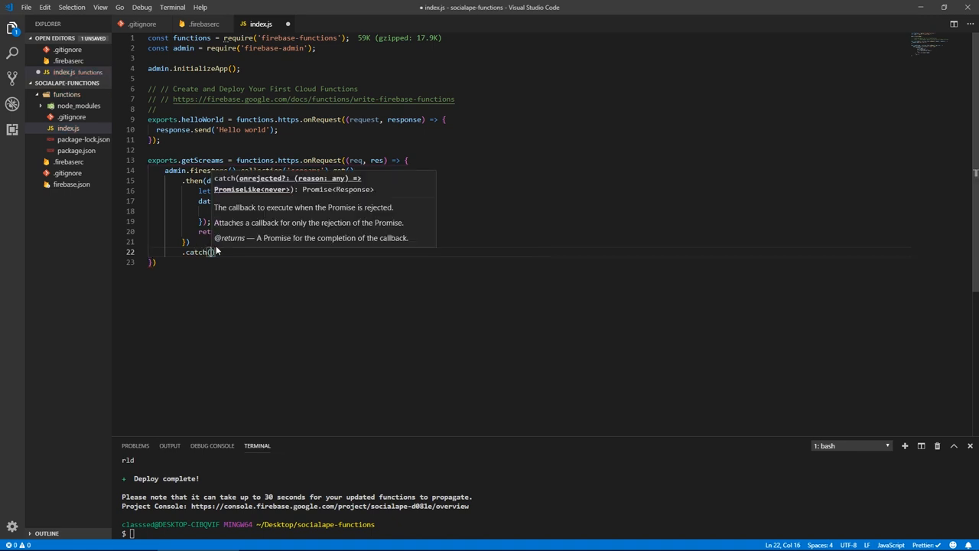
{"action": "type", "text": "err =>"}
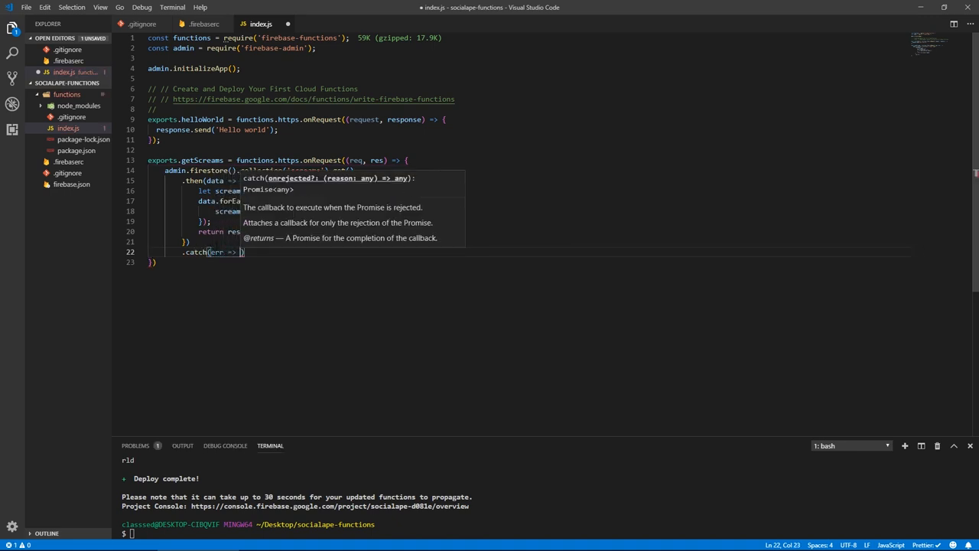
{"action": "type", "text": "console."}
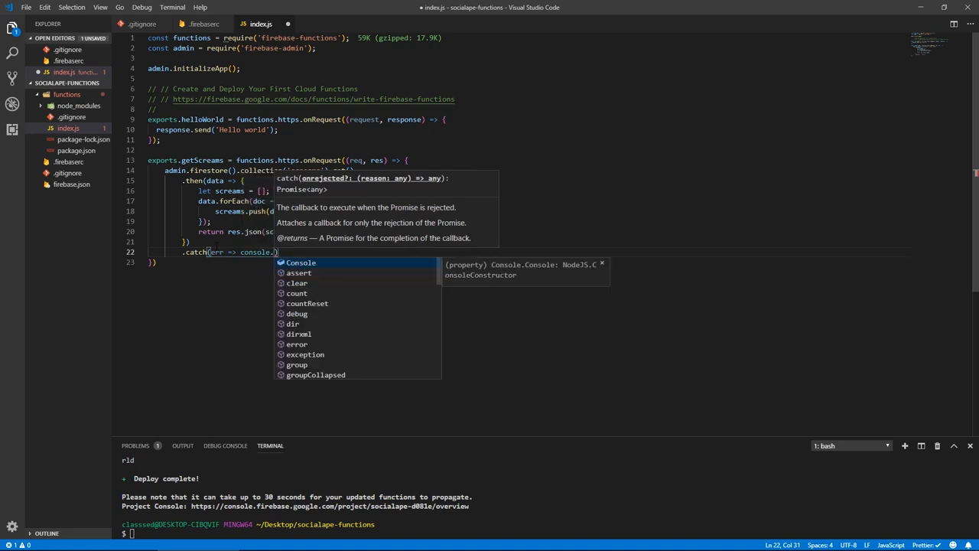
{"action": "type", "text": "error("}
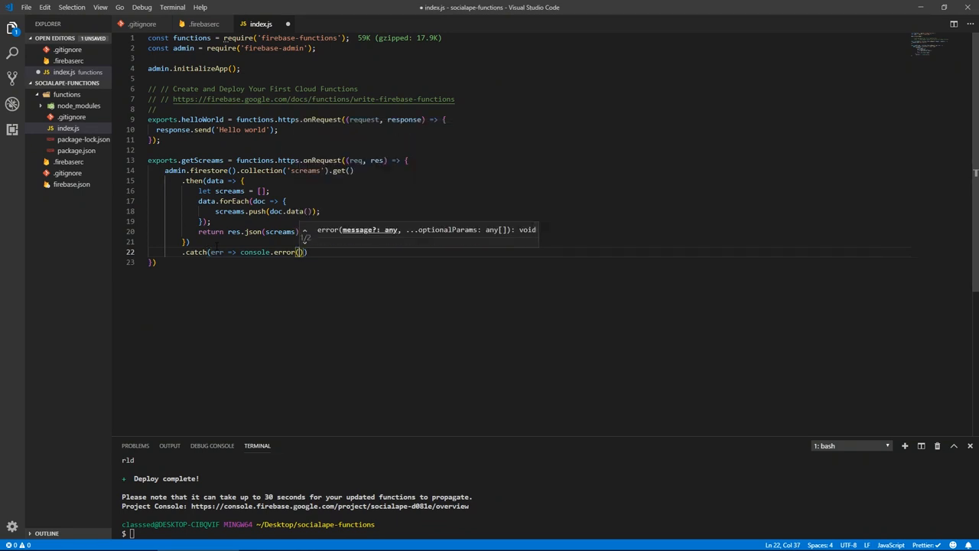
{"action": "type", "text": "err"}
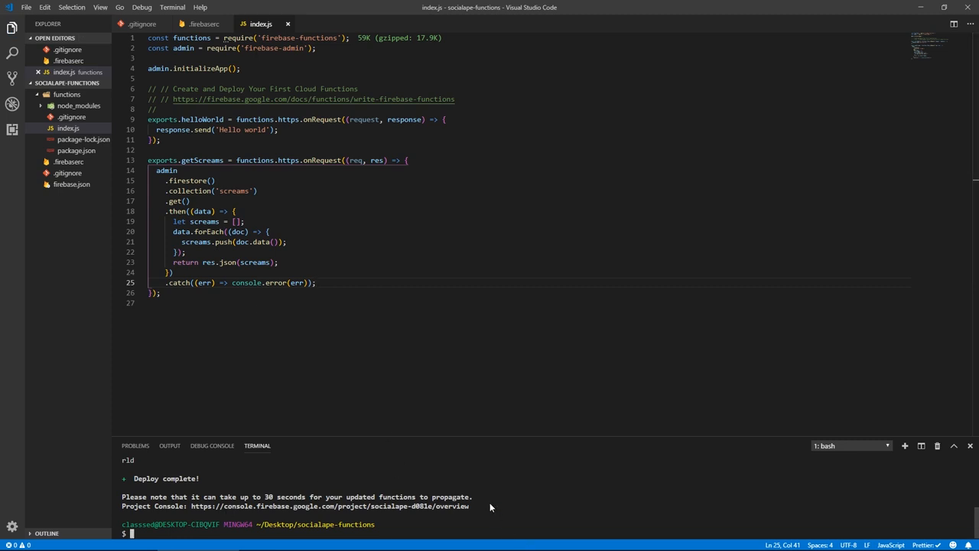
Run firebase deploy in the terminal to publish the getScreams function
{"action": "type", "text": "firebase"}
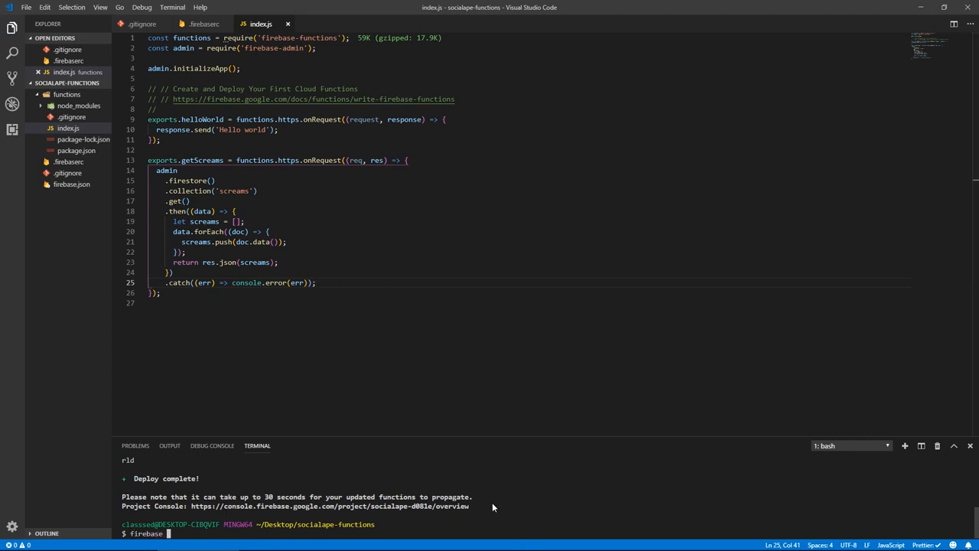
{"action": "type", "text": "deploy"}
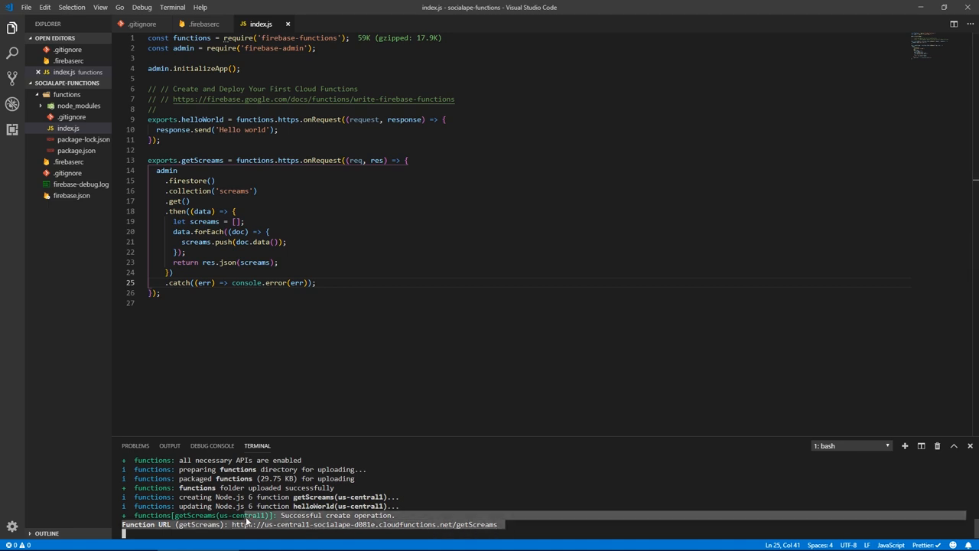
{"action": "key", "text": "Super+Tab"}
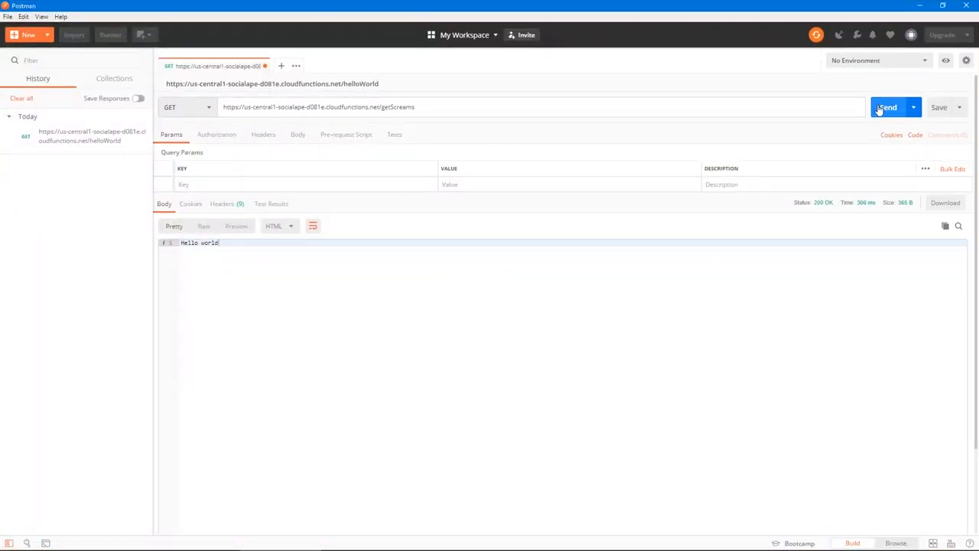
Send the Postman GET request to the getScreams URL
{"action": "left_click", "coordinate": [888, 107]}
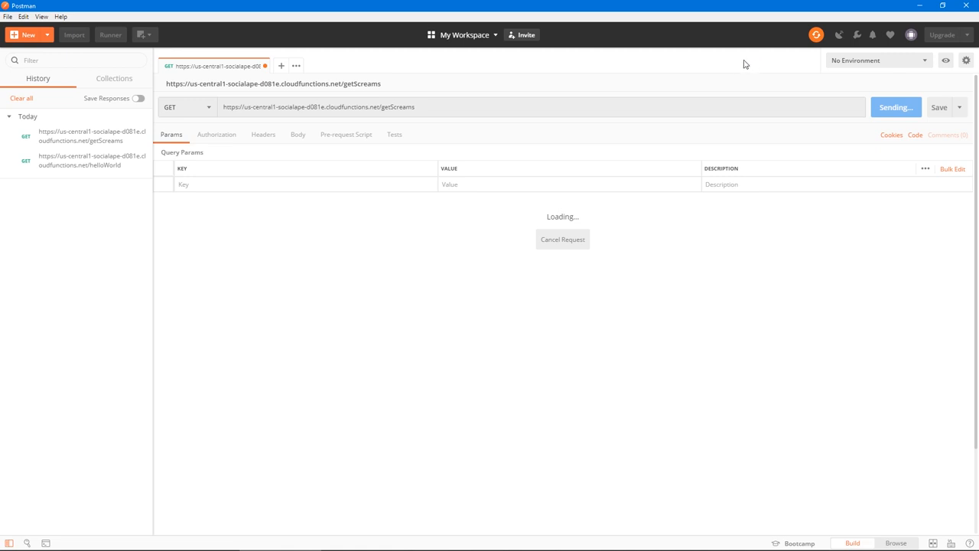
{"action": "mouse_move", "coordinate": [251, 346]}
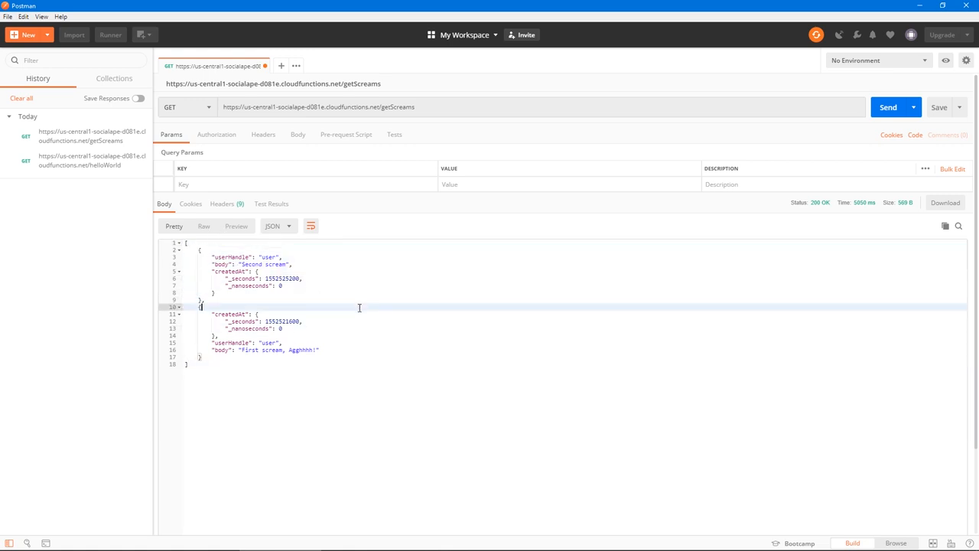
{"action": "mouse_move", "coordinate": [221, 359]}
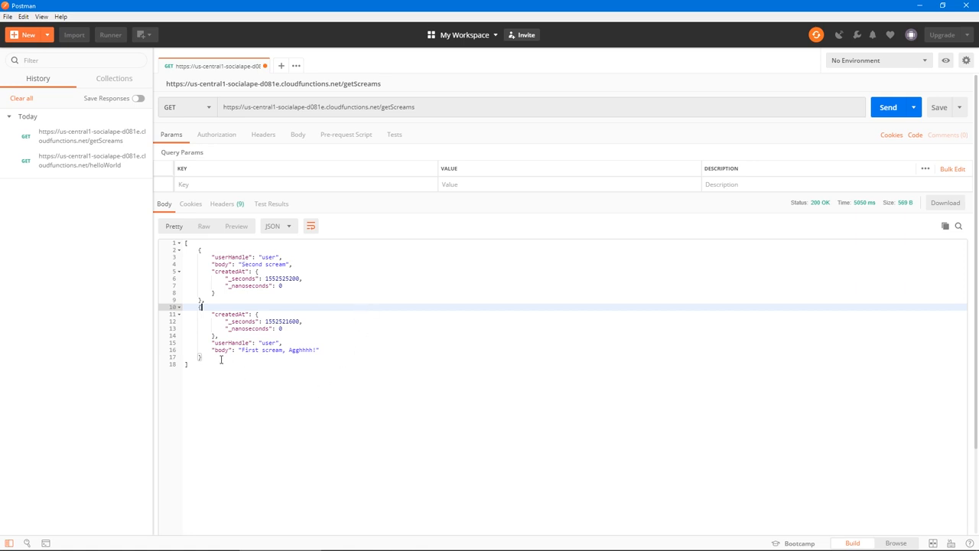
{"action": "mouse_move", "coordinate": [285, 342]}
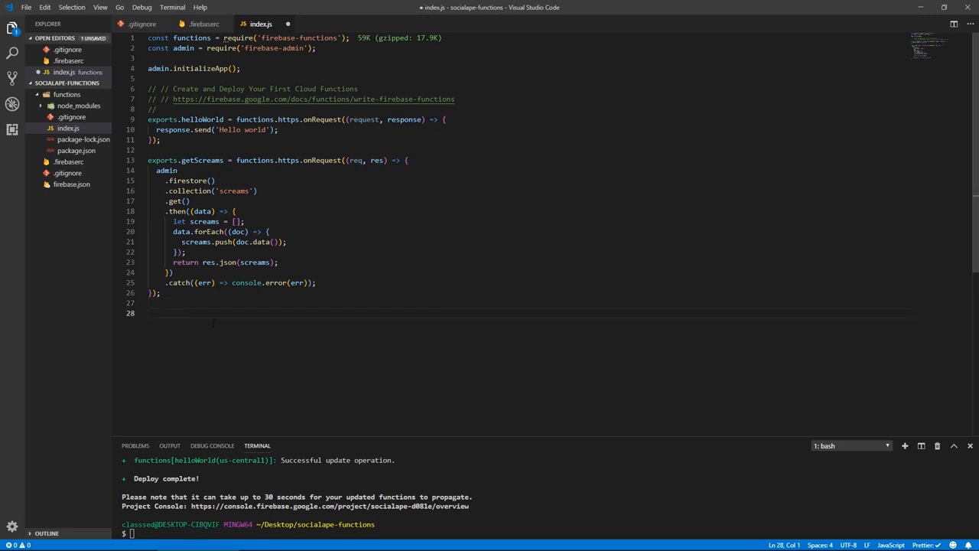
Add an exports.createScream handler and delete the copied query code
{"action": "type", "text": "exports"}
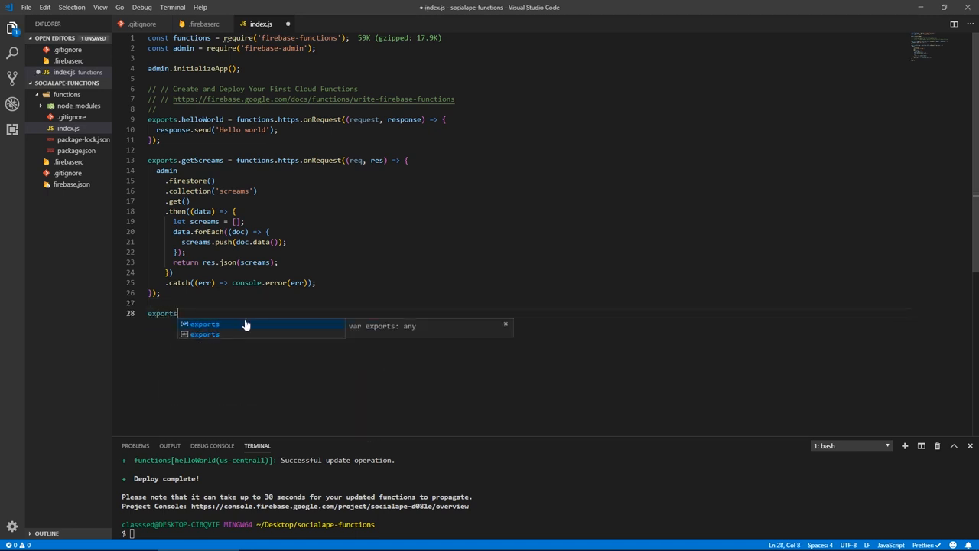
{"action": "type", "text": "."}
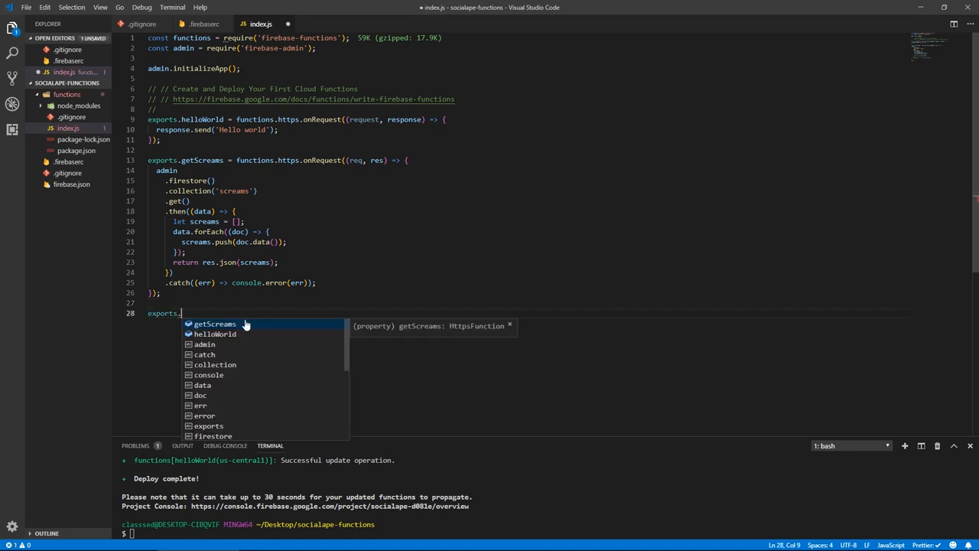
{"action": "type", "text": "create"}
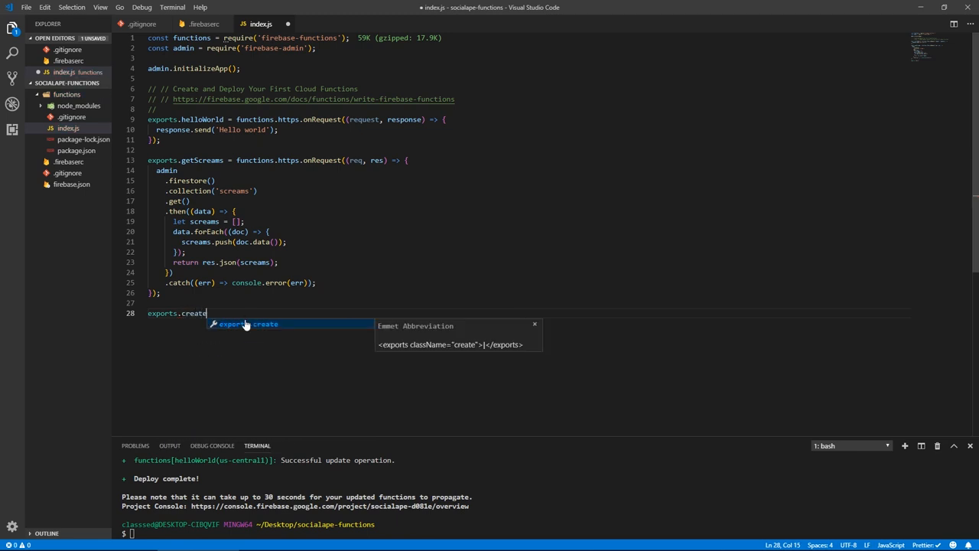
{"action": "type", "text": "Scream = functions.https.onRequest((req, res) => {"}
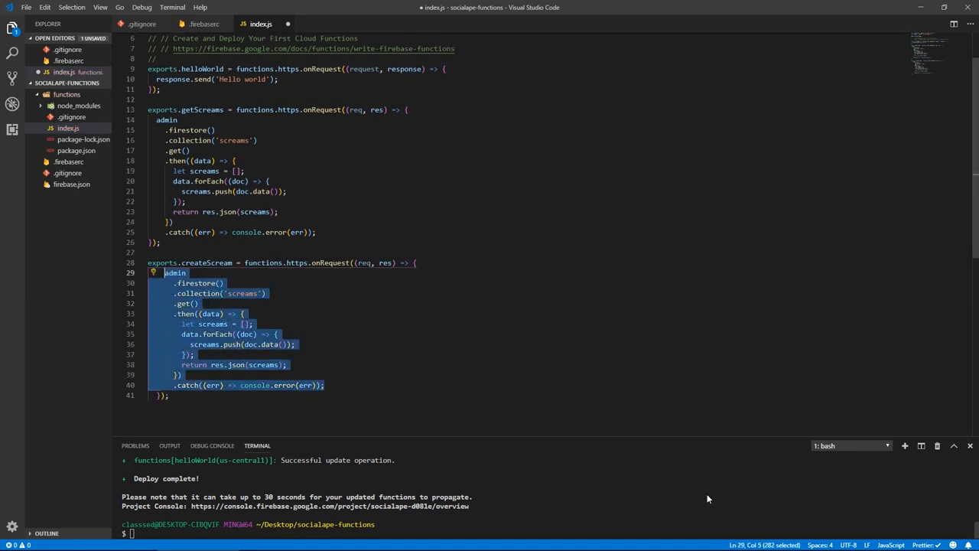
{"action": "key", "text": "Delete"}
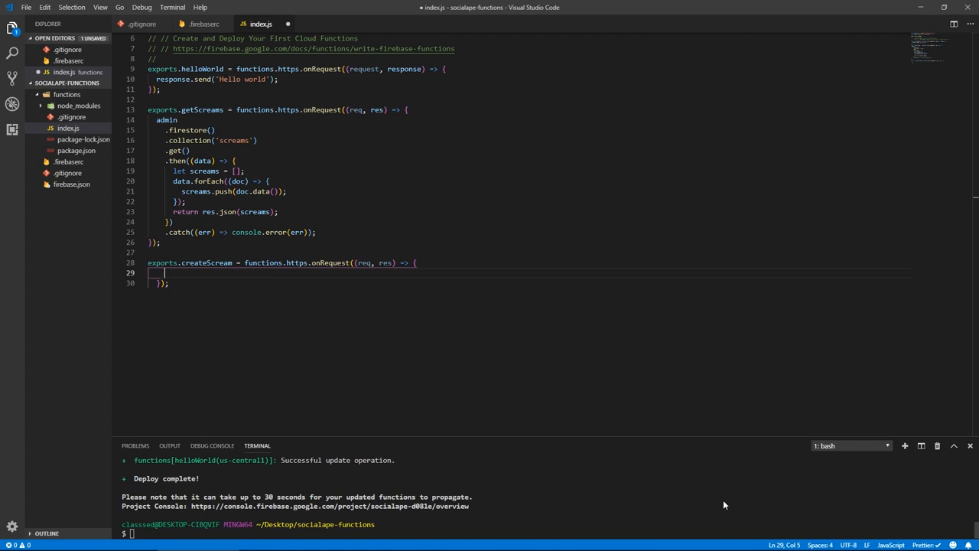
Define a newScream object with body and userHandle taken from req.body
{"action": "type", "text": "const"}
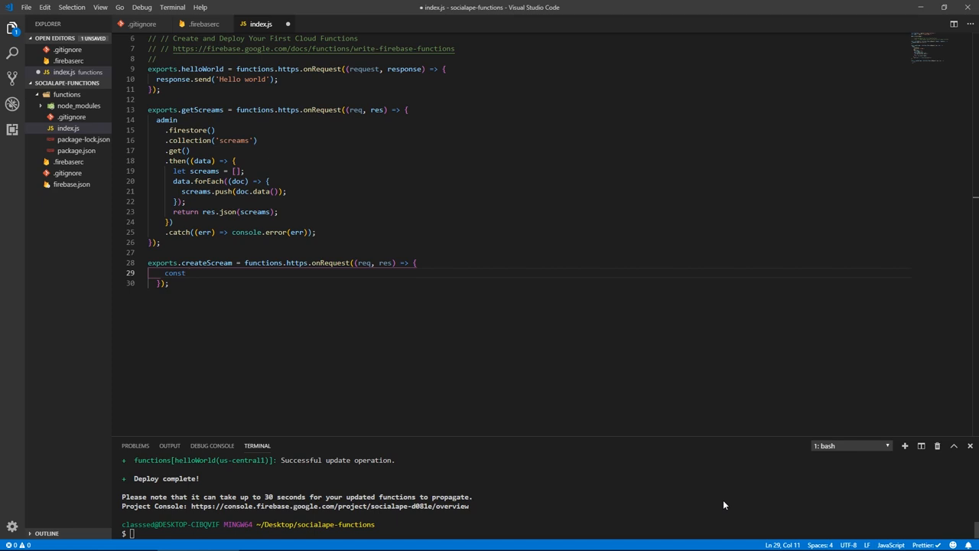
{"action": "type", "text": "new"}
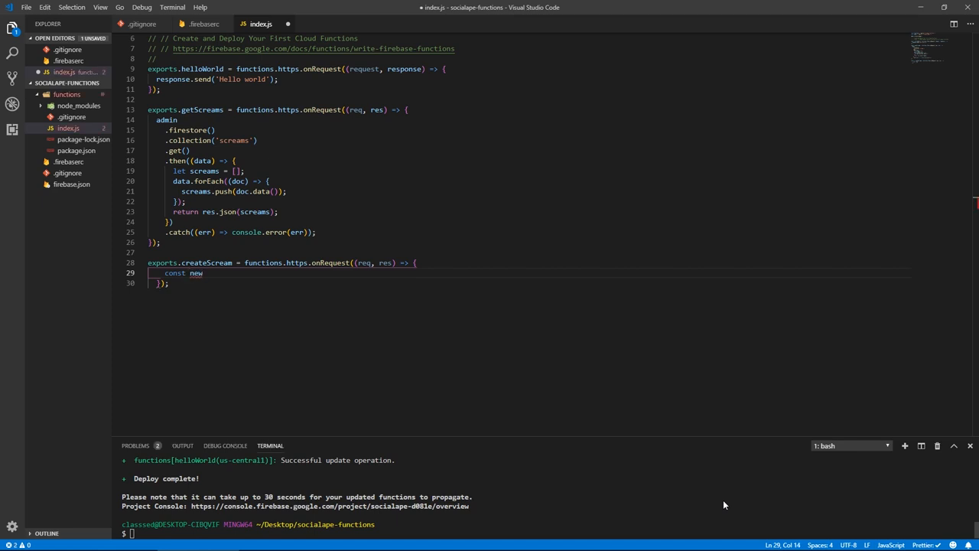
{"action": "type", "text": "Scream = {"}
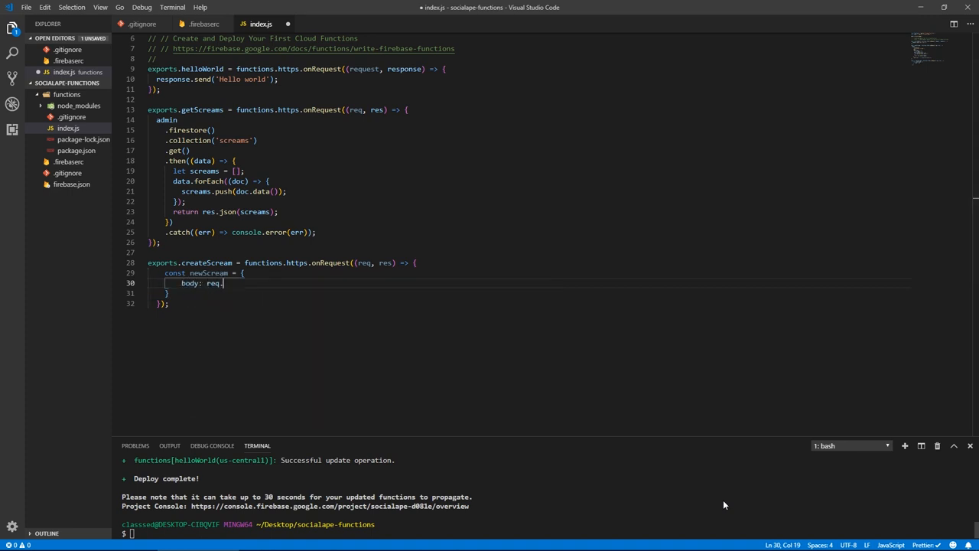
{"action": "type", "text": "body"}
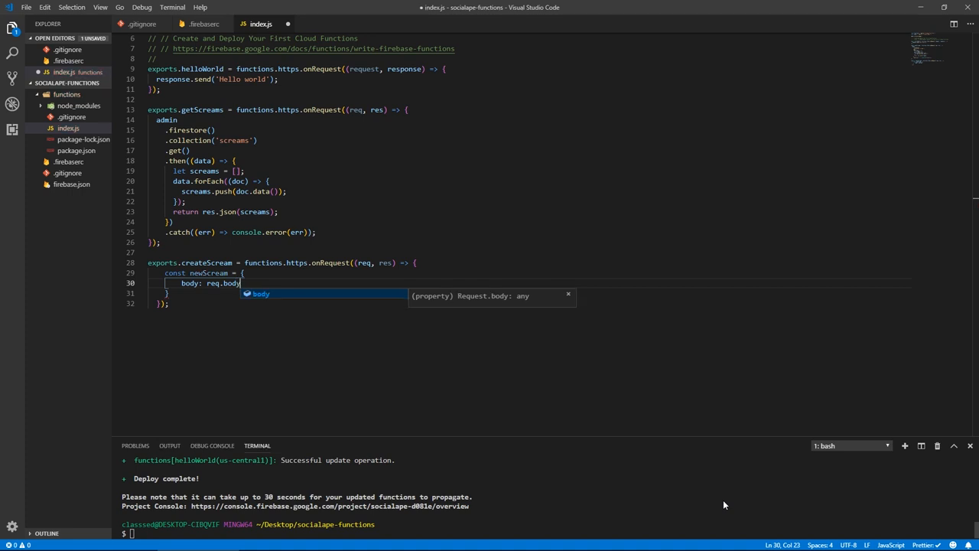
{"action": "mouse_move", "coordinate": [627, 479]}
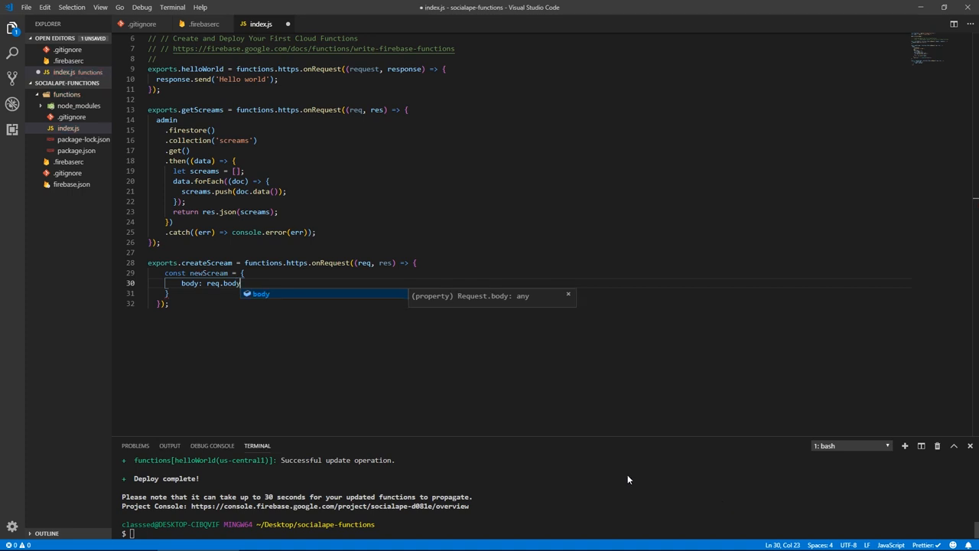
{"action": "type", "text": "."}
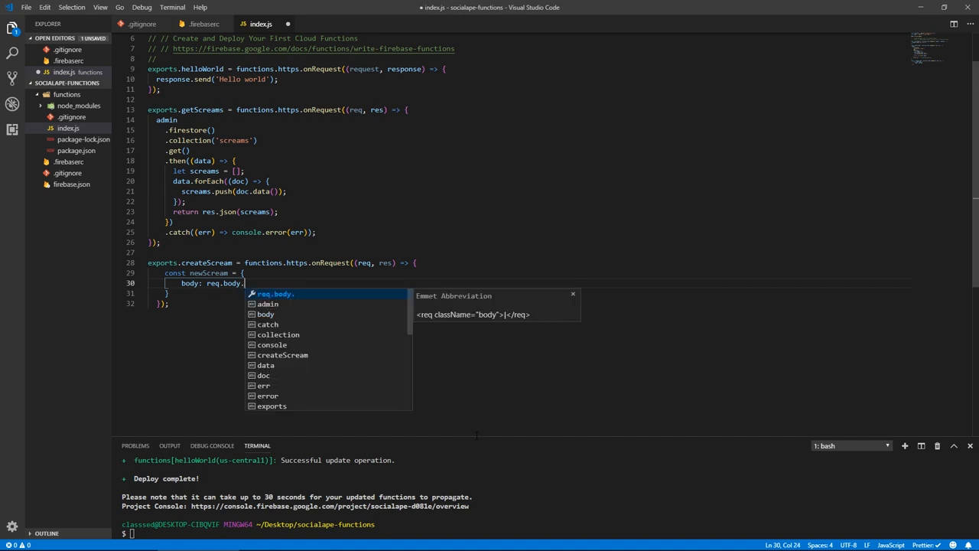
{"action": "type", "text": "body"}
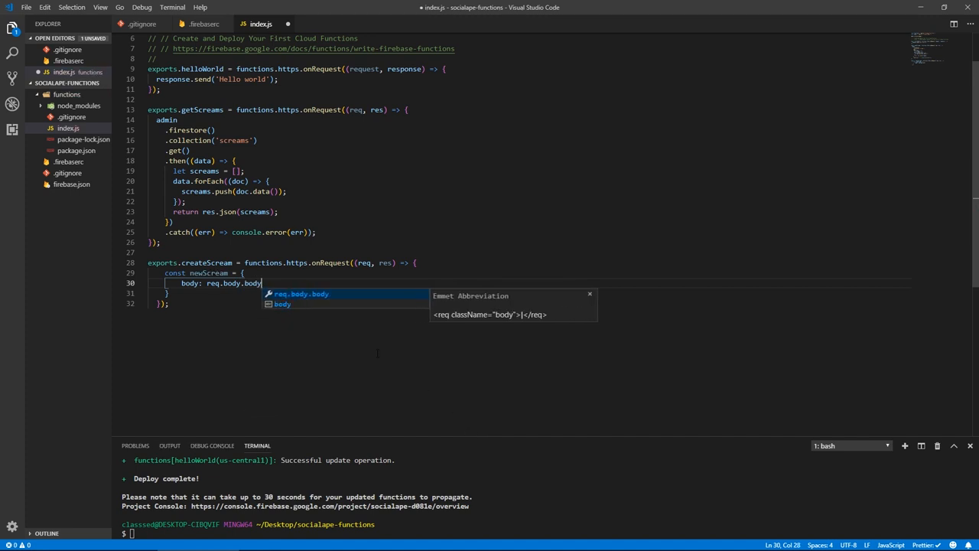
{"action": "mouse_move", "coordinate": [337, 297]}
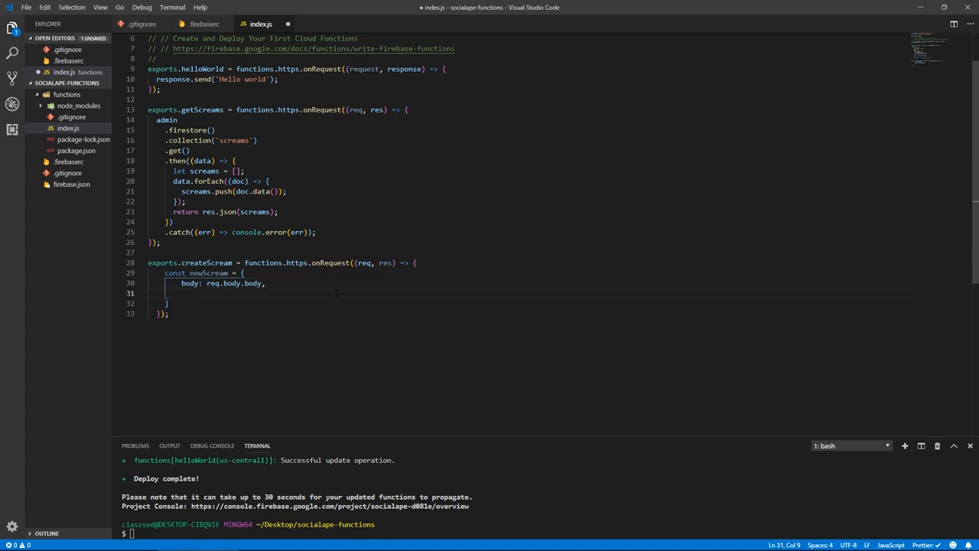
{"action": "type", "text": "userHandle: req."}
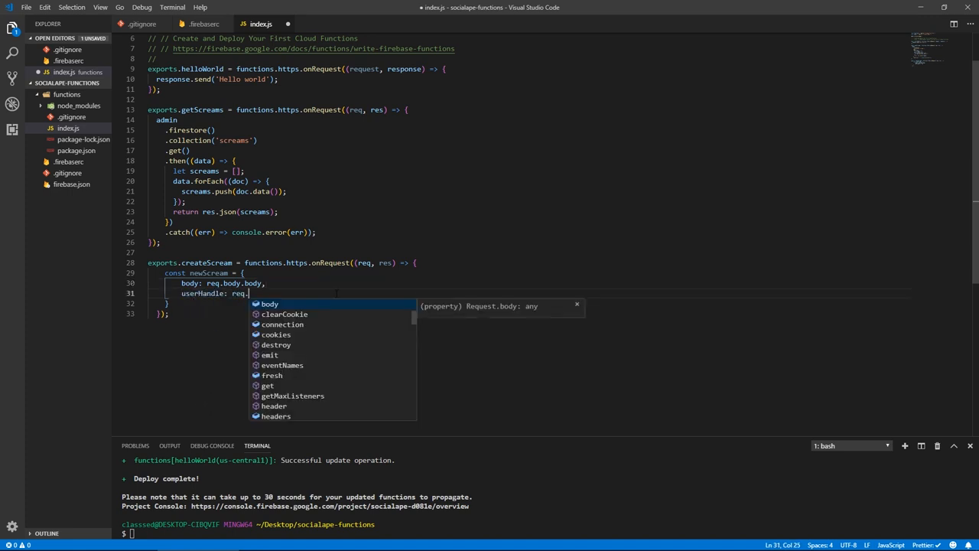
{"action": "type", "text": "body.use"}
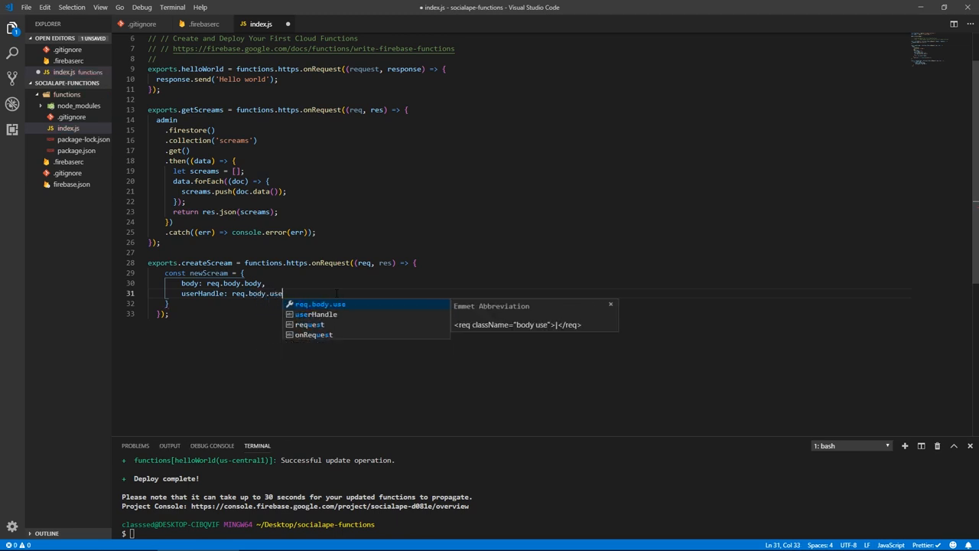
{"action": "type", "text": "Handle"}
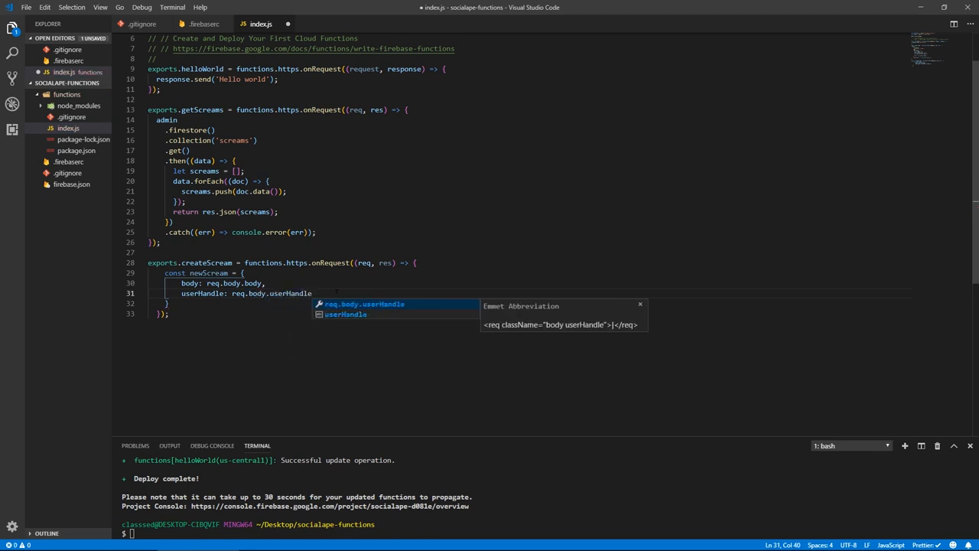
Set newScream createdAt to admin.firestore.Timestamp.fromDate(new Date())
{"action": "type", "text": "created"}
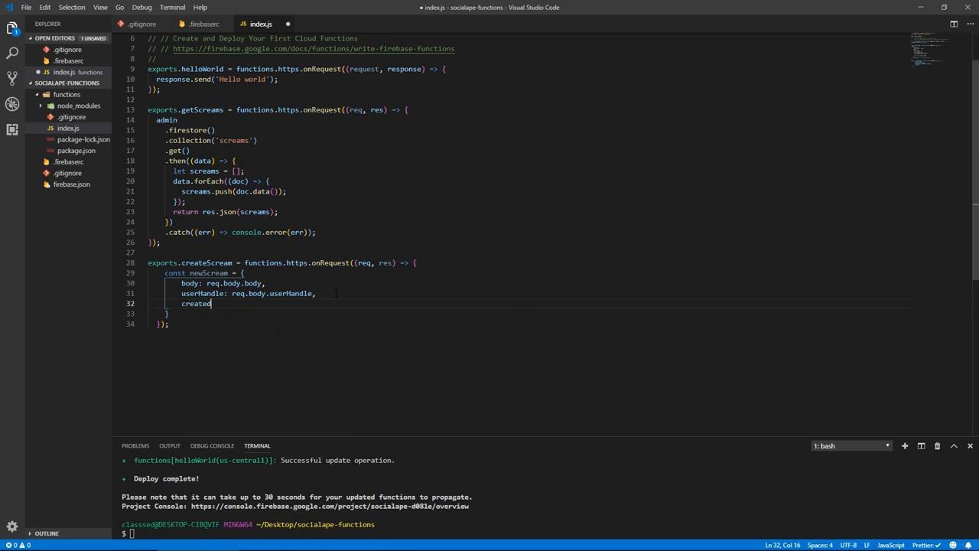
{"action": "type", "text": "At:"}
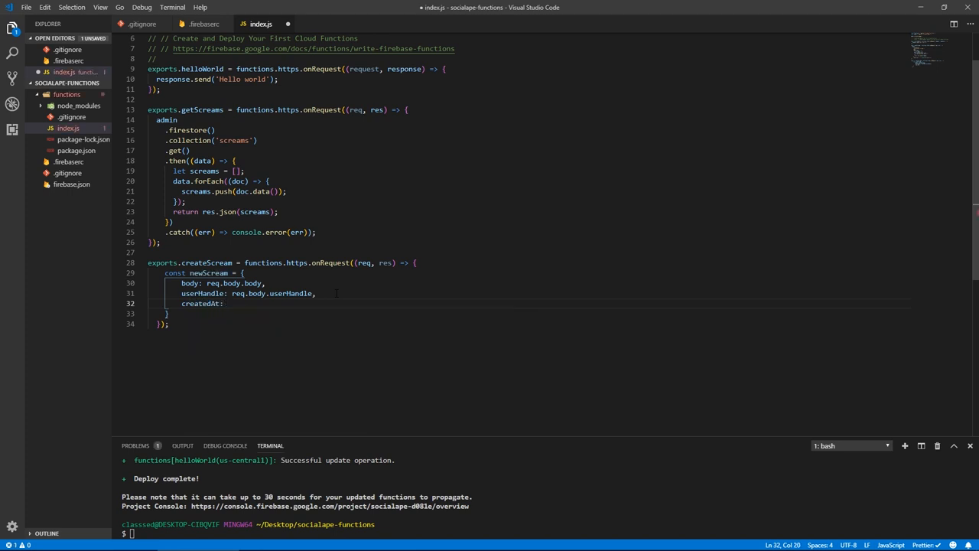
{"action": "type", "text": "admi"}
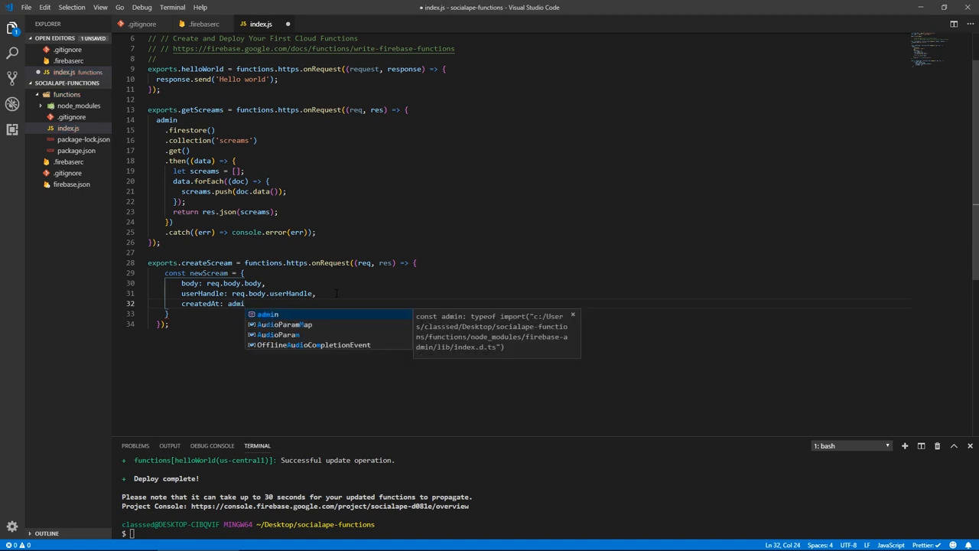
{"action": "type", "text": "n.firestore.Timestamp"}
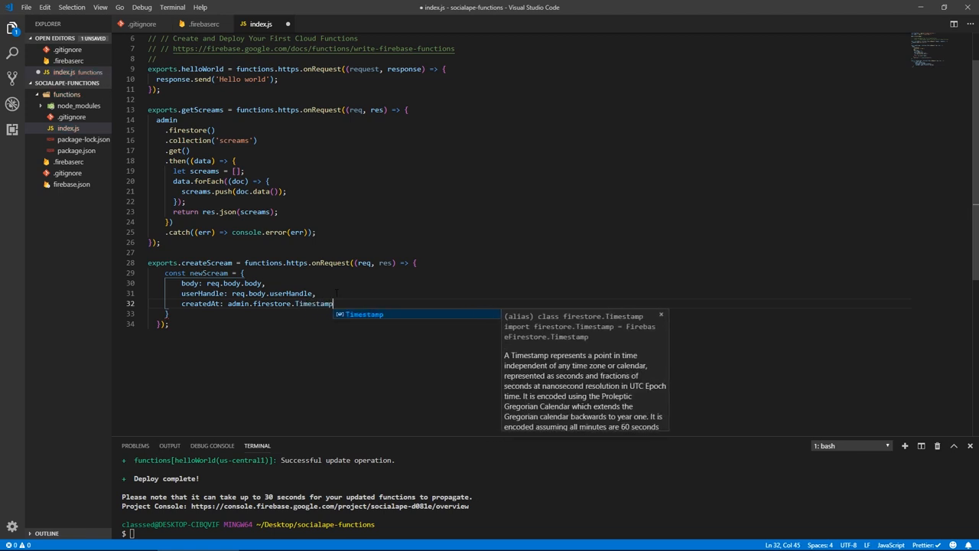
{"action": "type", "text": ".fromDate("}
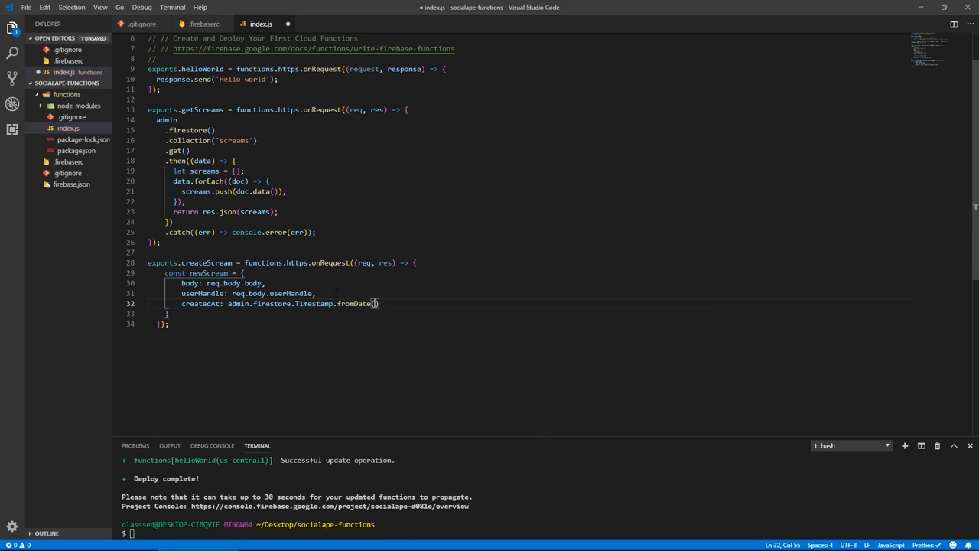
{"action": "type", "text": "new Date("}
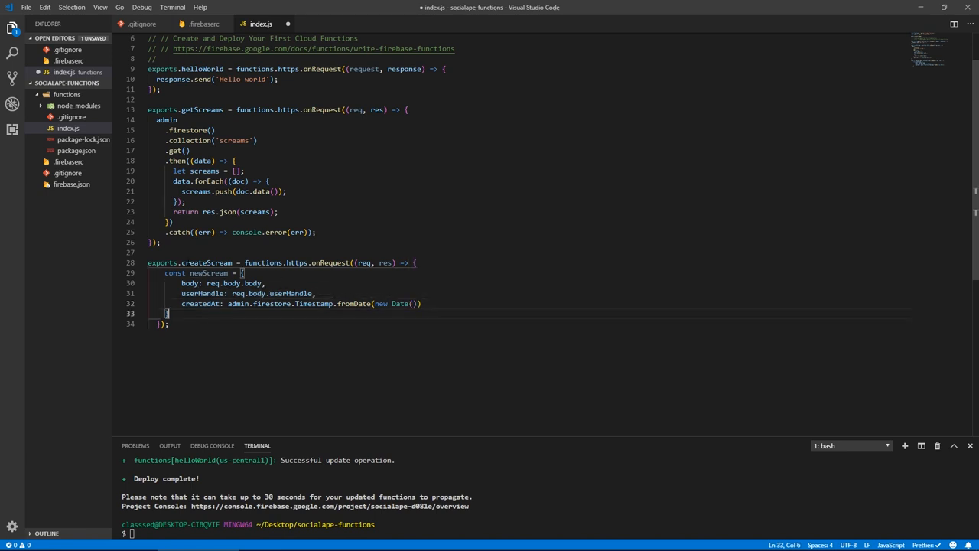
Add newScream to the screams collection via admin.firestore() with a .then(doc => {}) callback
{"action": "key", "text": "enter"}
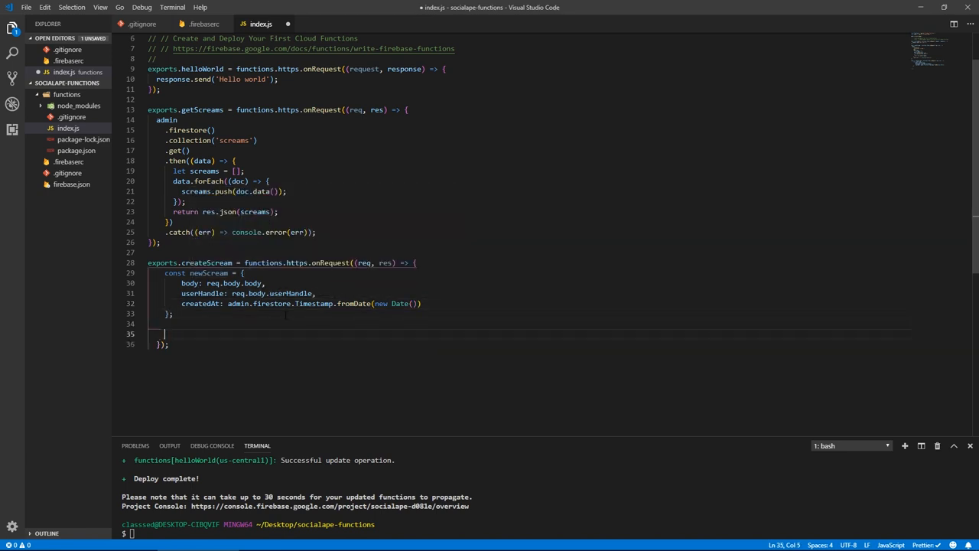
{"action": "type", "text": "admin.firestore("}
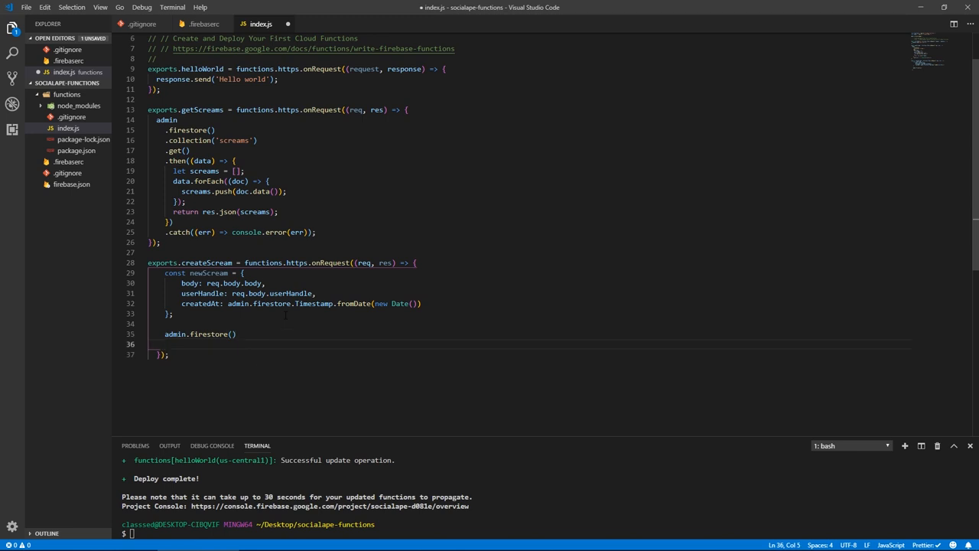
{"action": "type", "text": ".collection('screams"}
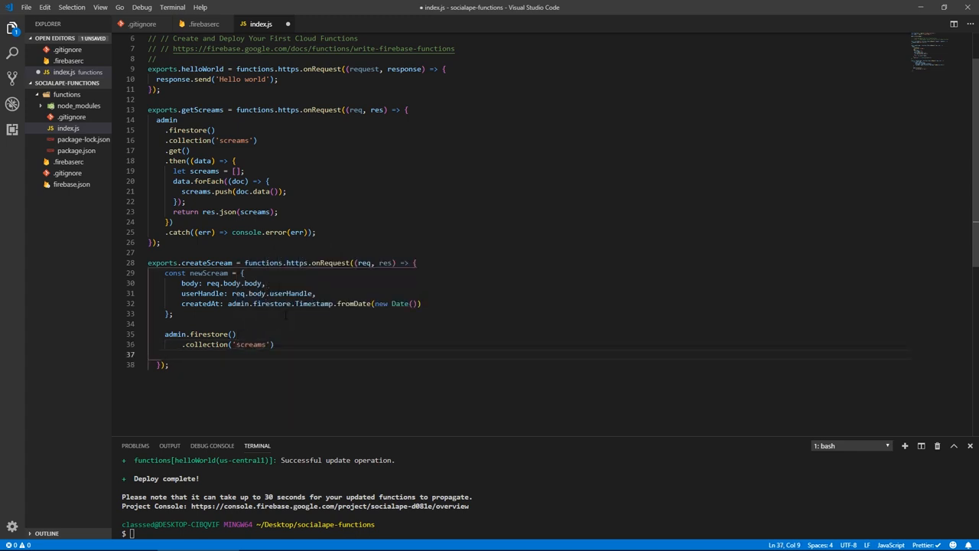
{"action": "type", "text": ".add("}
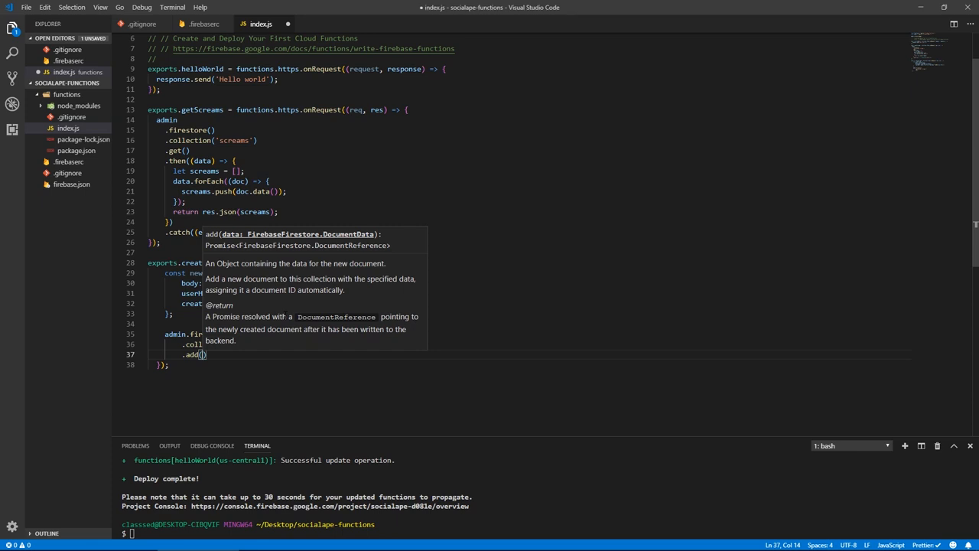
{"action": "type", "text": "newScream"}
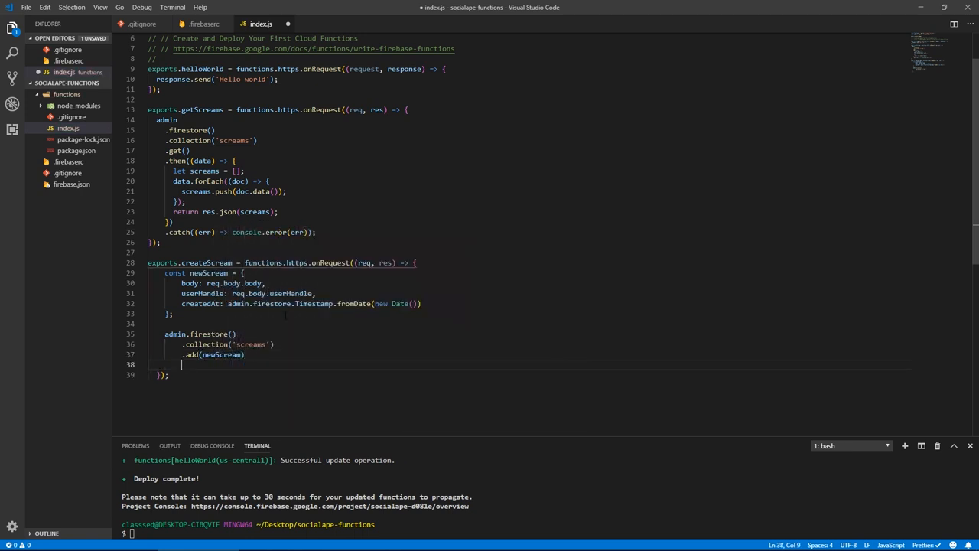
{"action": "type", "text": ".ge"}
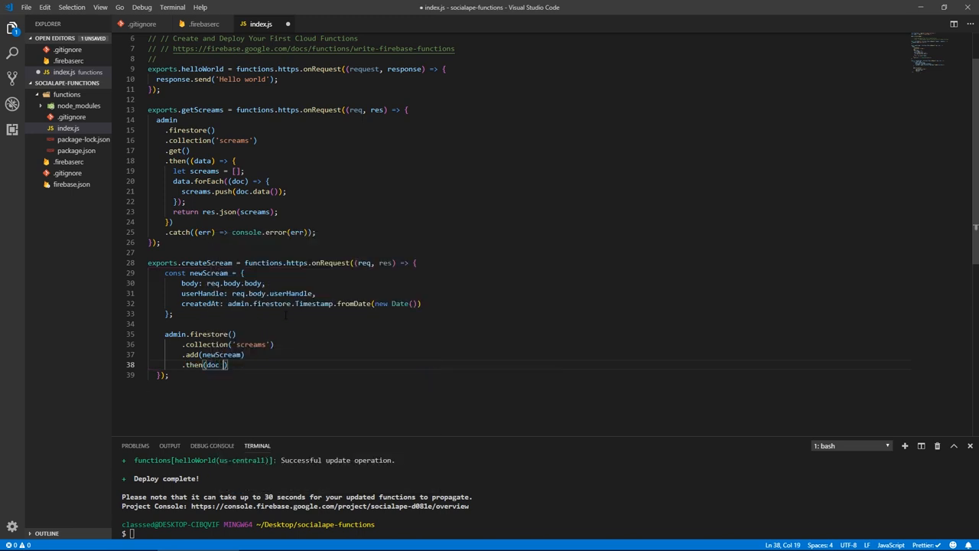
{"action": "type", "text": "=> {}"}
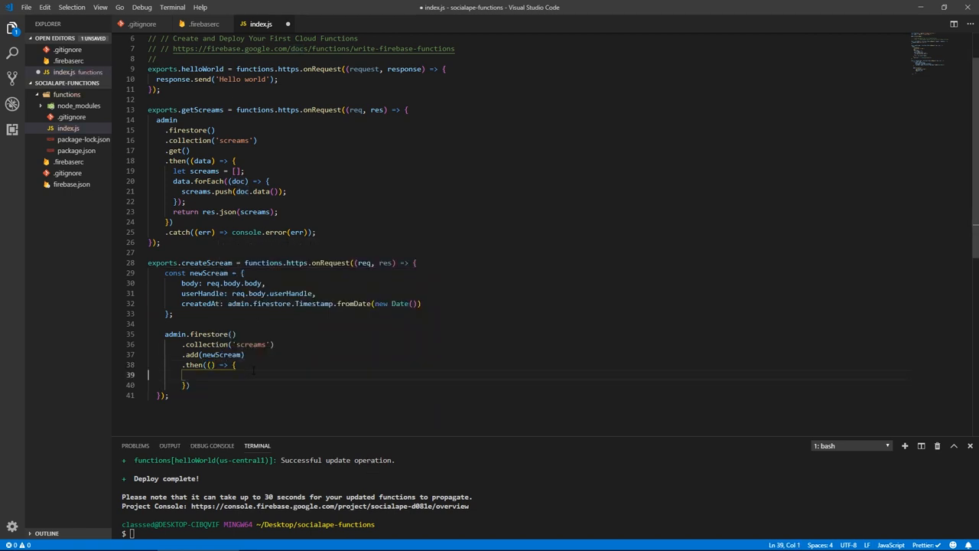
Reply with res.json message `document ${doc.id} created successfully`
{"action": "type", "text": "doc"}
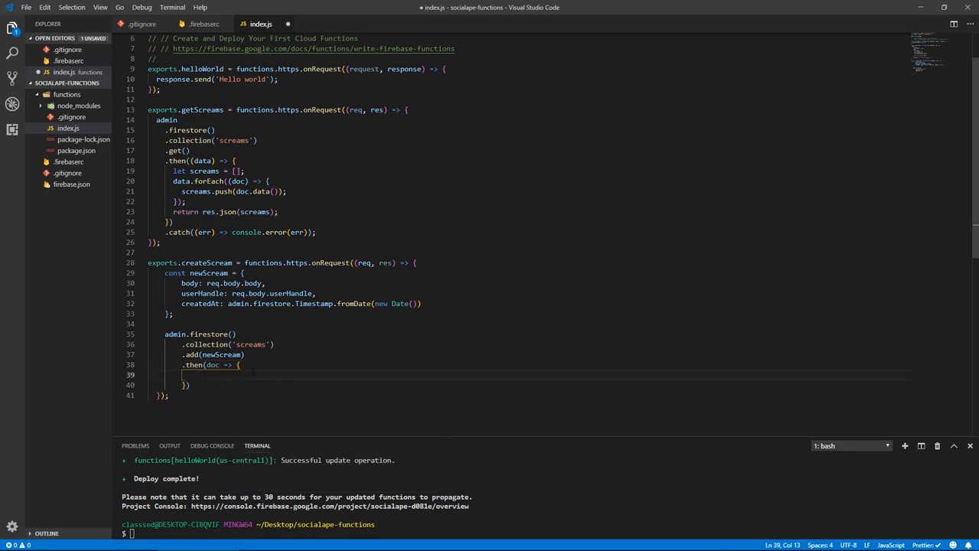
{"action": "type", "text": "res.json({"}
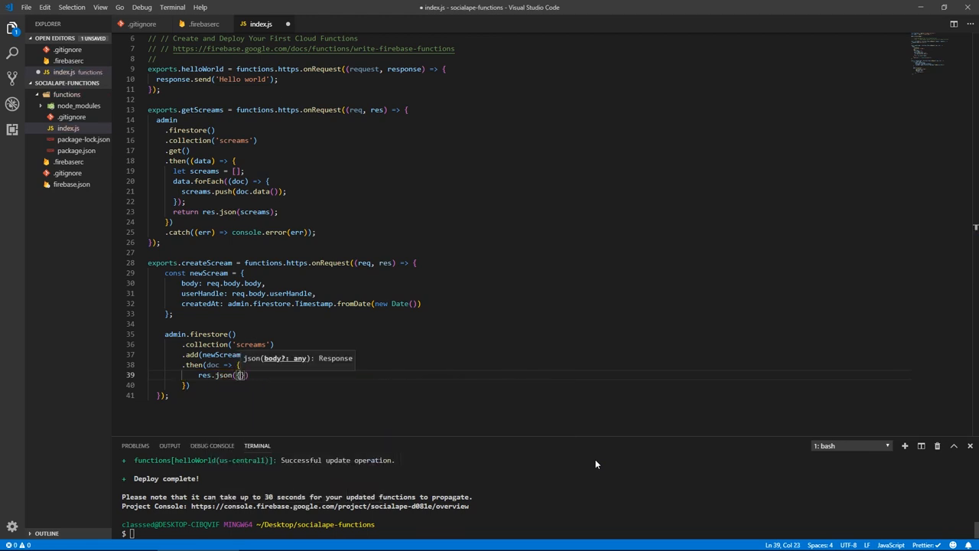
{"action": "type", "text": "message: `"}
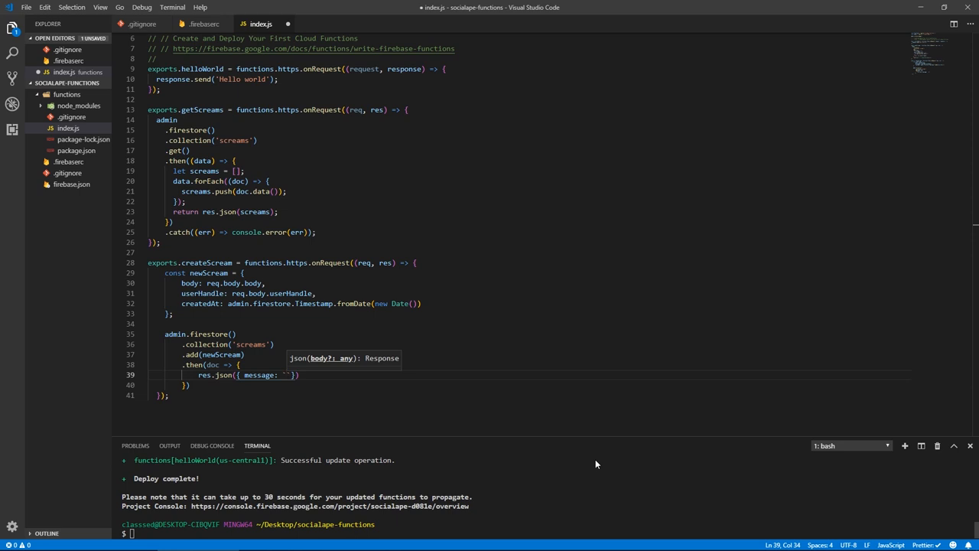
{"action": "type", "text": "document $"}
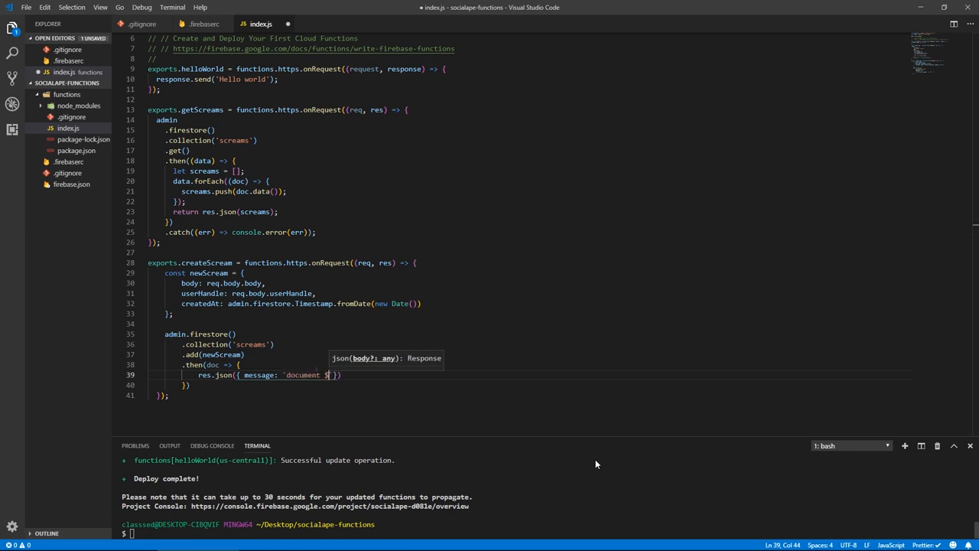
{"action": "type", "text": "}"}
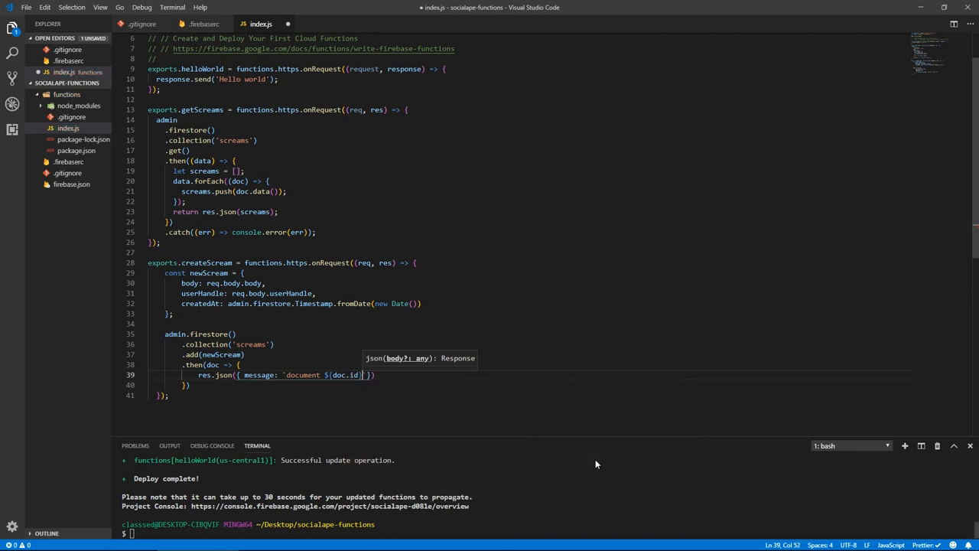
{"action": "type", "text": "created successfully`"}
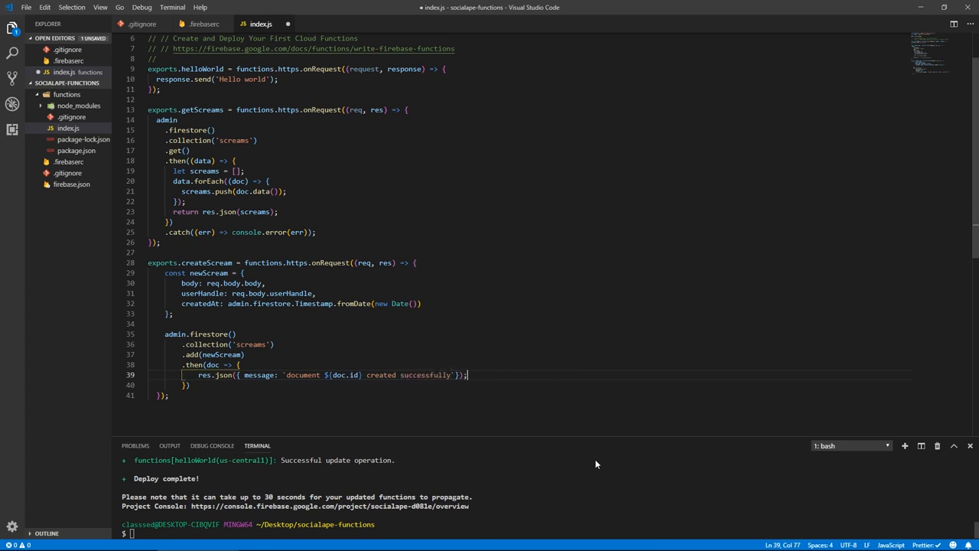
Add a .catch responding with status 500 and error 'something went wrong'
{"action": "type", "text": ".catch()"}
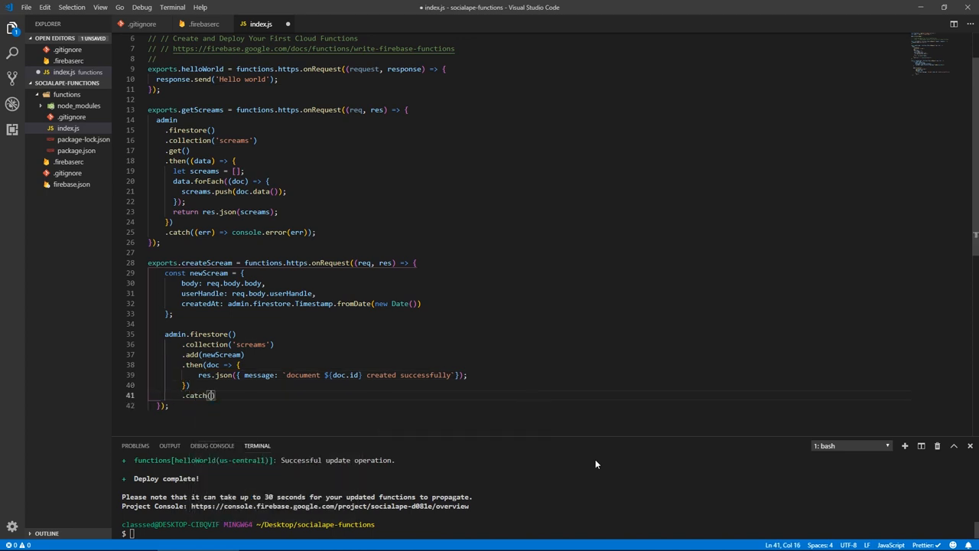
{"action": "type", "text": "err =>"}
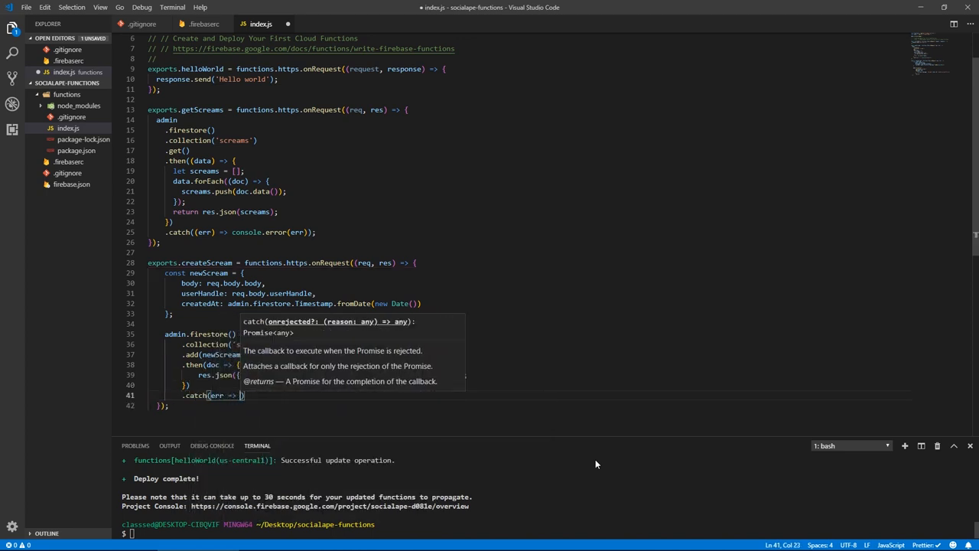
{"action": "type", "text": "c"}
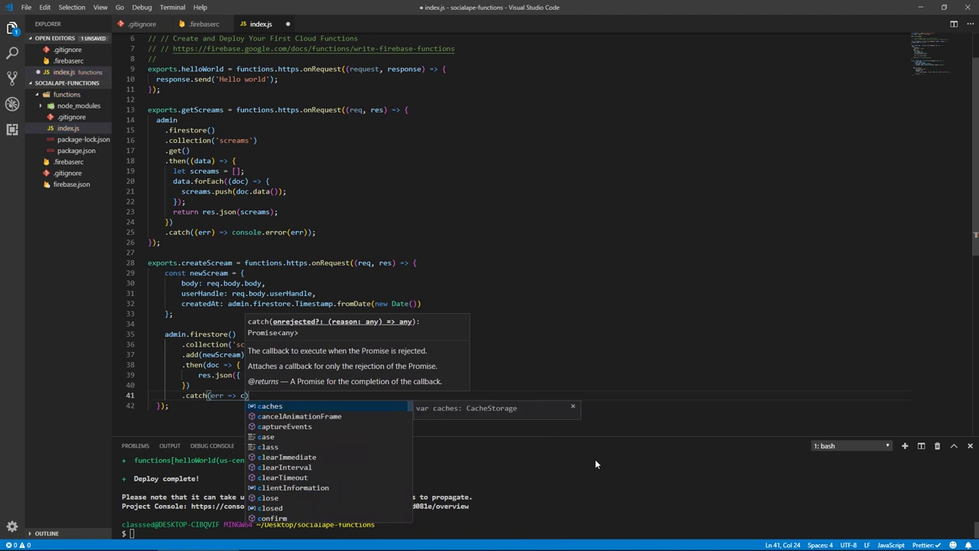
{"action": "type", "text": "onsole."}
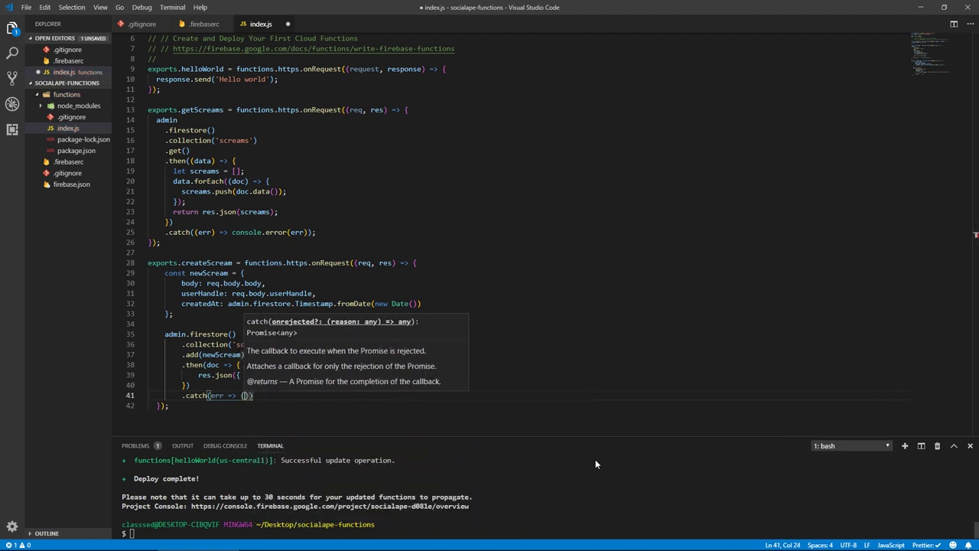
{"action": "type", "text": "res.jso"}
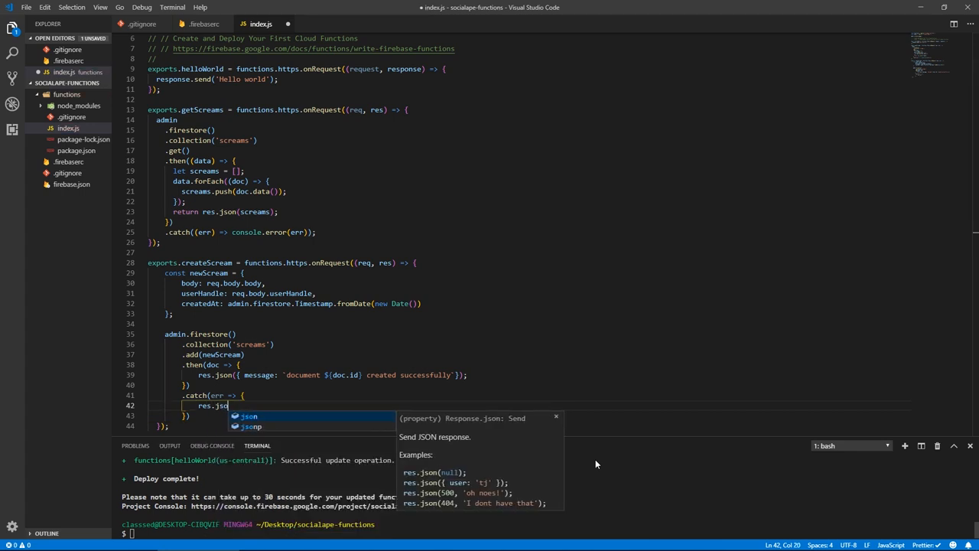
{"action": "key", "text": "BackSpace"}
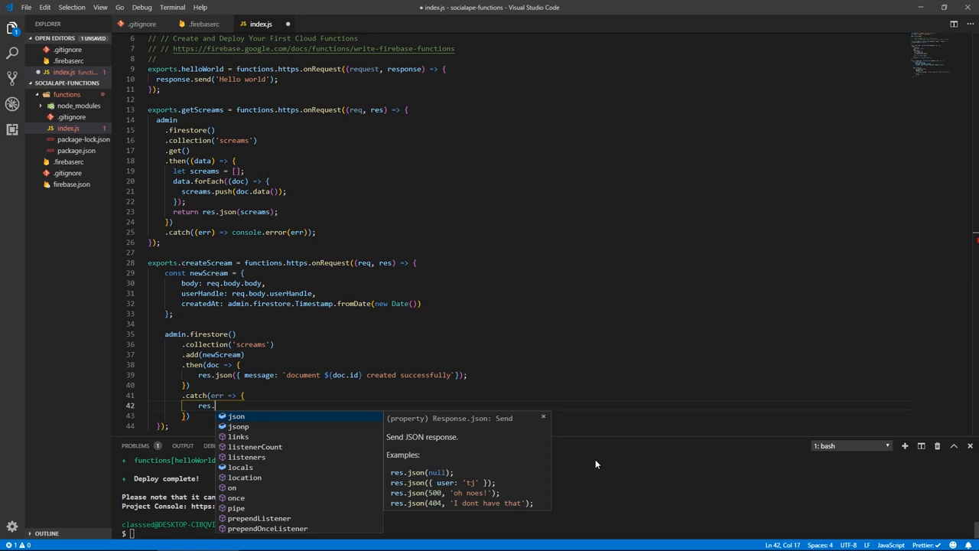
{"action": "type", "text": "status("}
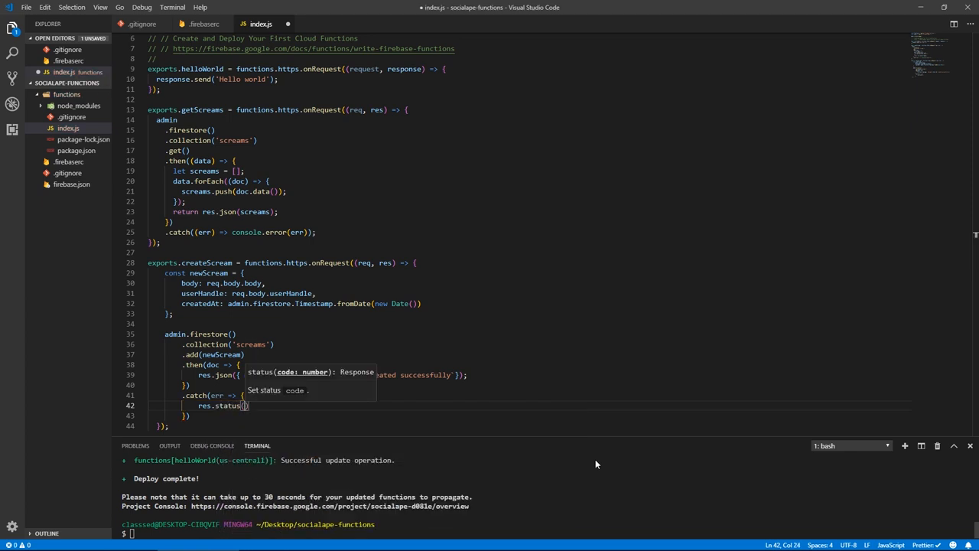
{"action": "type", "text": "500"}
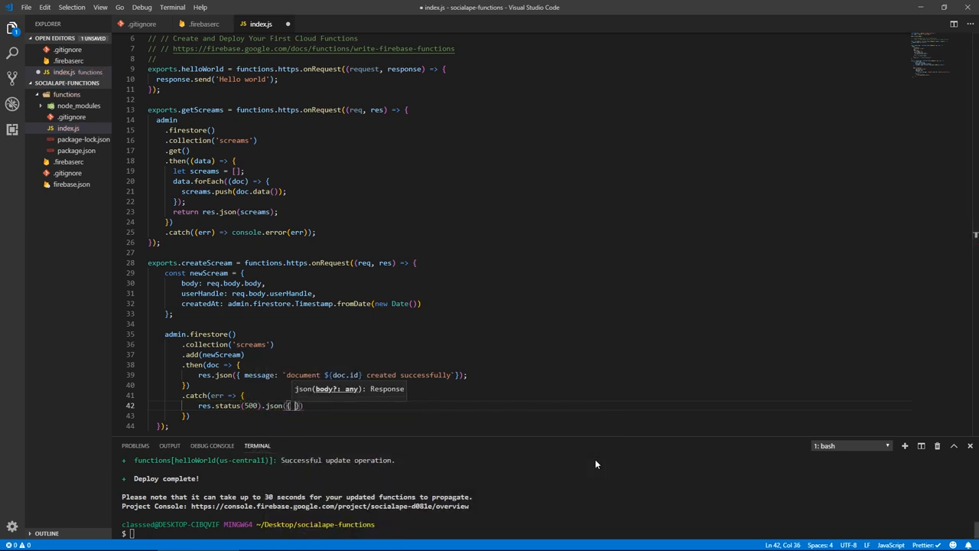
{"action": "type", "text": "error:"}
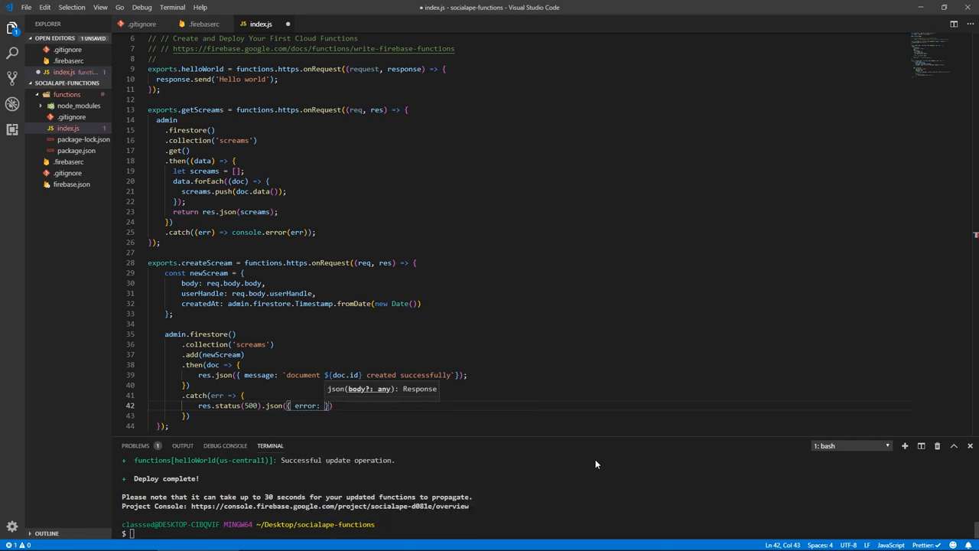
{"action": "type", "text": "'"}
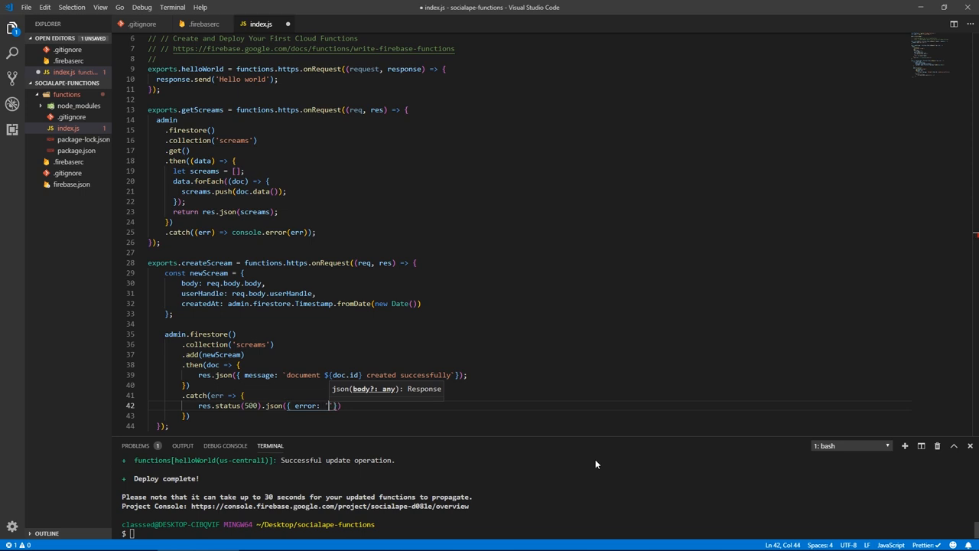
{"action": "type", "text": "something ev"}
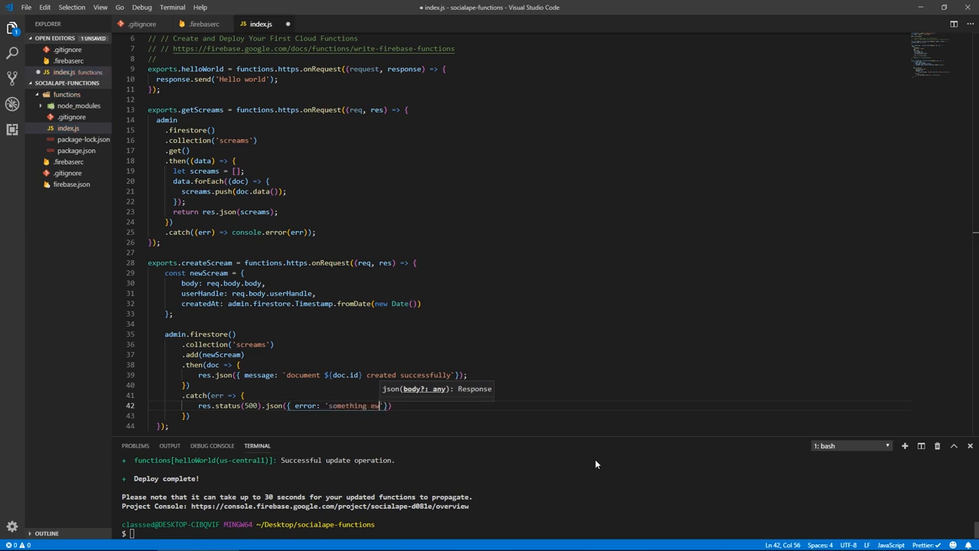
{"action": "type", "text": "went"}
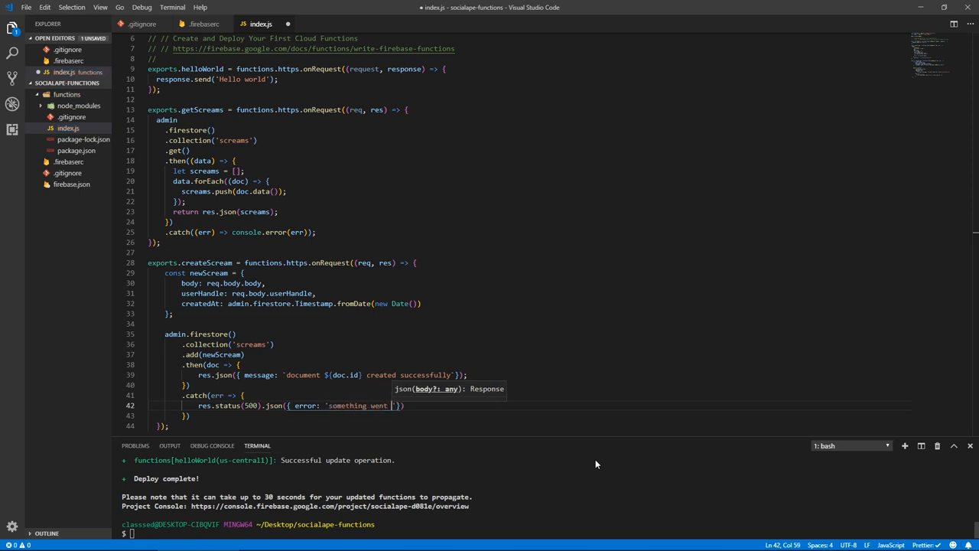
{"action": "type", "text": "wrong'})"}
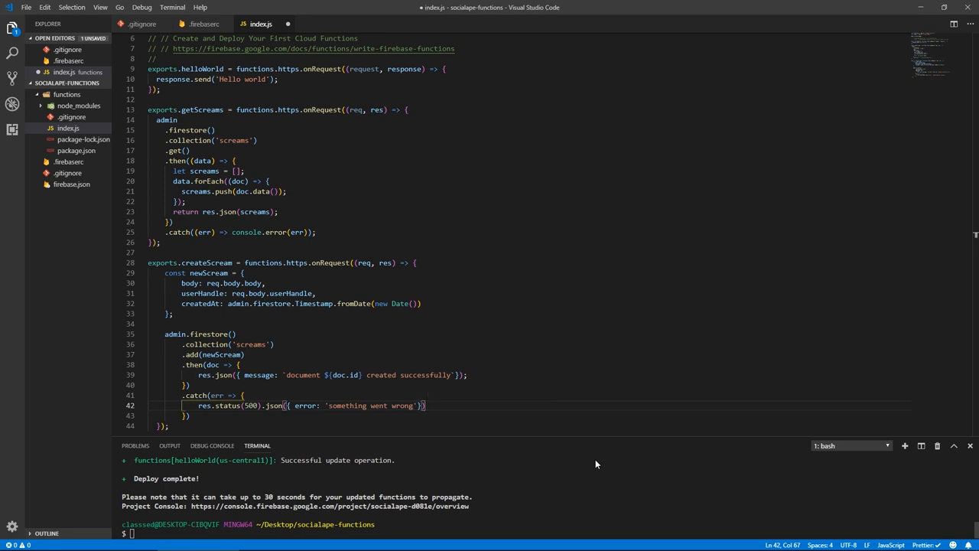
Log the caught error with console.error and start firebase deploy
{"action": "type", "text": "console"}
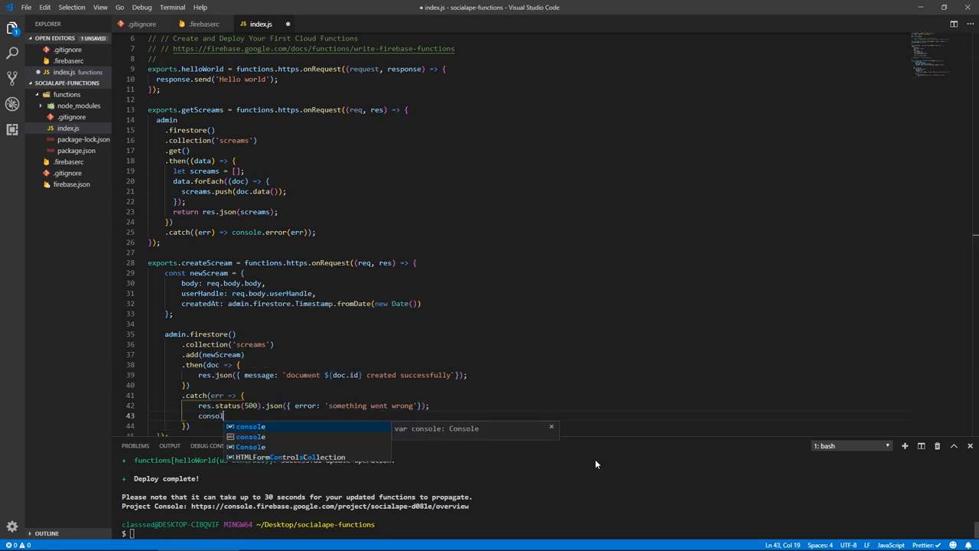
{"action": "type", "text": ".error(err);"}
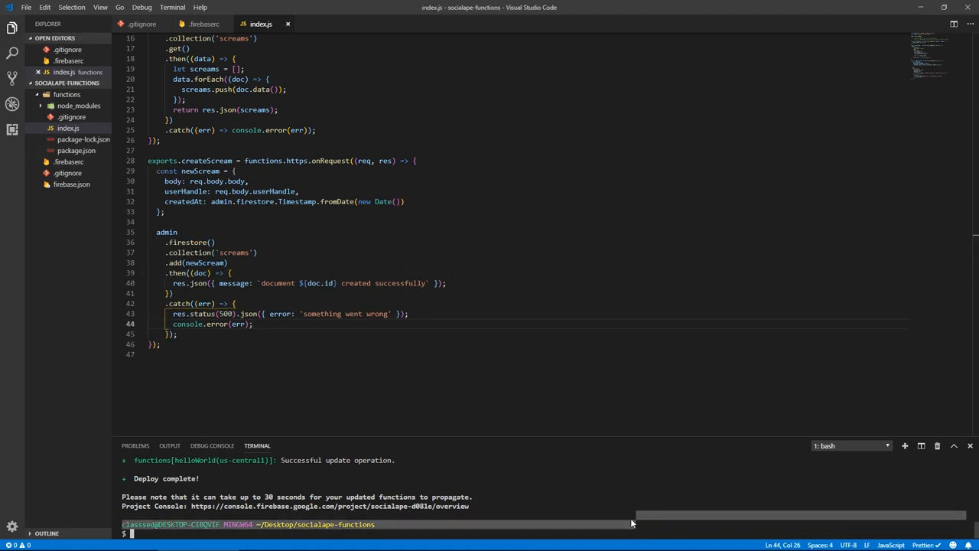
{"action": "type", "text": "firebase deploy"}
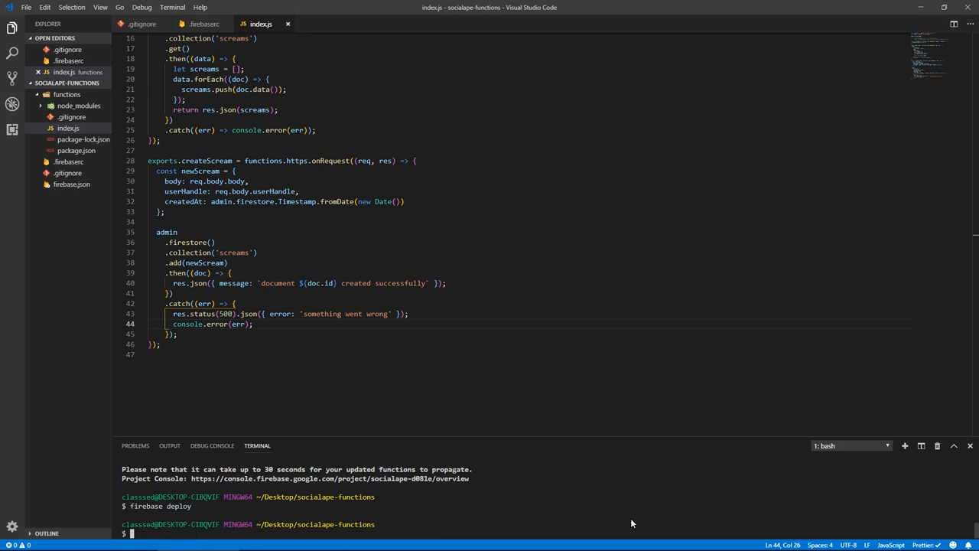
Run firebase serve to emulate helloWorld, getScreams and createScream locally
{"action": "type", "text": "firebase serve"}
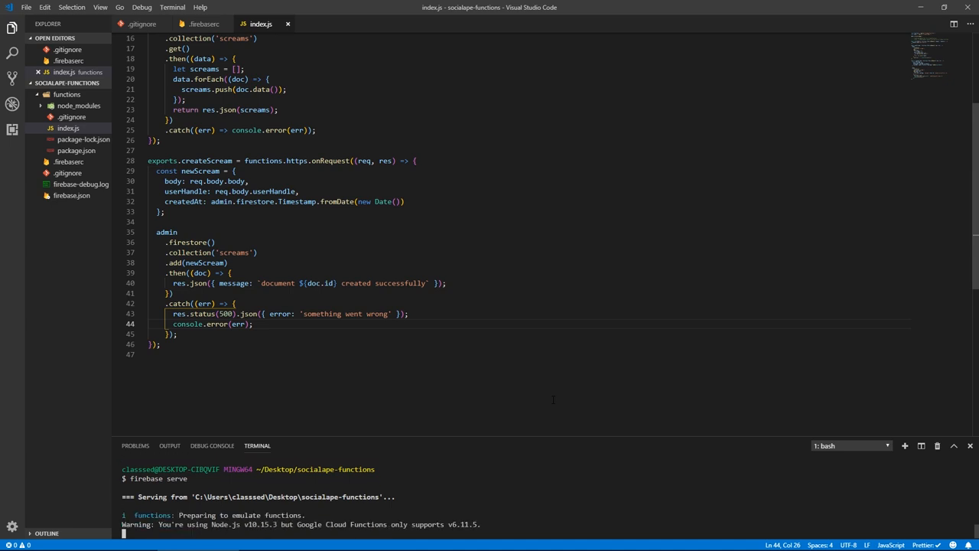
{"action": "mouse_move", "coordinate": [203, 518]}
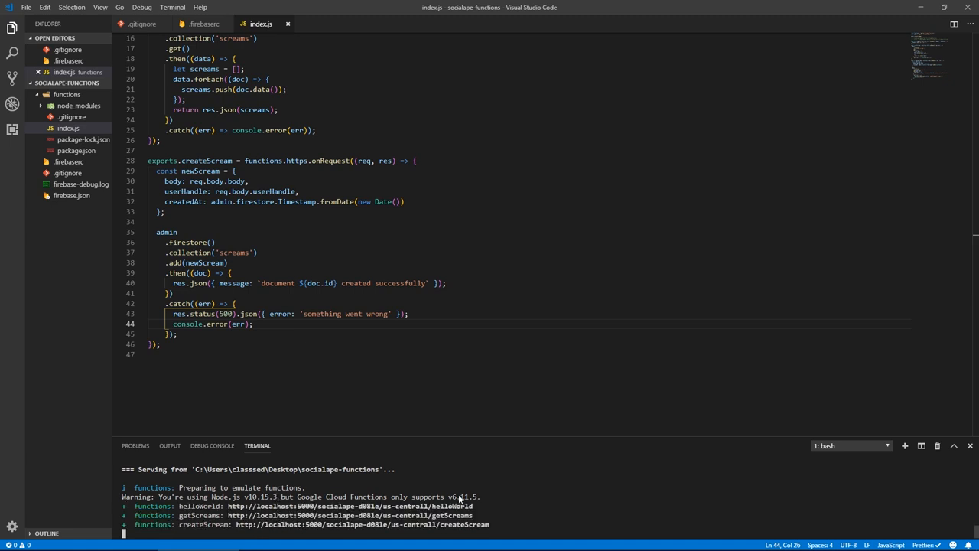
{"action": "mouse_move", "coordinate": [487, 486]}
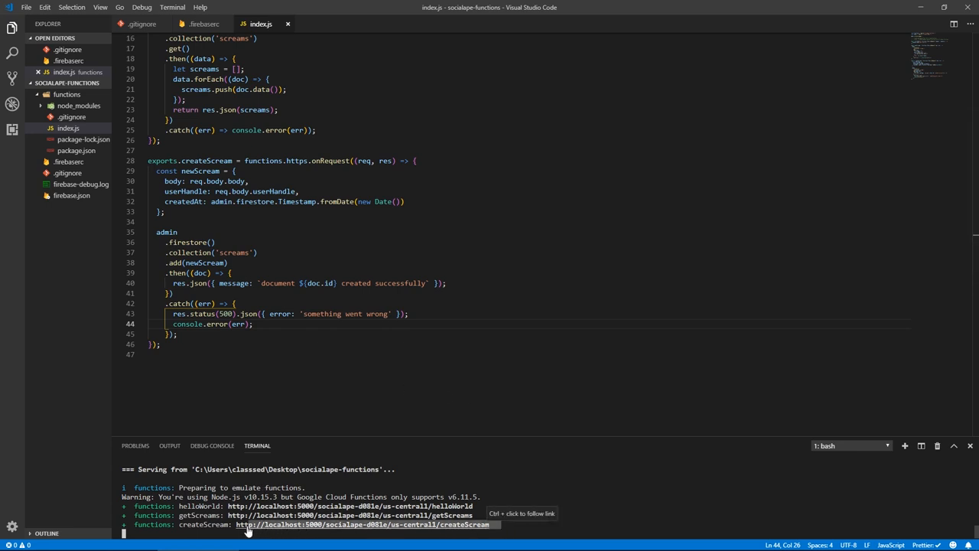
{"action": "mouse_move", "coordinate": [296, 526]}
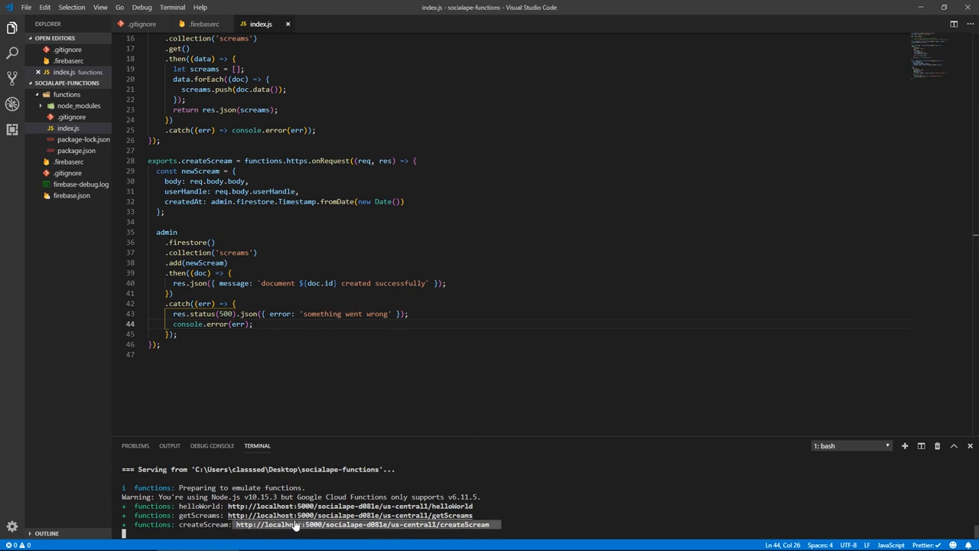
{"action": "key", "text": "Super+Tab"}
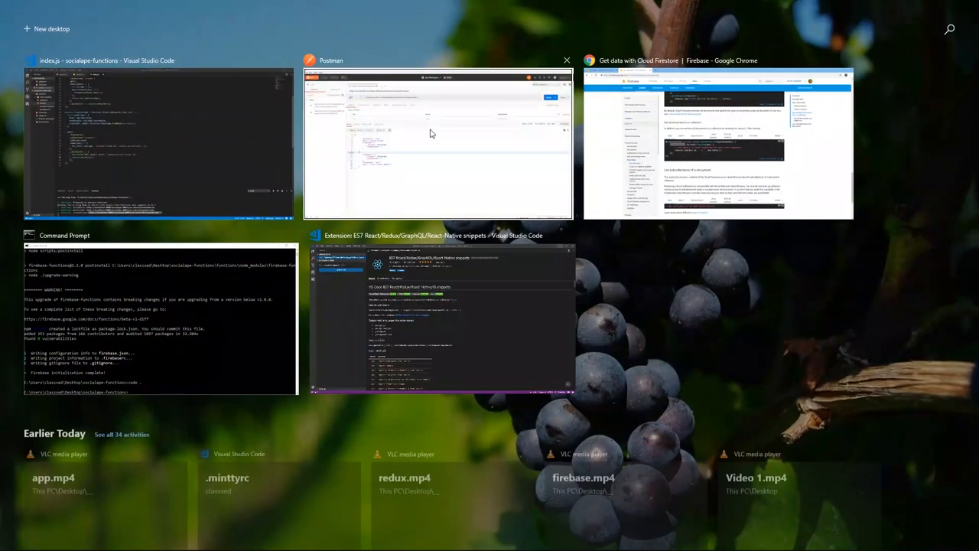
Switch the Postman request to POST with a raw JSON body
{"action": "left_click", "coordinate": [438, 141]}
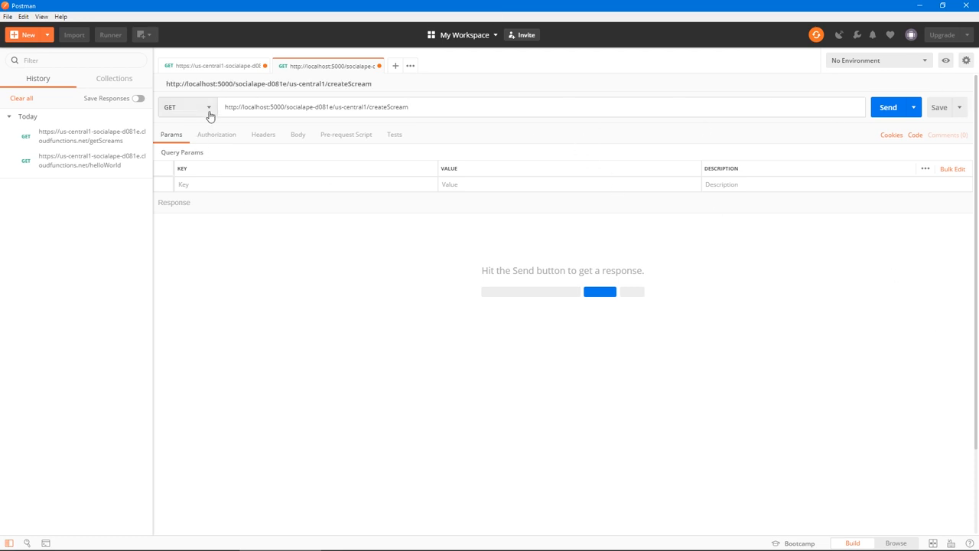
{"action": "left_click", "coordinate": [184, 106]}
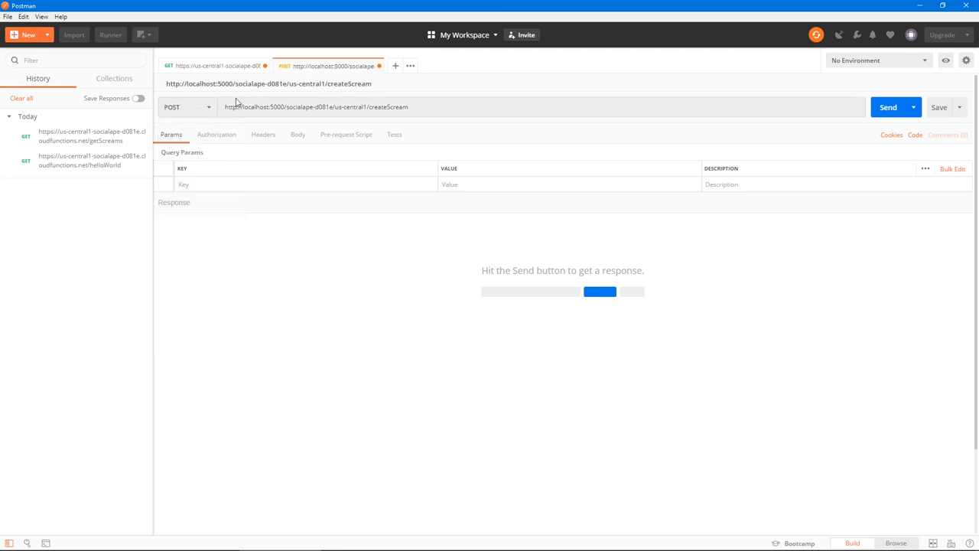
{"action": "left_click", "coordinate": [297, 134]}
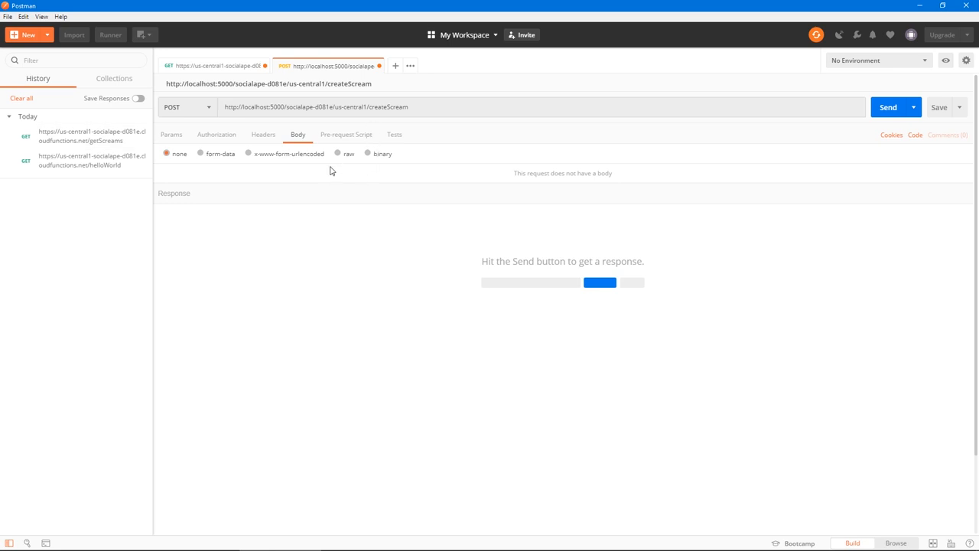
{"action": "left_click", "coordinate": [338, 154]}
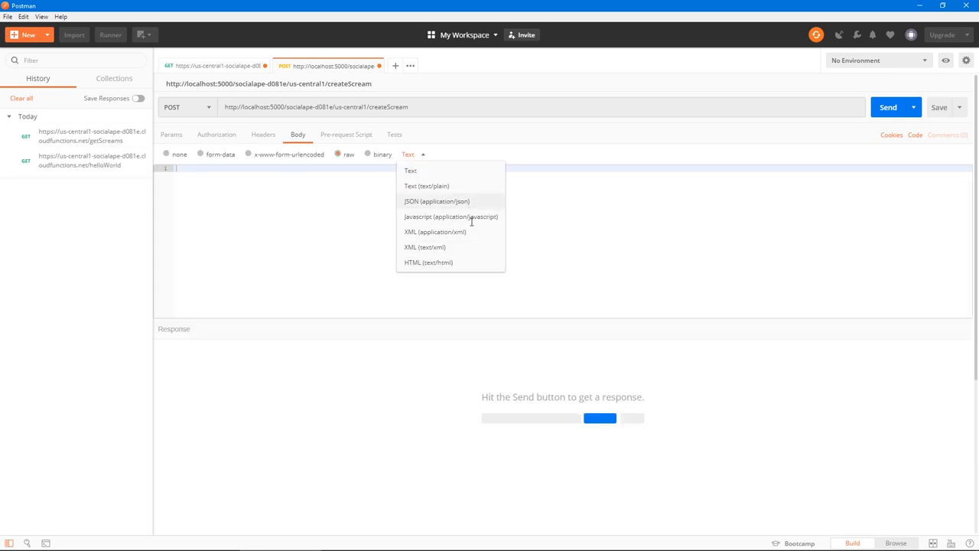
{"action": "left_click", "coordinate": [436, 201]}
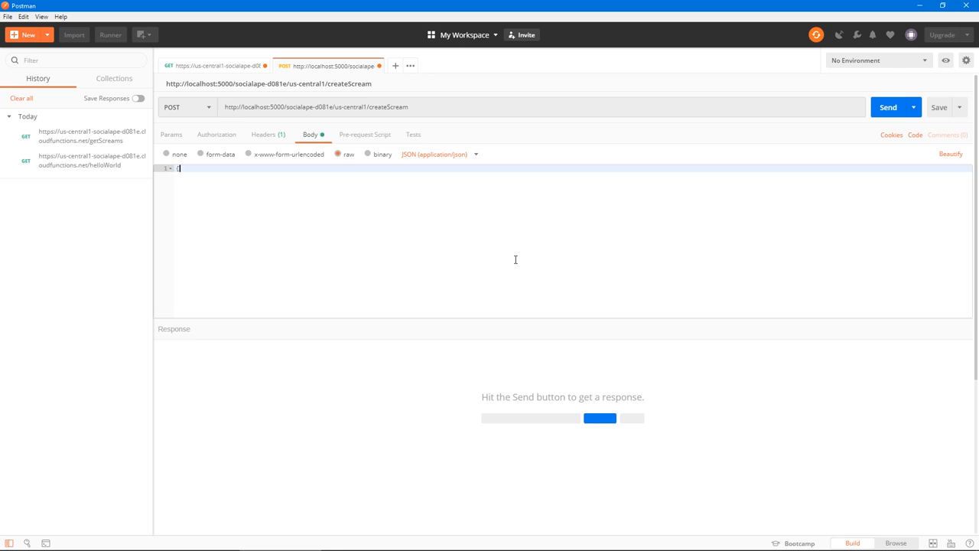
Enter body 'New scream' with userHandle 'new' and send it to local createScream
{"action": "type", "text": "{"}
{"action": "type", "text": "\"body\": \""}
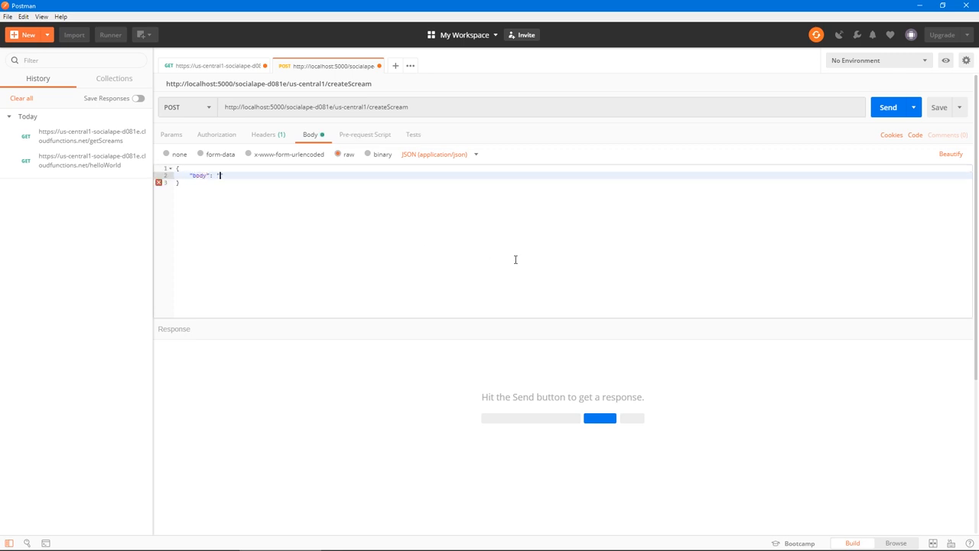
{"action": "type", "text": "New scream\","}
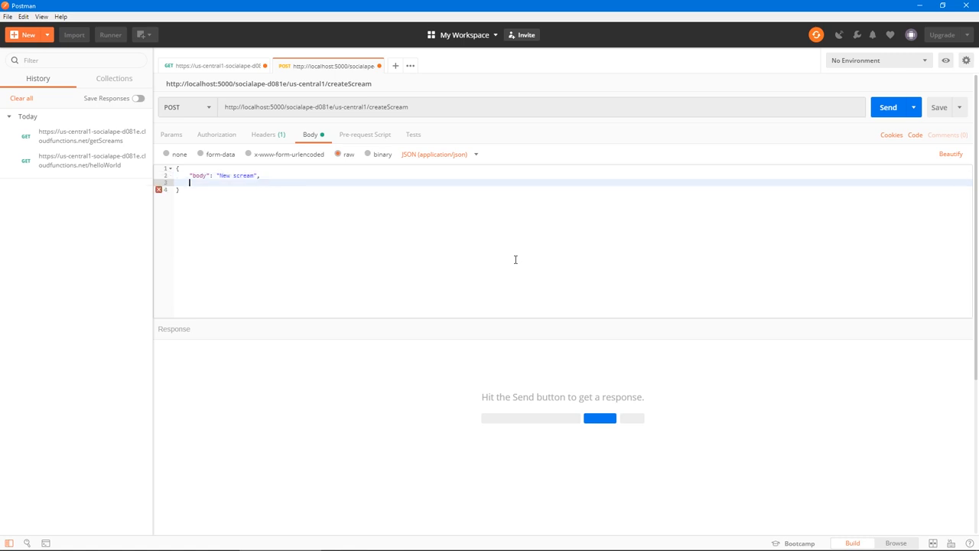
{"action": "type", "text": "\"userHandle"}
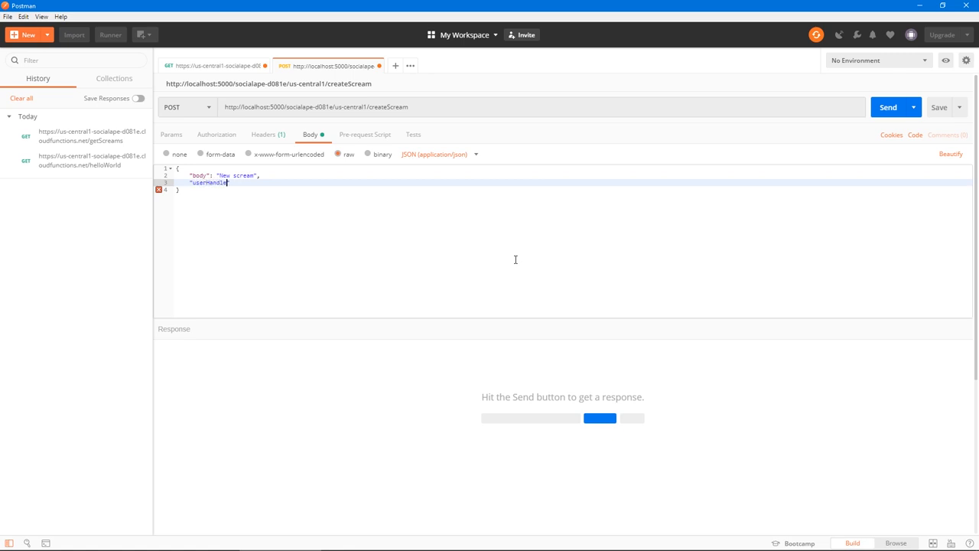
{"action": "type", "text": ": \"\""}
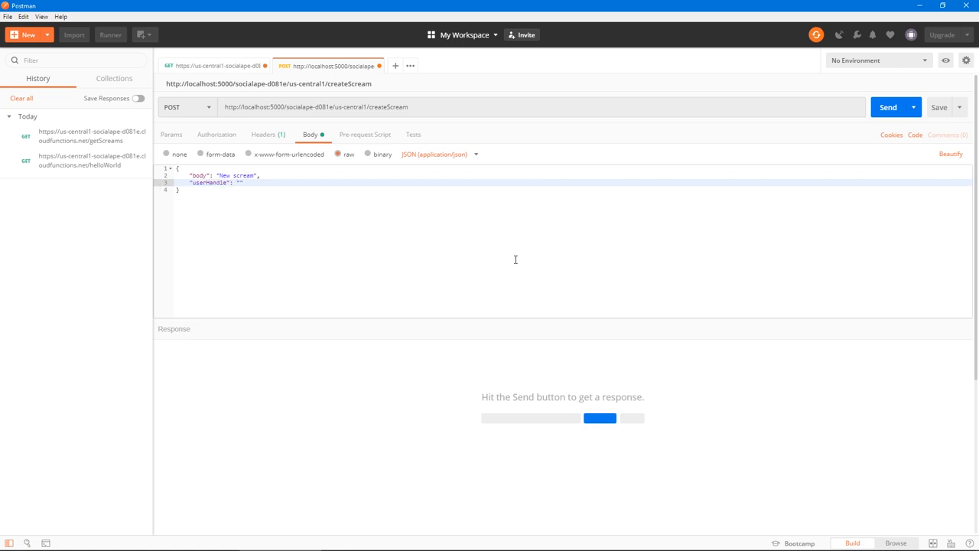
{"action": "type", "text": "new"}
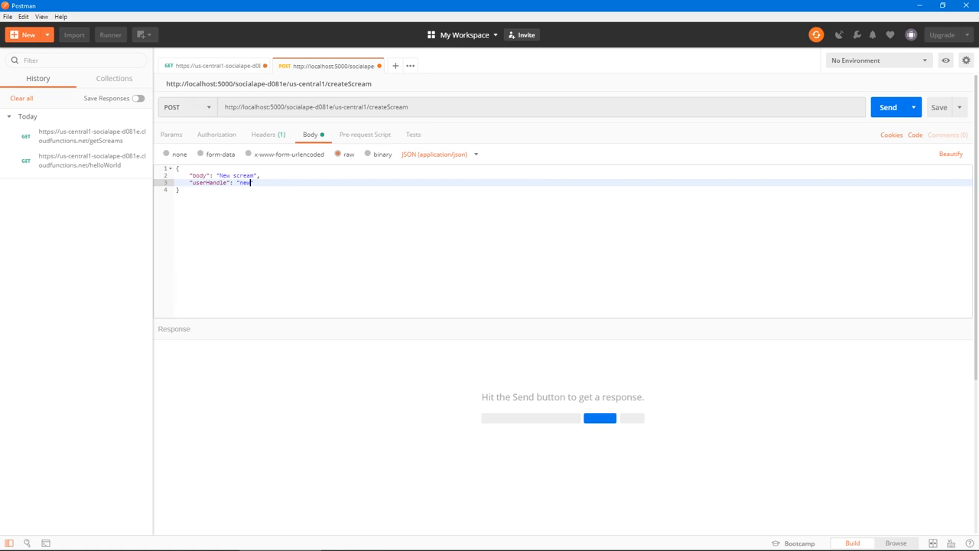
{"action": "left_click", "coordinate": [888, 107]}
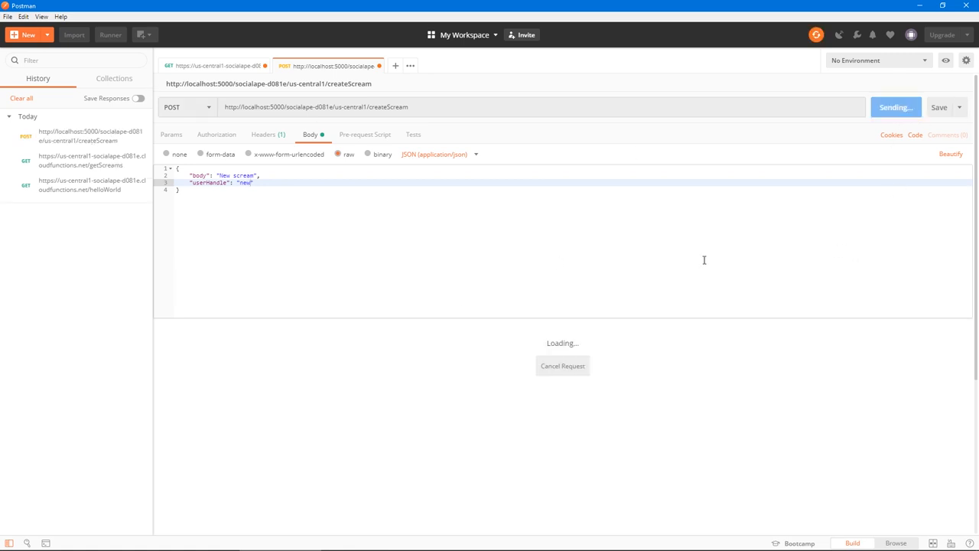
{"action": "mouse_move", "coordinate": [247, 218]}
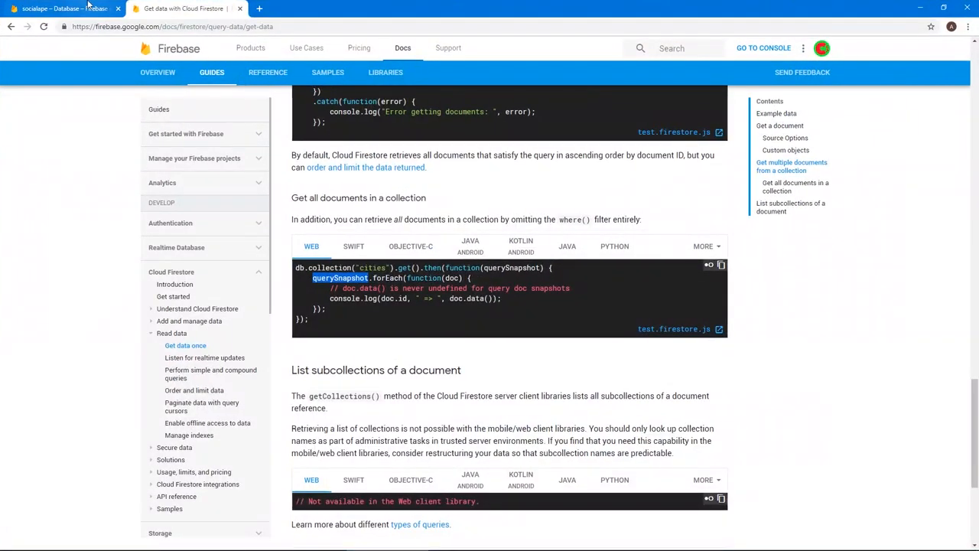
Send a 'New scream 2' POST and open its new document in the screams collection
{"action": "left_click", "coordinate": [62, 9]}
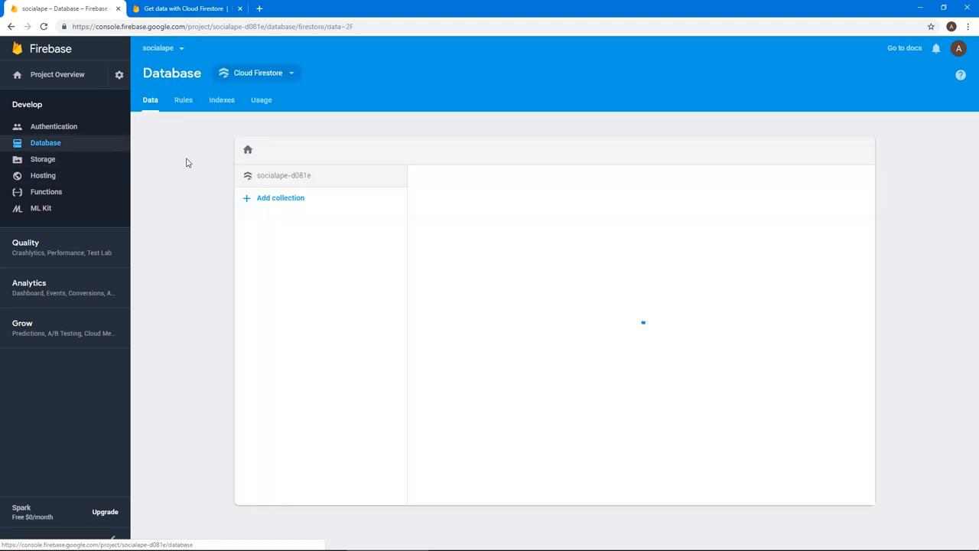
{"action": "left_click", "coordinate": [272, 217]}
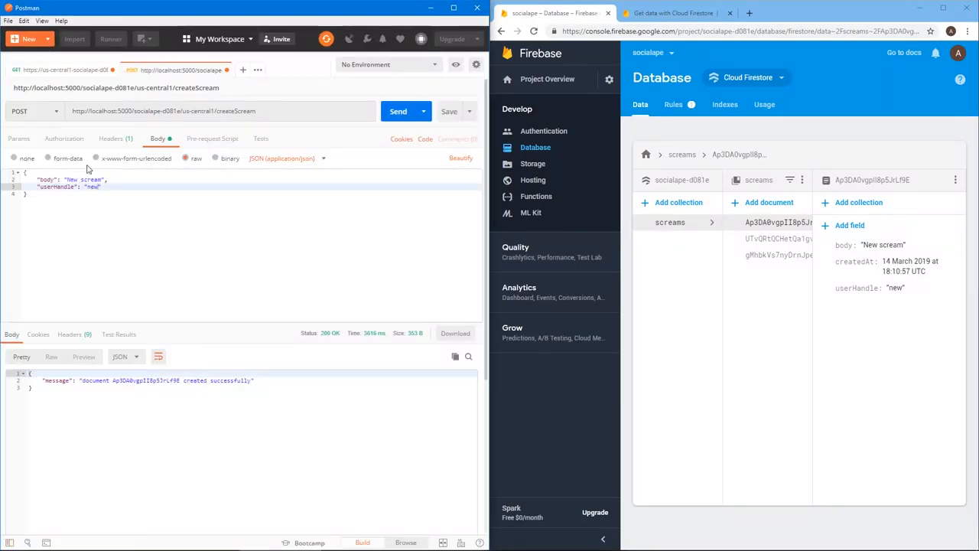
{"action": "type", "text": "2"}
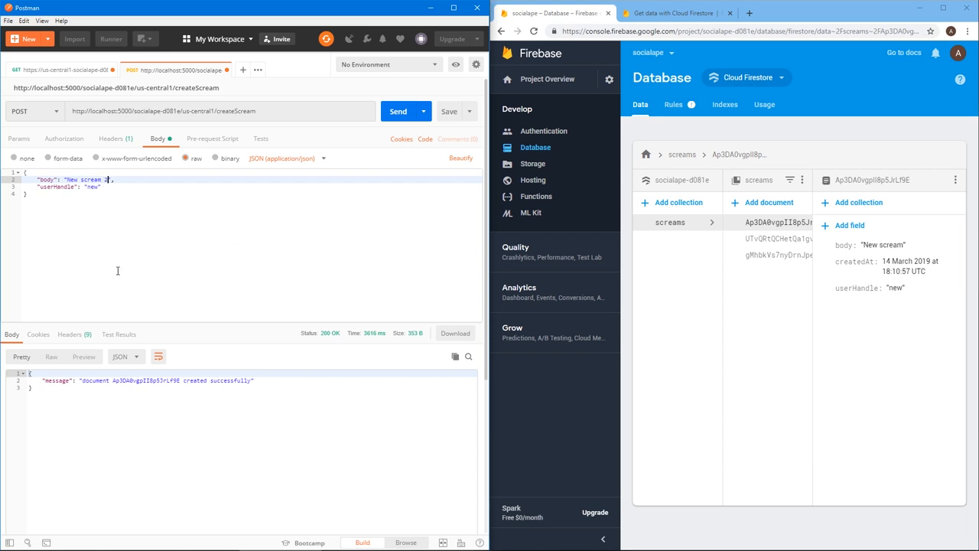
{"action": "left_click", "coordinate": [397, 111]}
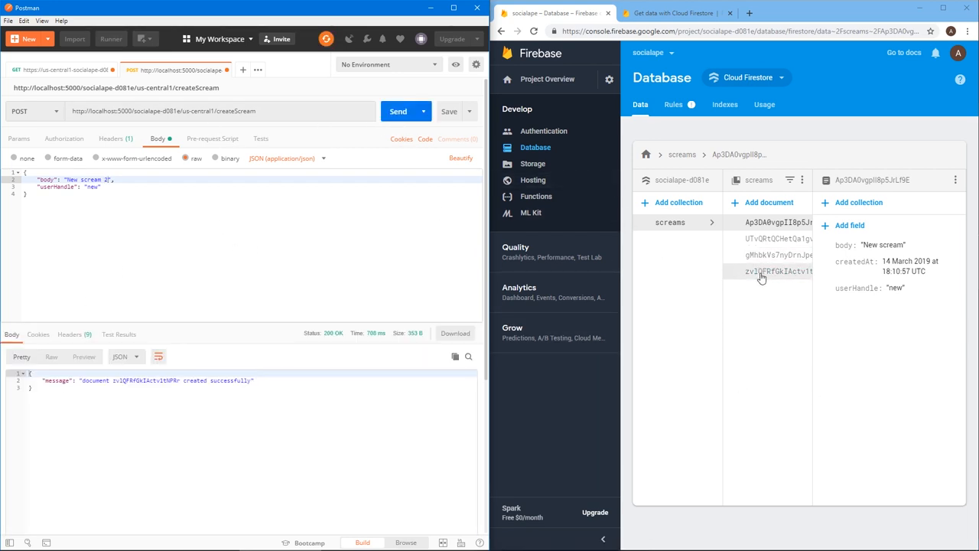
{"action": "left_click", "coordinate": [778, 271]}
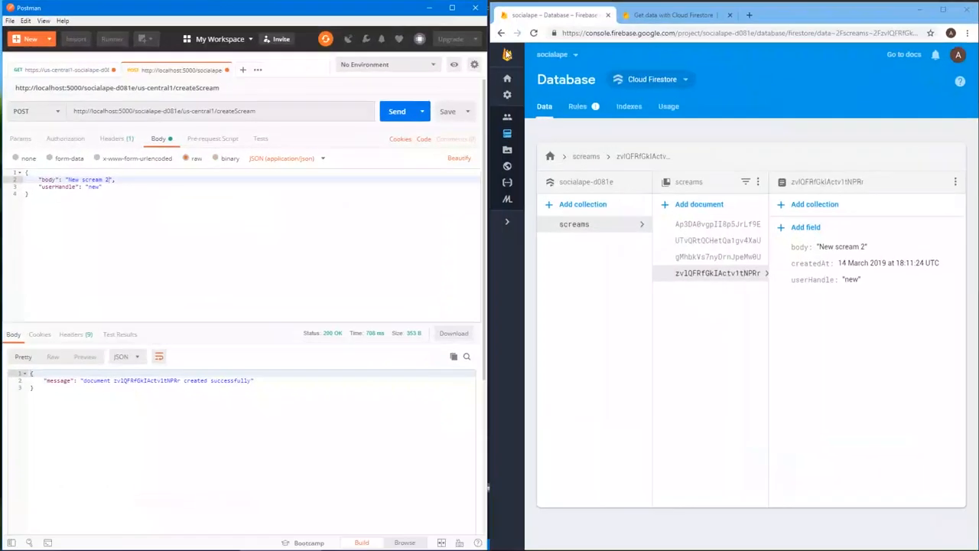
Resend createScream as a GET request in Postman, yielding a 500 error, then return to the code
{"action": "left_click", "coordinate": [34, 111]}
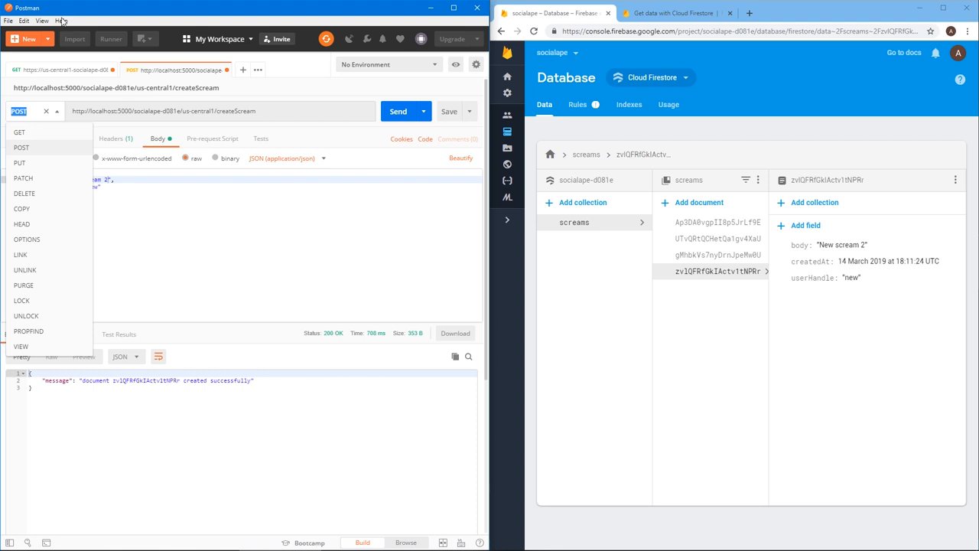
{"action": "left_click", "coordinate": [19, 132]}
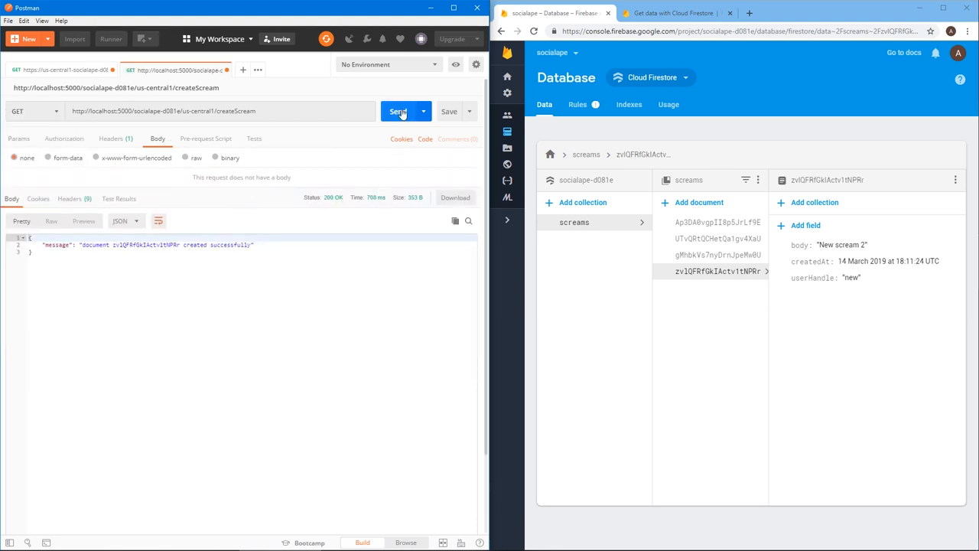
{"action": "left_click", "coordinate": [398, 110]}
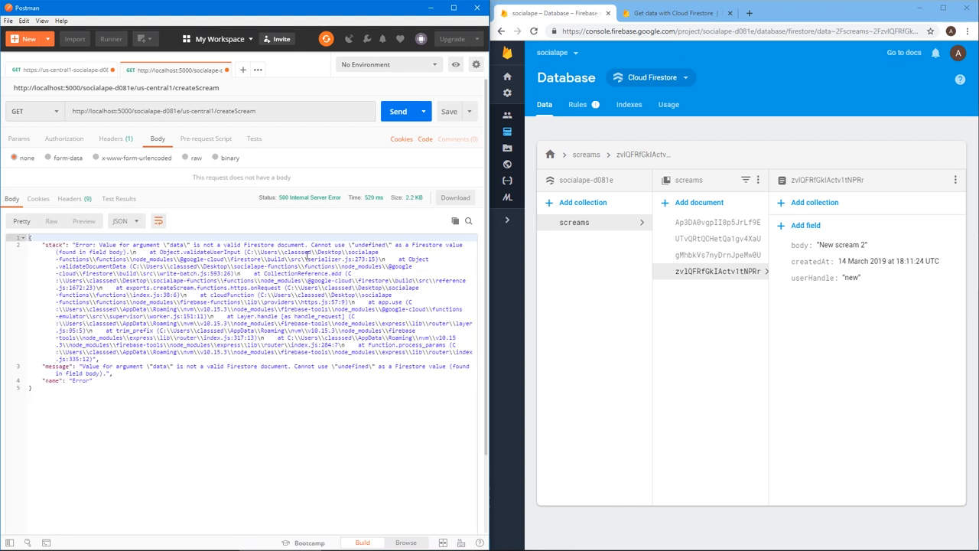
{"action": "mouse_move", "coordinate": [479, 329]}
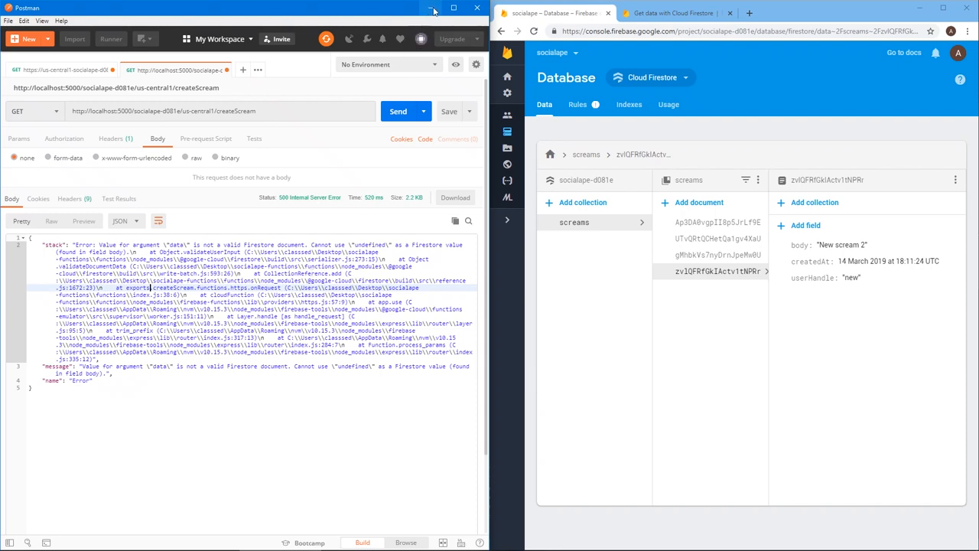
{"action": "left_click", "coordinate": [432, 8]}
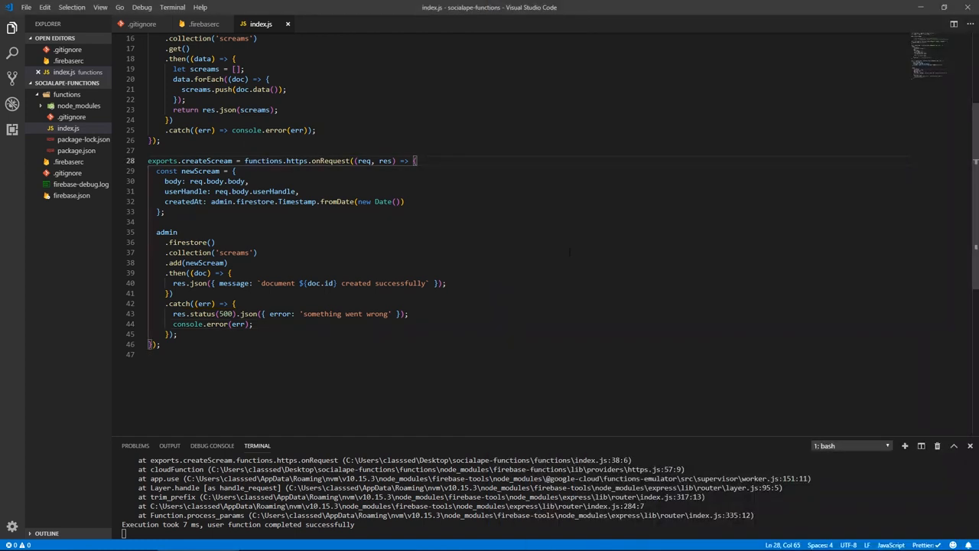
Add an `if (req.method !== 'POST')` guard returning status 400 'Method not allowed', then save index.js
{"action": "type", "text": "if(releaseEvents"}
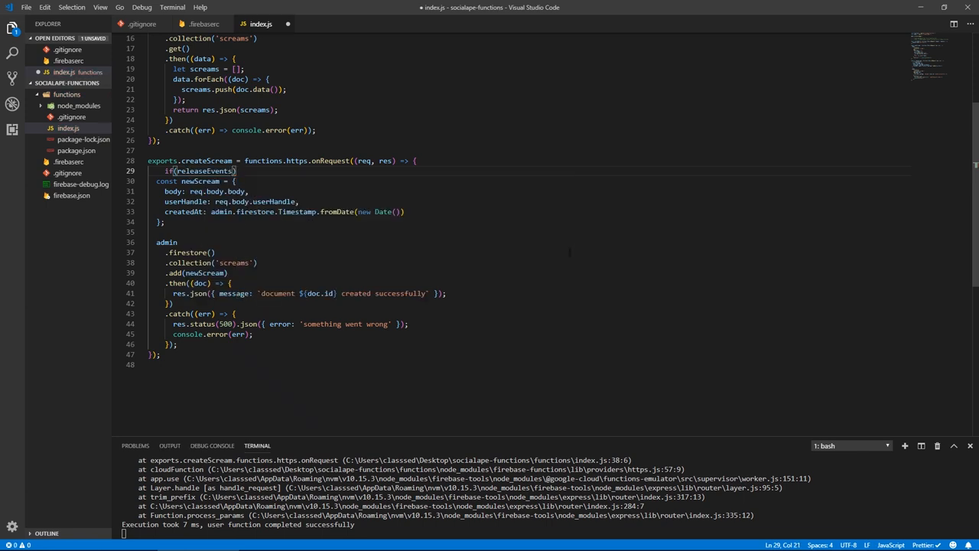
{"action": "type", "text": "req.method !== 'POST'){"}
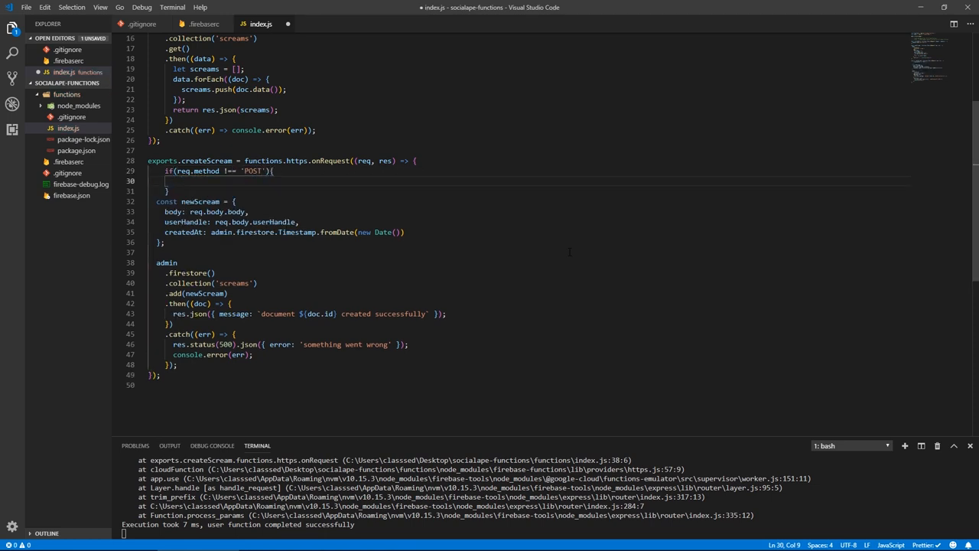
{"action": "type", "text": "return res."}
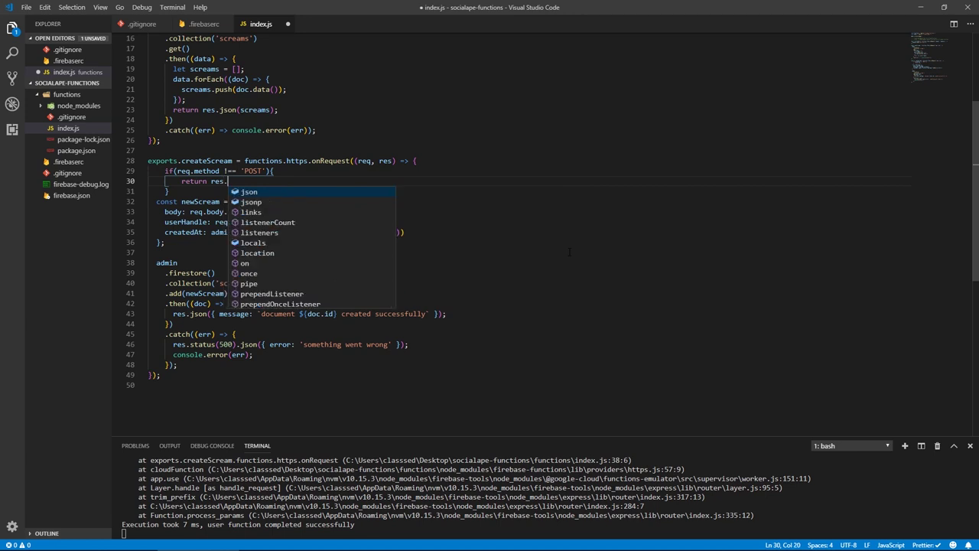
{"action": "type", "text": "status("}
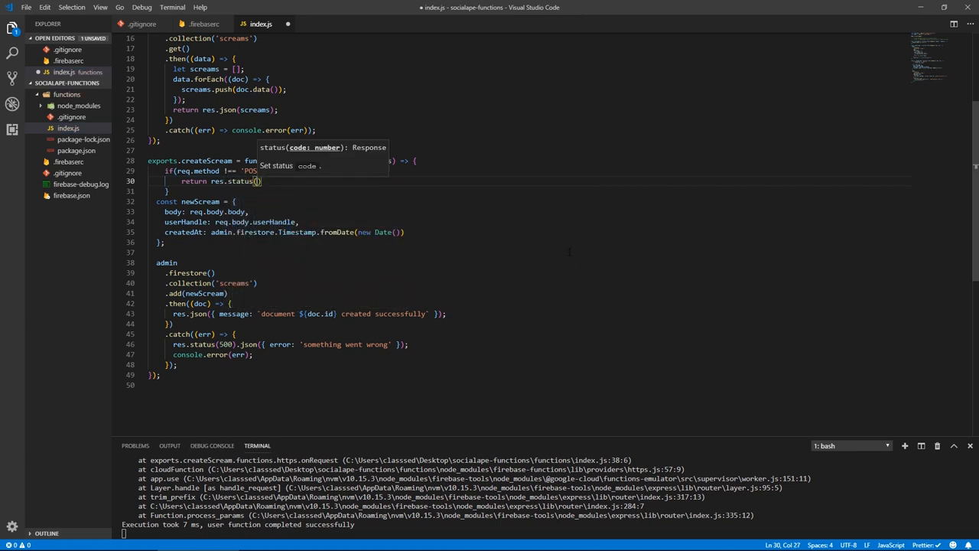
{"action": "type", "text": "400)."}
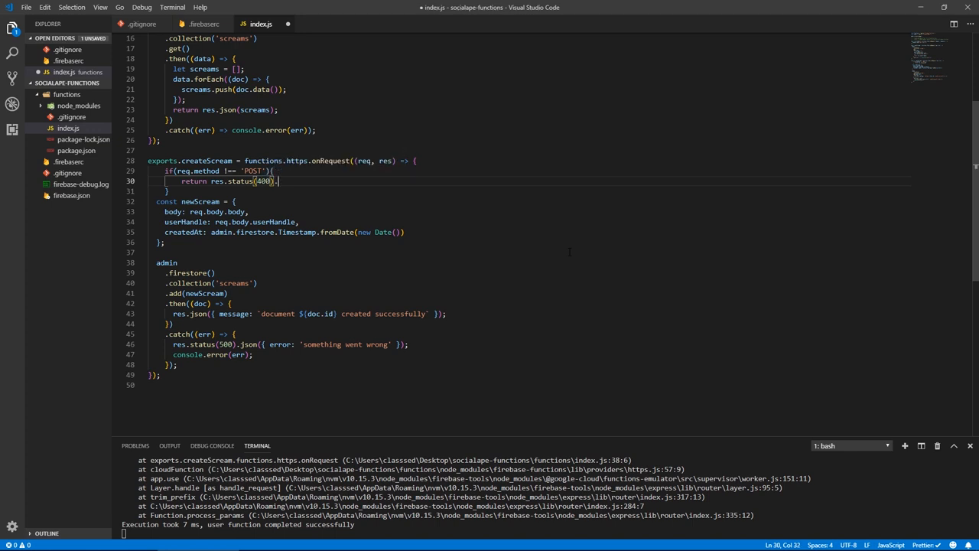
{"action": "type", "text": "."}
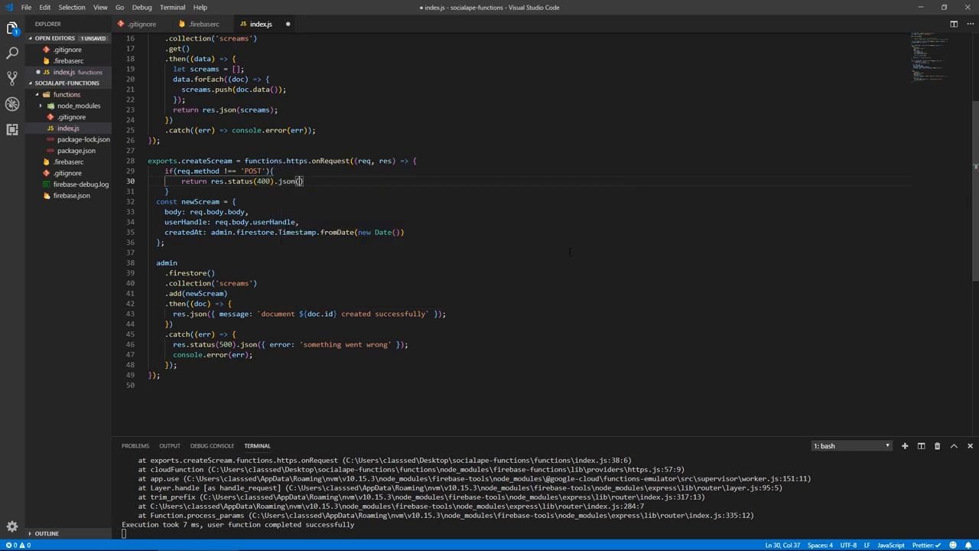
{"action": "type", "text": "{ error: 'Method not"}
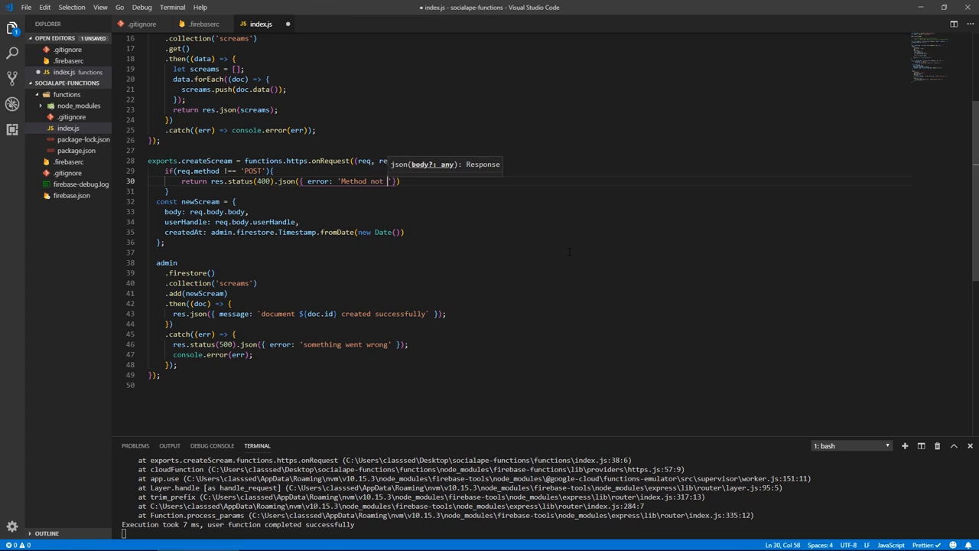
{"action": "type", "text": "allowed"}
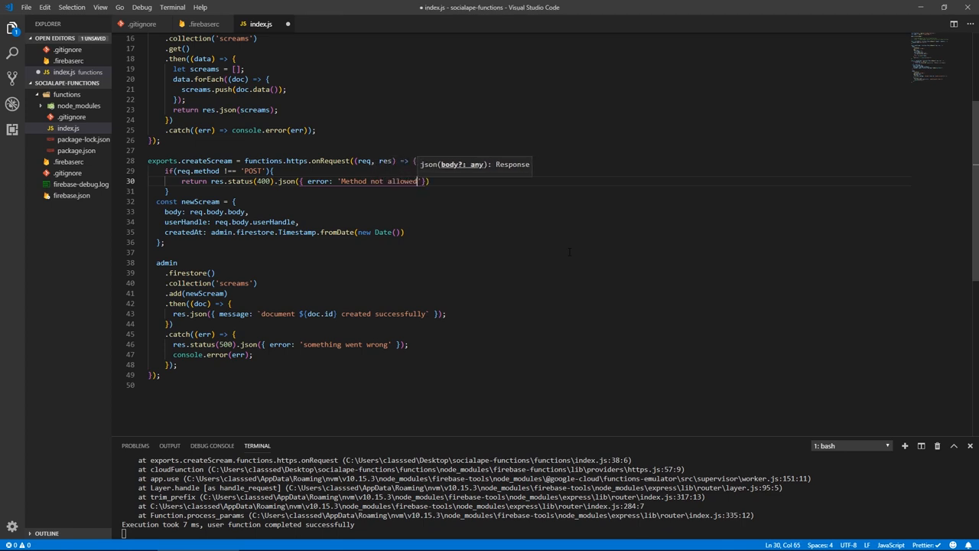
{"action": "key", "text": "ctrl+s"}
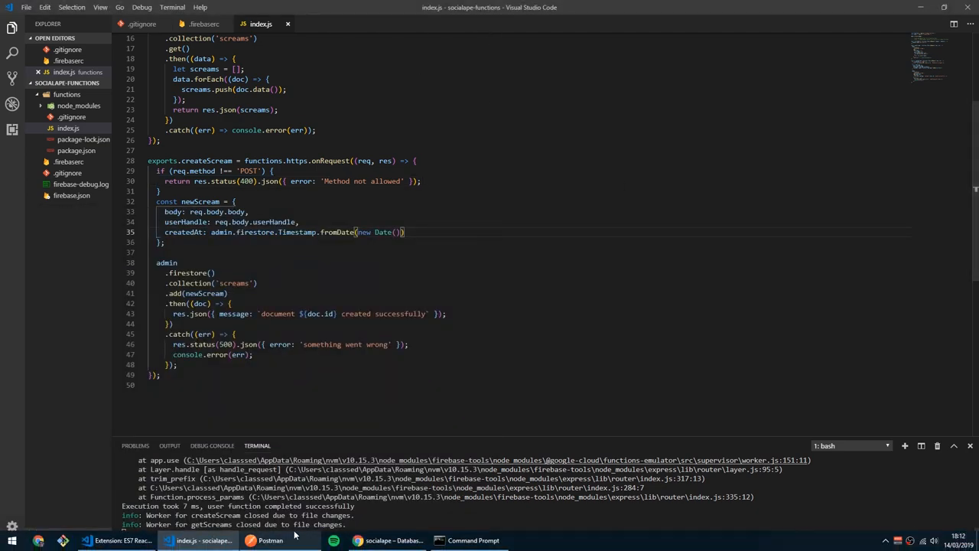
Bring Postman forward and resend the GET request to createScream
{"action": "left_click", "coordinate": [250, 540]}
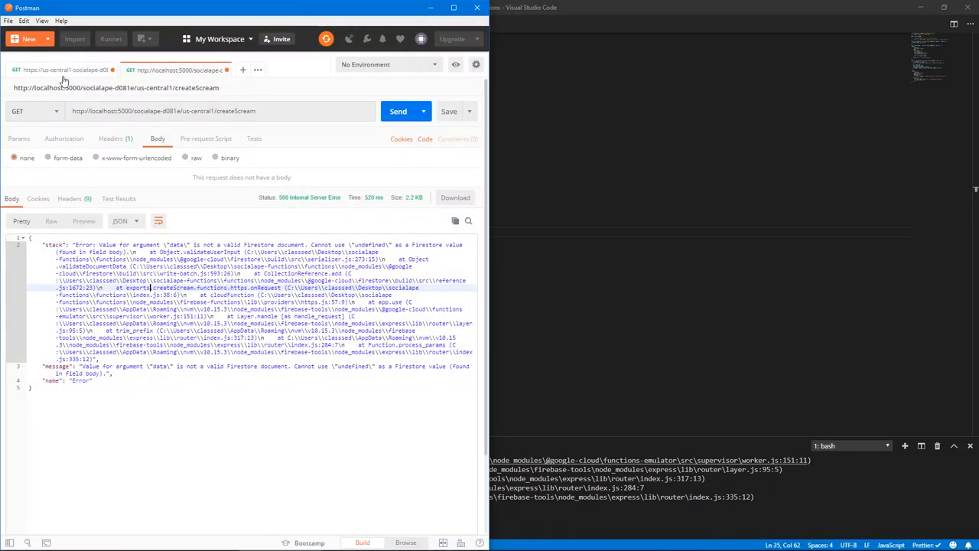
{"action": "left_click", "coordinate": [398, 111]}
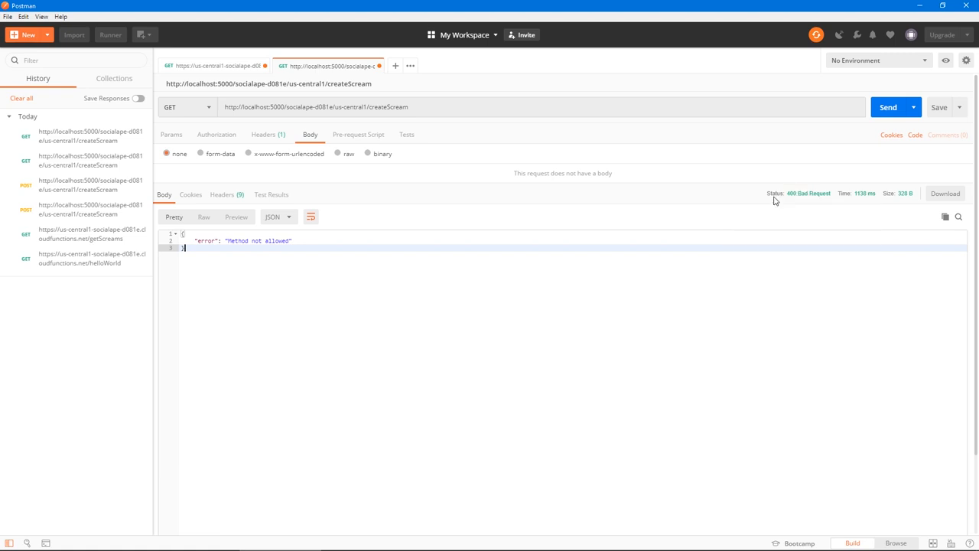
{"action": "mouse_move", "coordinate": [821, 274]}
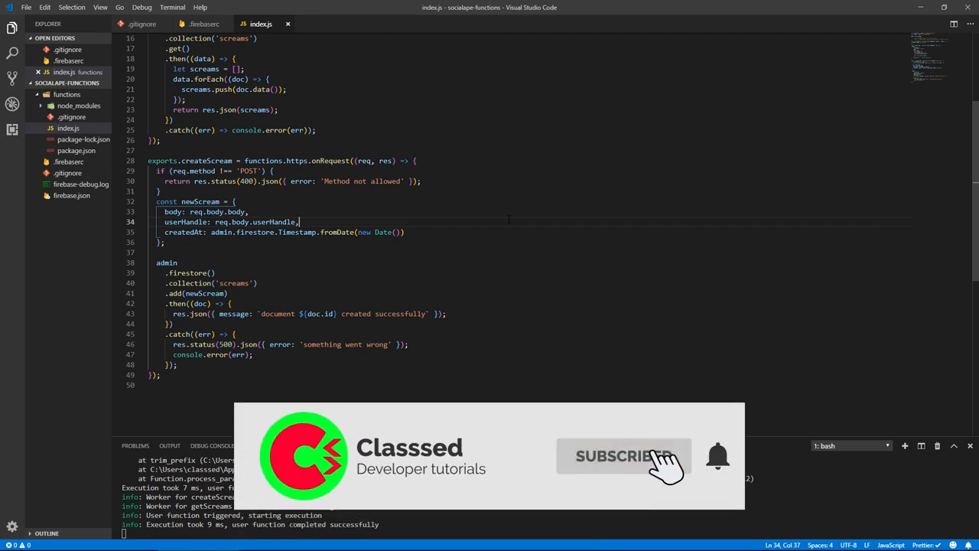
{"action": "left_click", "coordinate": [624, 456]}
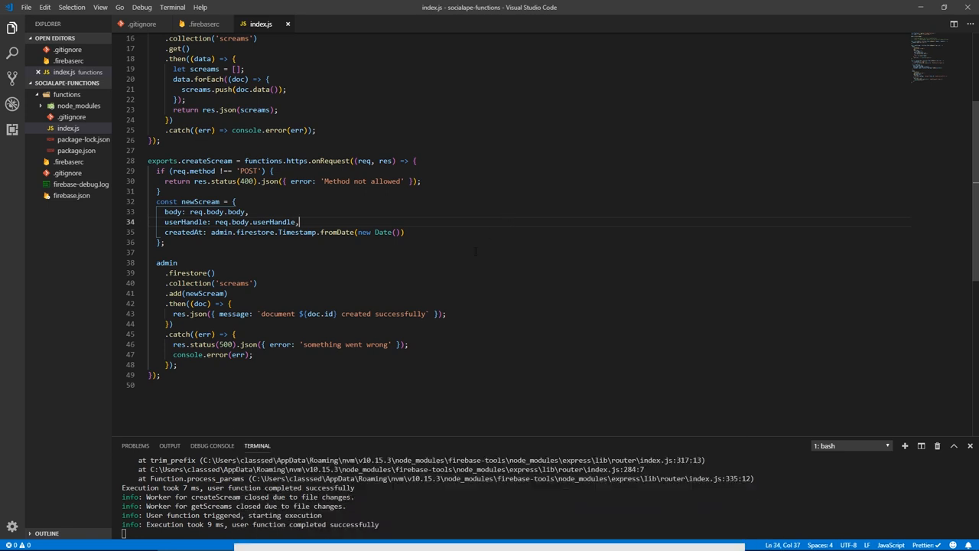
{"action": "scroll", "scroll_direction": "up", "scroll_amount": 3}
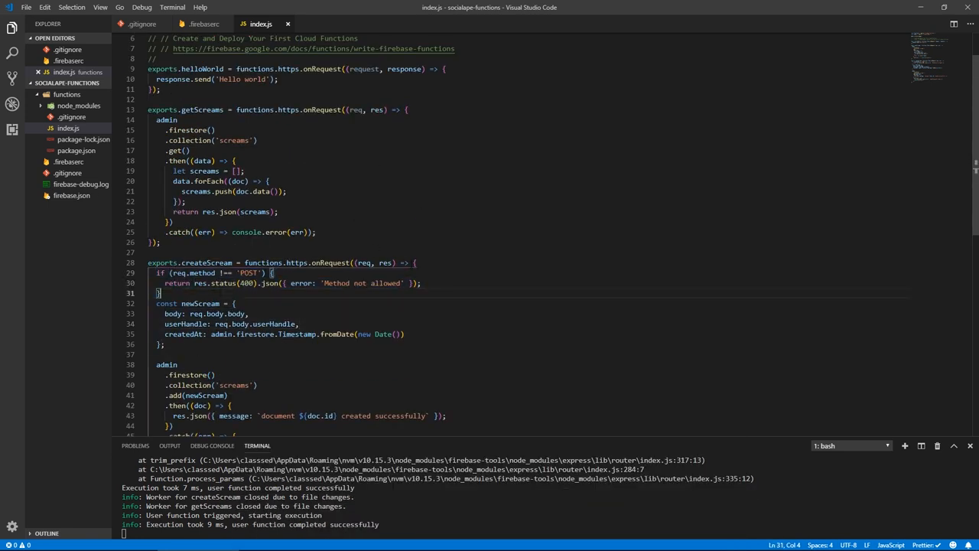
{"action": "scroll", "scroll_direction": "up", "scroll_amount": 3}
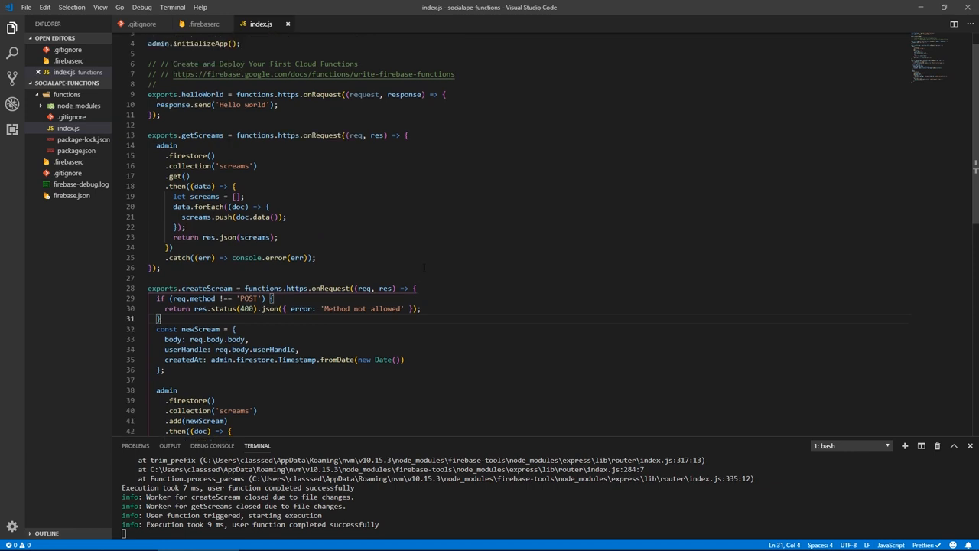